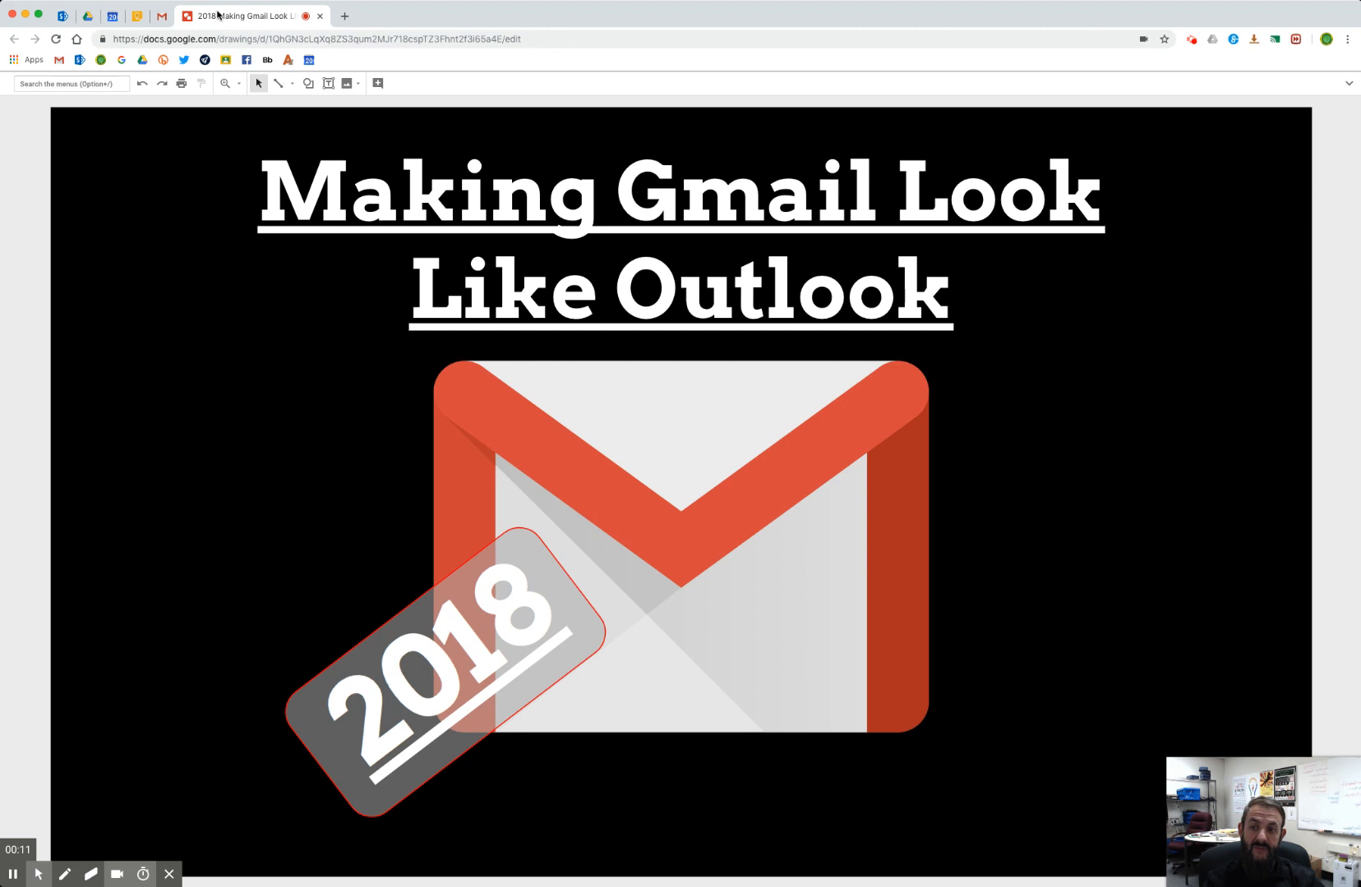
Switch from the Google Drawings title slide to the Gmail inbox tab
left_click(160, 15)
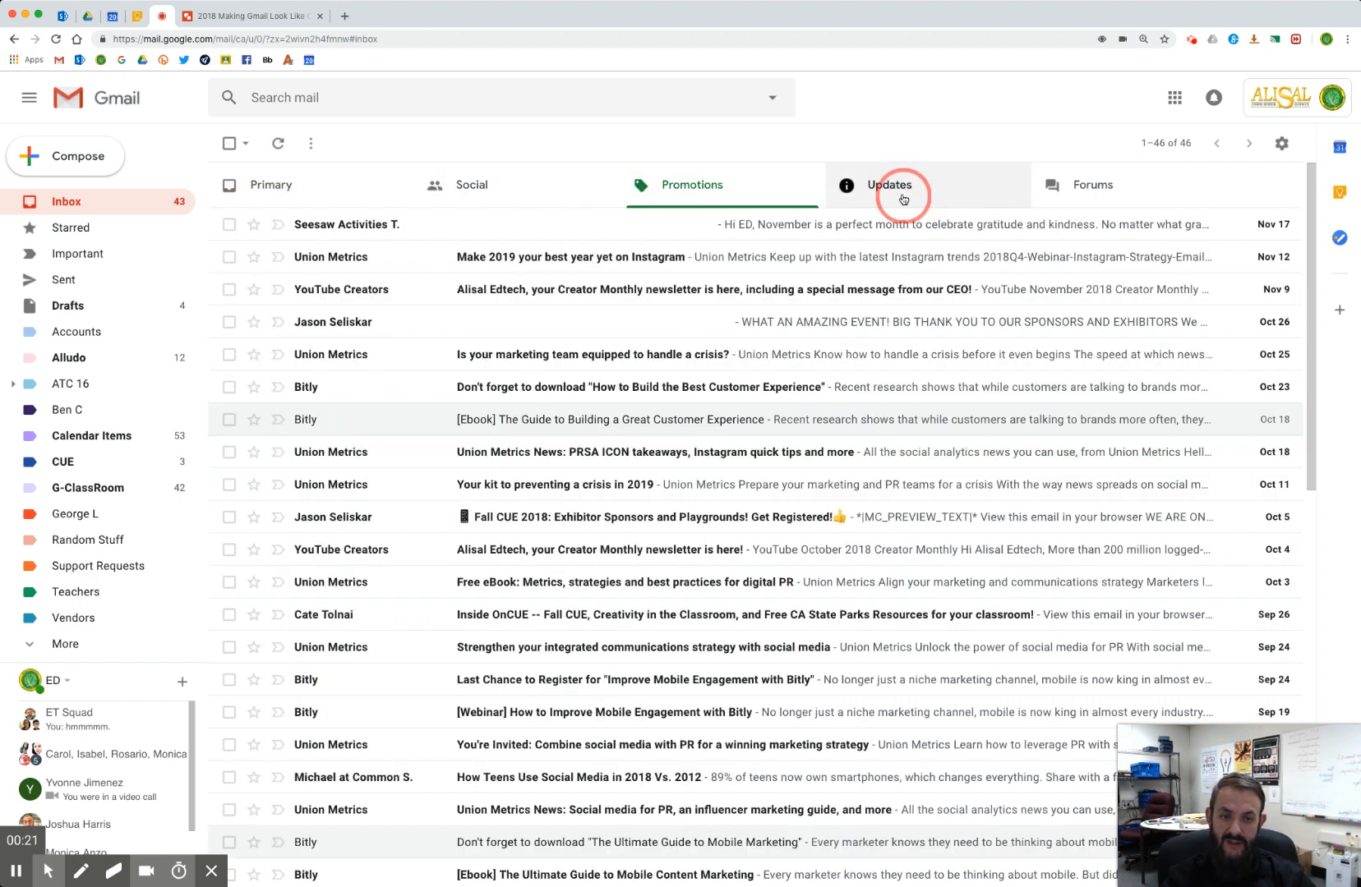
Peek at Social and Primary, try Unread first, then restore the Default inbox type
left_click(471, 185)
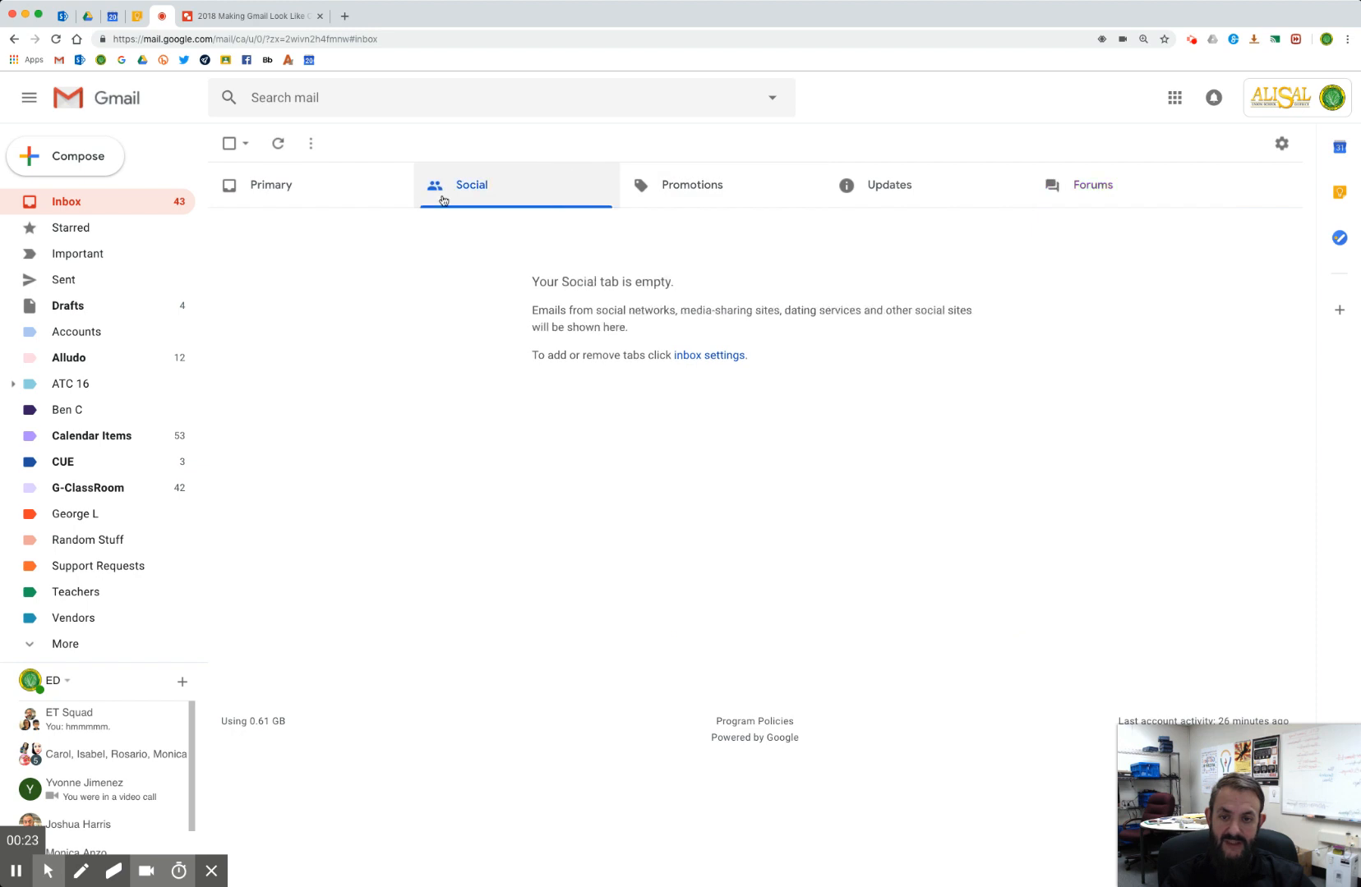
left_click(270, 185)
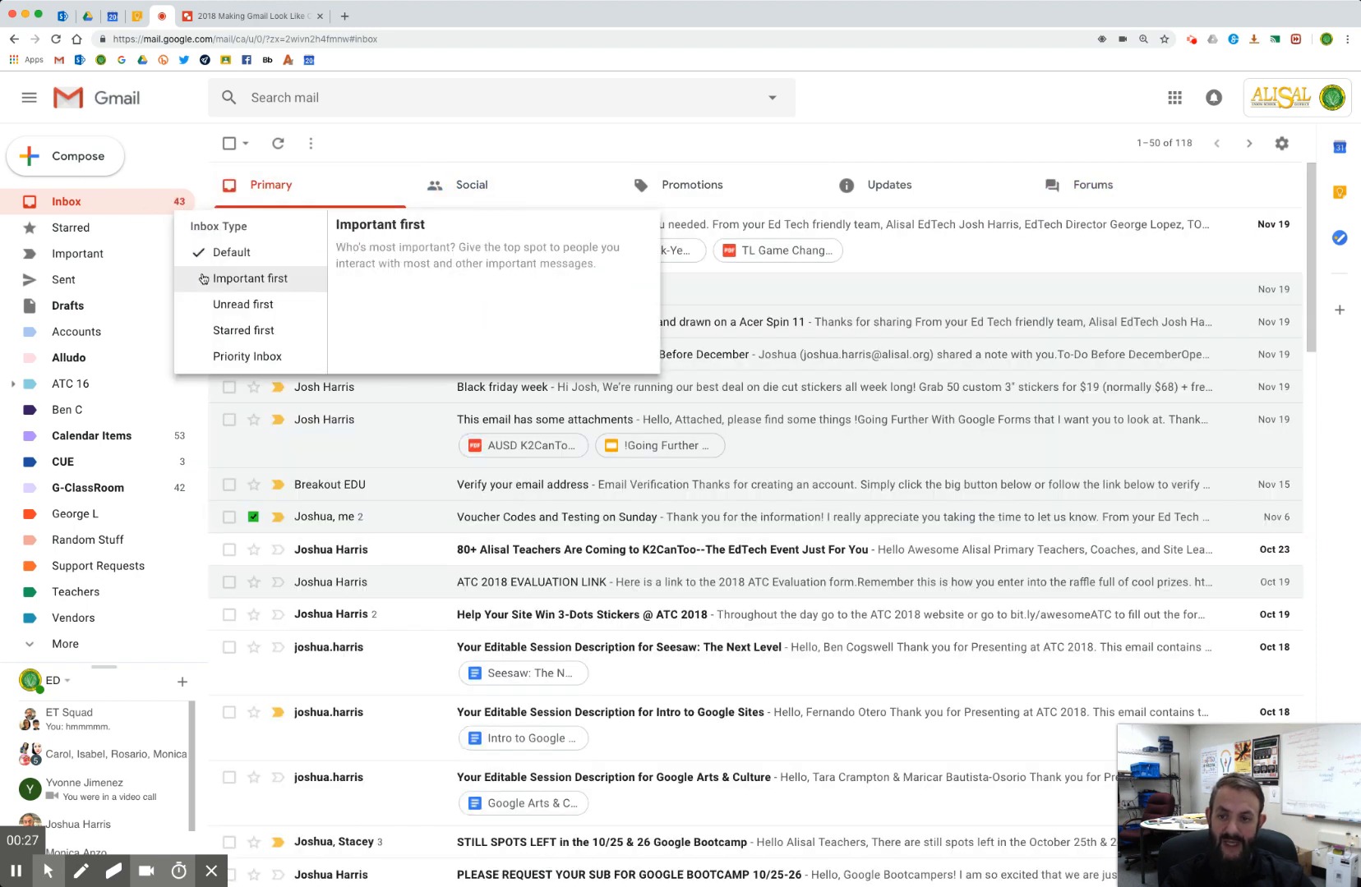
mouse_move(244, 304)
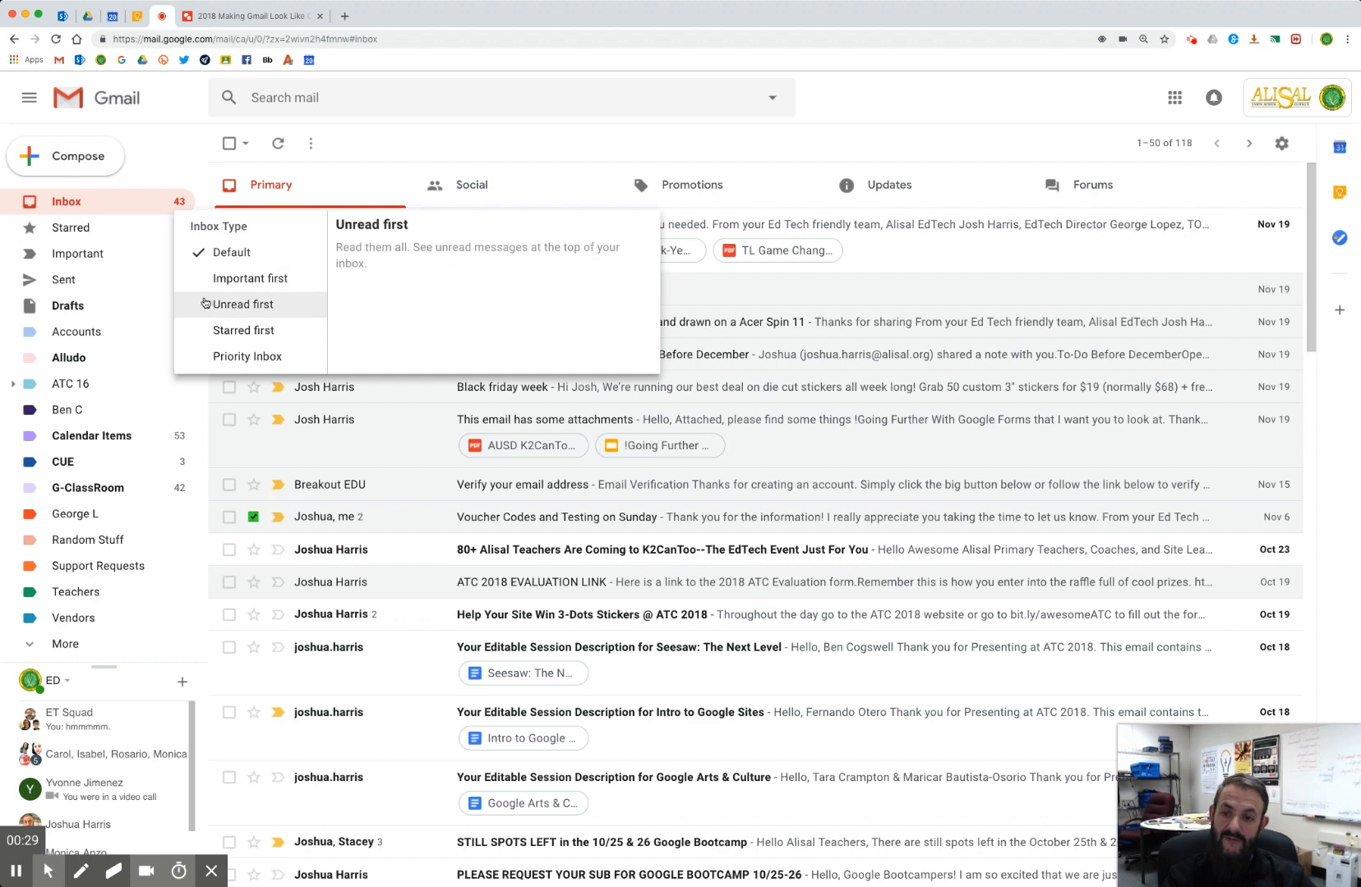
left_click(241, 304)
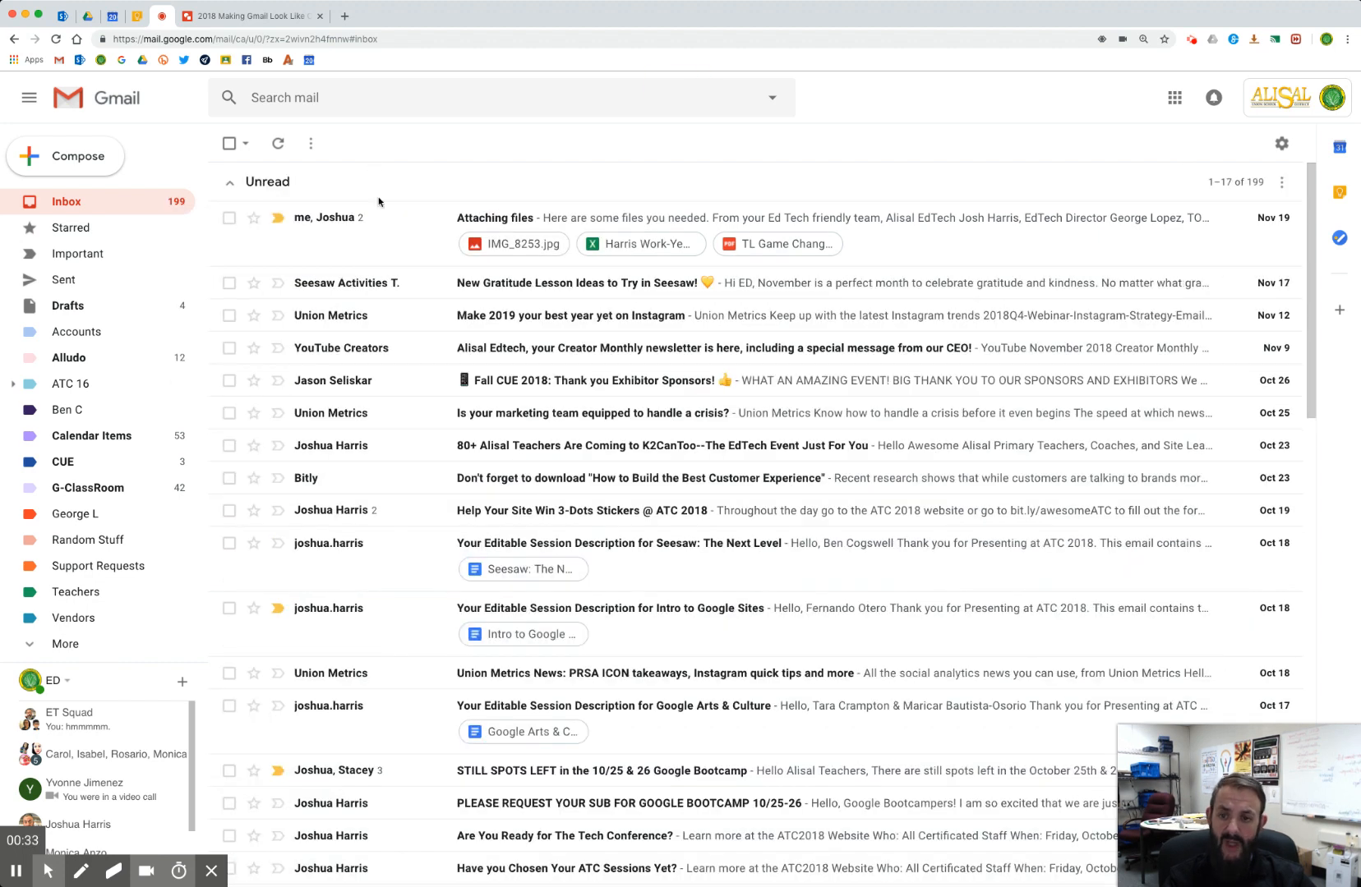
left_click(231, 182)
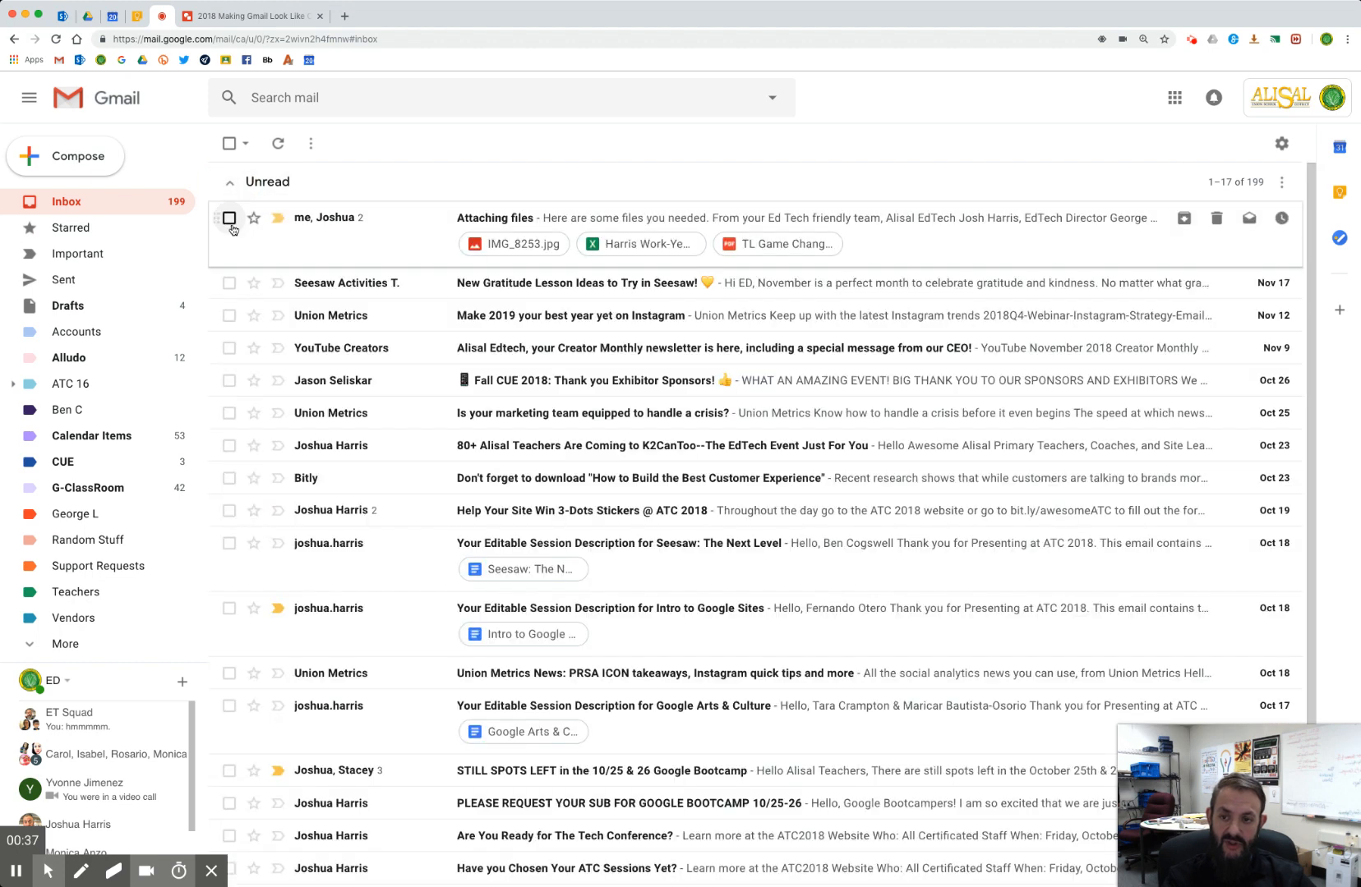
left_click(230, 182)
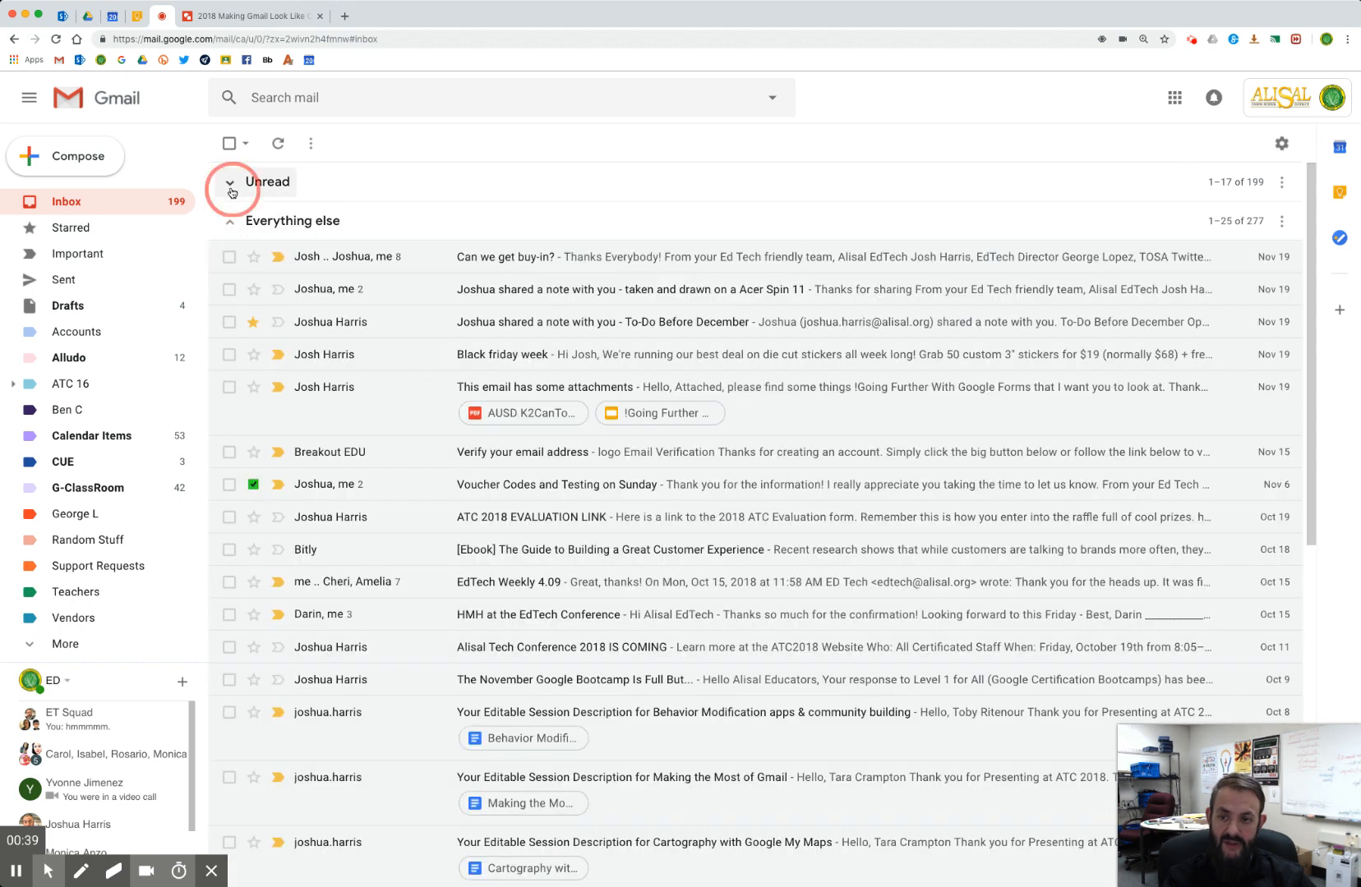
left_click(230, 182)
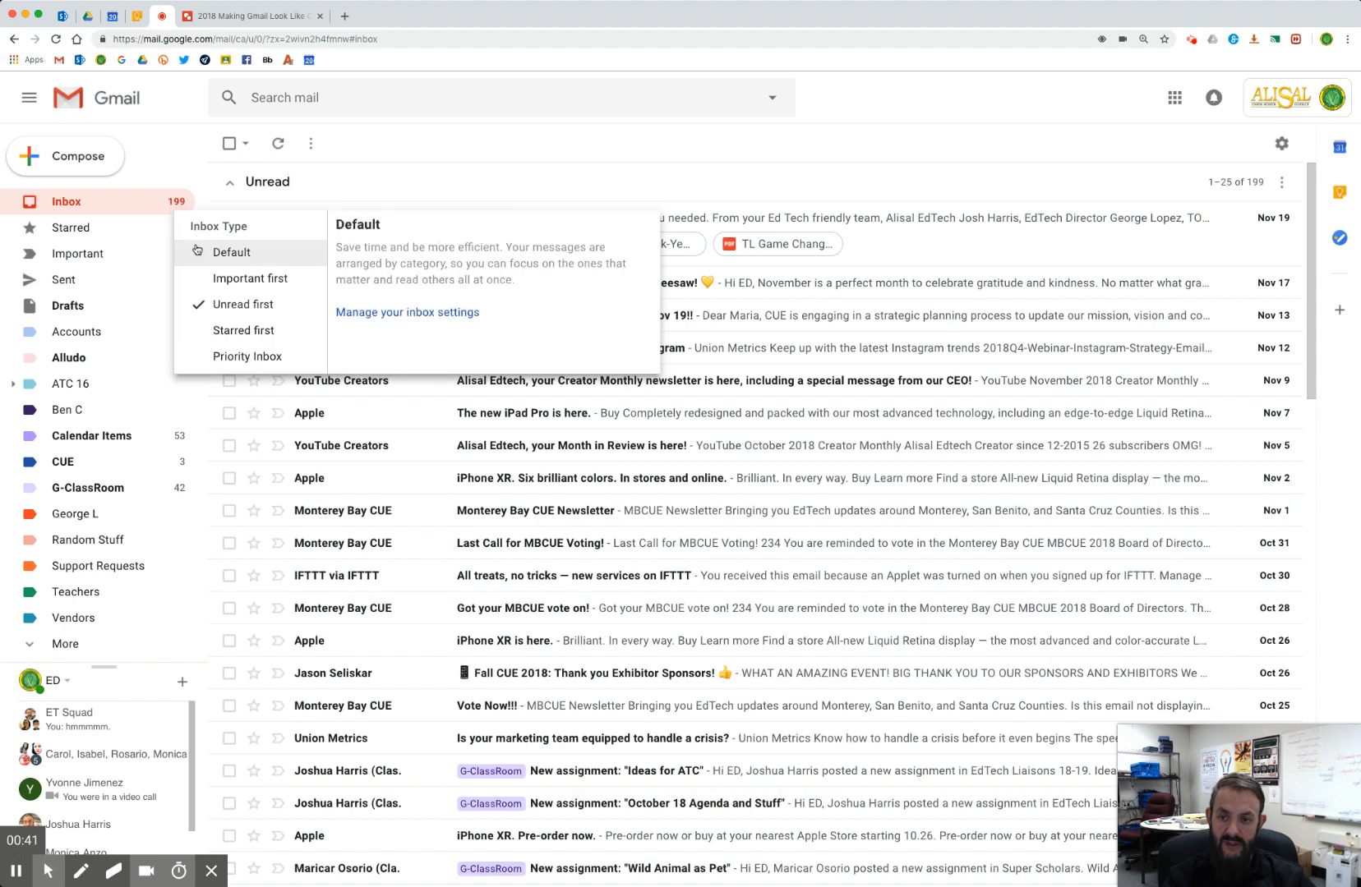
left_click(231, 251)
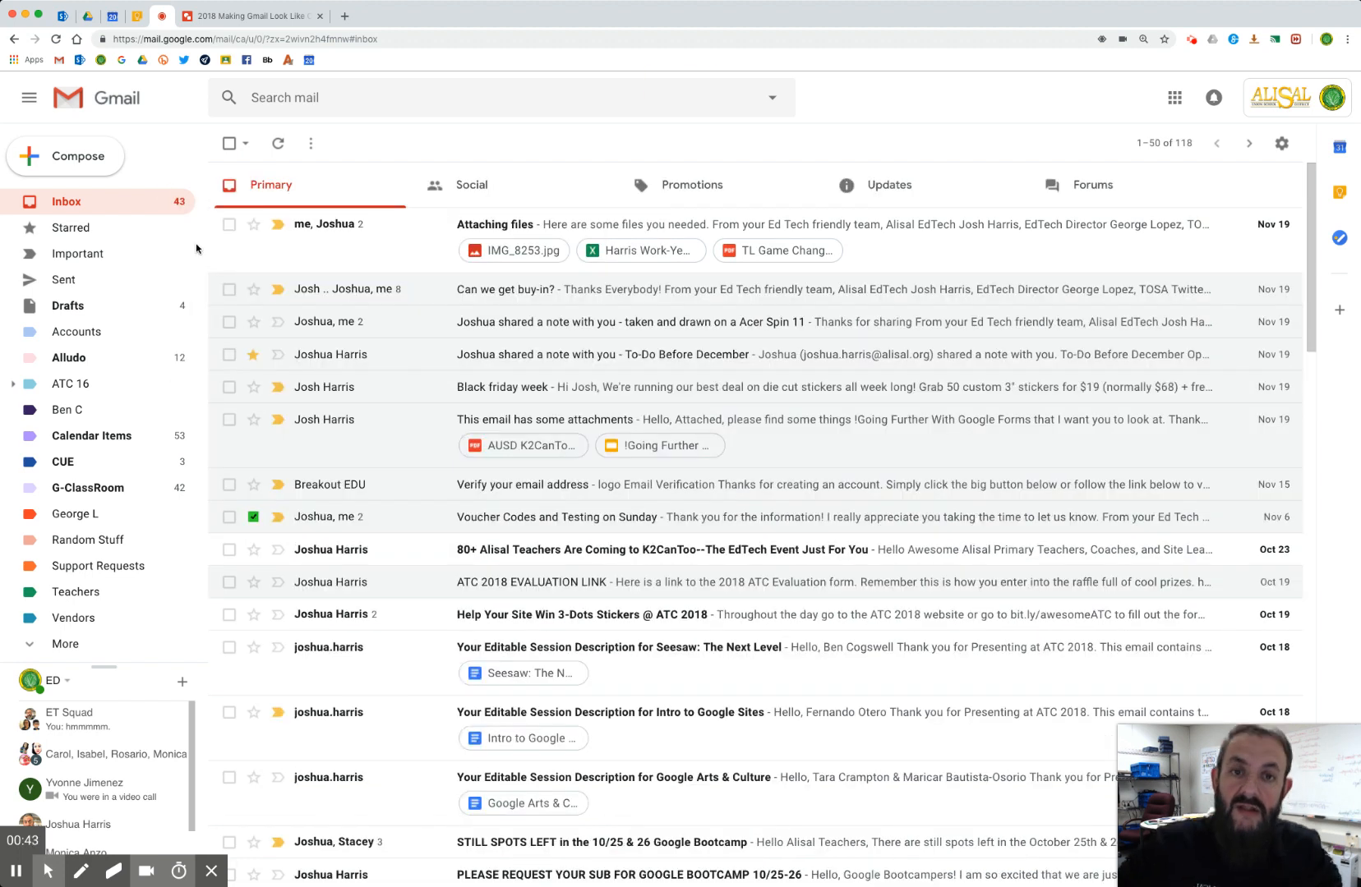
mouse_move(427, 358)
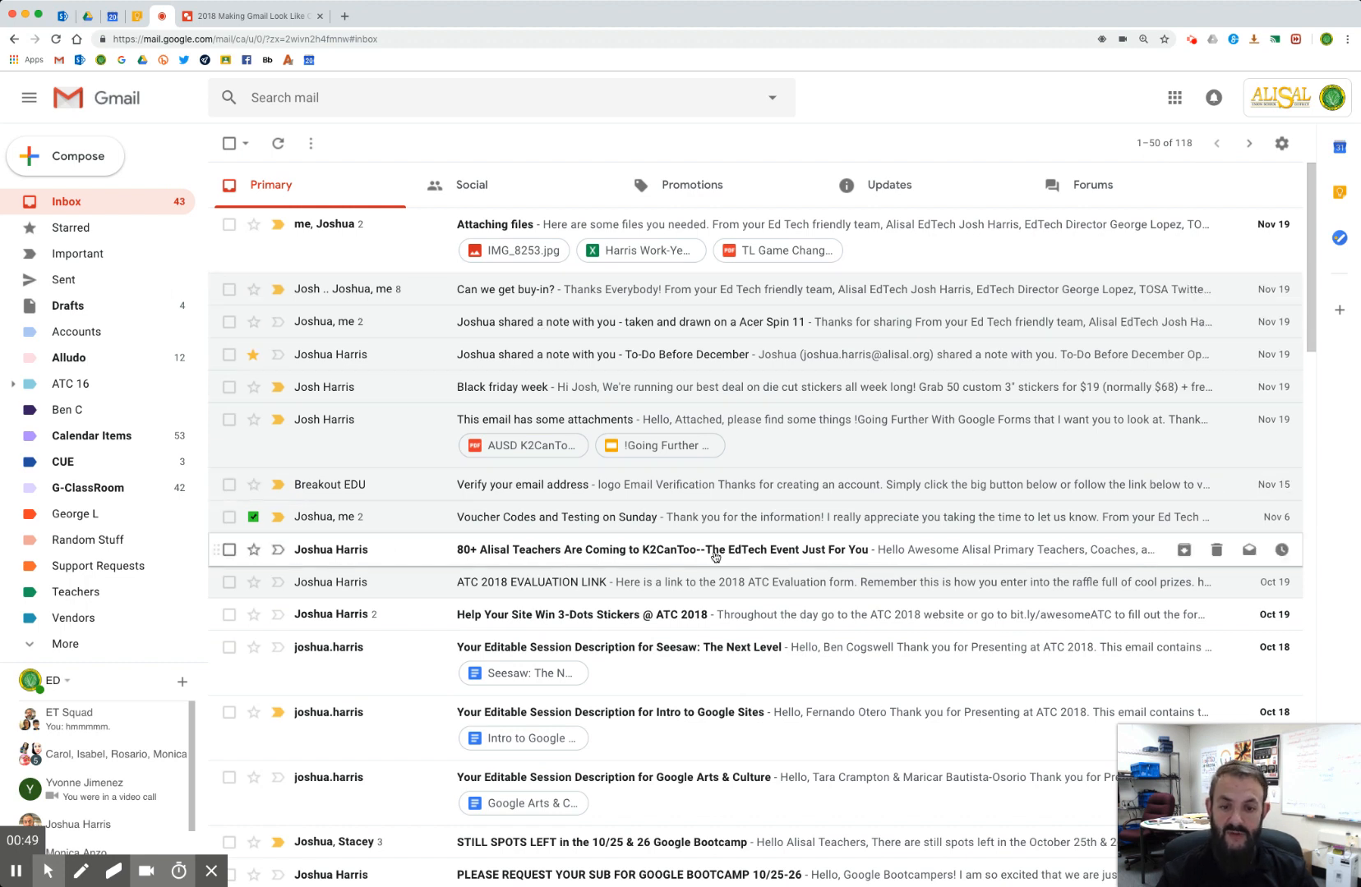
mouse_move(815, 564)
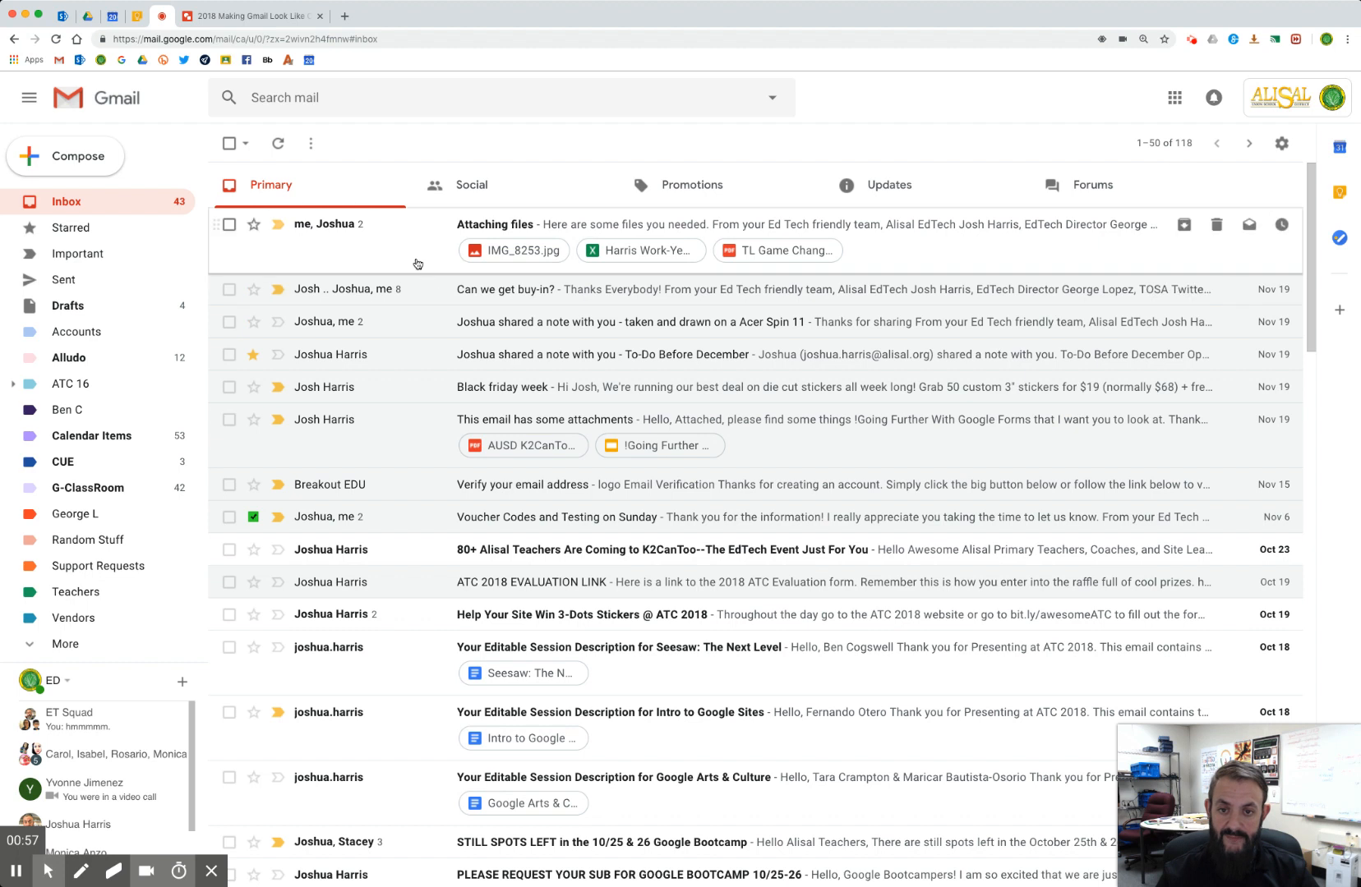
mouse_move(761, 259)
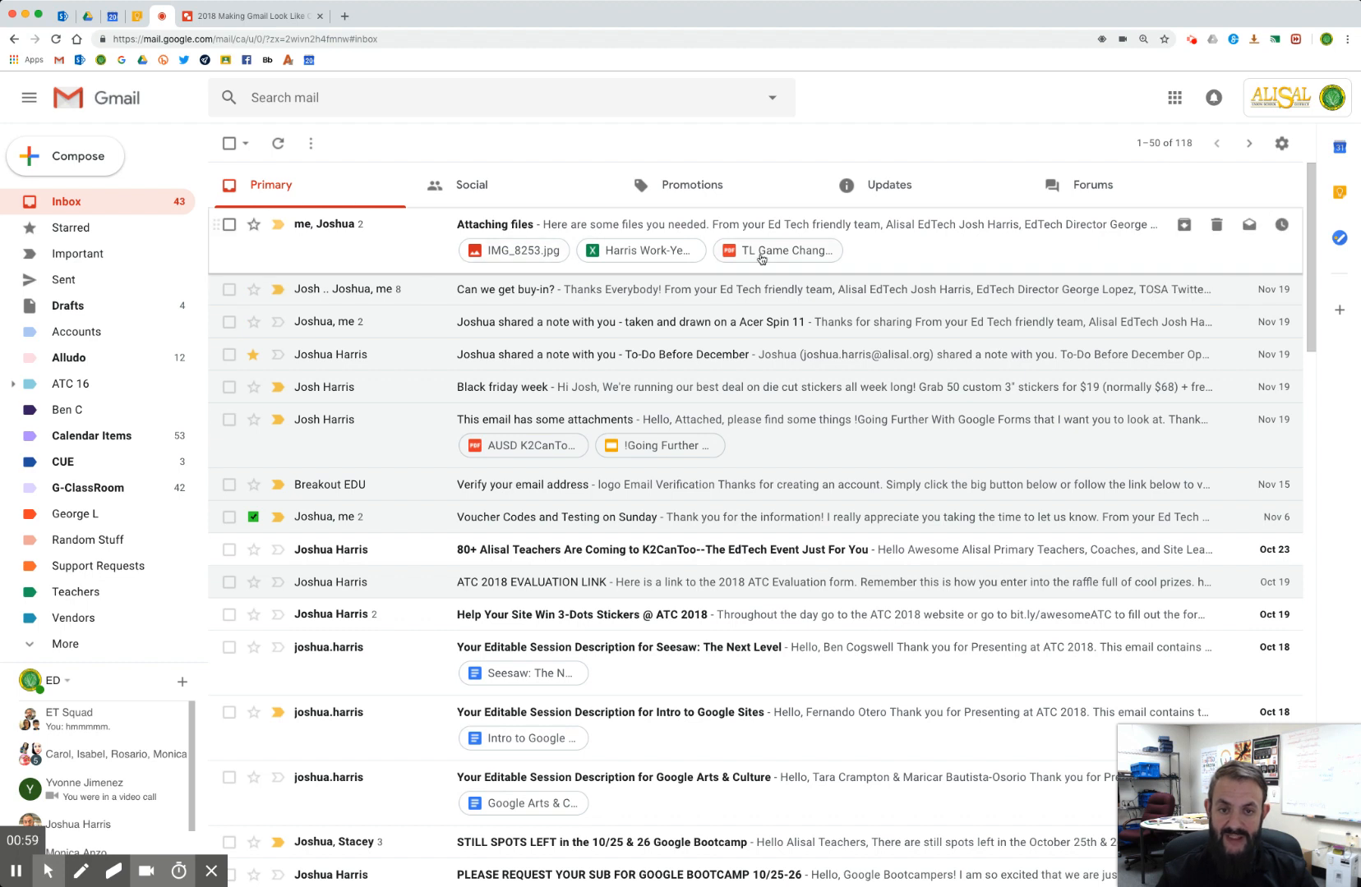
mouse_move(776, 267)
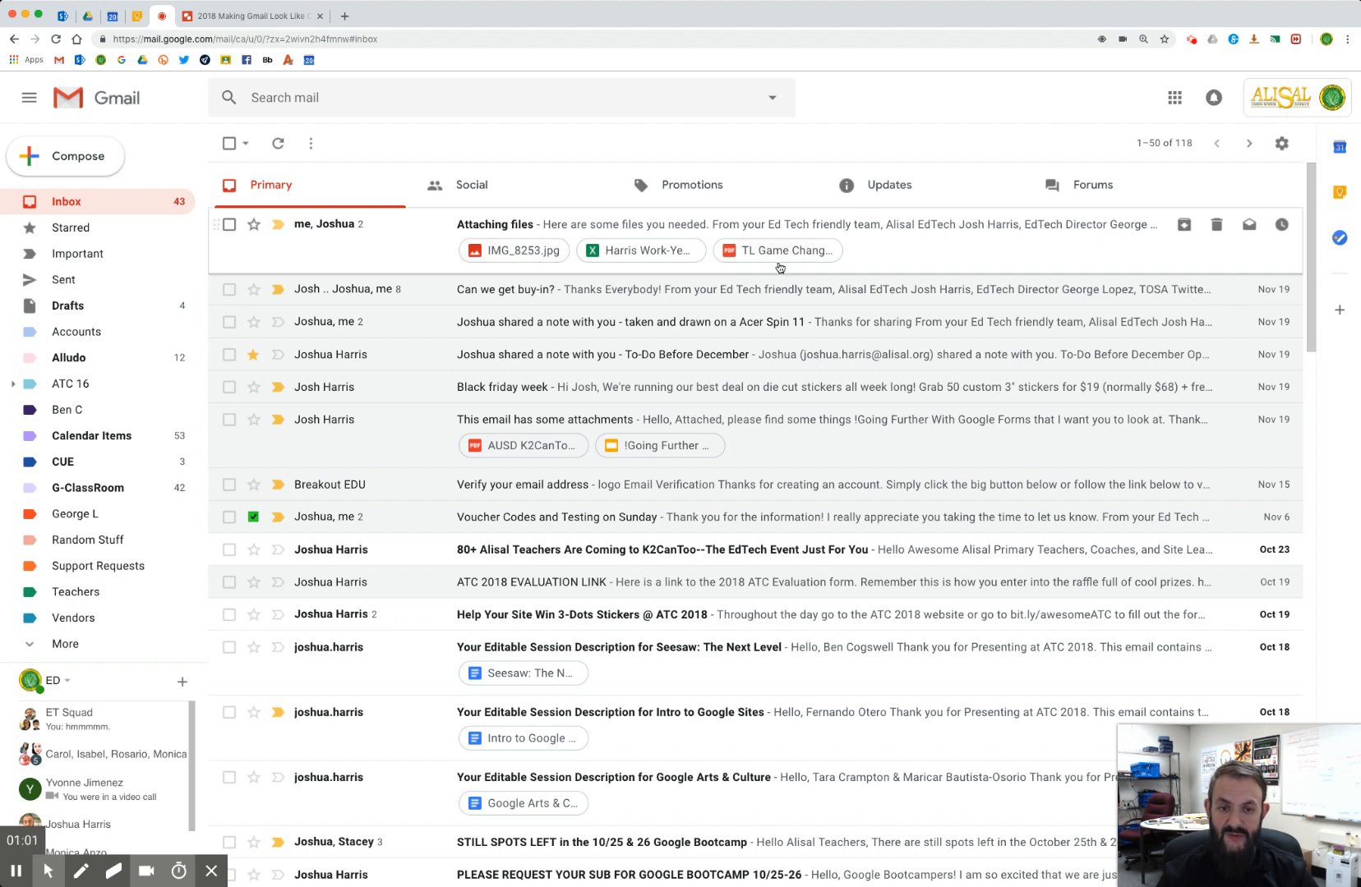
mouse_move(773, 256)
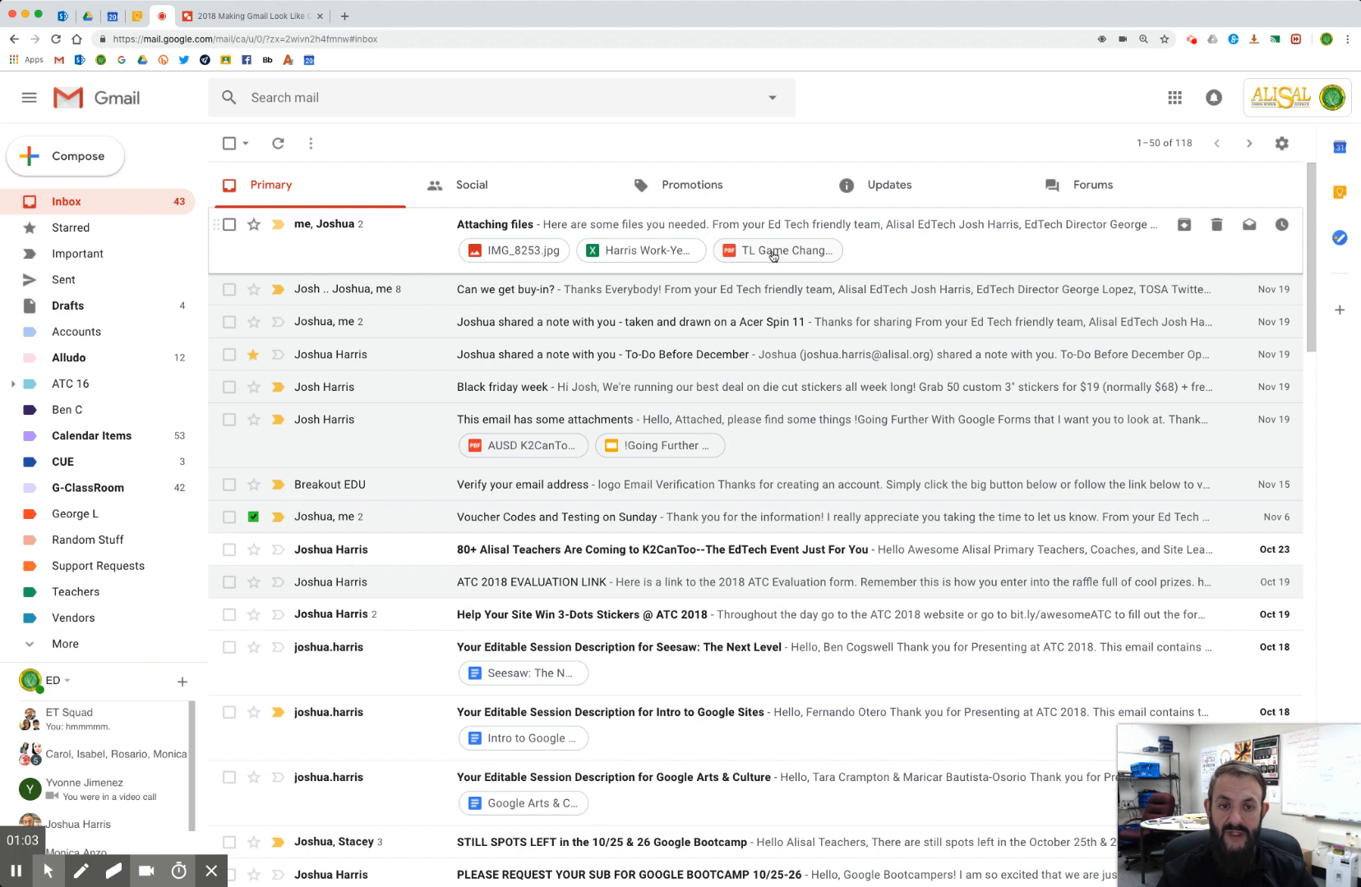
left_click(775, 251)
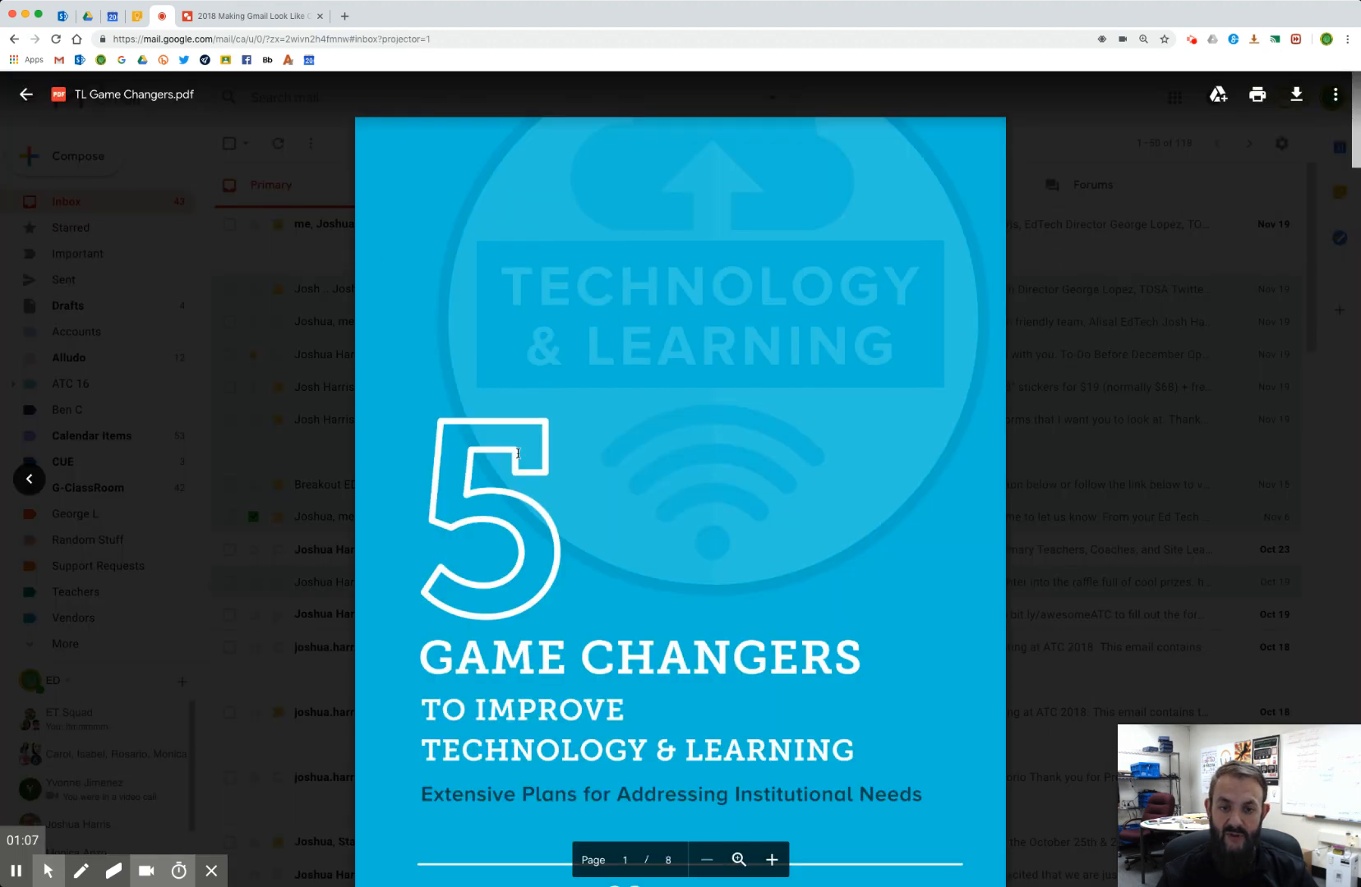
left_click(26, 95)
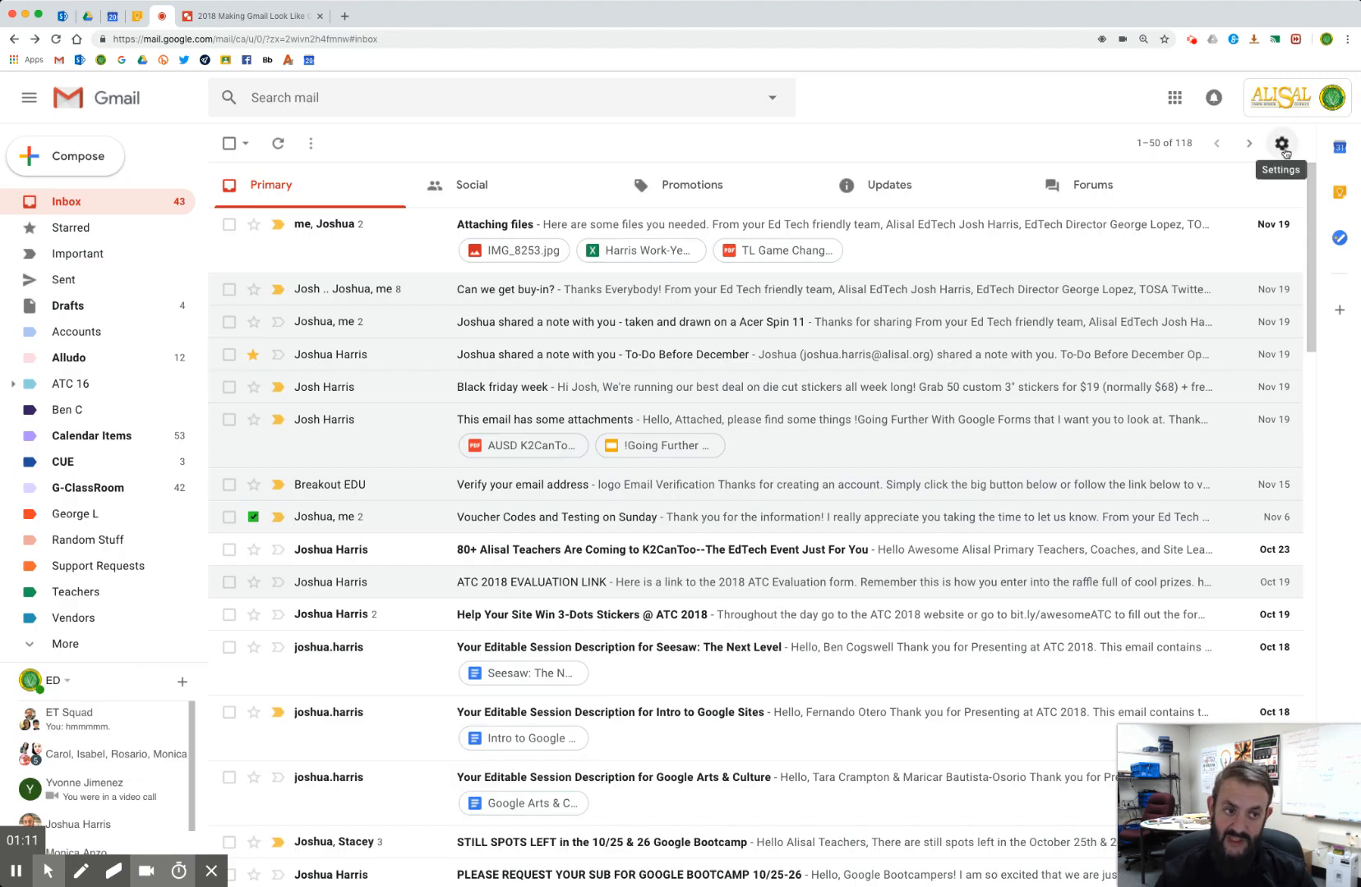
Set Gmail's display density to Comfortable from quick settings
left_click(1282, 143)
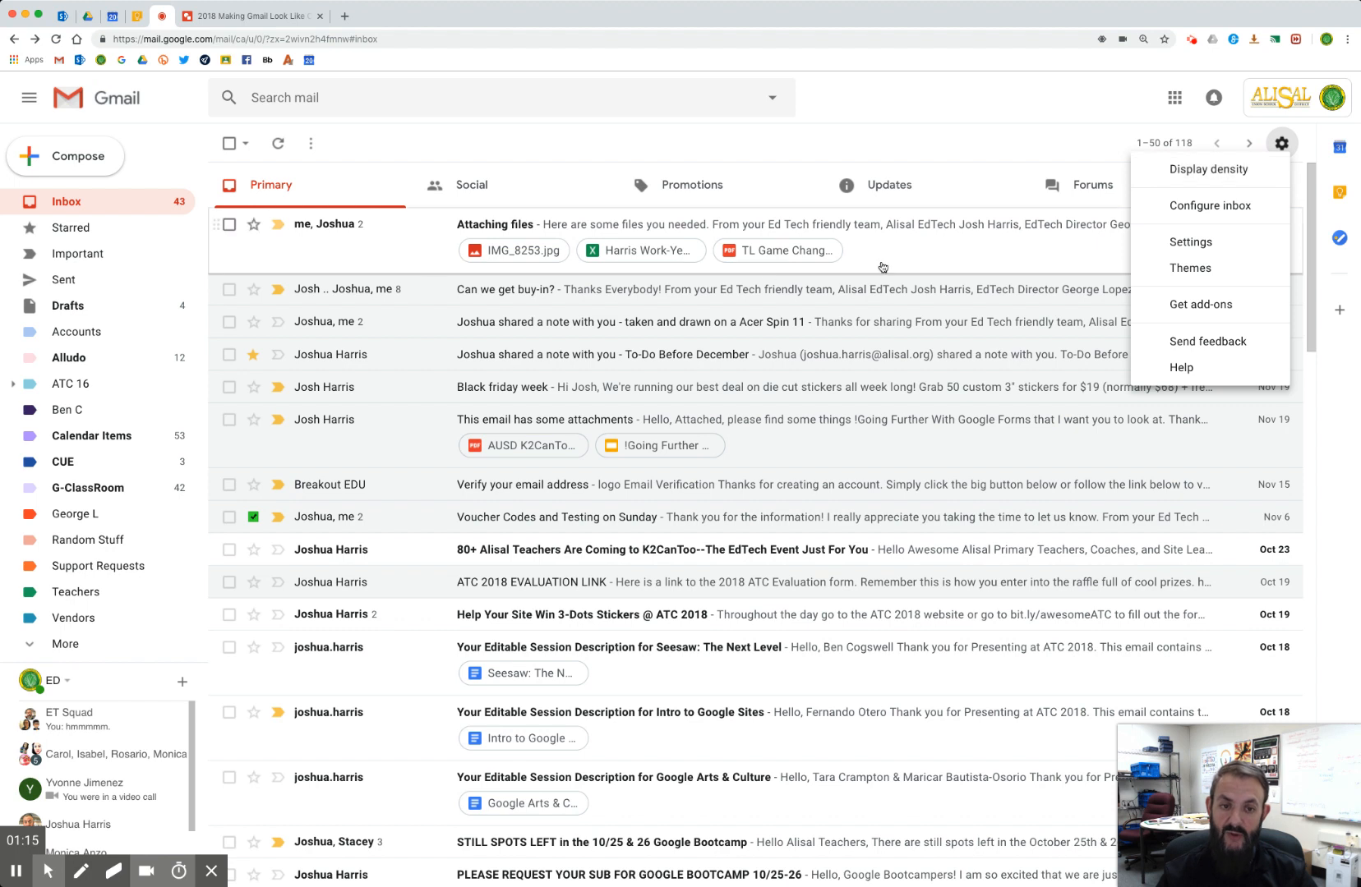
mouse_move(1208, 205)
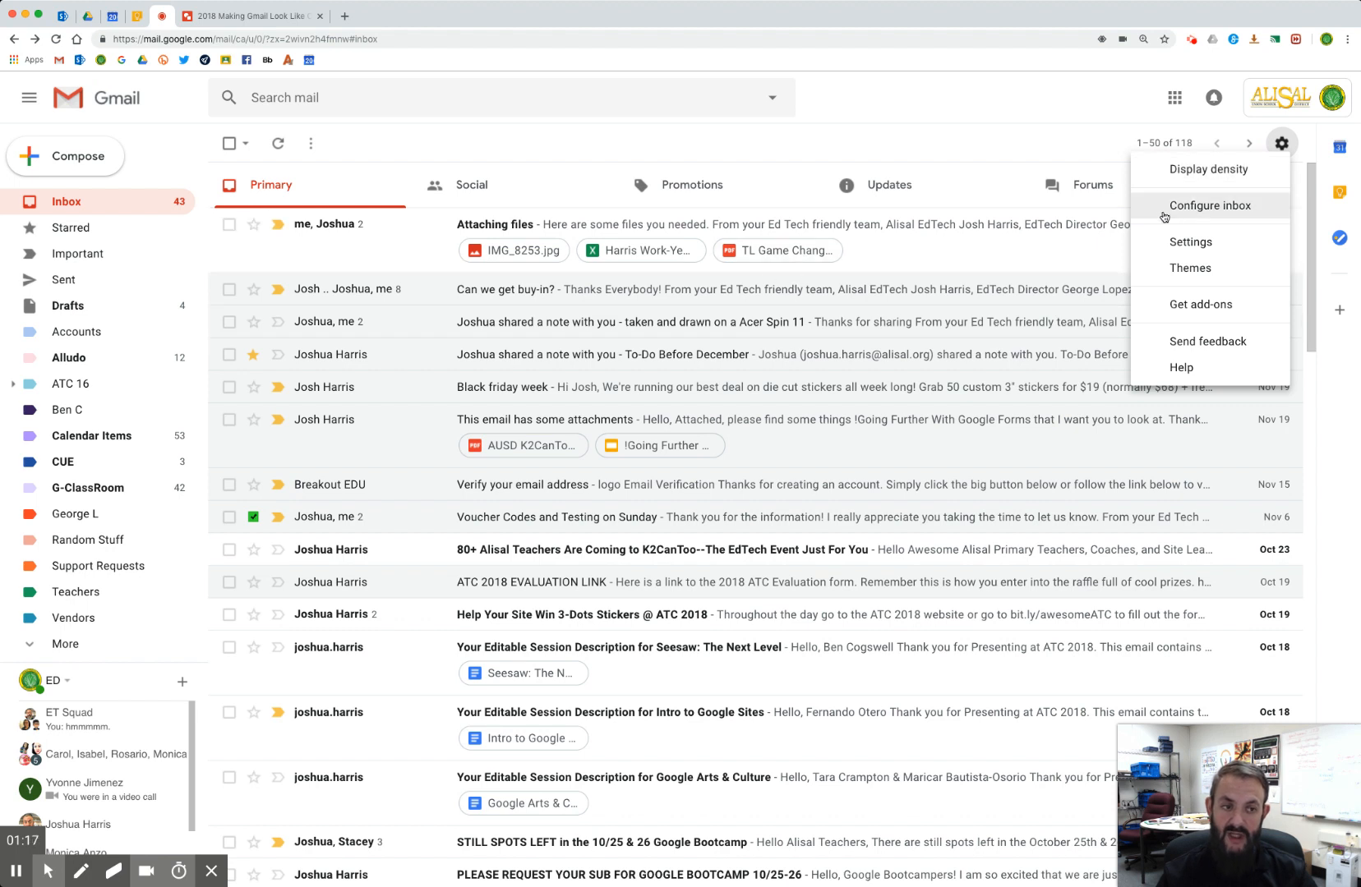
mouse_move(1176, 183)
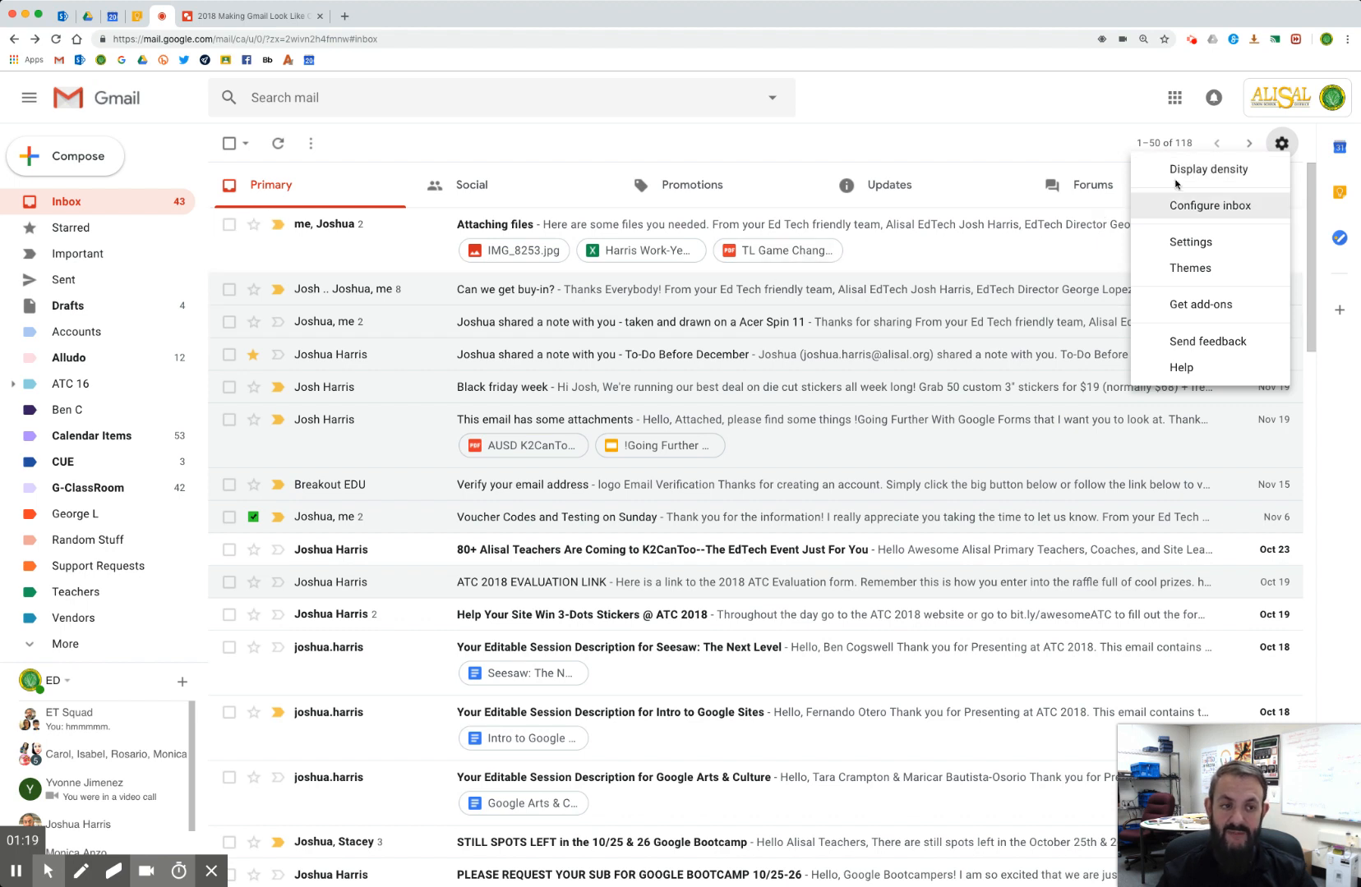
mouse_move(1208, 169)
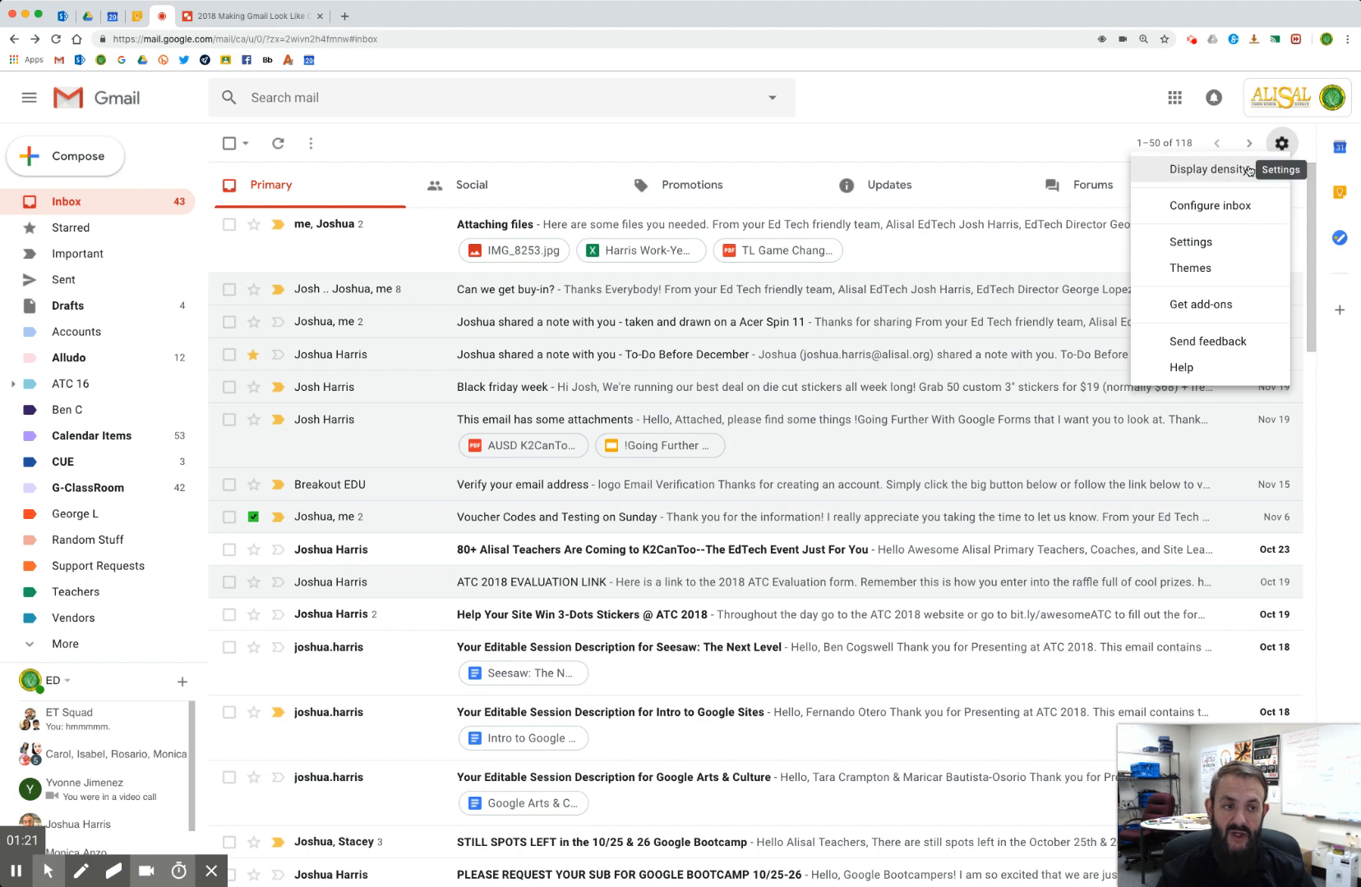
left_click(1205, 169)
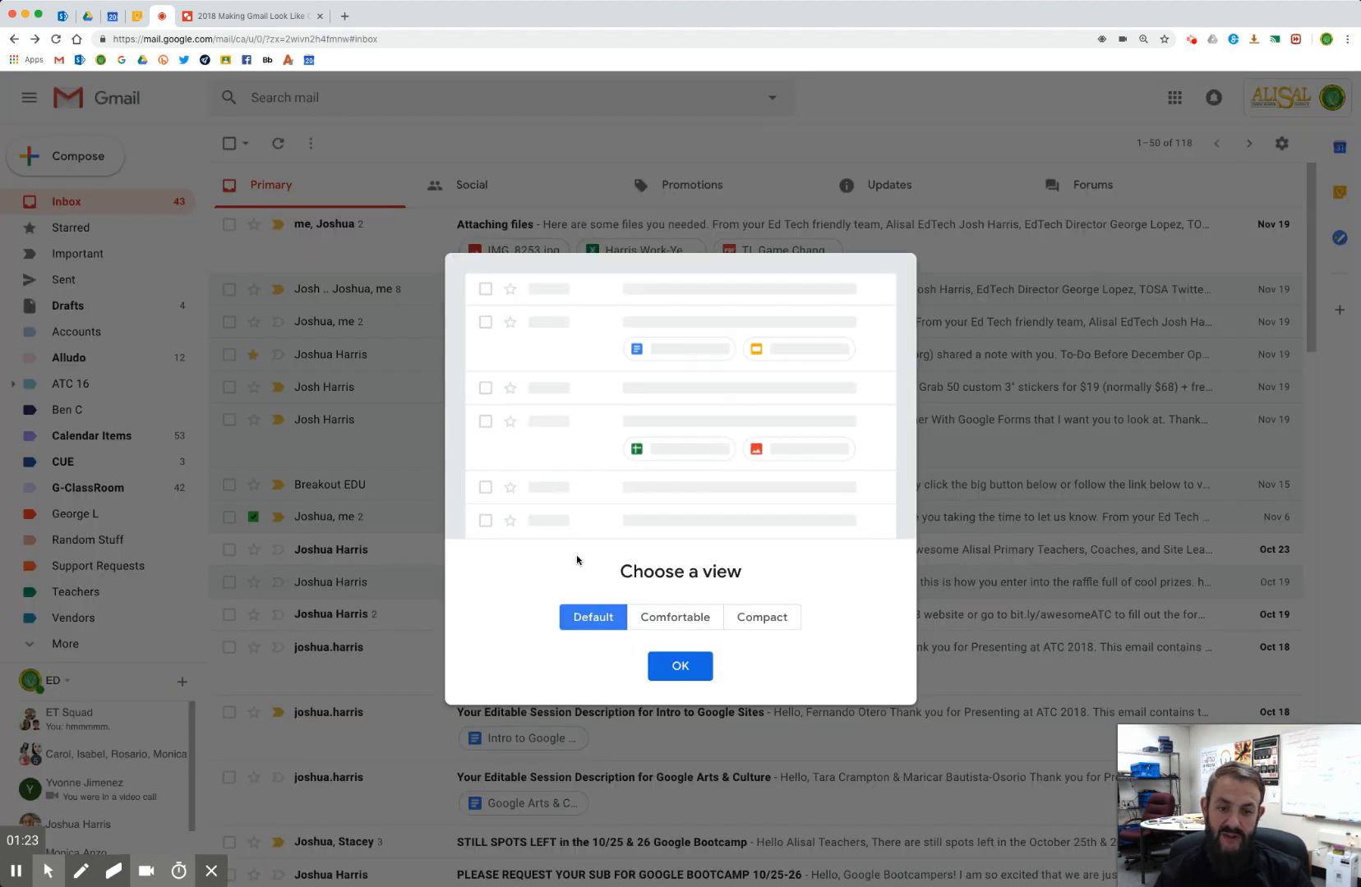
mouse_move(674, 617)
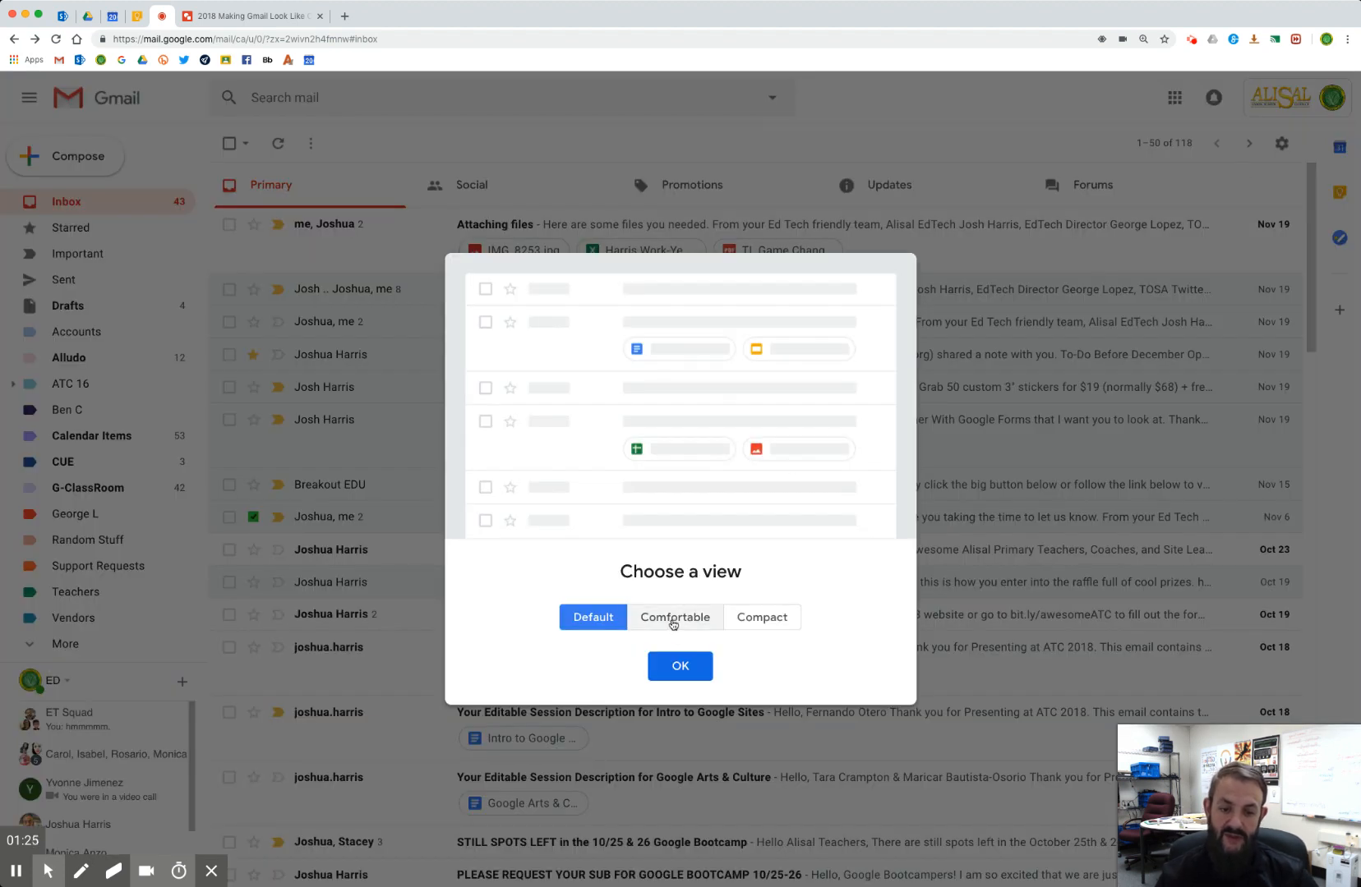
left_click(674, 617)
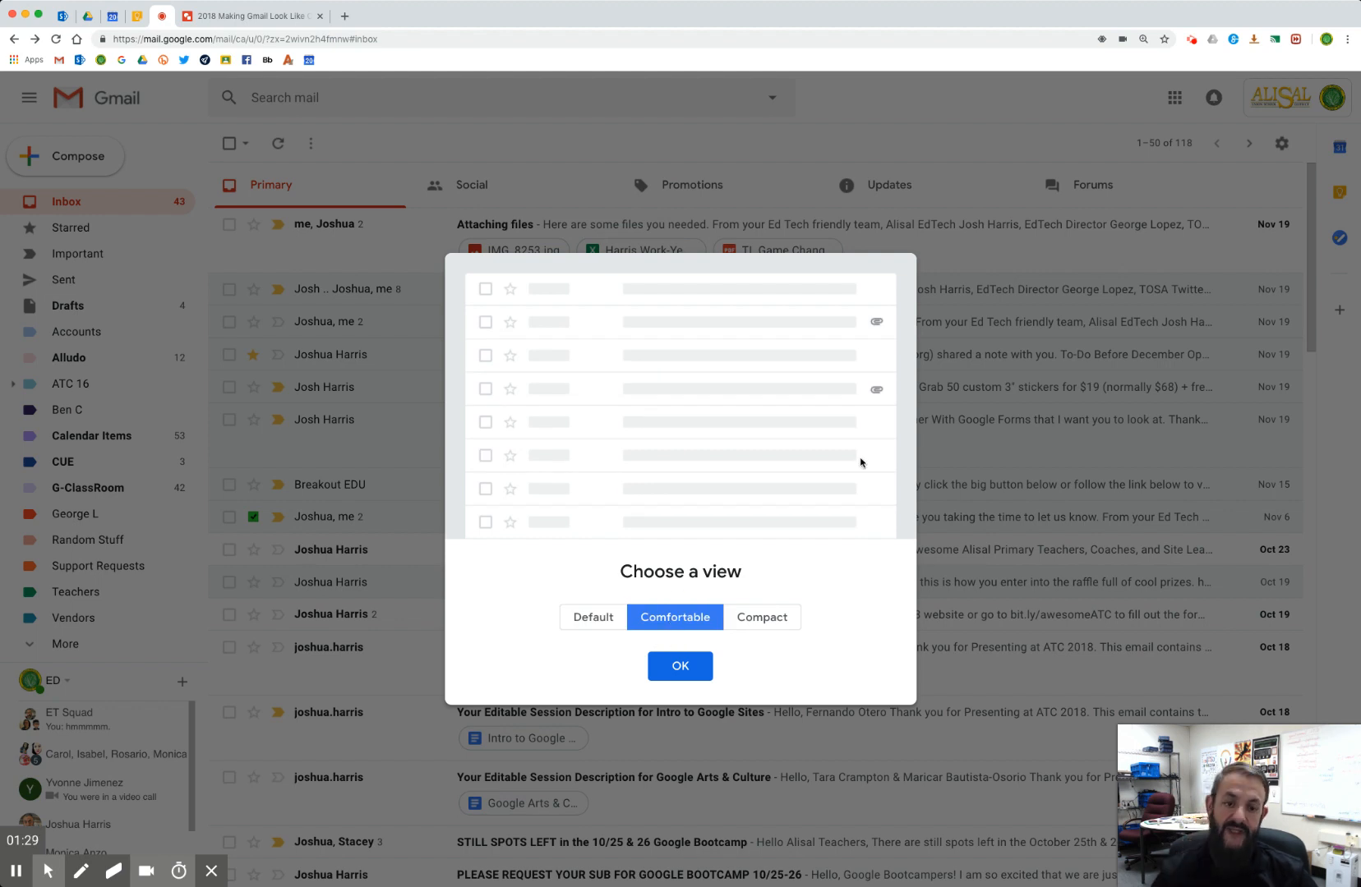
mouse_move(852, 409)
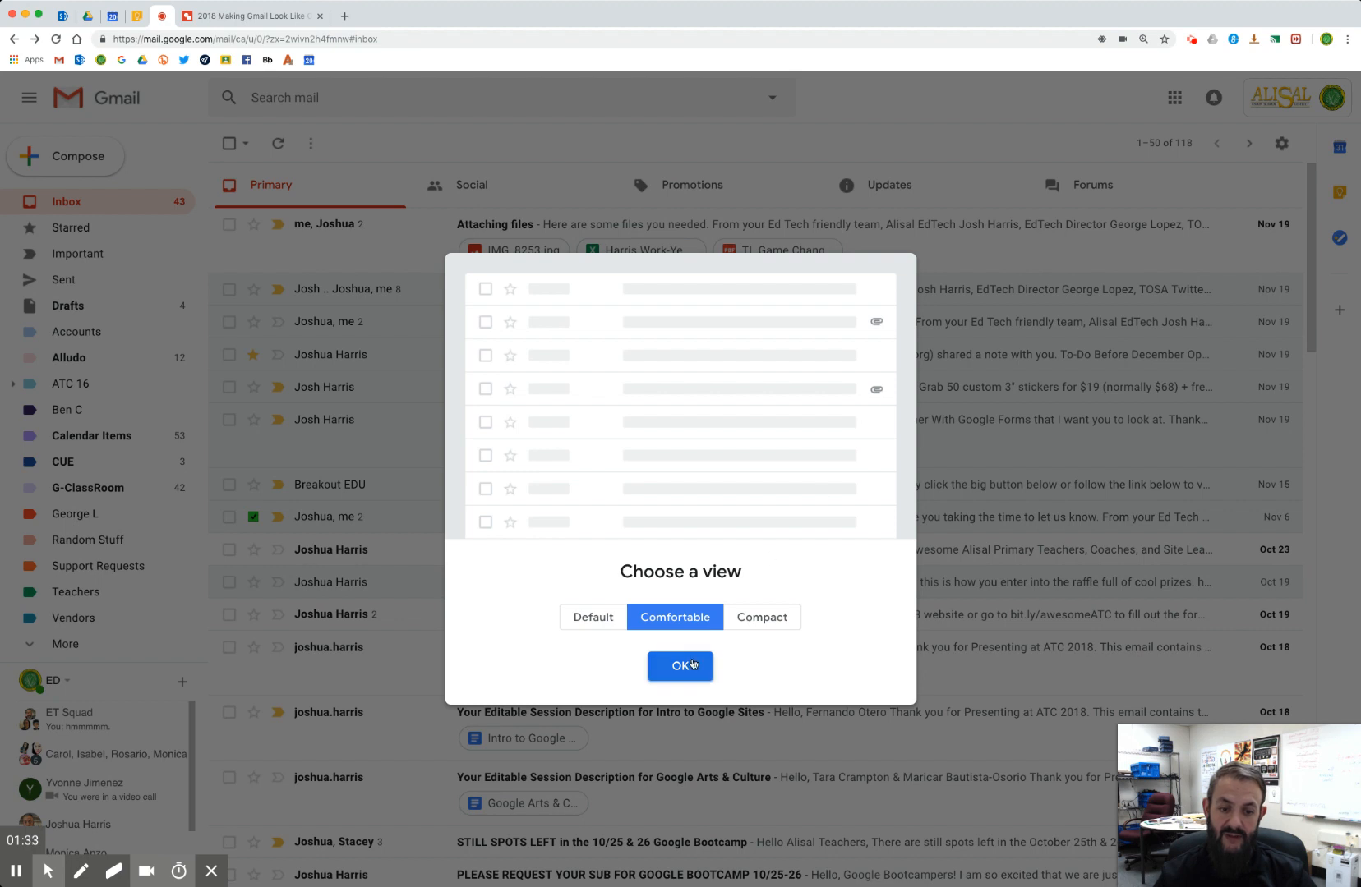
left_click(679, 666)
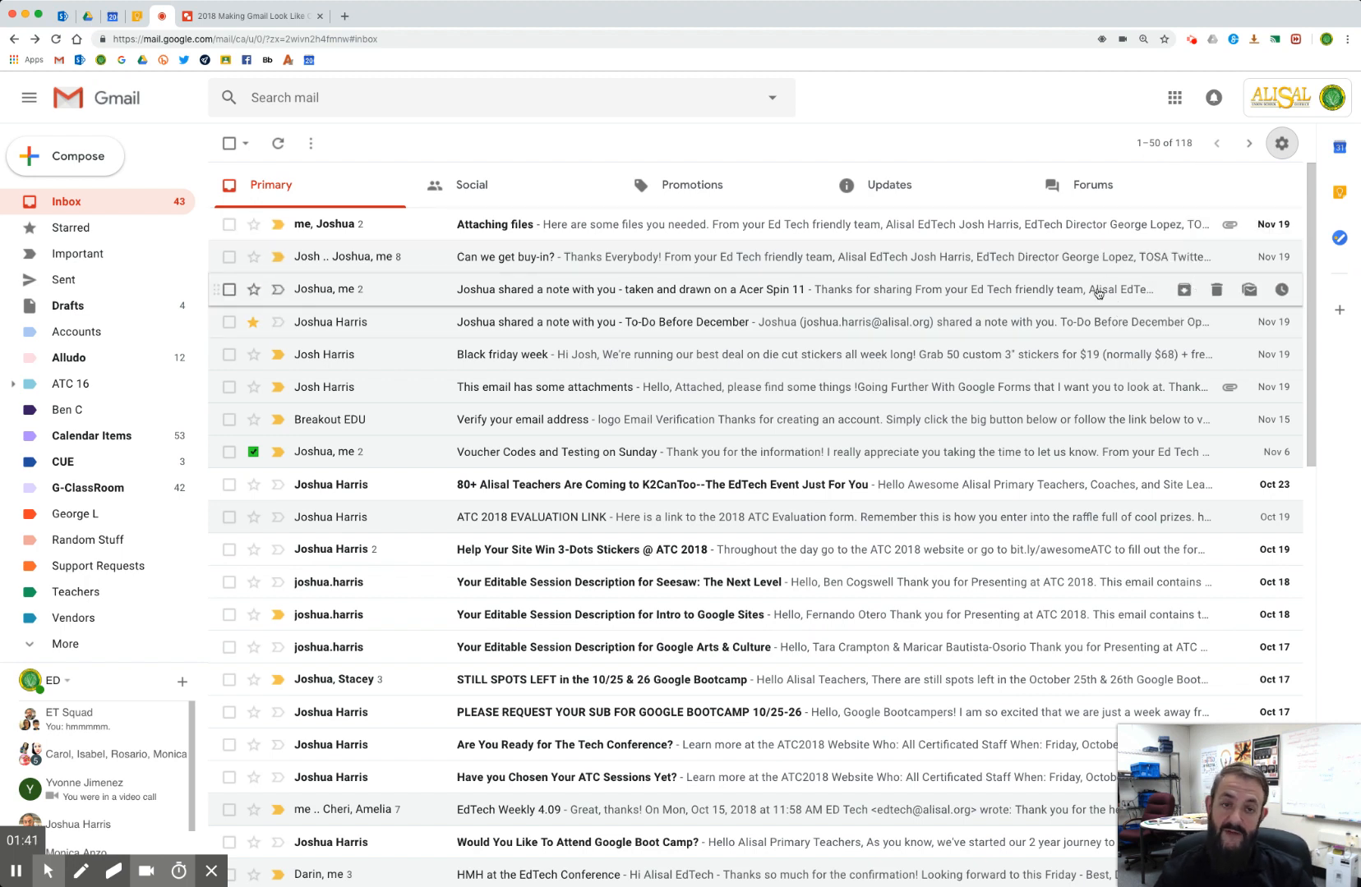
Change Gmail's display density from Comfortable to Compact
left_click(1282, 143)
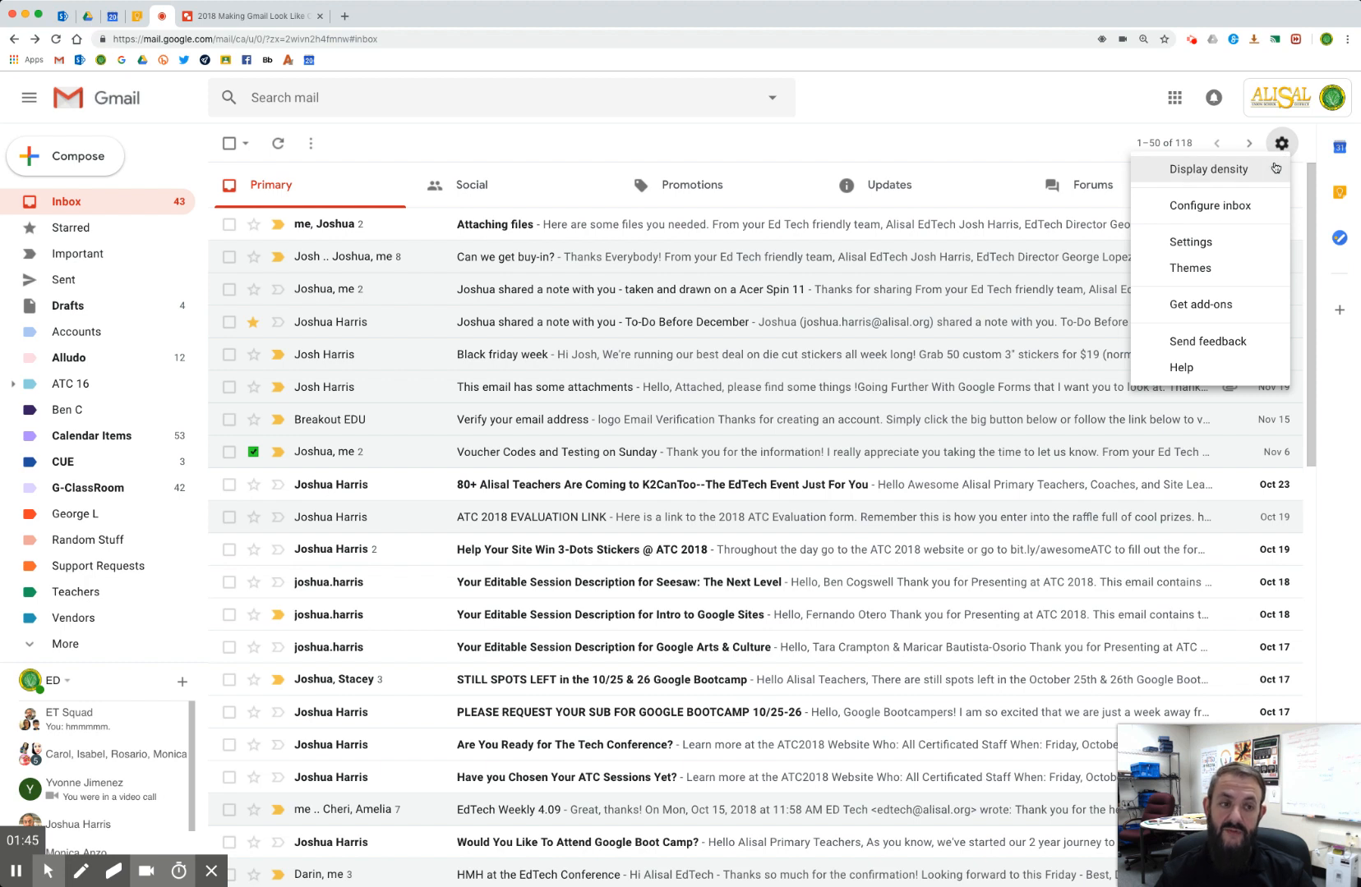
left_click(1209, 169)
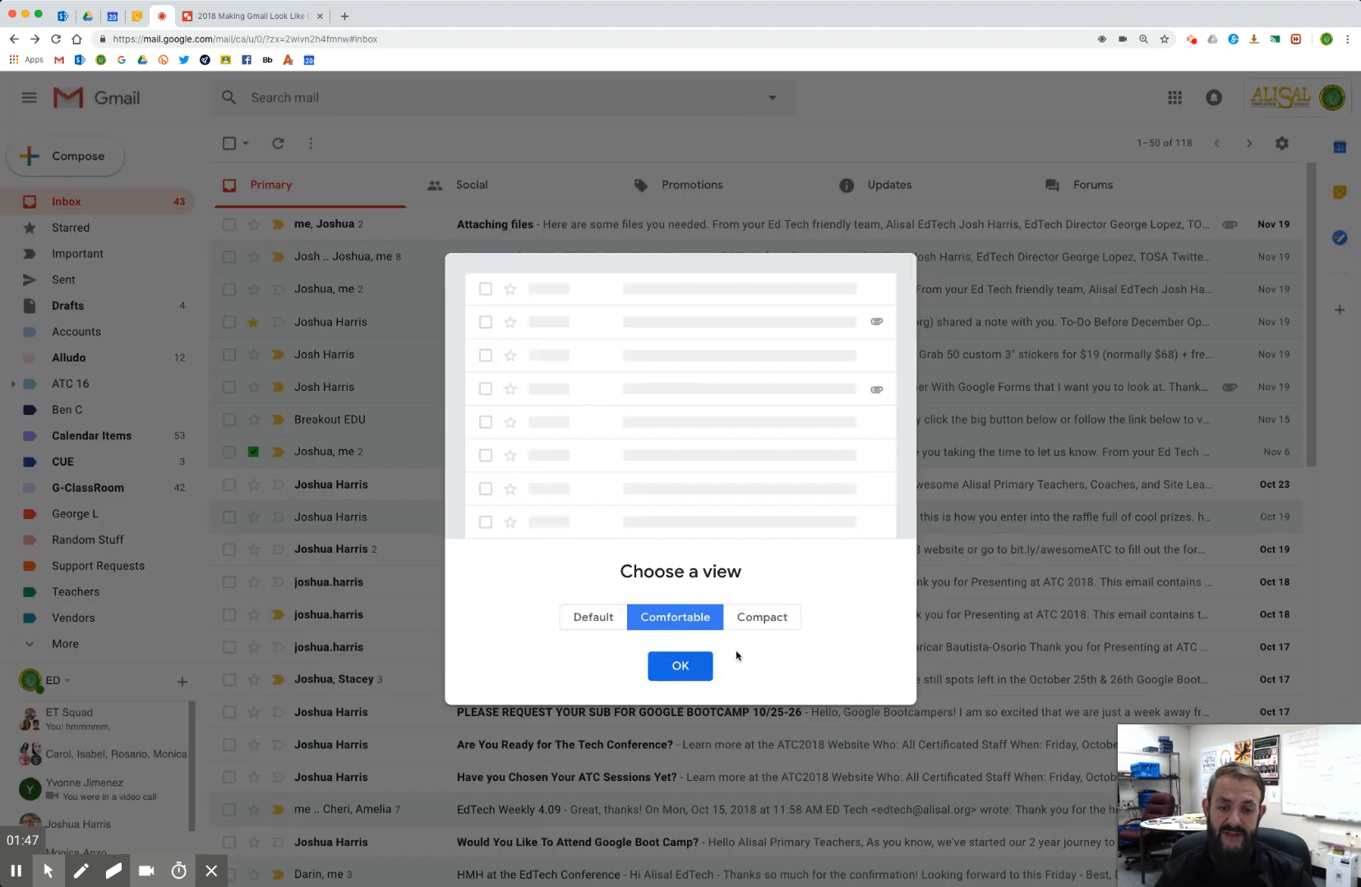
left_click(761, 617)
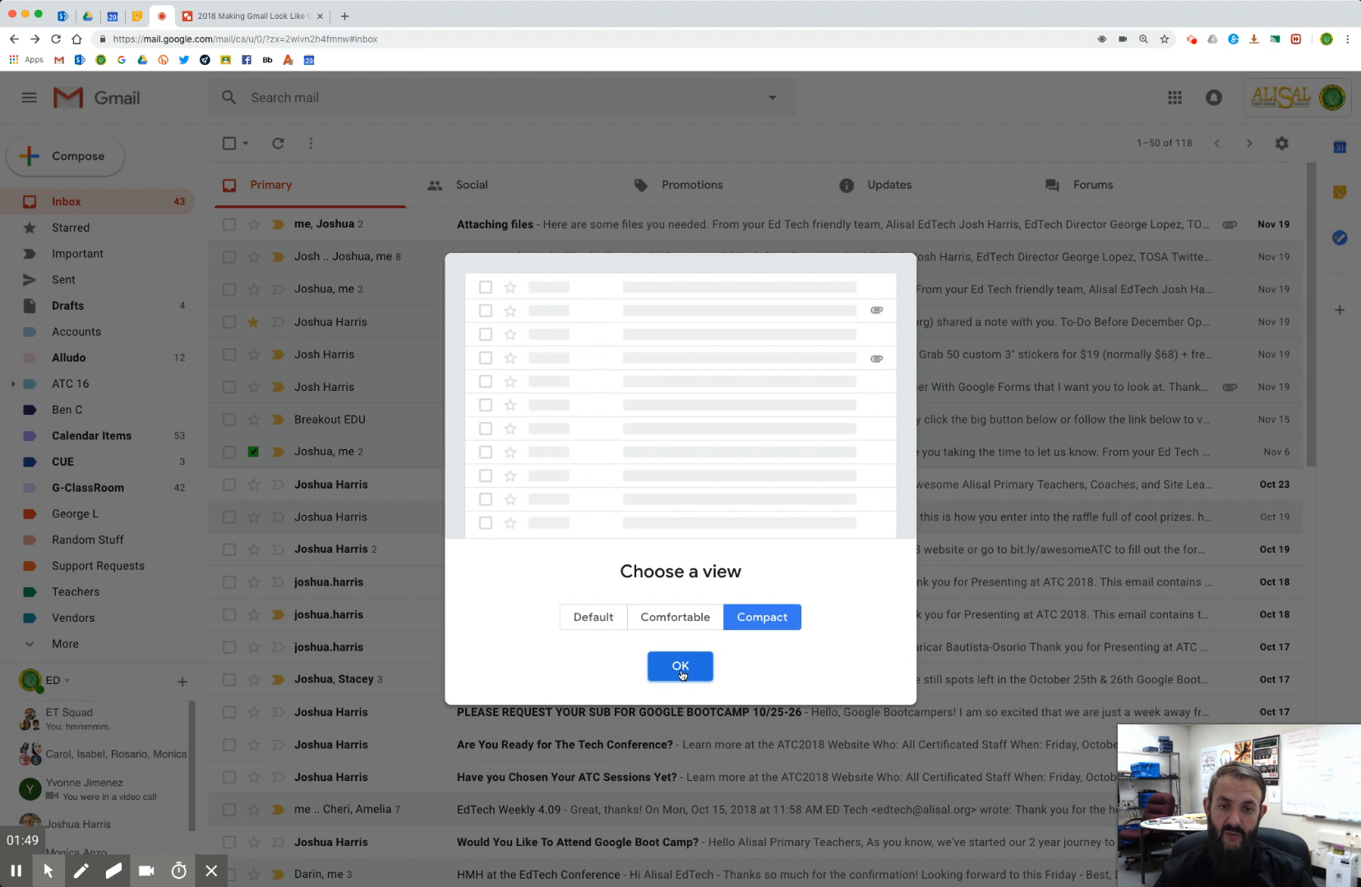
left_click(679, 667)
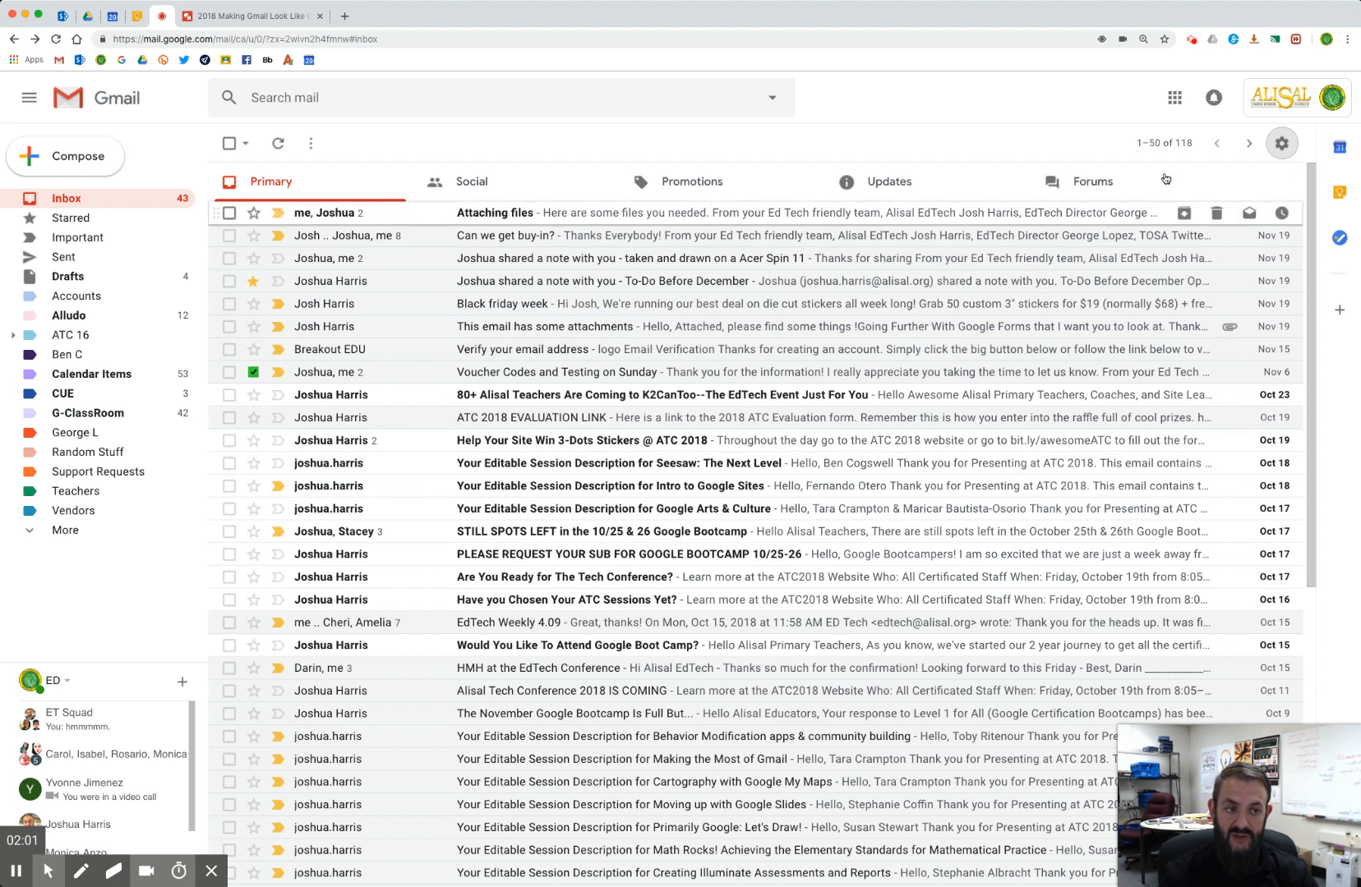
mouse_move(1282, 143)
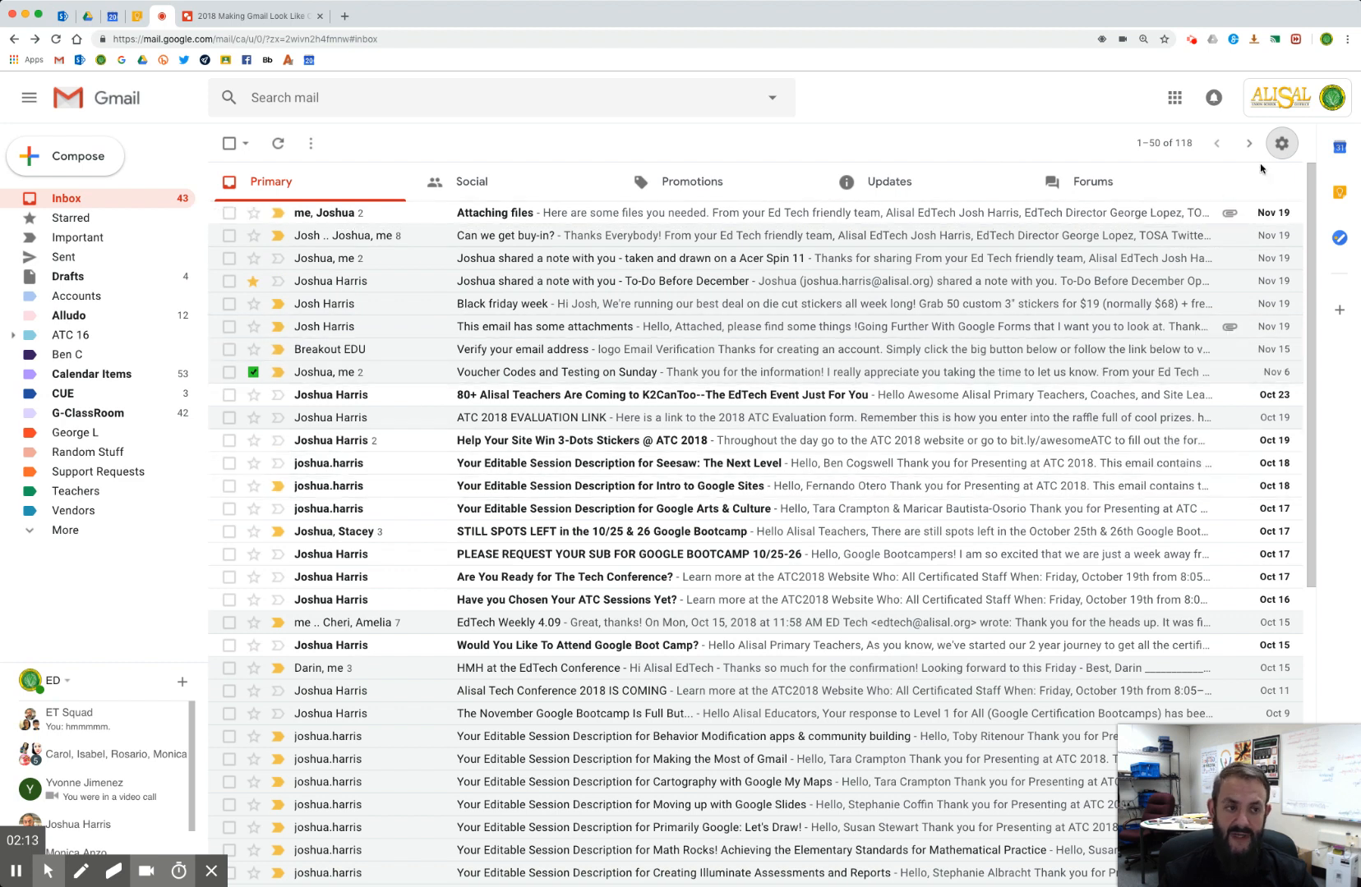
Enable Preview Pane under Advanced settings and save the changes
left_click(1281, 143)
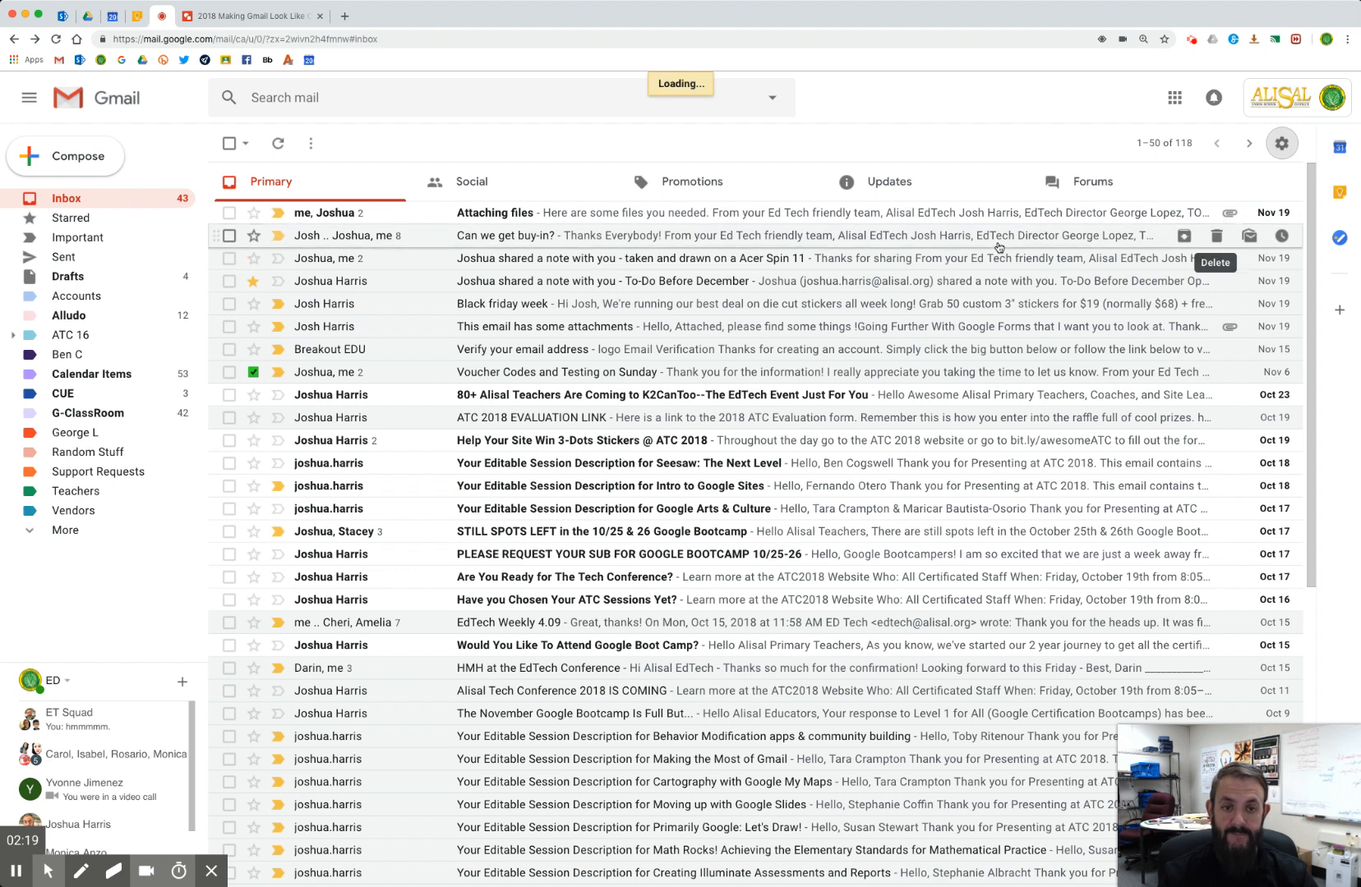
left_click(1281, 142)
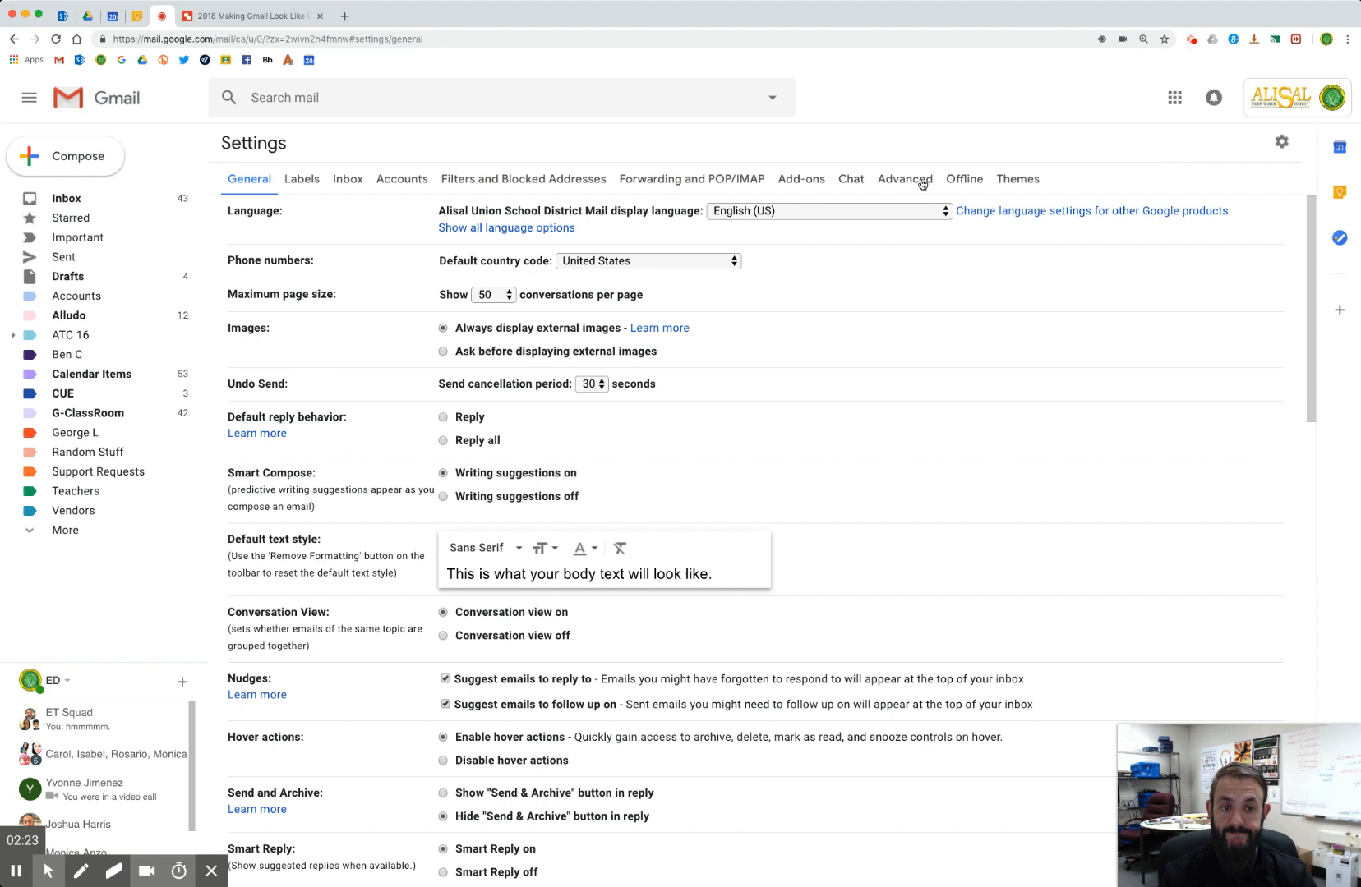
left_click(903, 178)
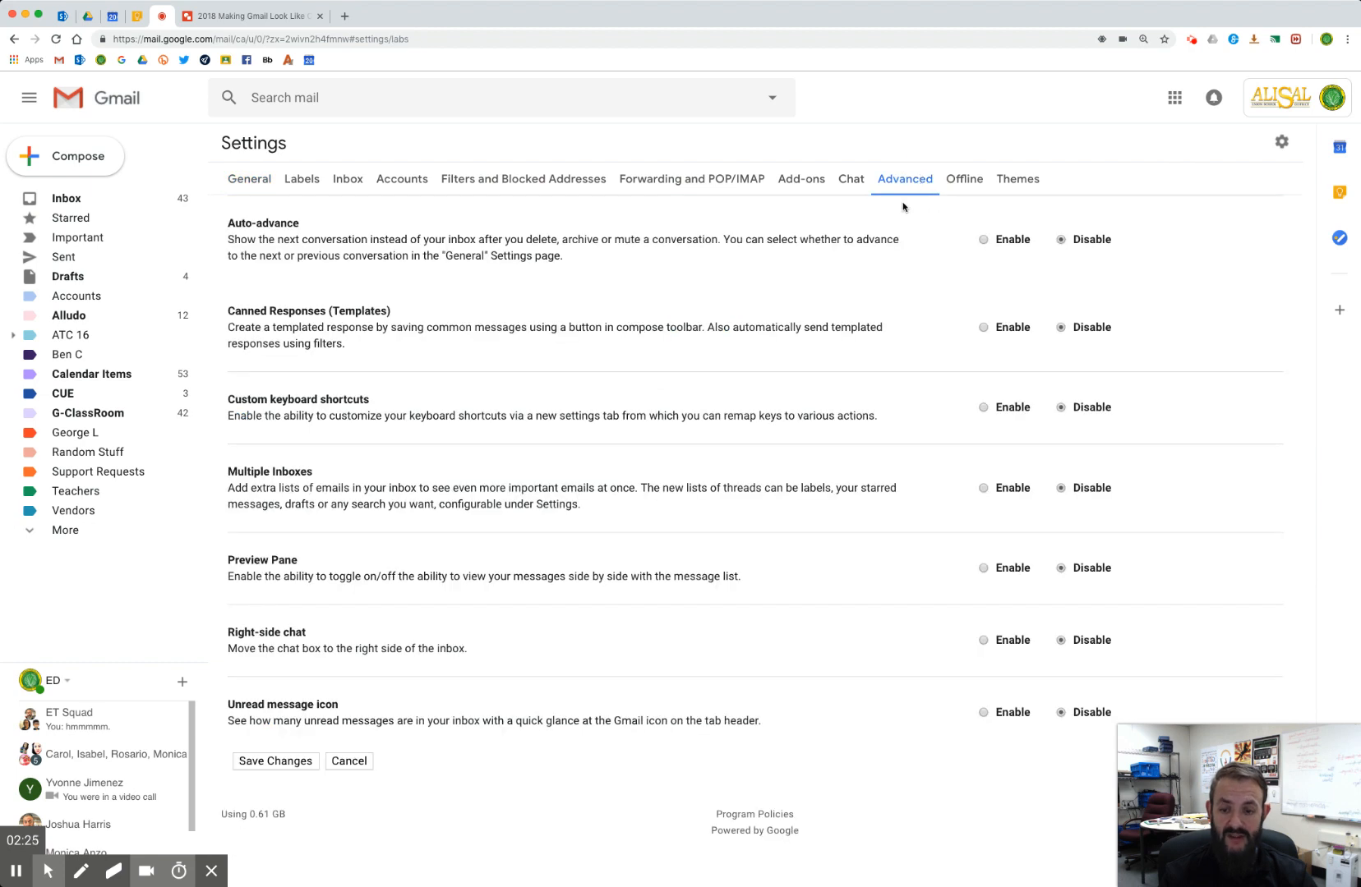
mouse_move(958, 578)
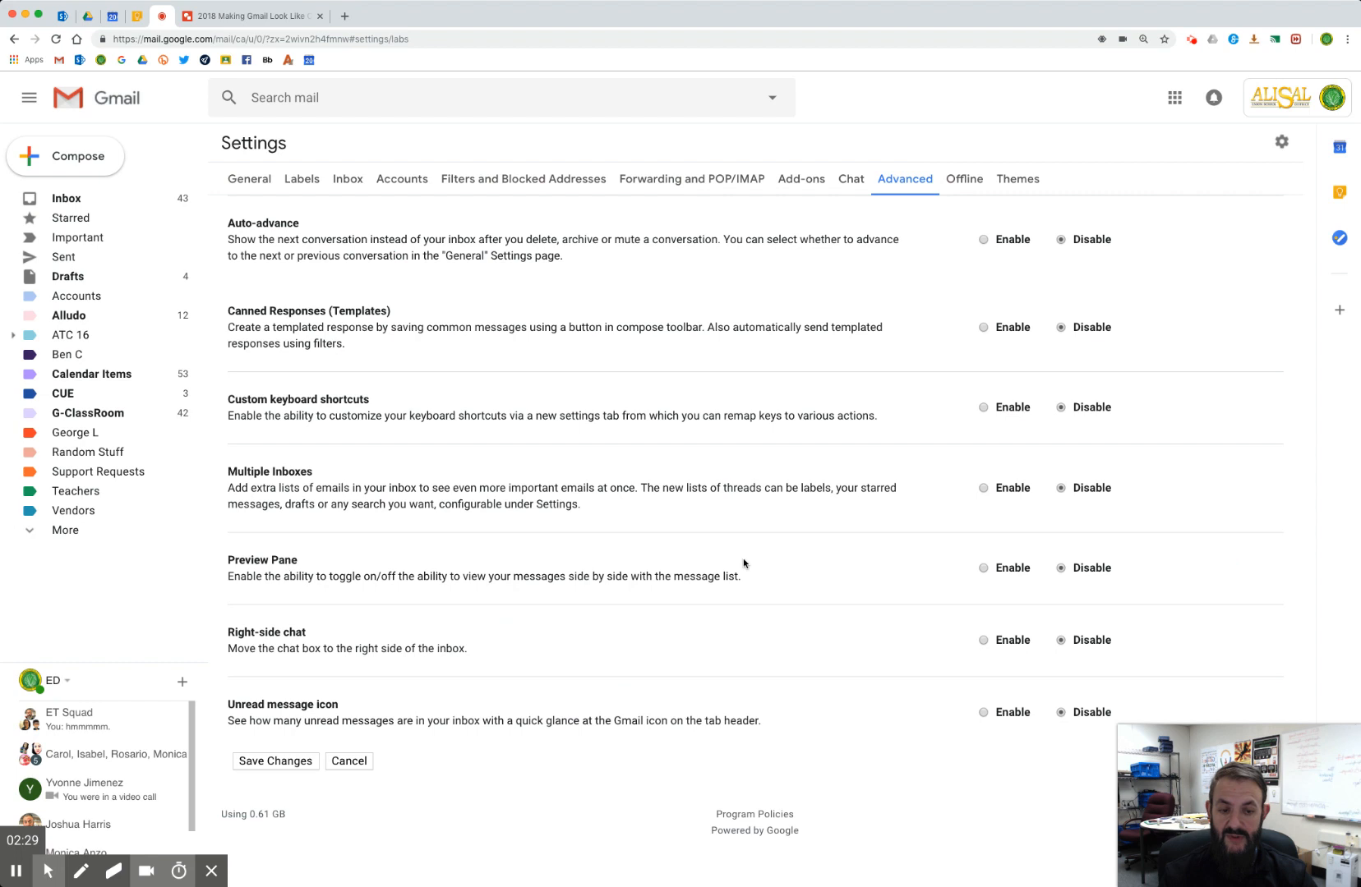
left_click(984, 568)
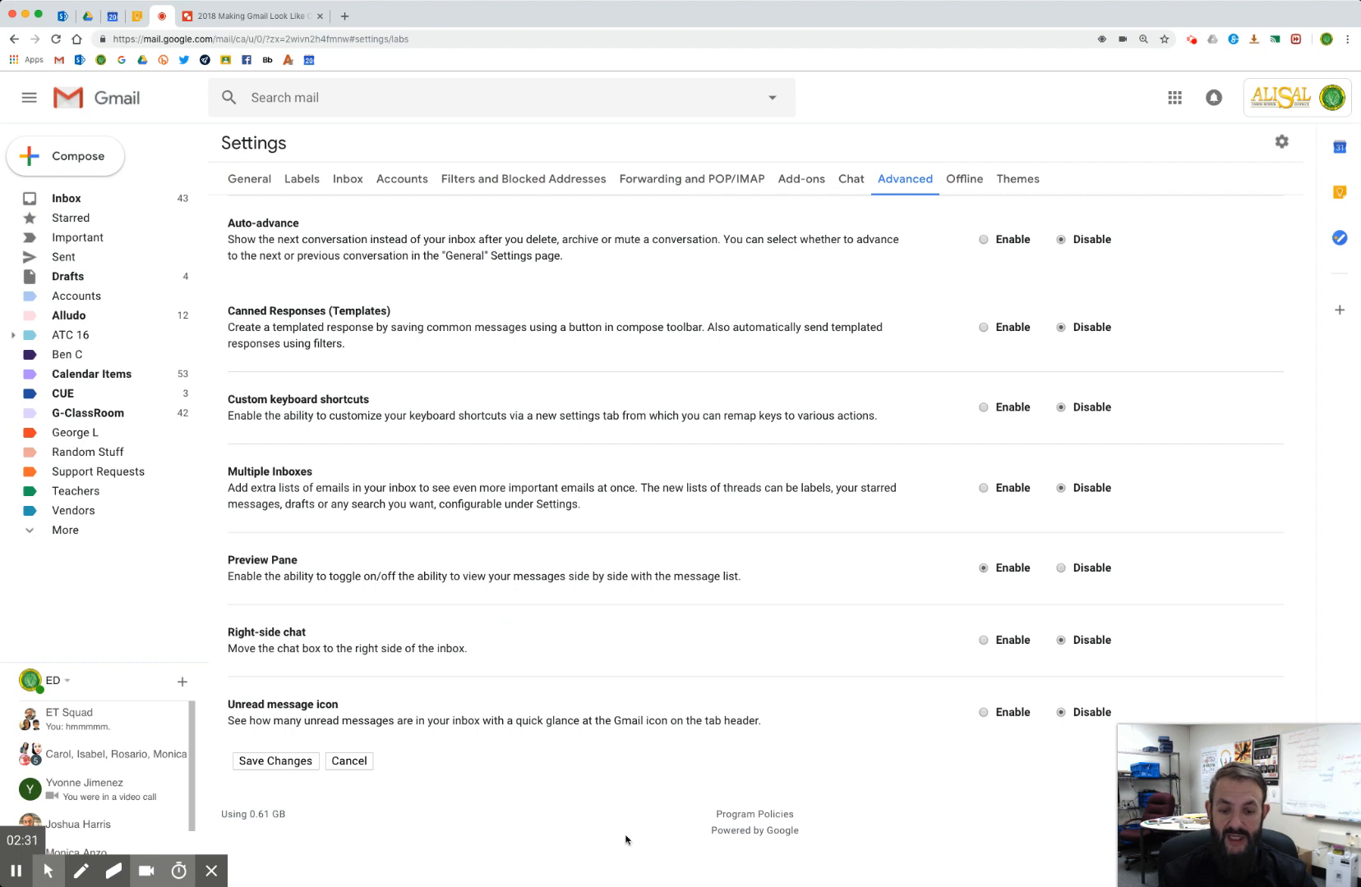
left_click(275, 761)
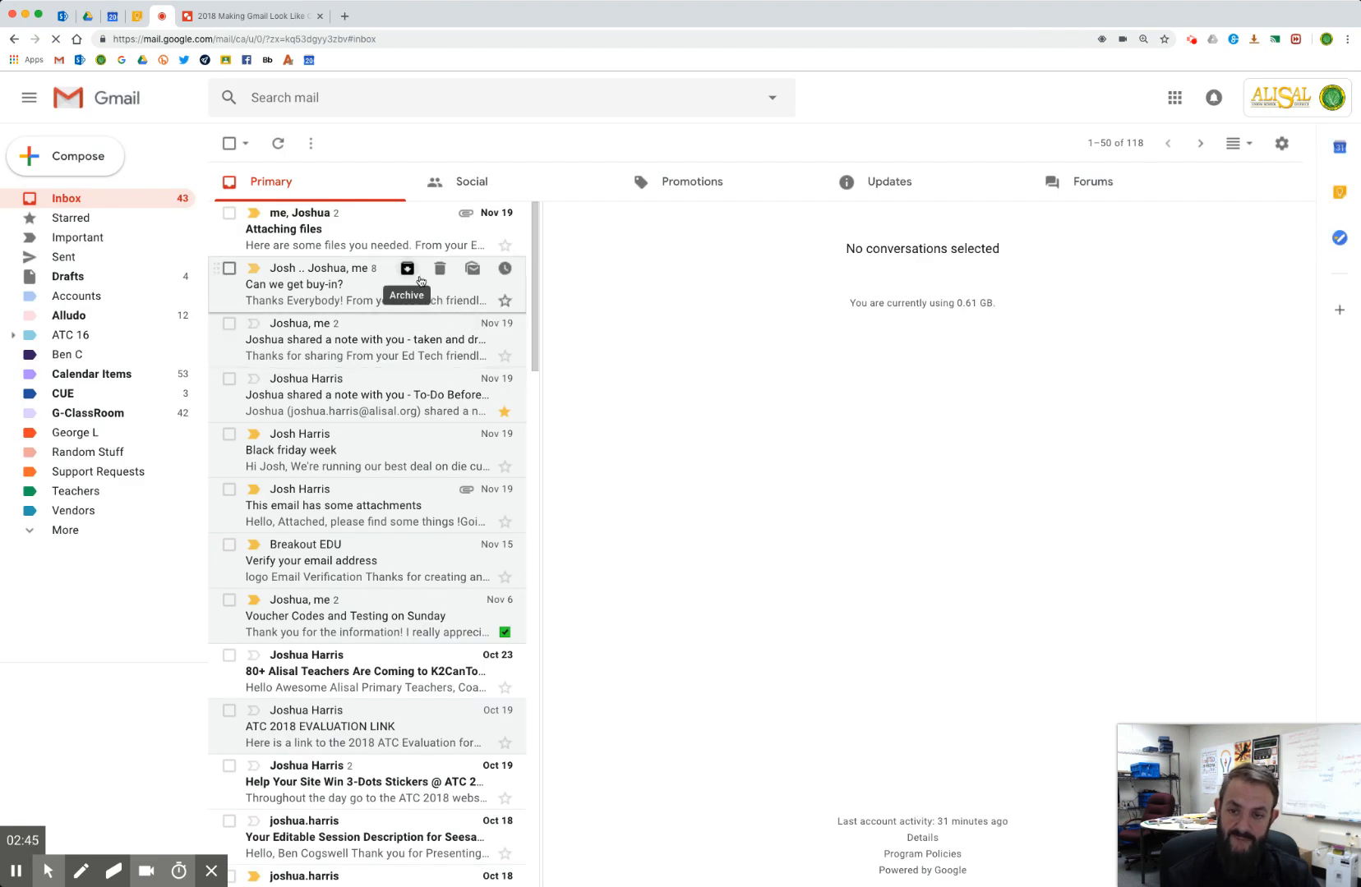
mouse_move(1013, 285)
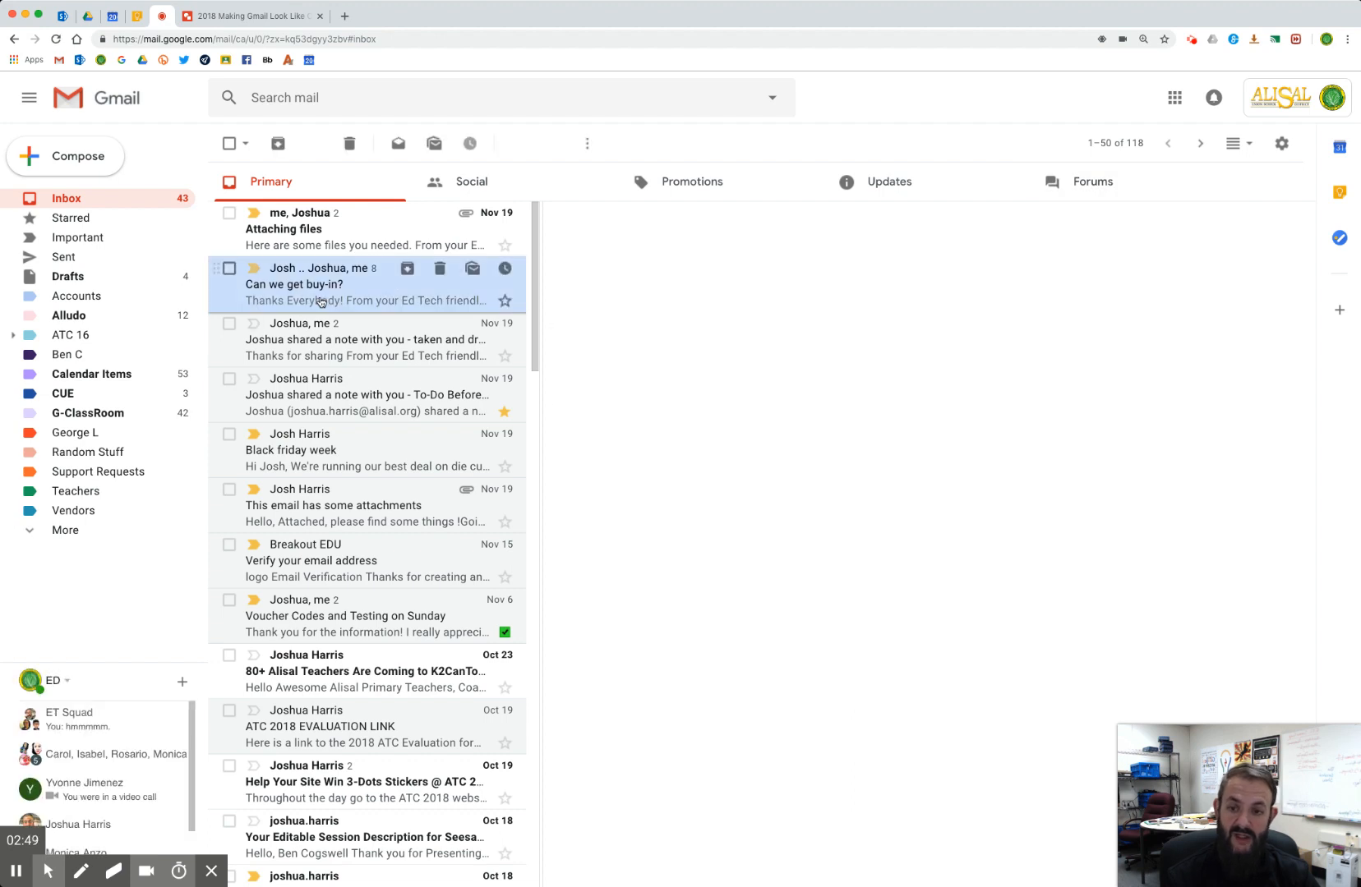
Open 'Can we get buy-in?' in the pane, mark it unread, and archive 'Black friday week'
left_click(294, 283)
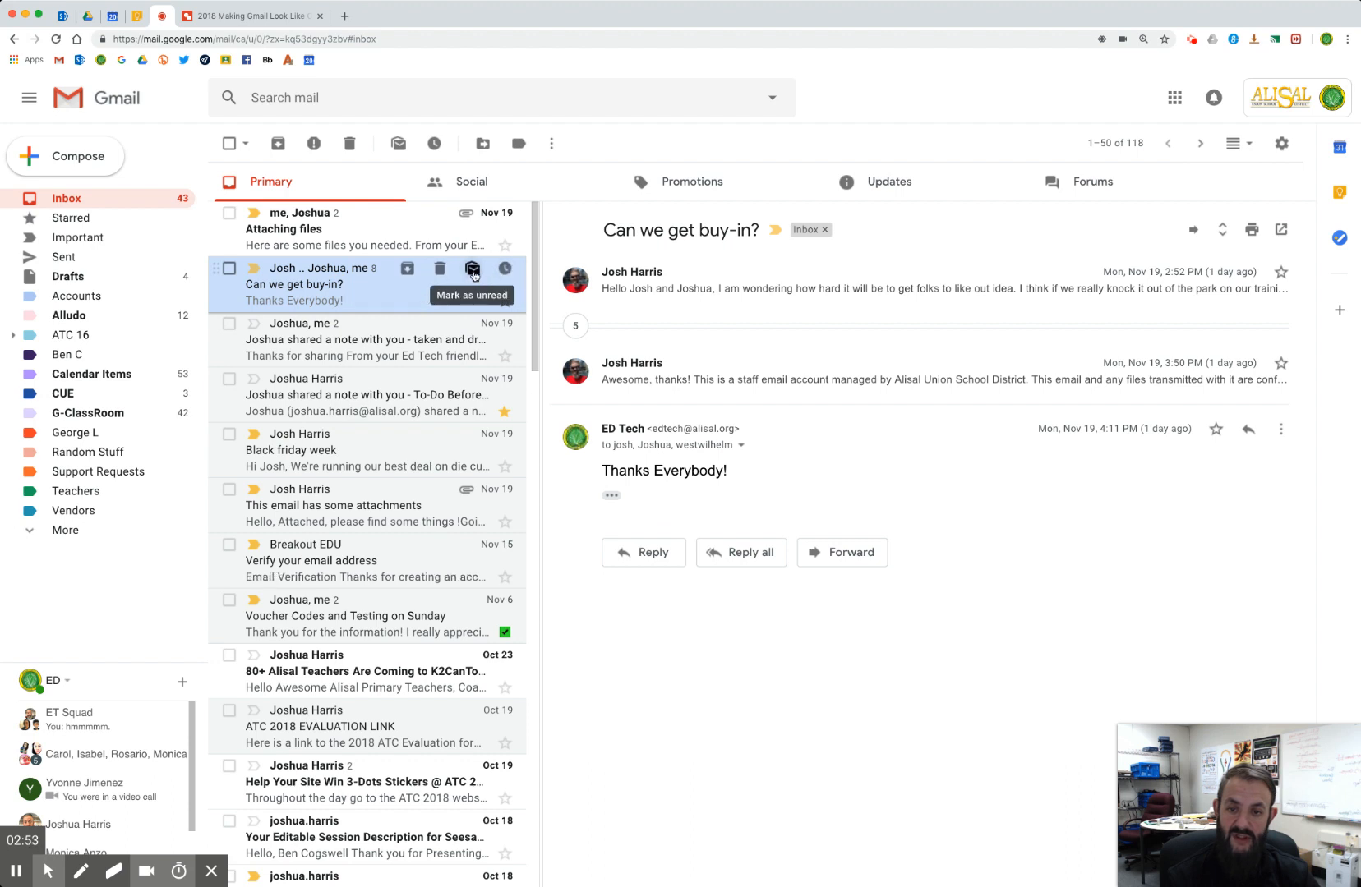
left_click(473, 268)
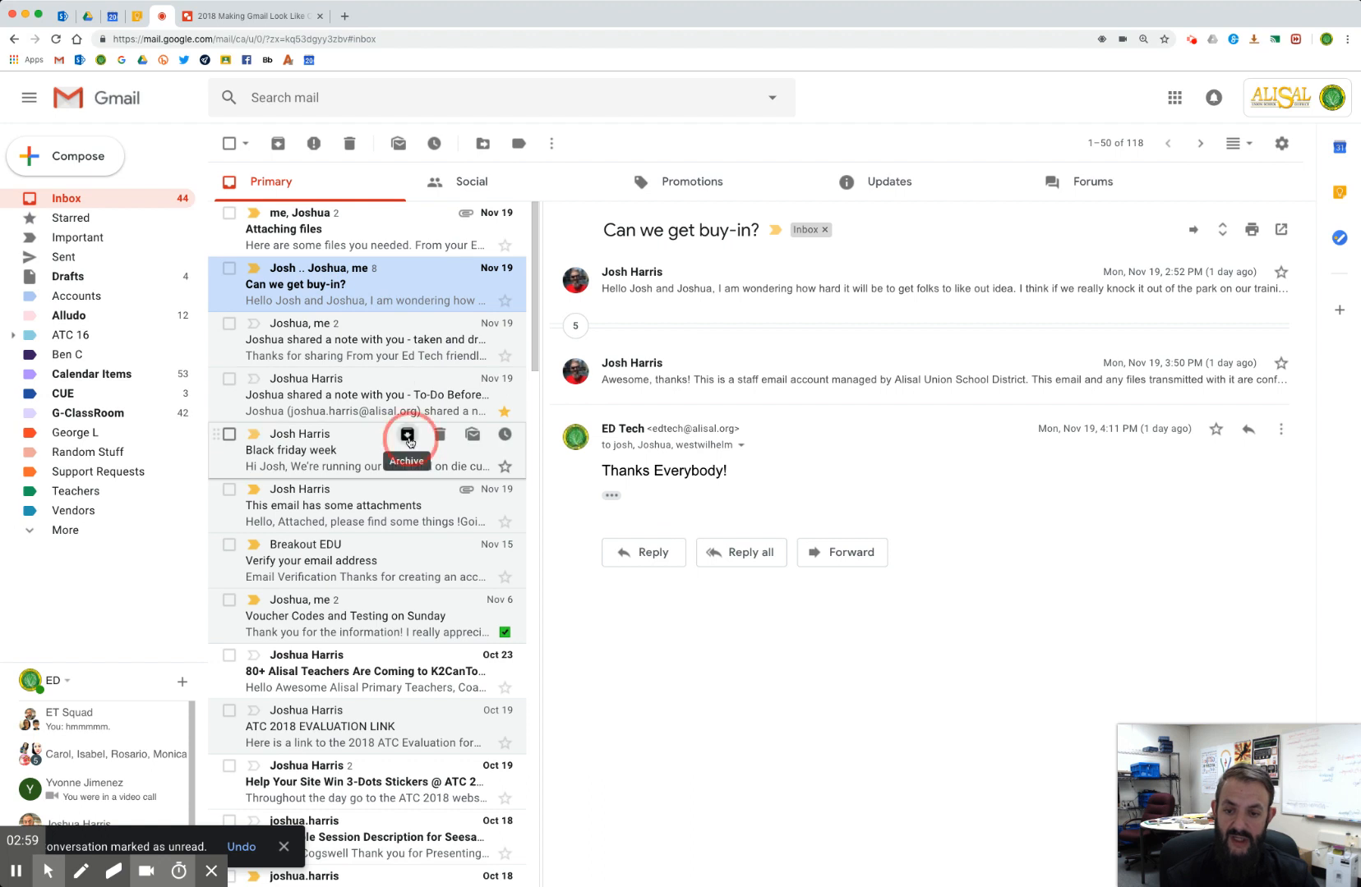
left_click(1281, 143)
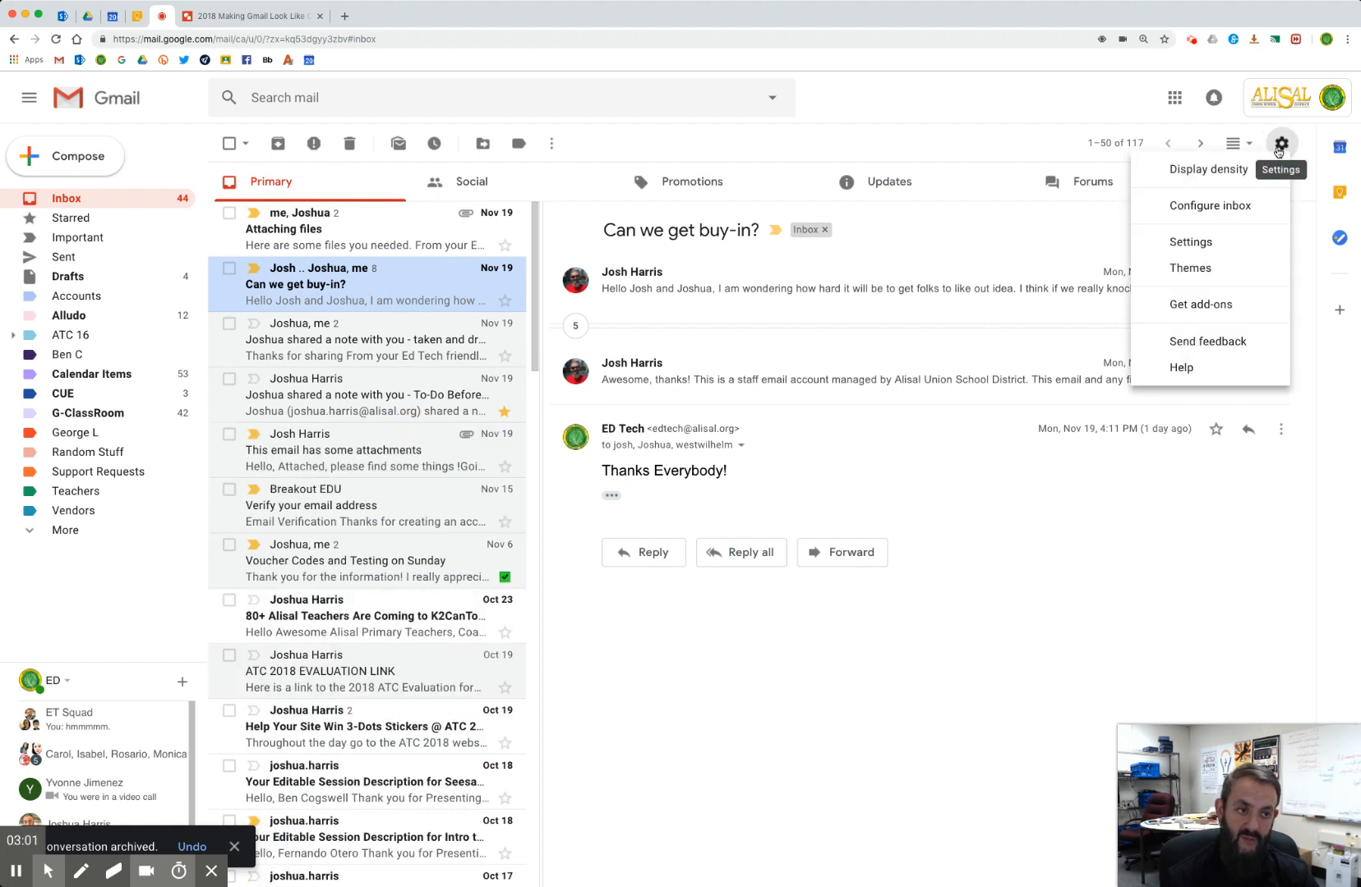
Reopen the Display density dialog and apply the Default density
left_click(1207, 170)
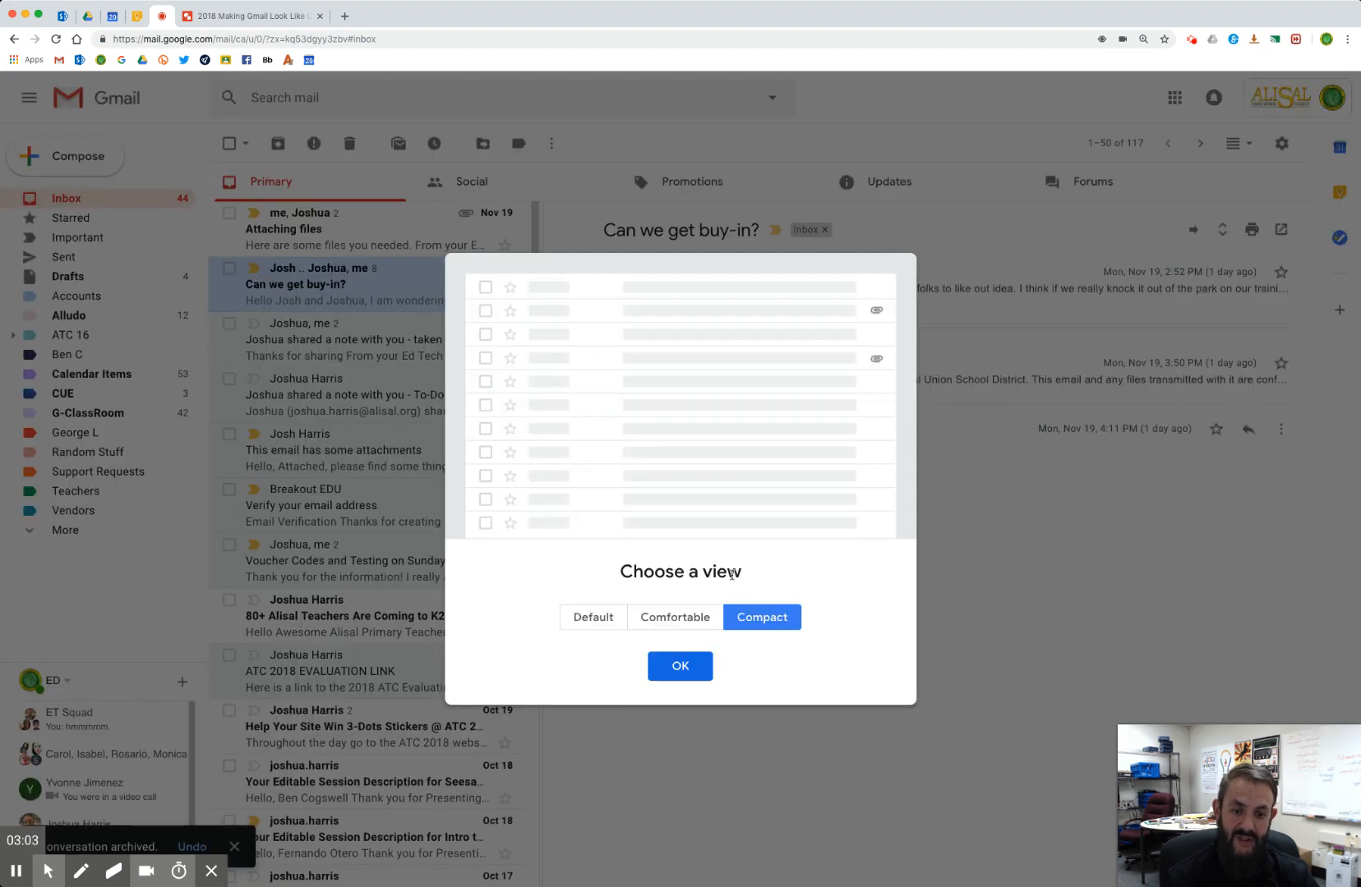
left_click(679, 666)
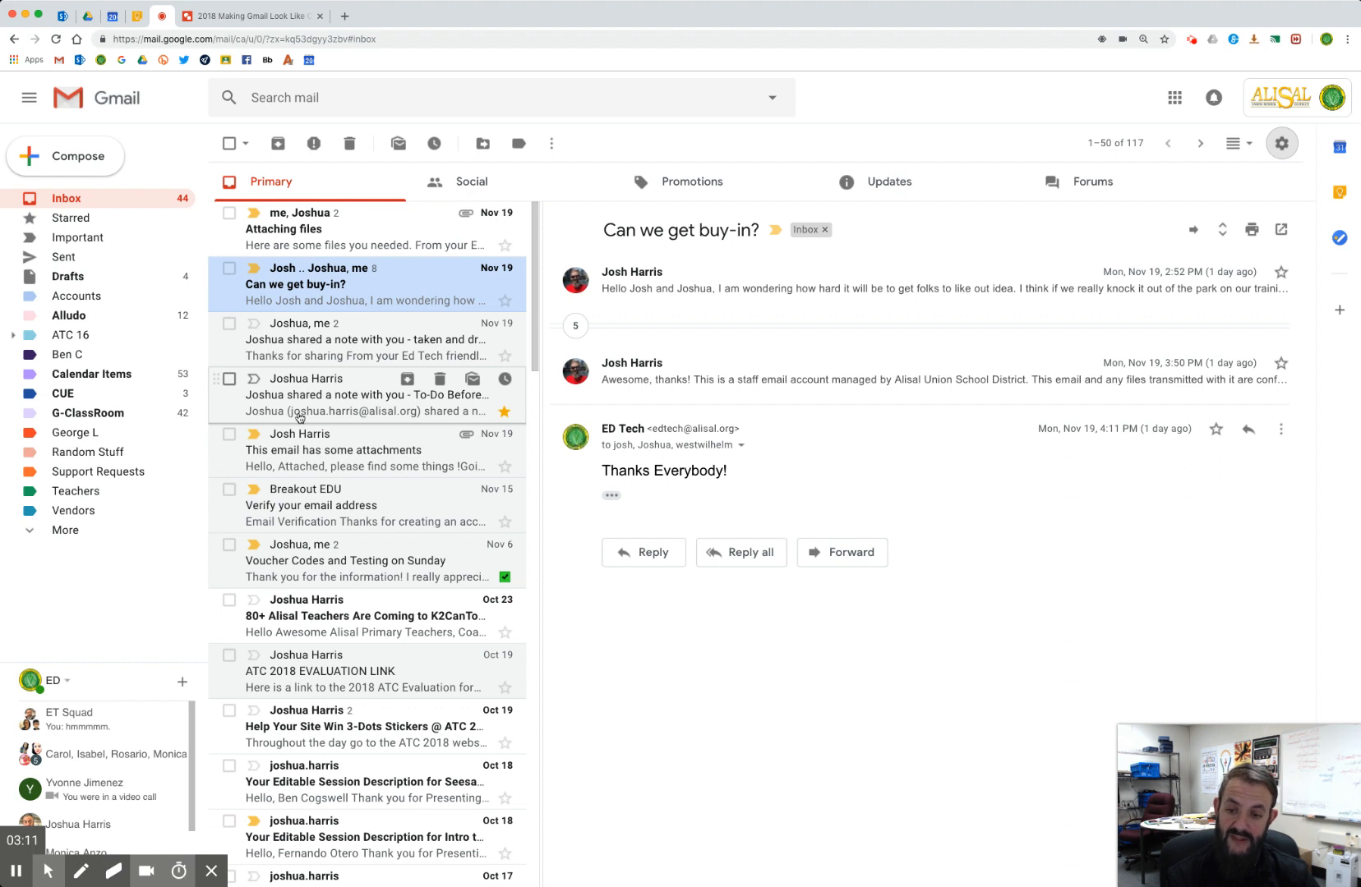
left_click(1282, 143)
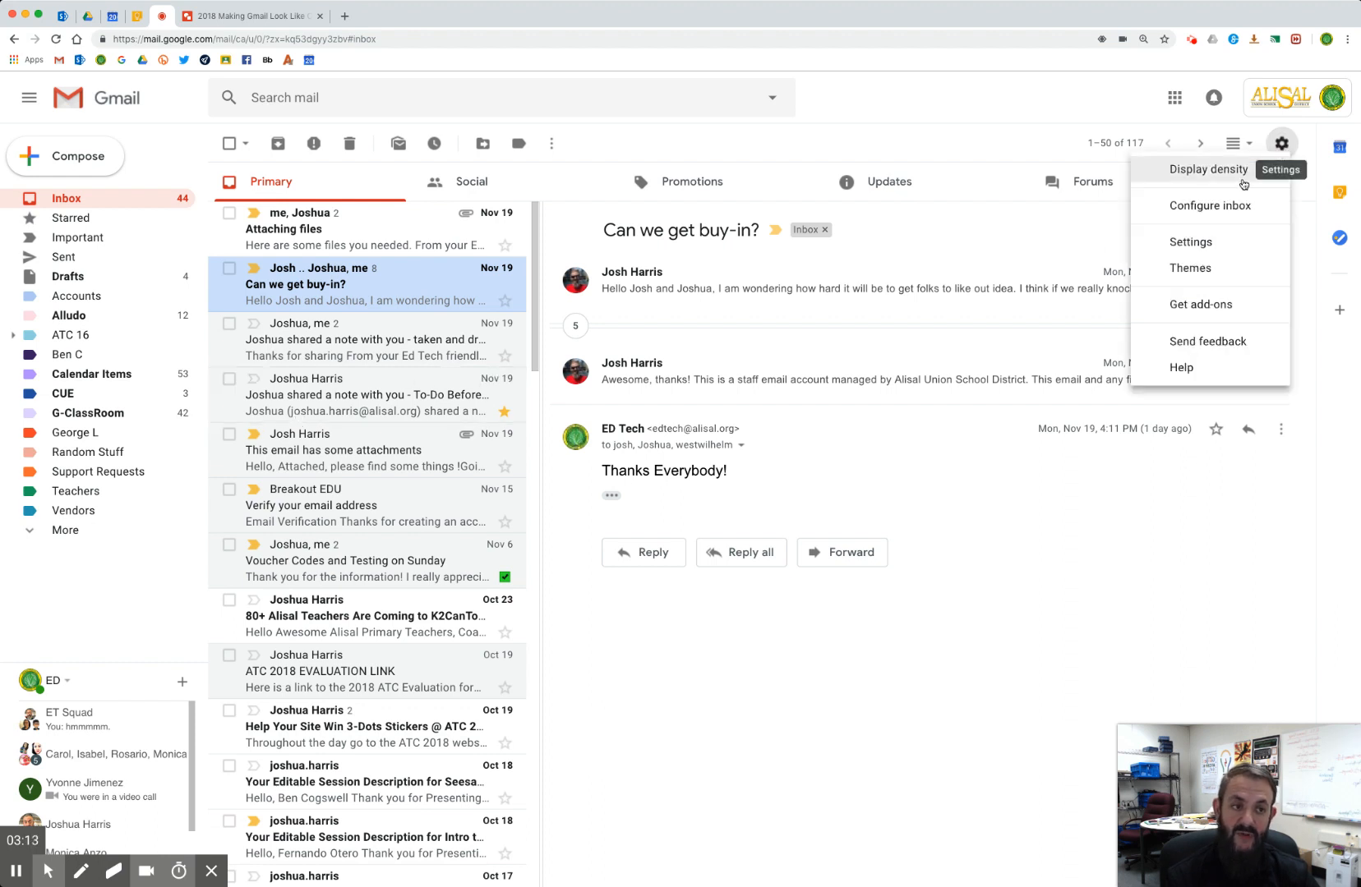
left_click(1207, 170)
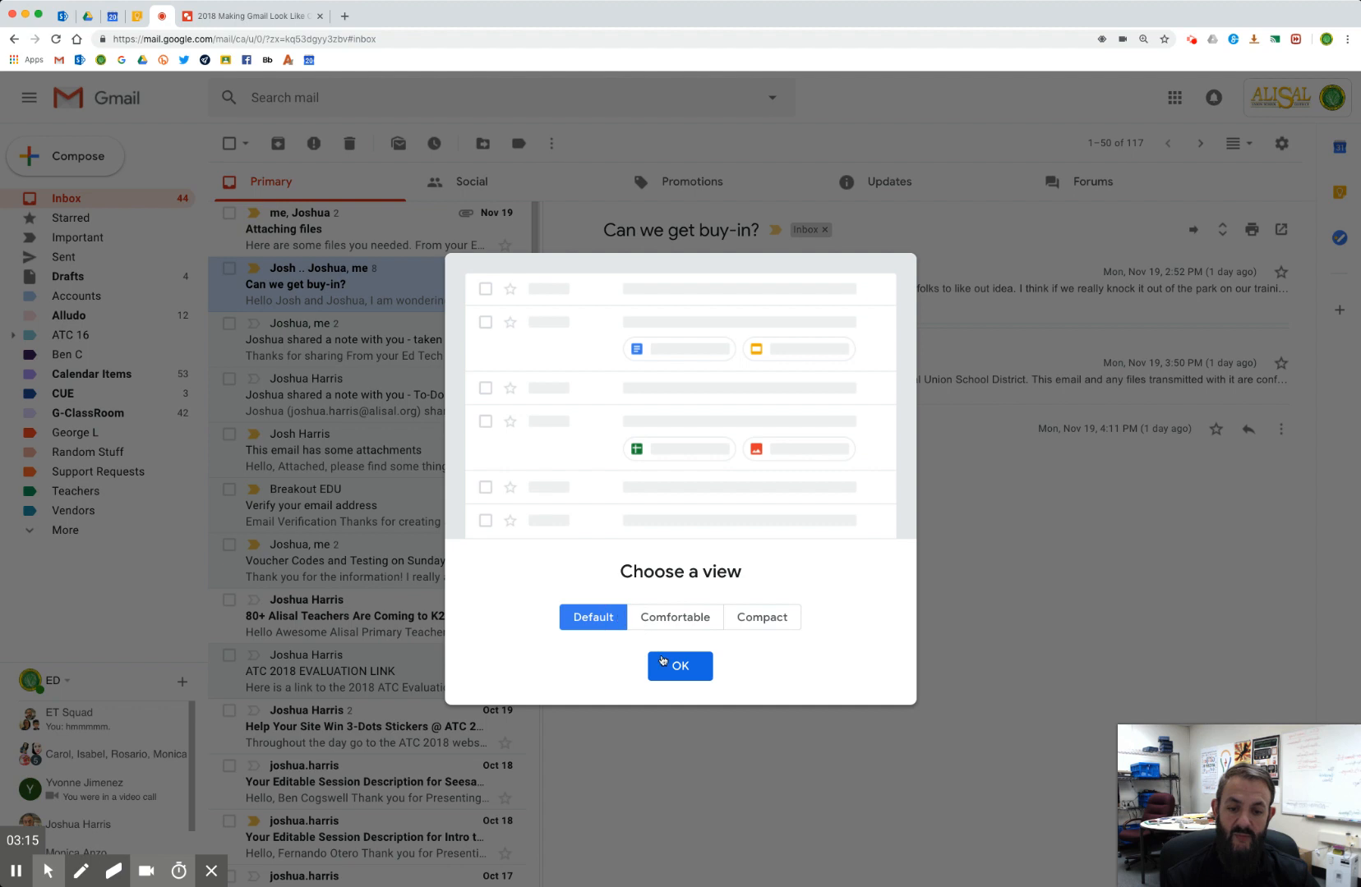
left_click(679, 667)
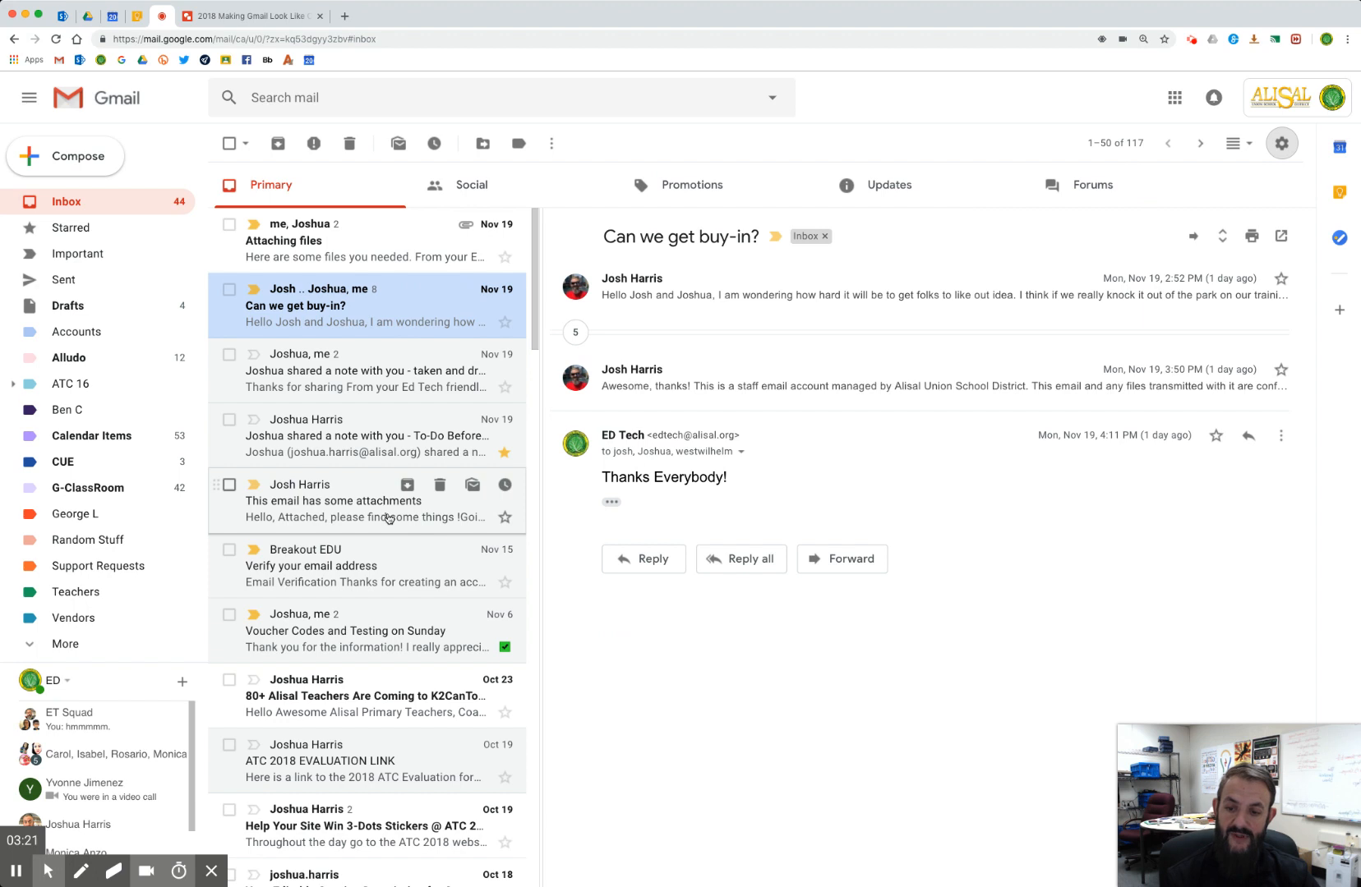
mouse_move(373, 391)
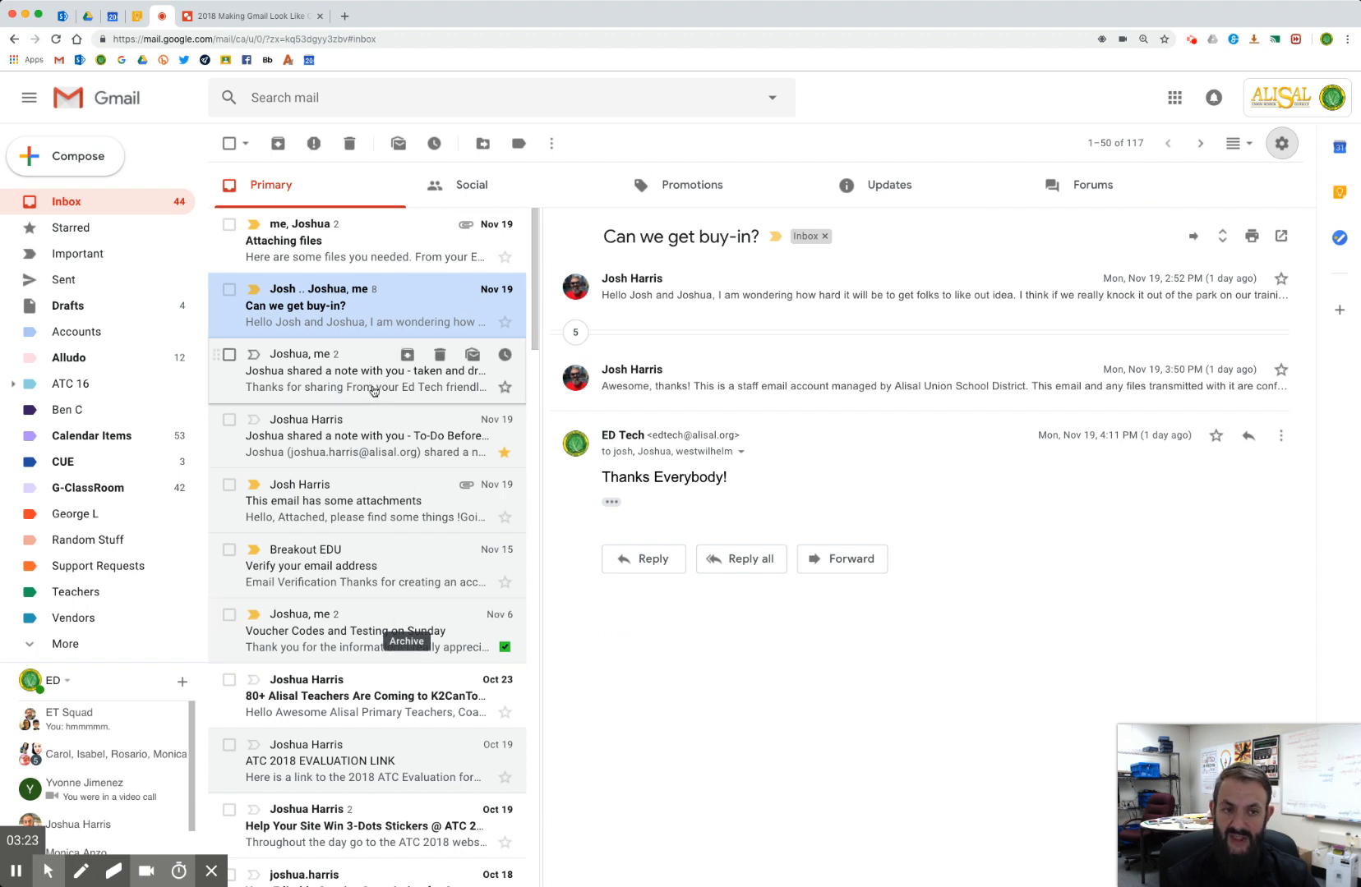
mouse_move(1232, 143)
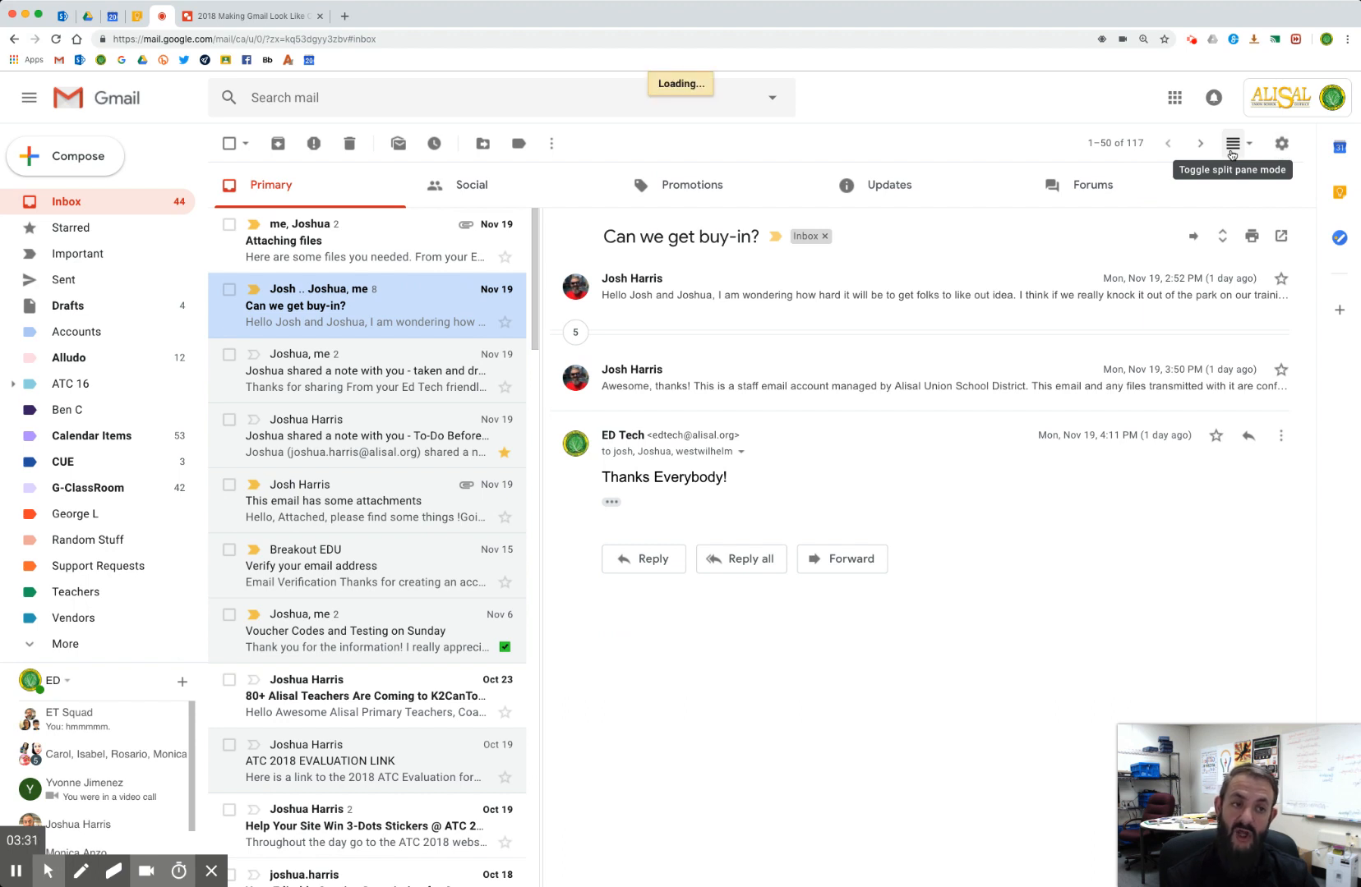
Set split pane mode to No split, check Configure inbox, then apply Compact density
left_click(1230, 143)
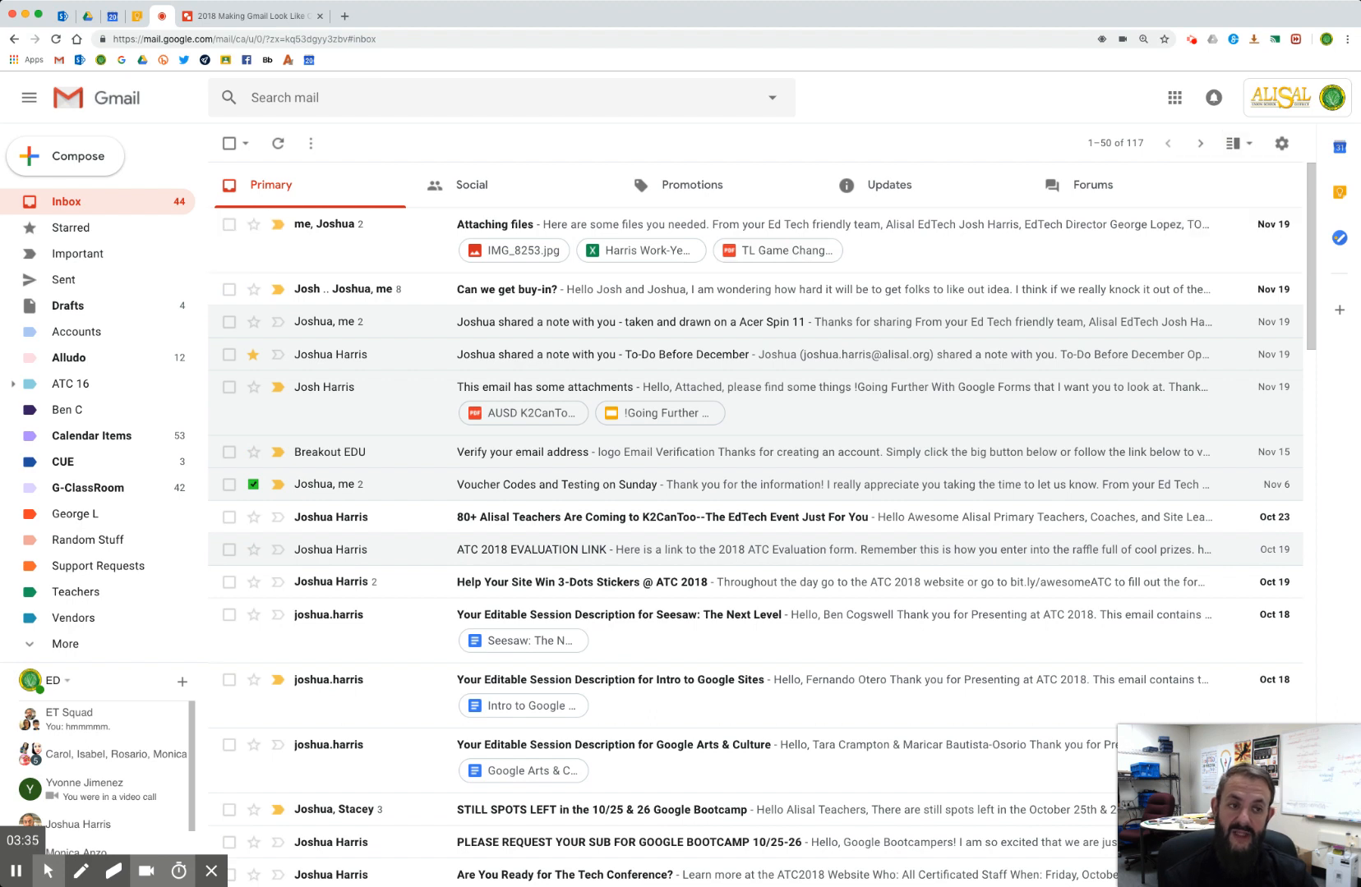
left_click(1281, 143)
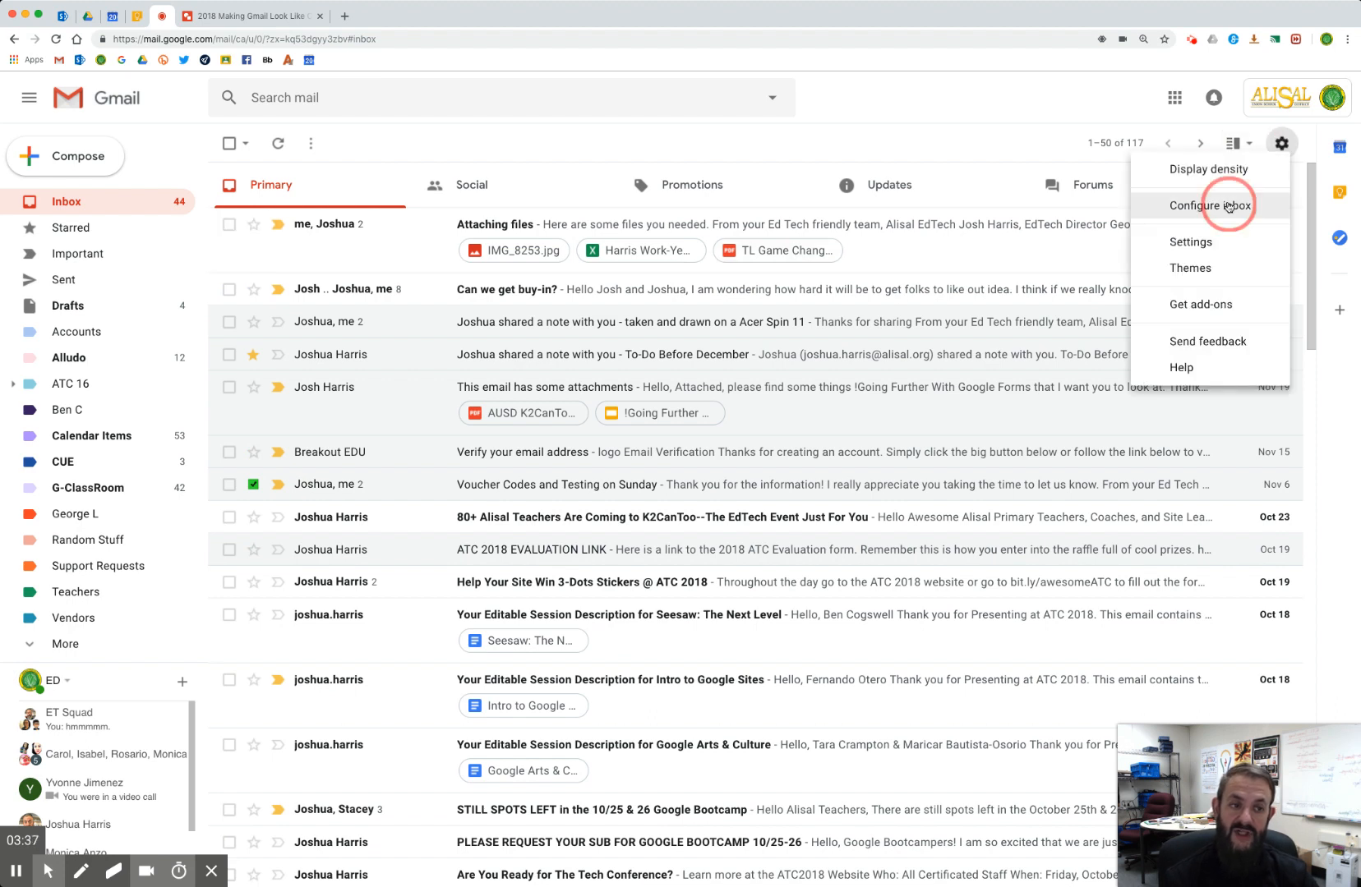
left_click(1210, 205)
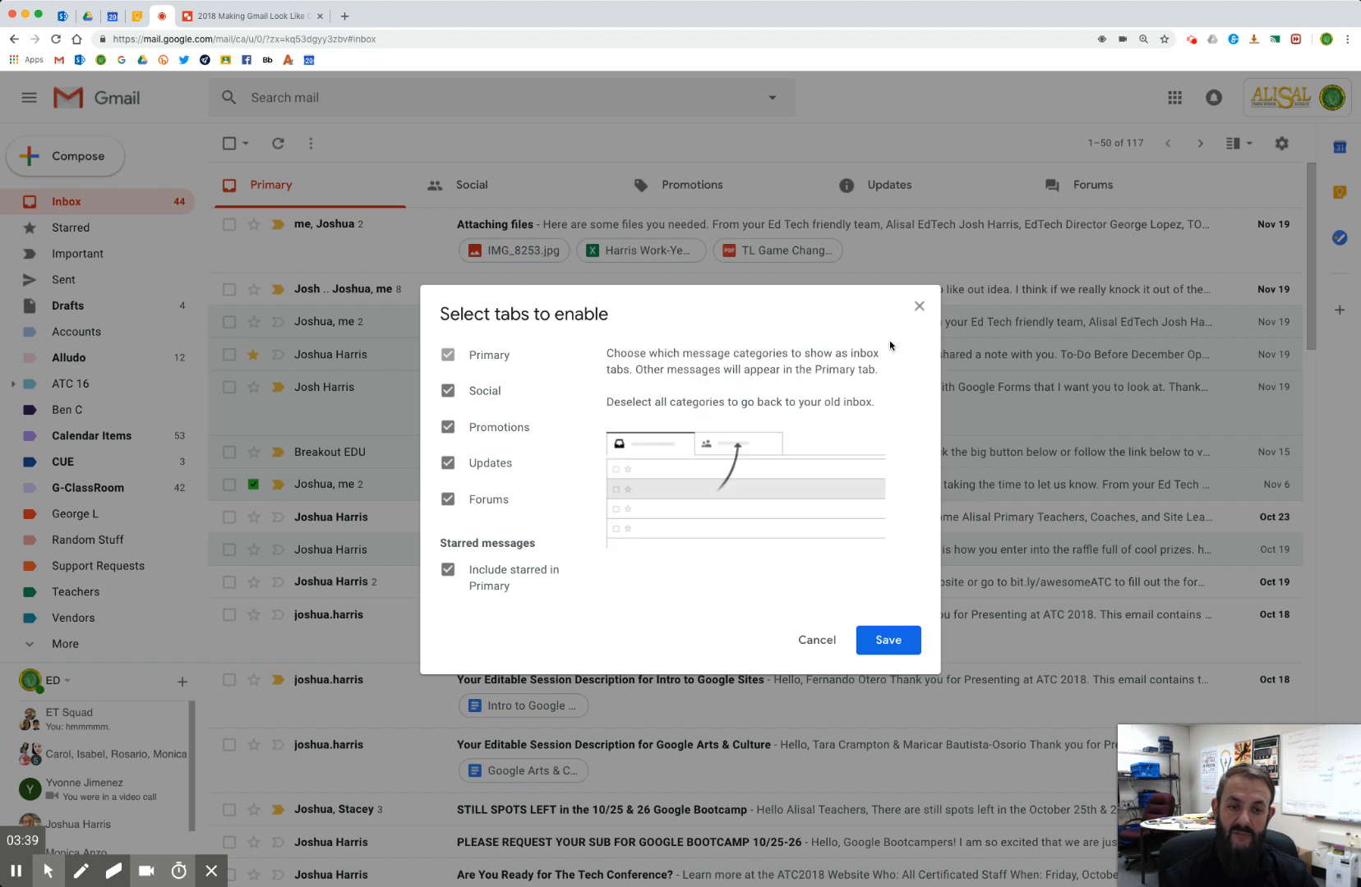
left_click(1282, 143)
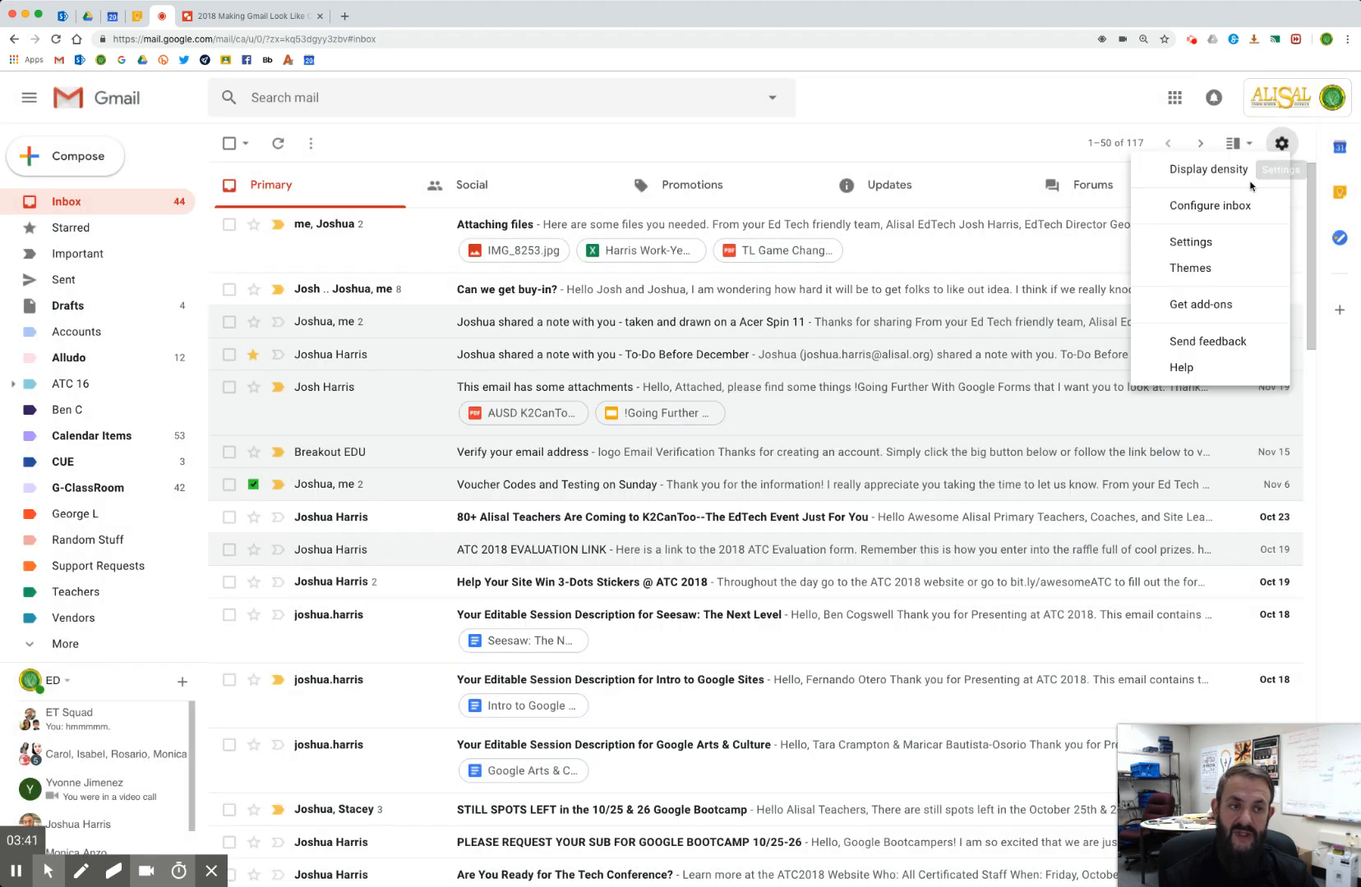
left_click(1207, 168)
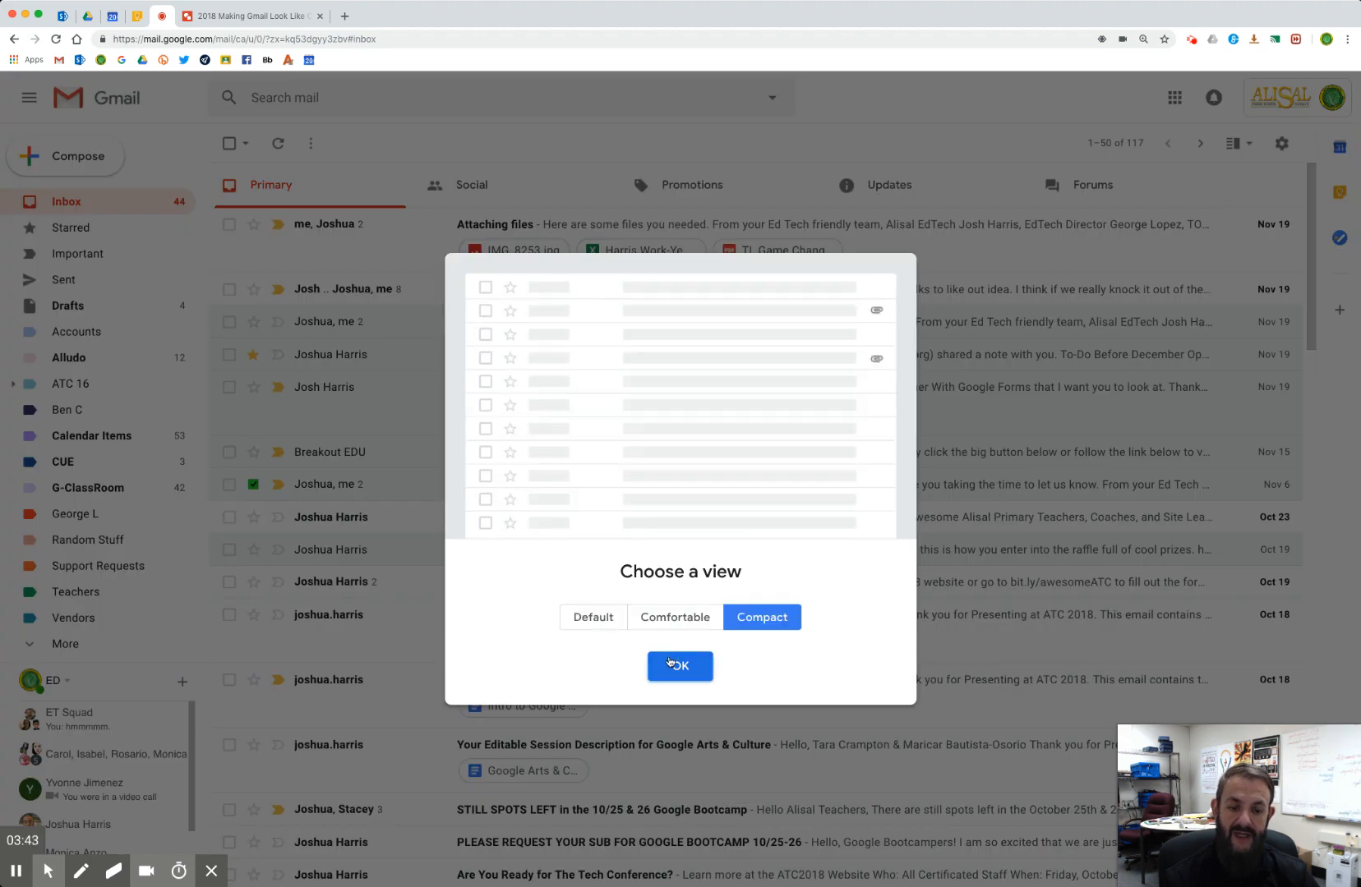
left_click(679, 667)
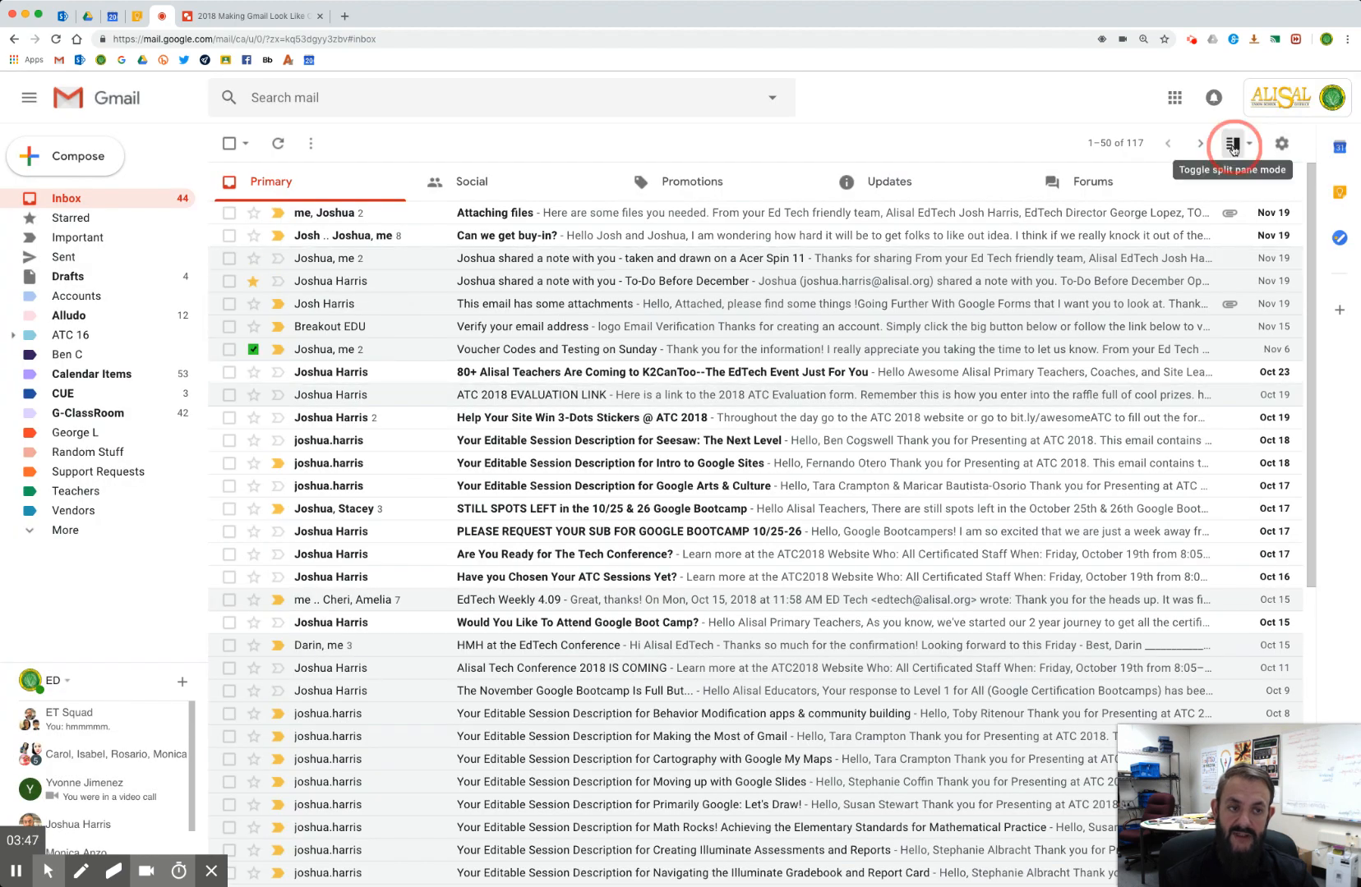
left_click(1232, 143)
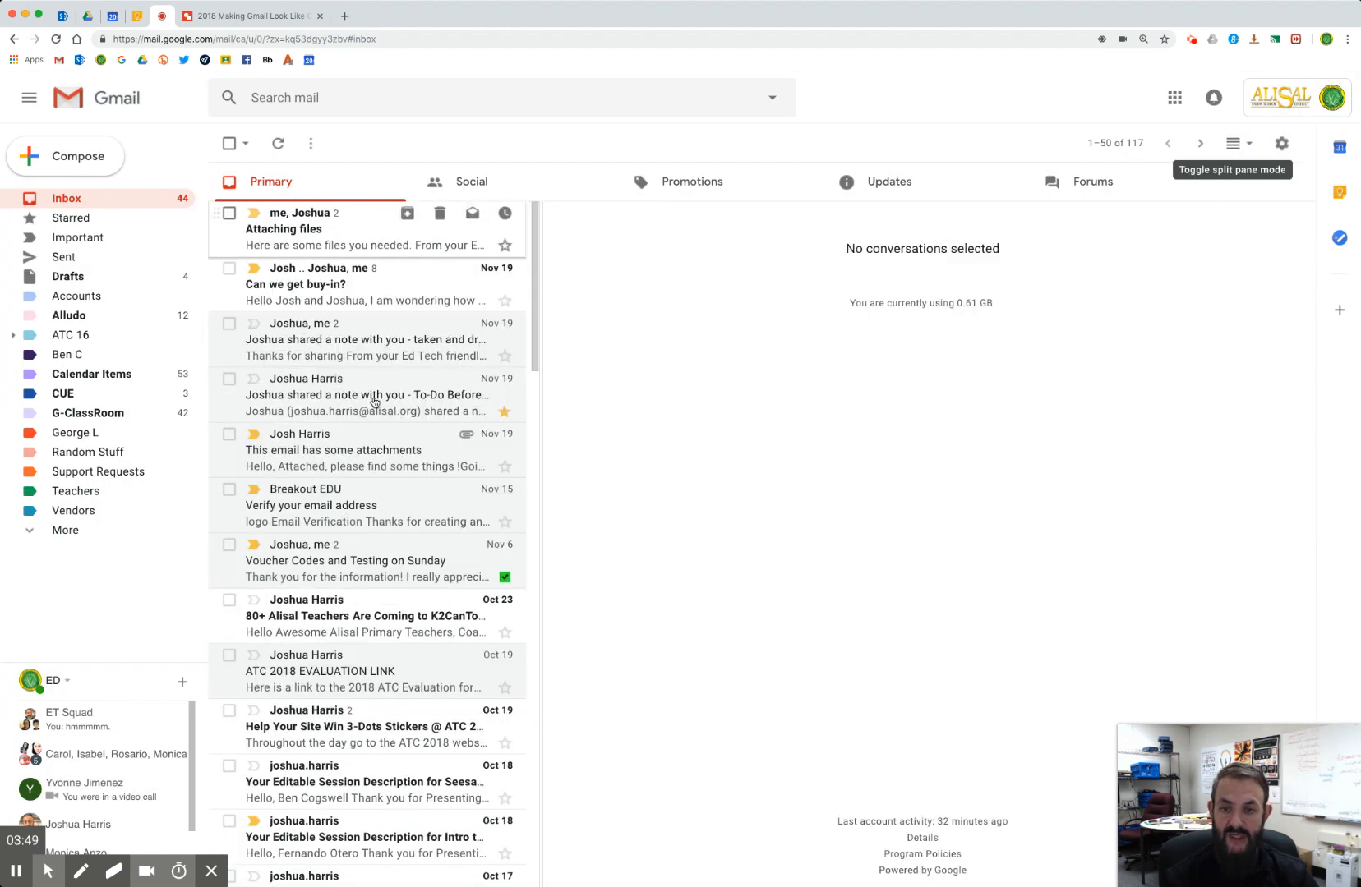
left_click(1233, 143)
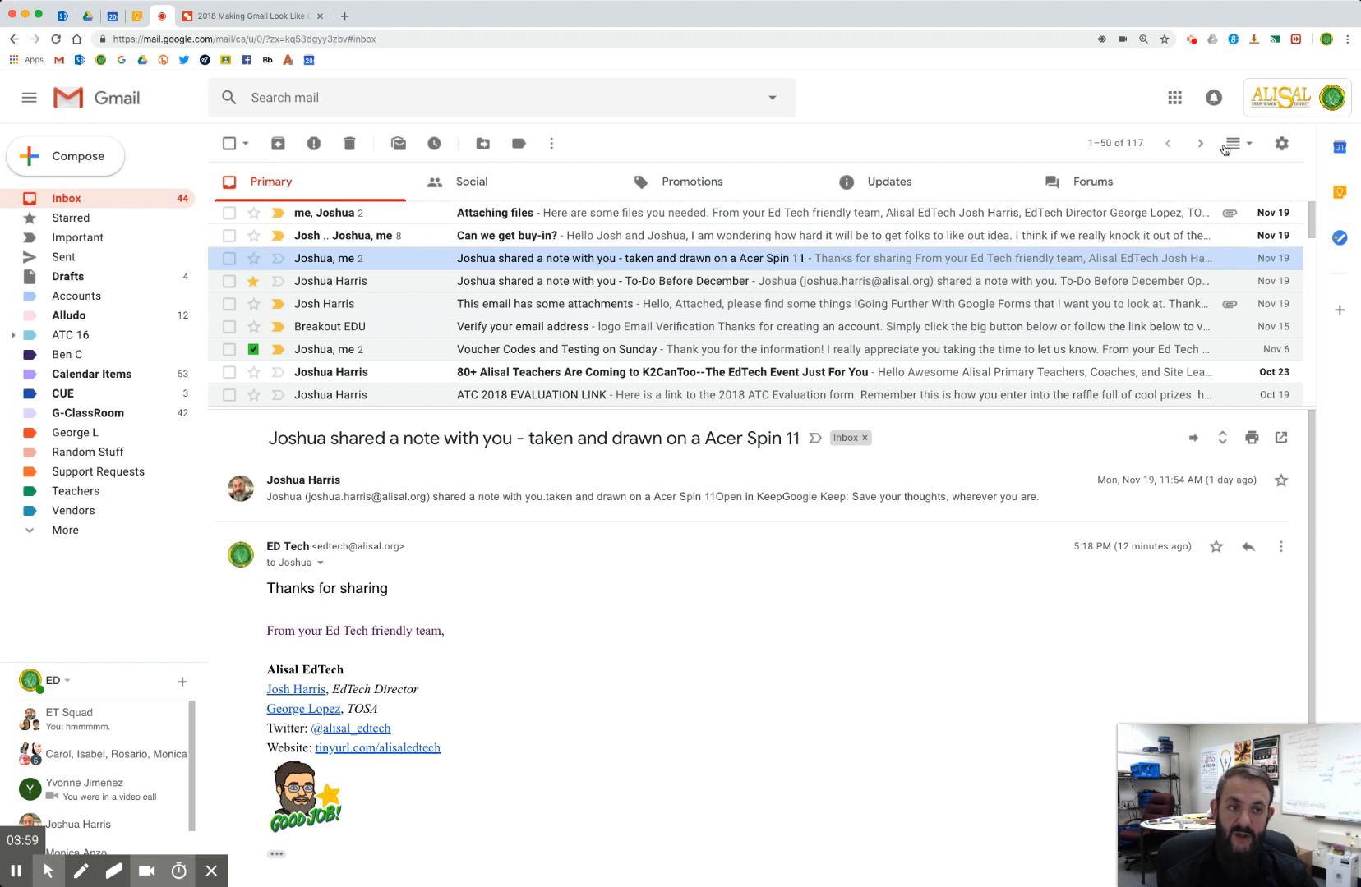
left_click(1224, 143)
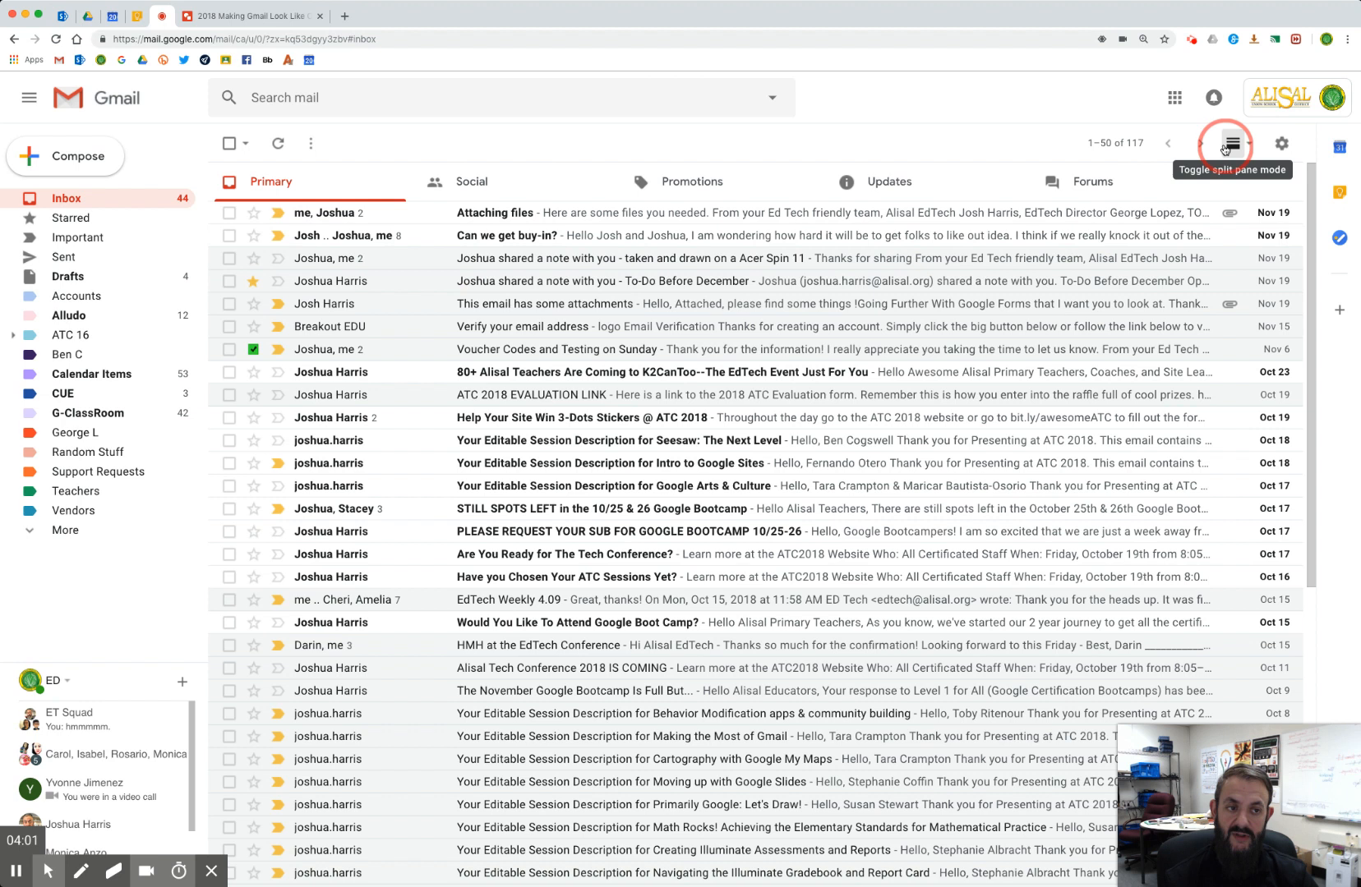
left_click(1224, 143)
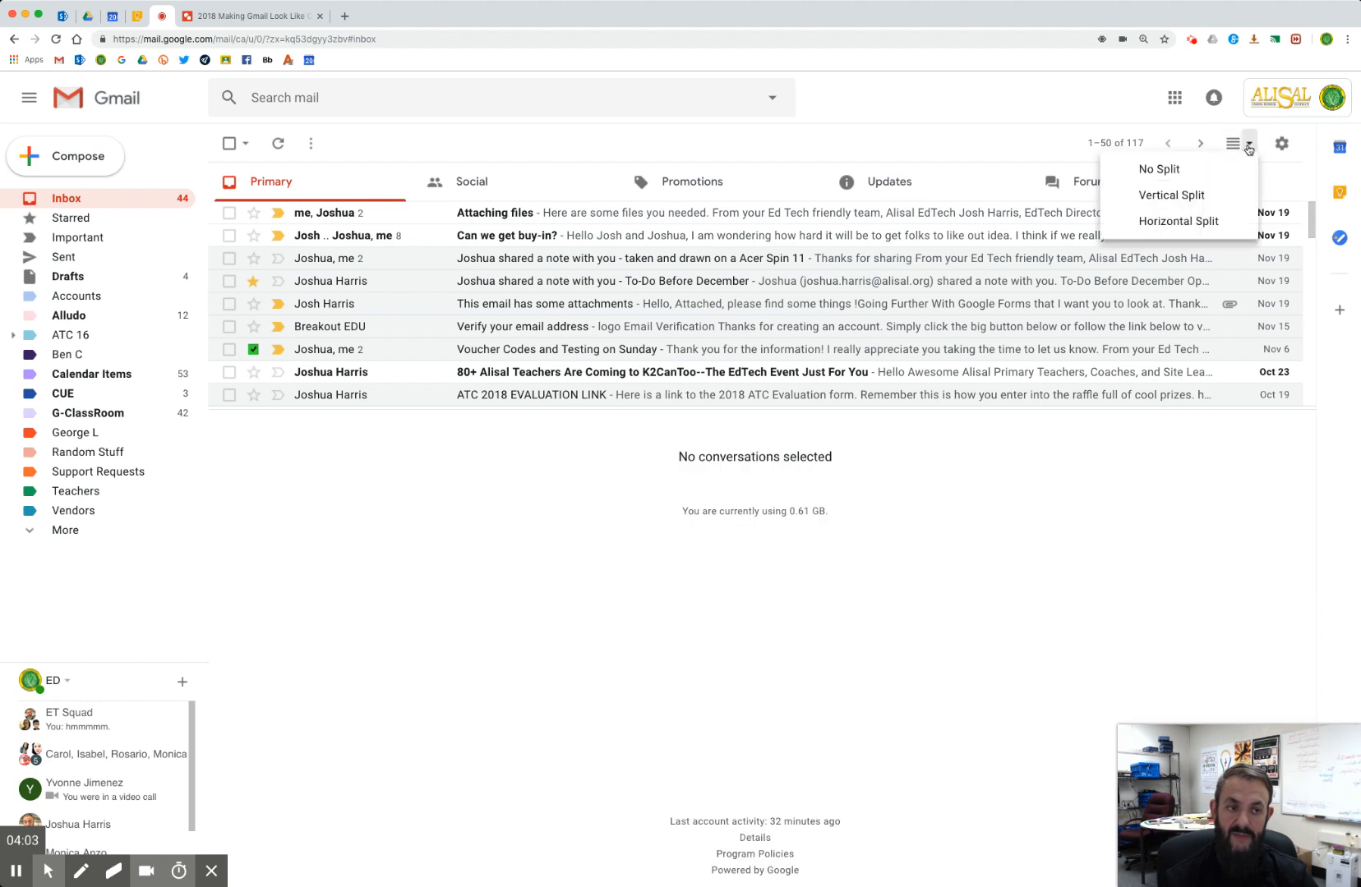
left_click(1171, 194)
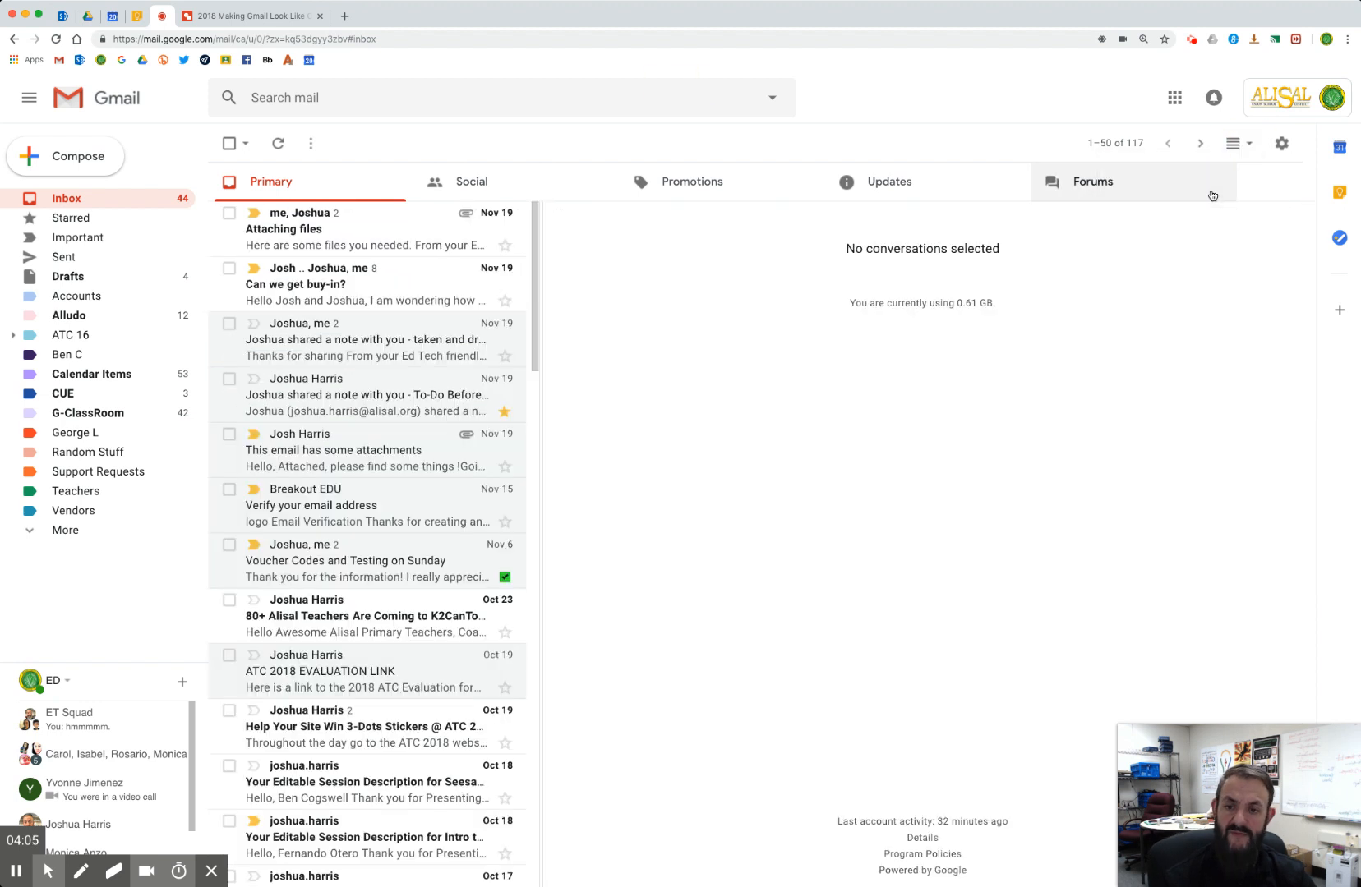
mouse_move(632, 464)
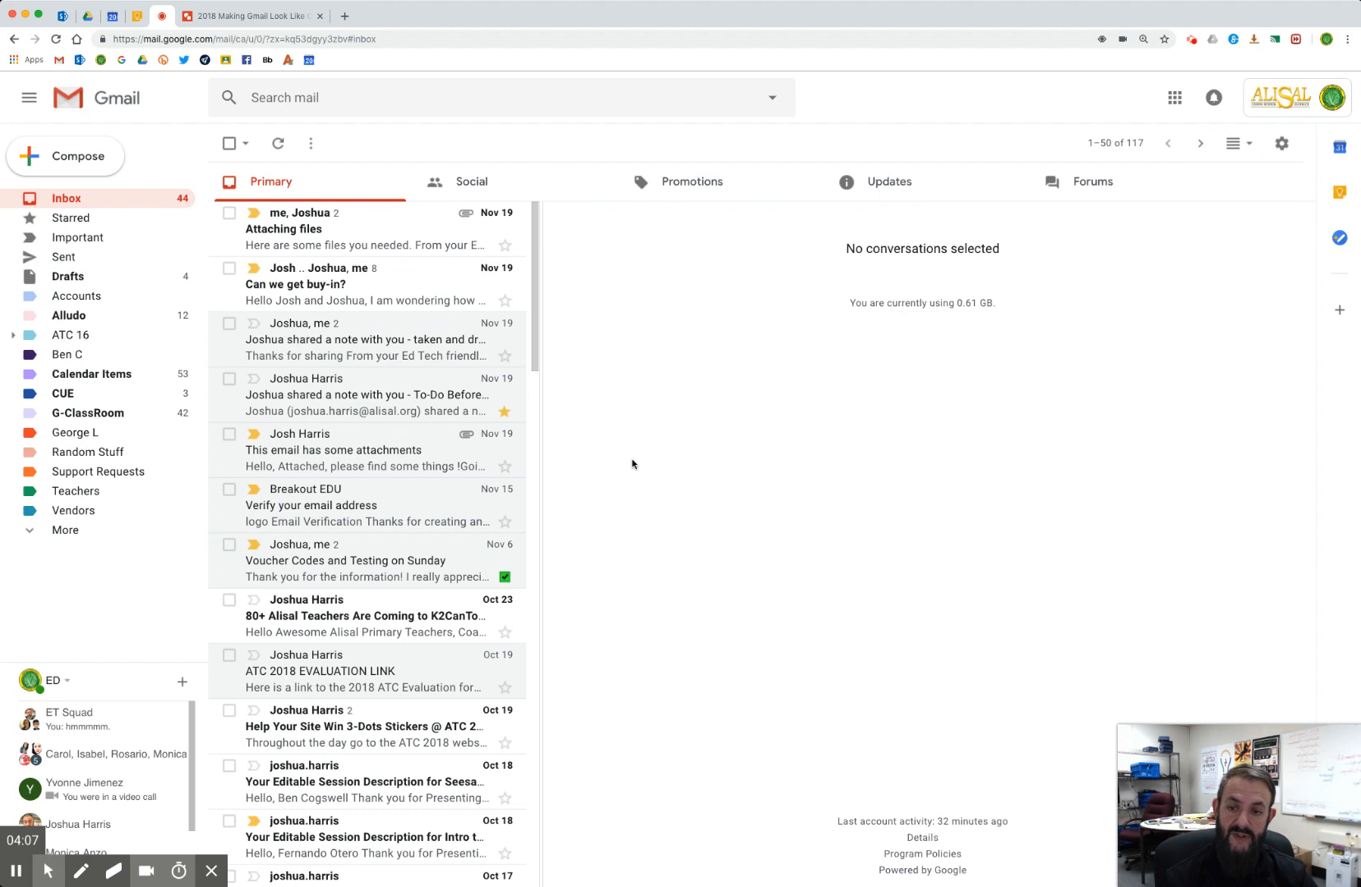
mouse_move(438, 268)
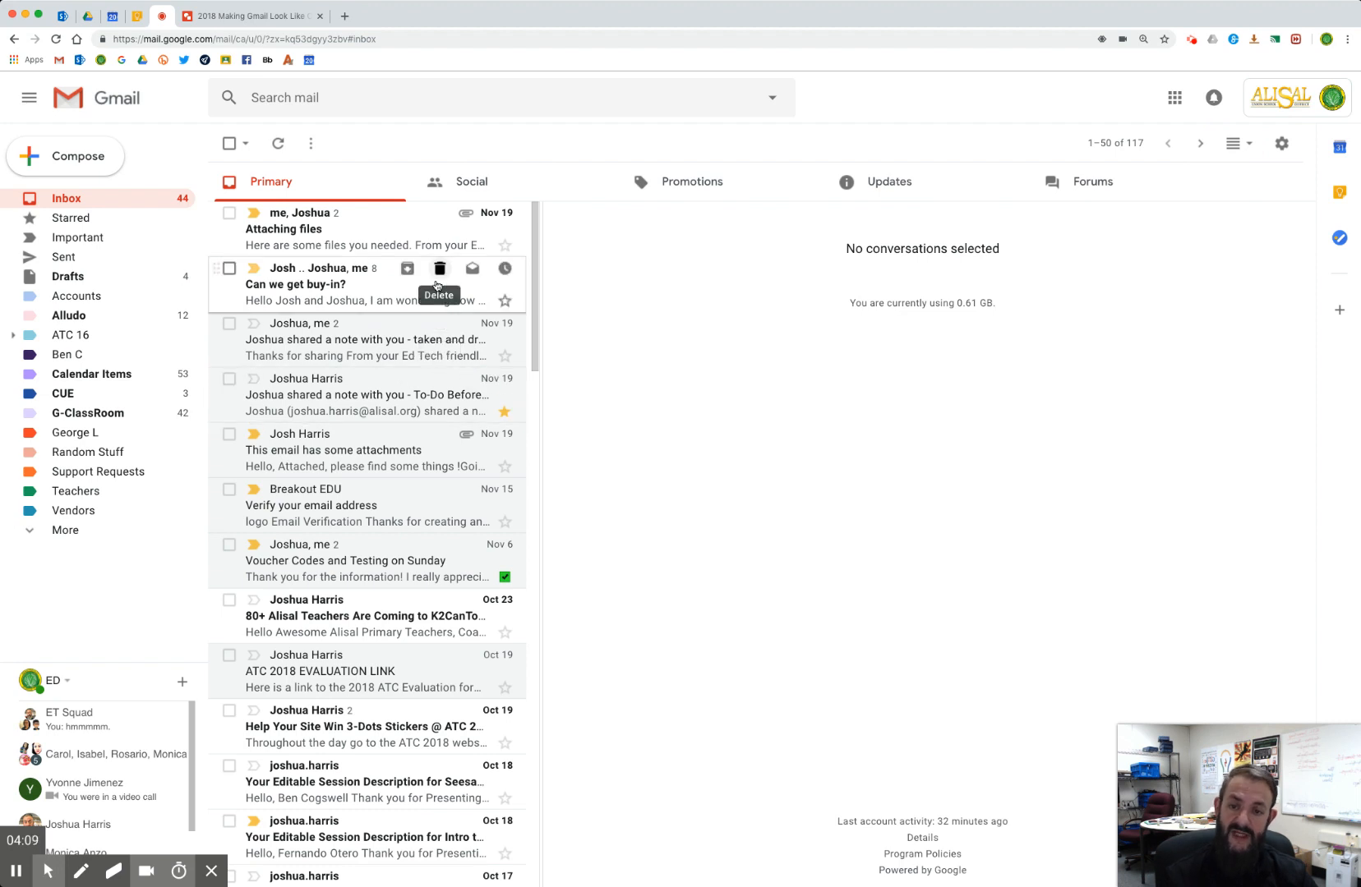
mouse_move(378, 300)
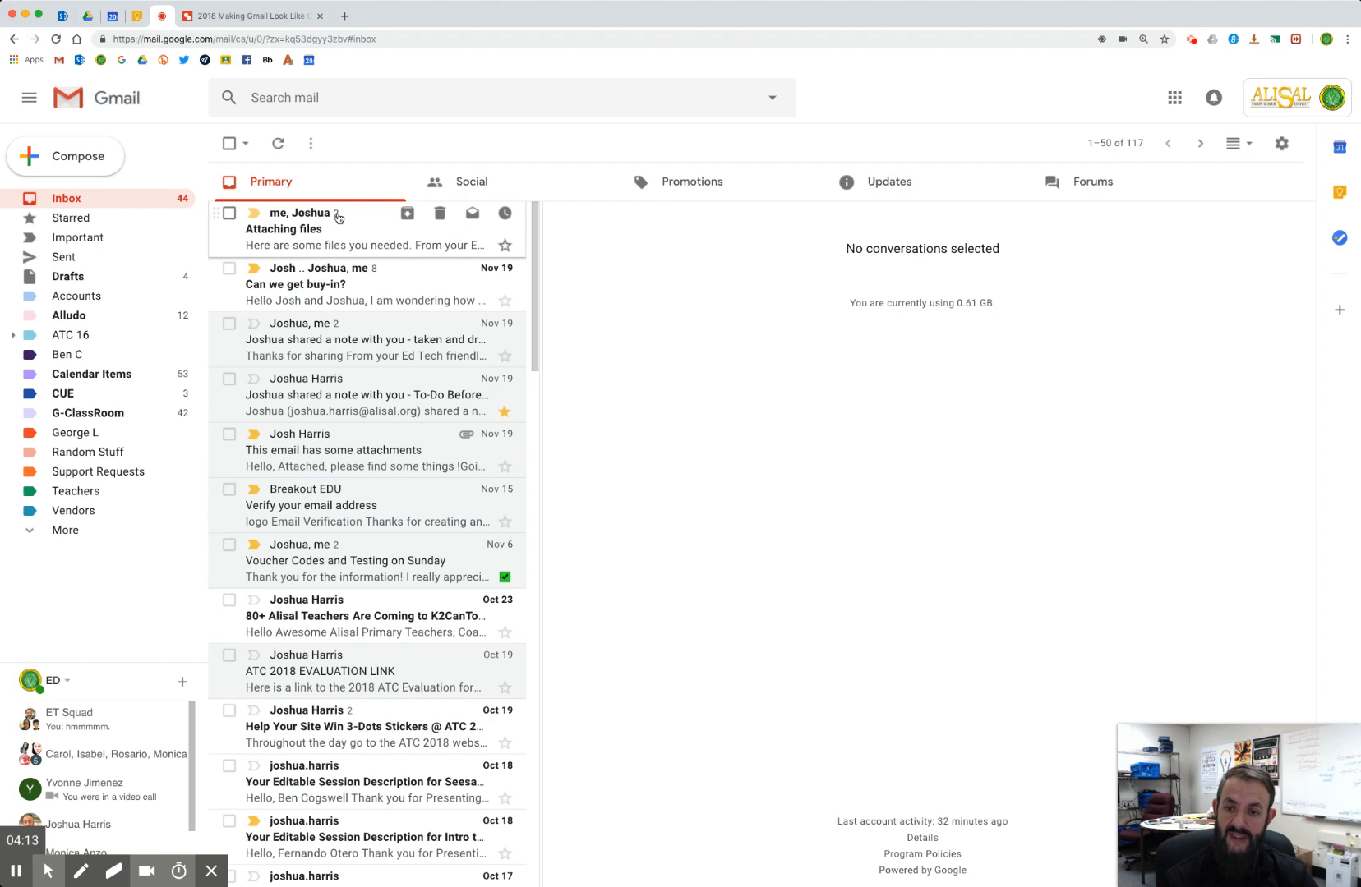
mouse_move(373, 278)
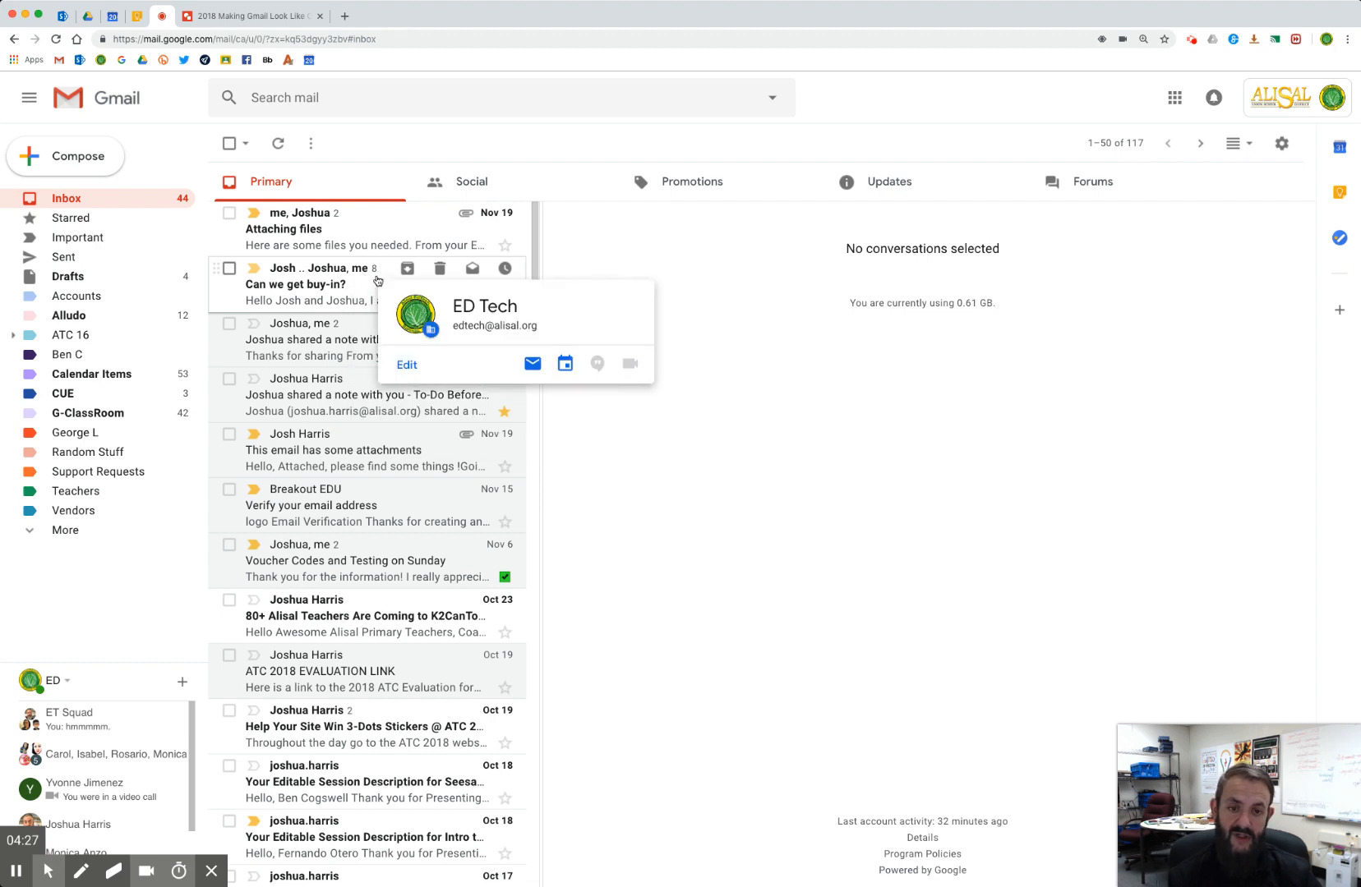
mouse_move(369, 290)
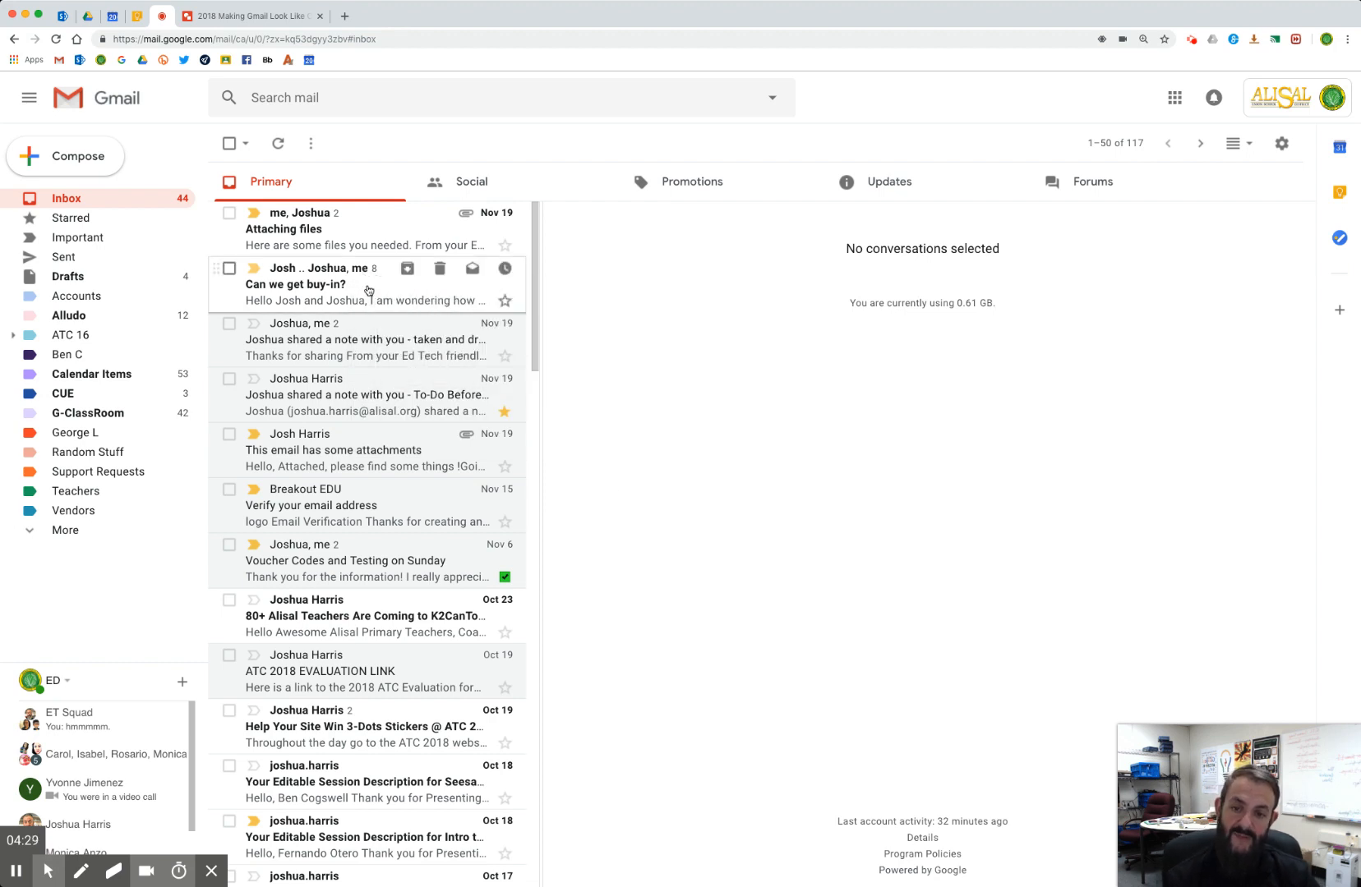
Open 'Can we get buy-in?' in the side pane and scroll through its replies
left_click(364, 284)
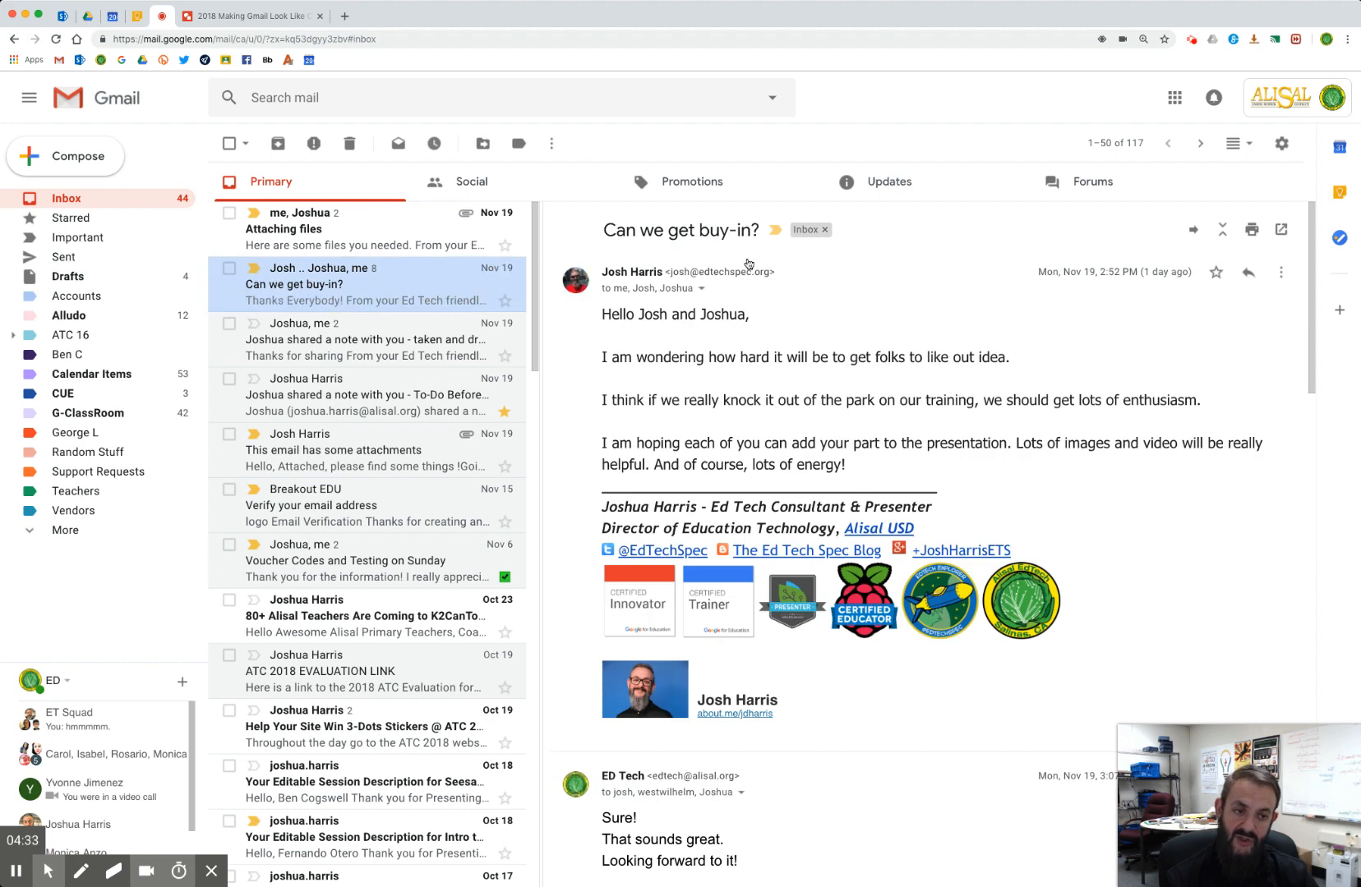
scroll("down", 3)
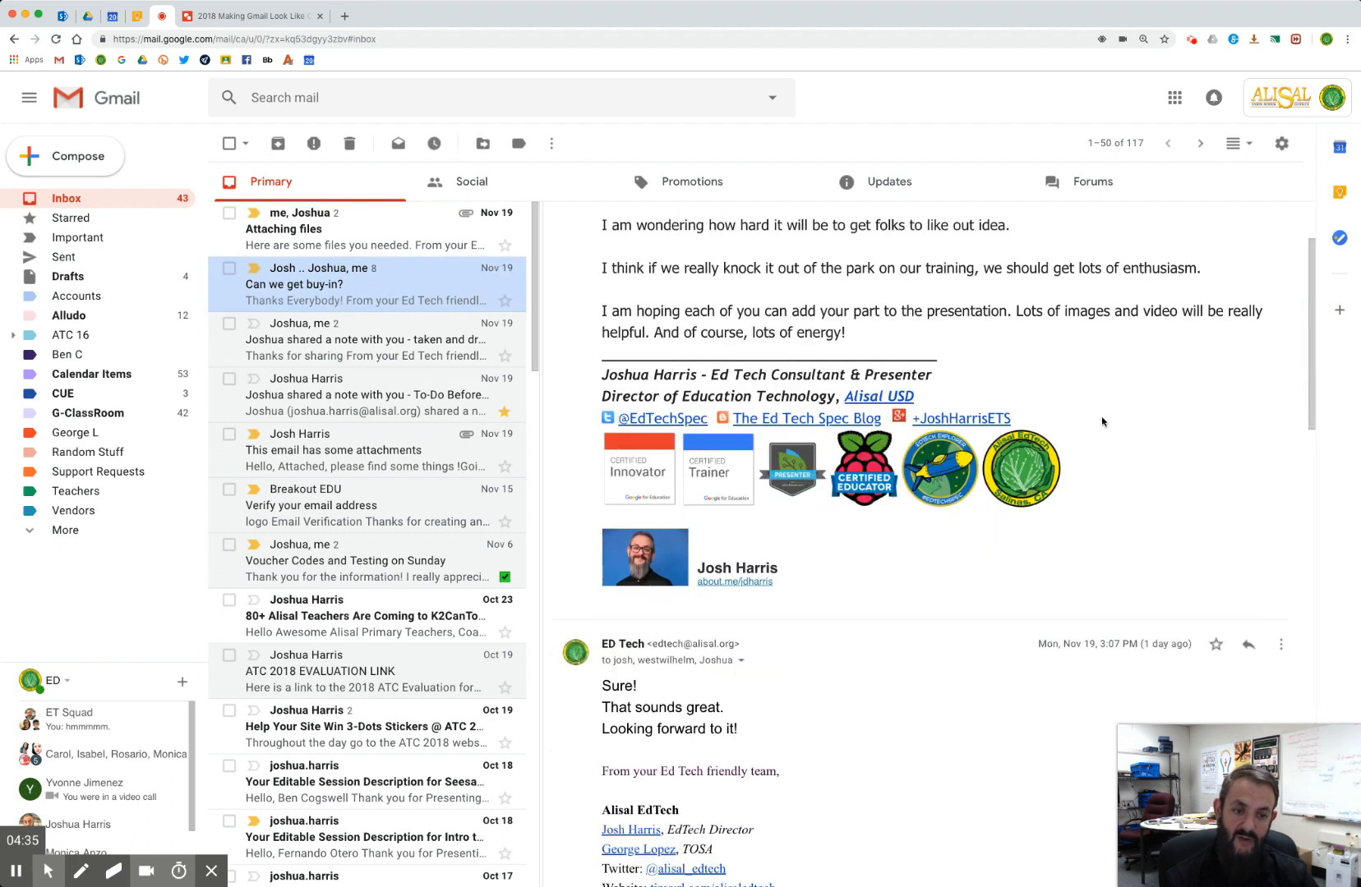
scroll("down", 3)
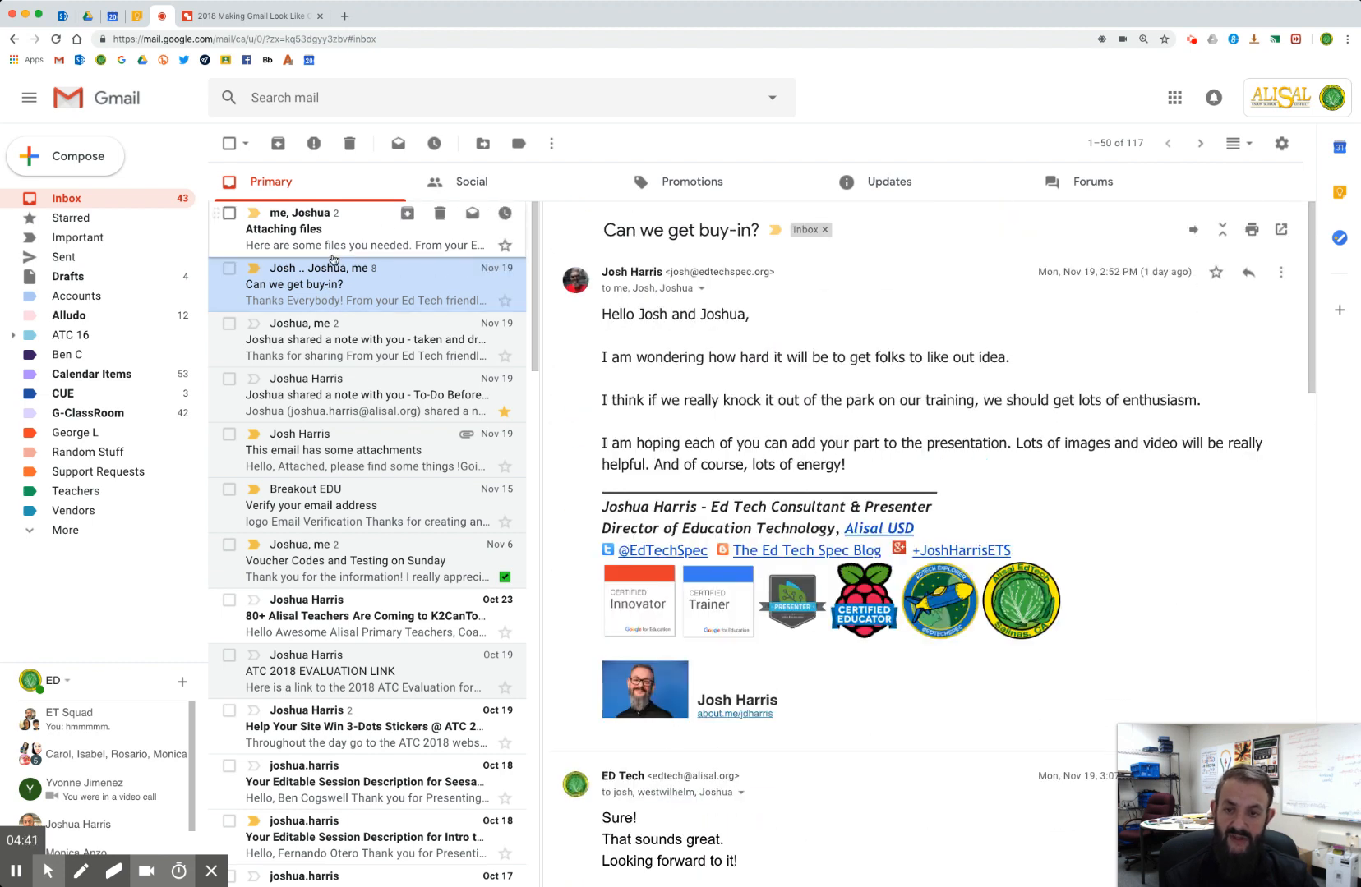
mouse_move(761, 305)
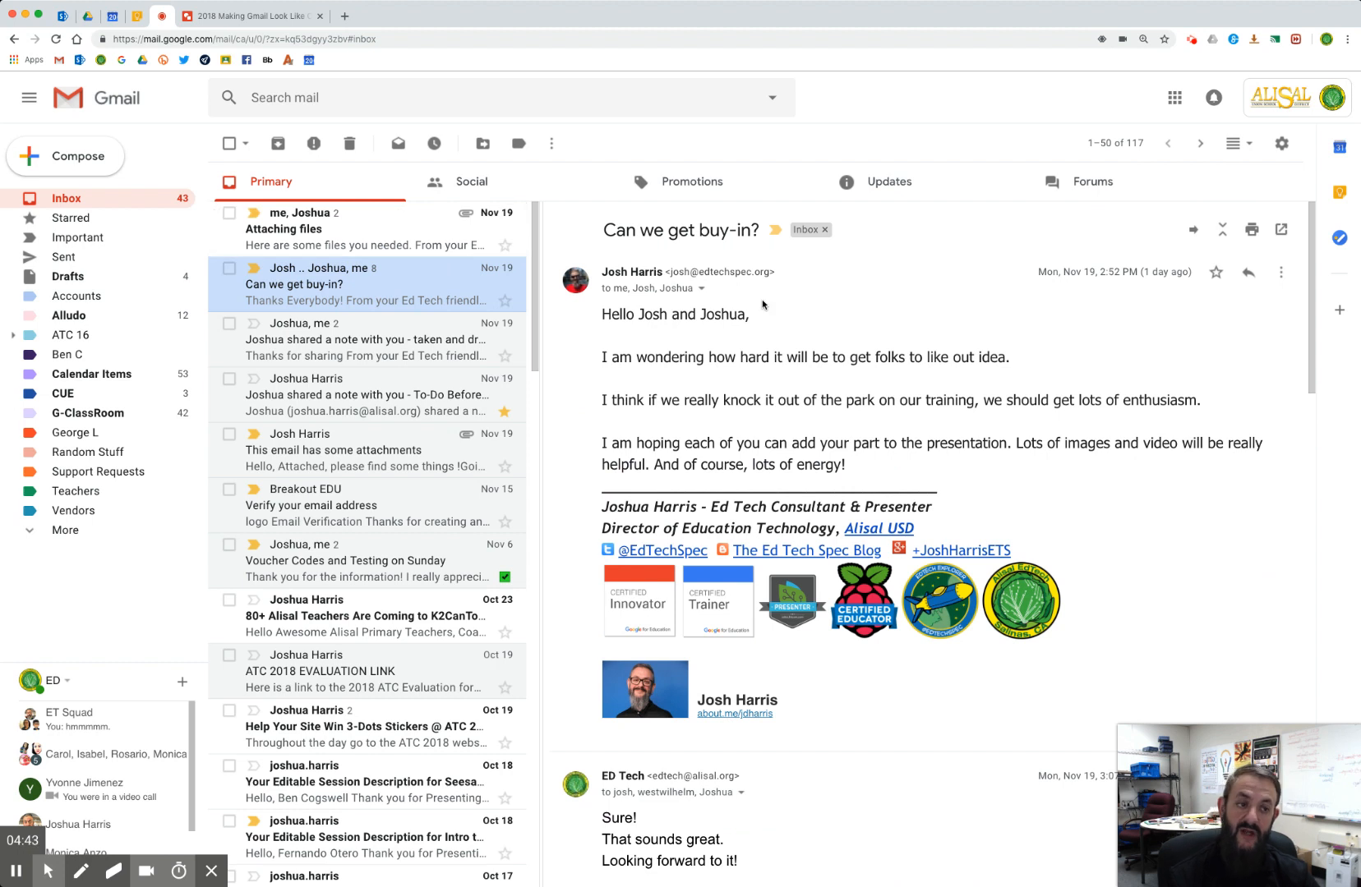
scroll("down", 3)
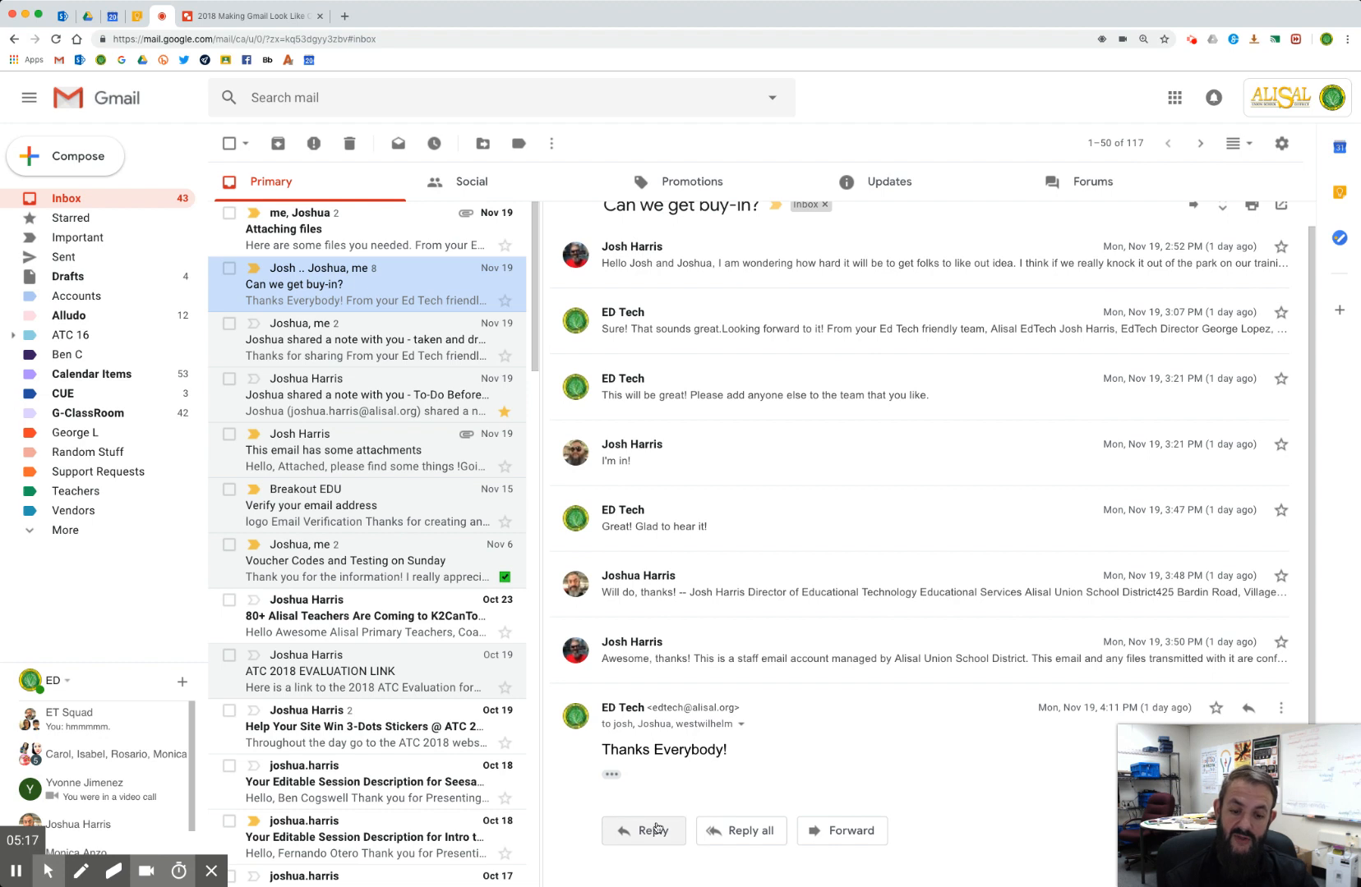
mouse_move(803, 830)
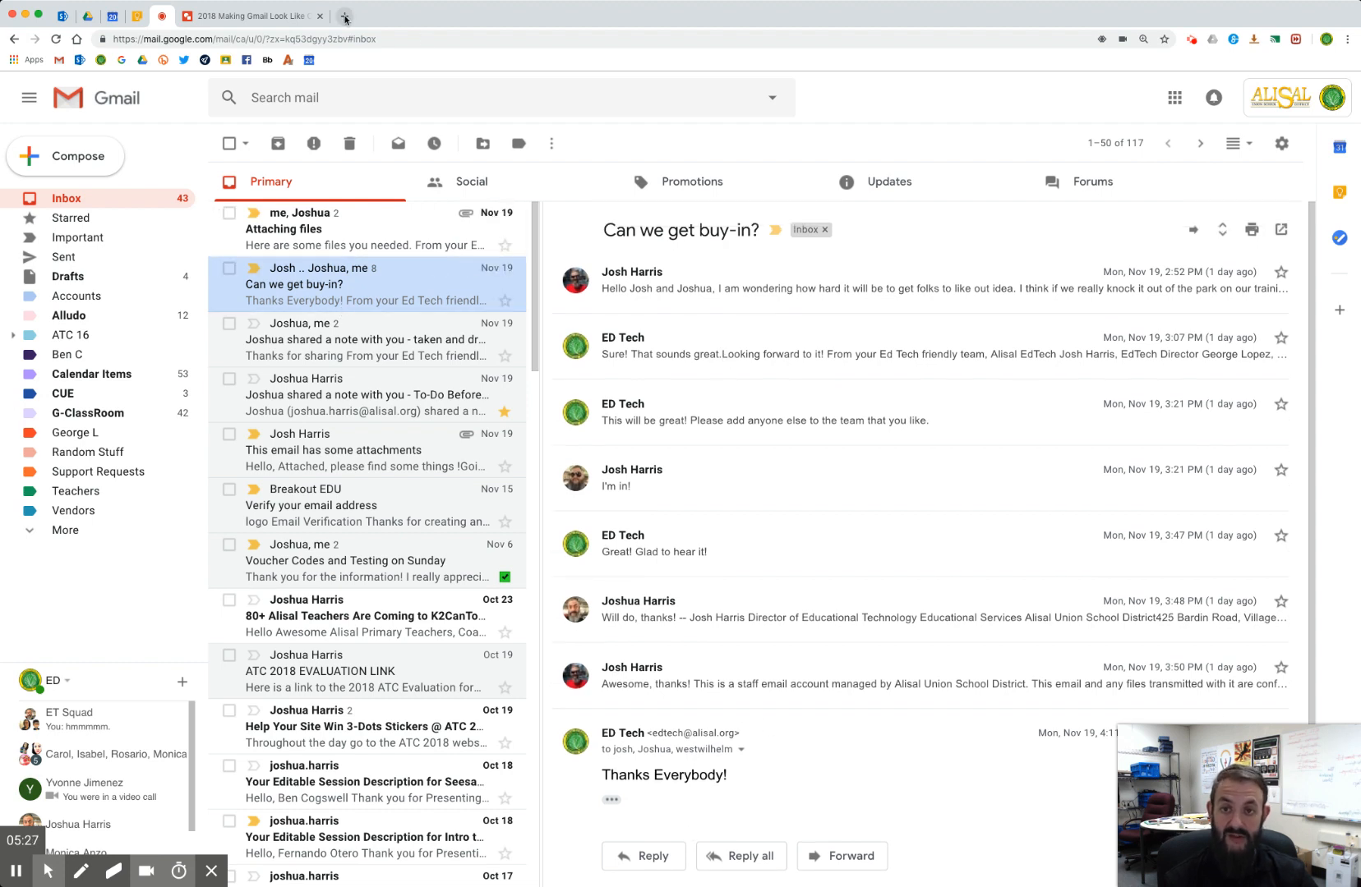
In a new tab, search Google for 'chrome web store' and open the store
left_click(345, 16)
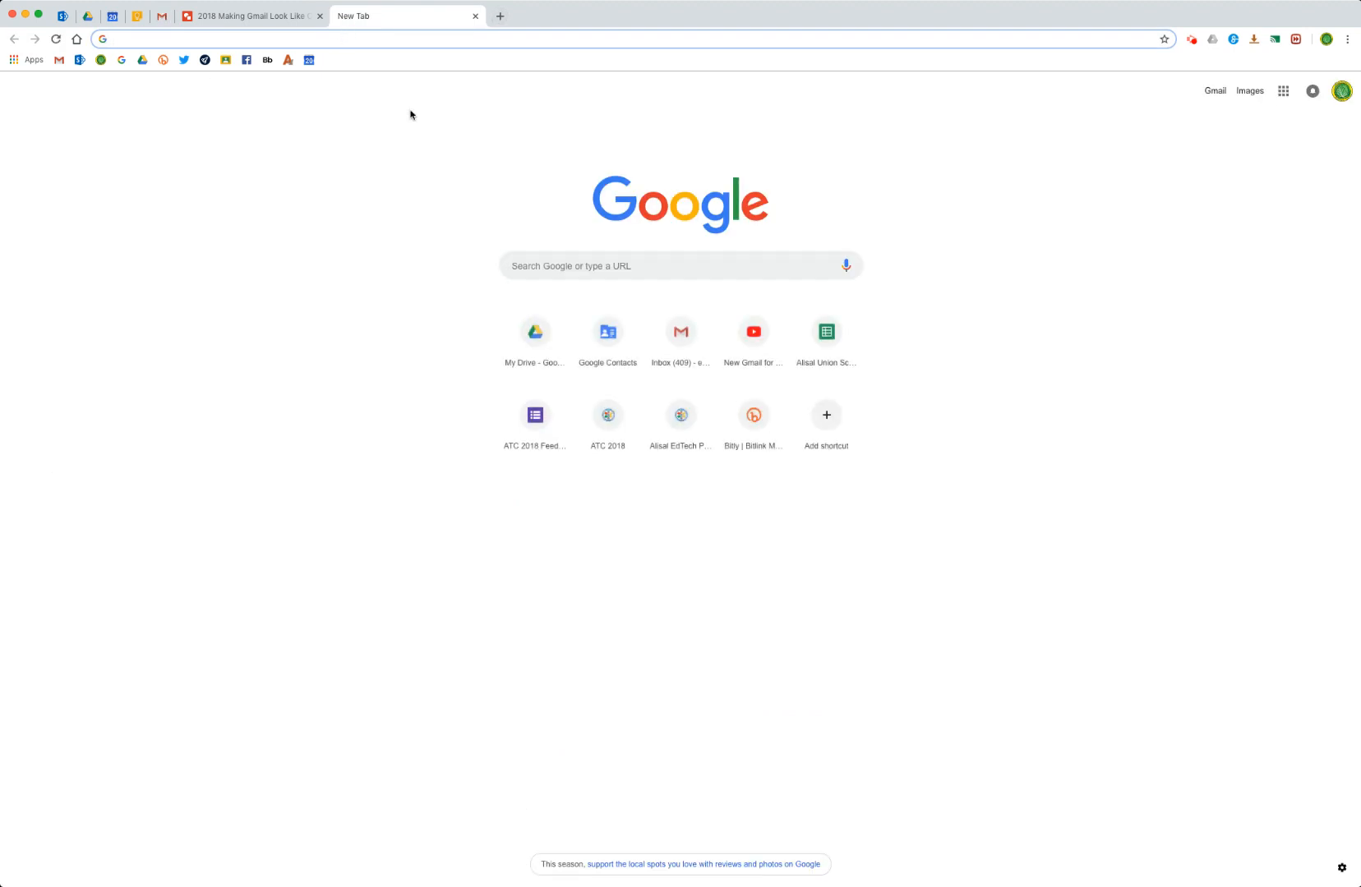
left_click(679, 266)
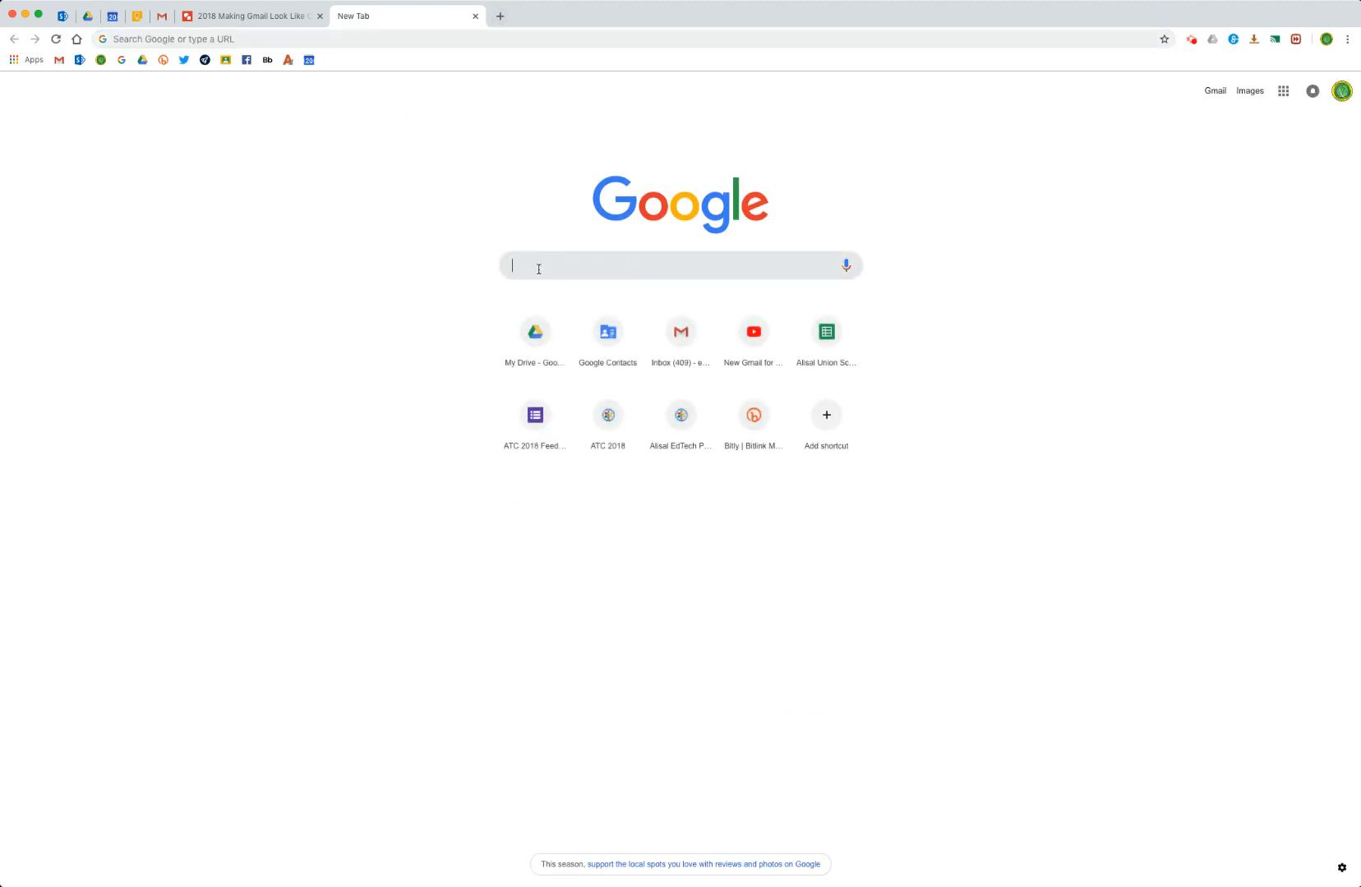
type("chrome web store")
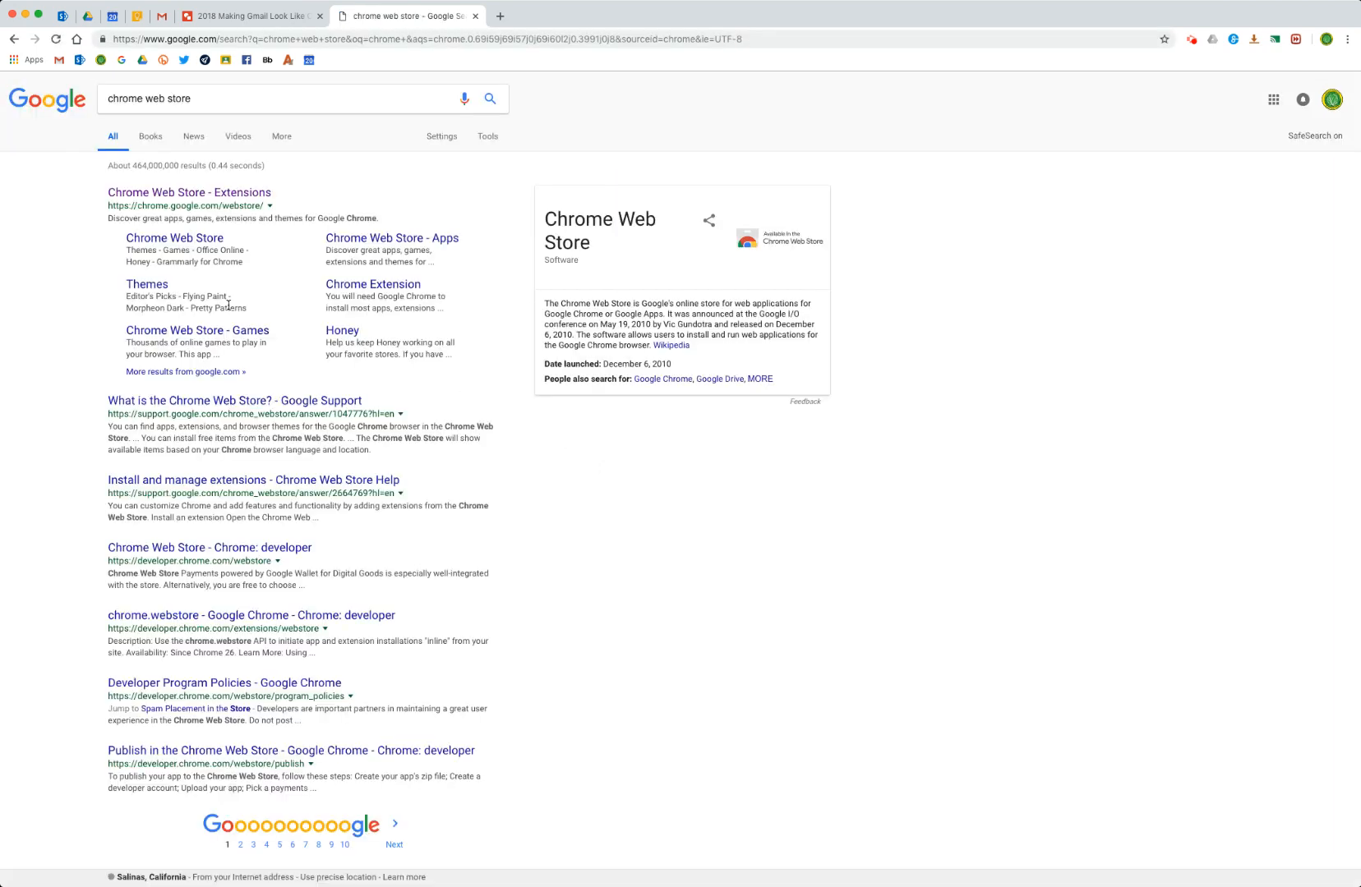
left_click(188, 192)
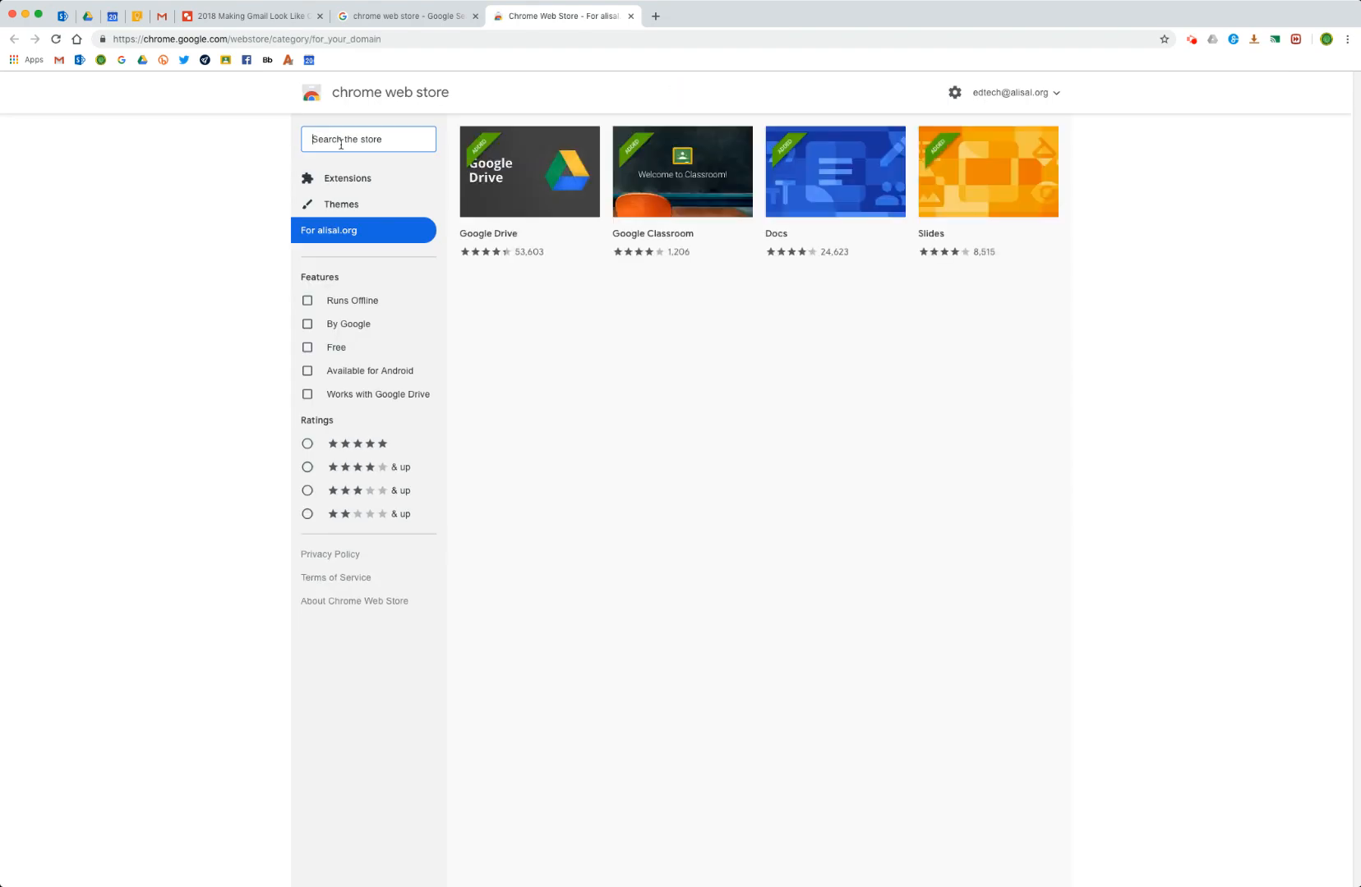
Search the Chrome Web Store for 'reverse conversation' to find the Gmail extension
type("reverse conversa…")
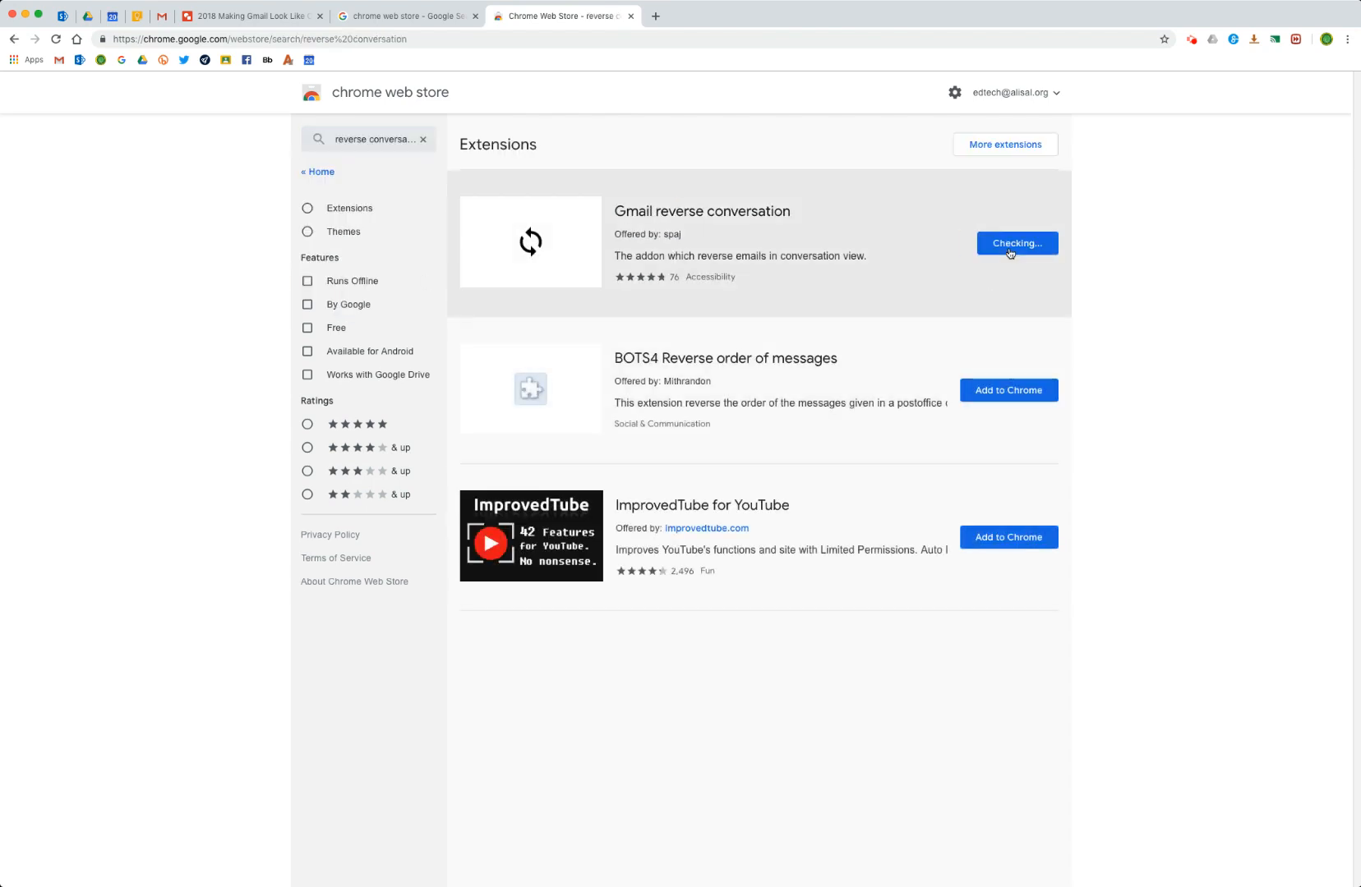
mouse_move(775, 157)
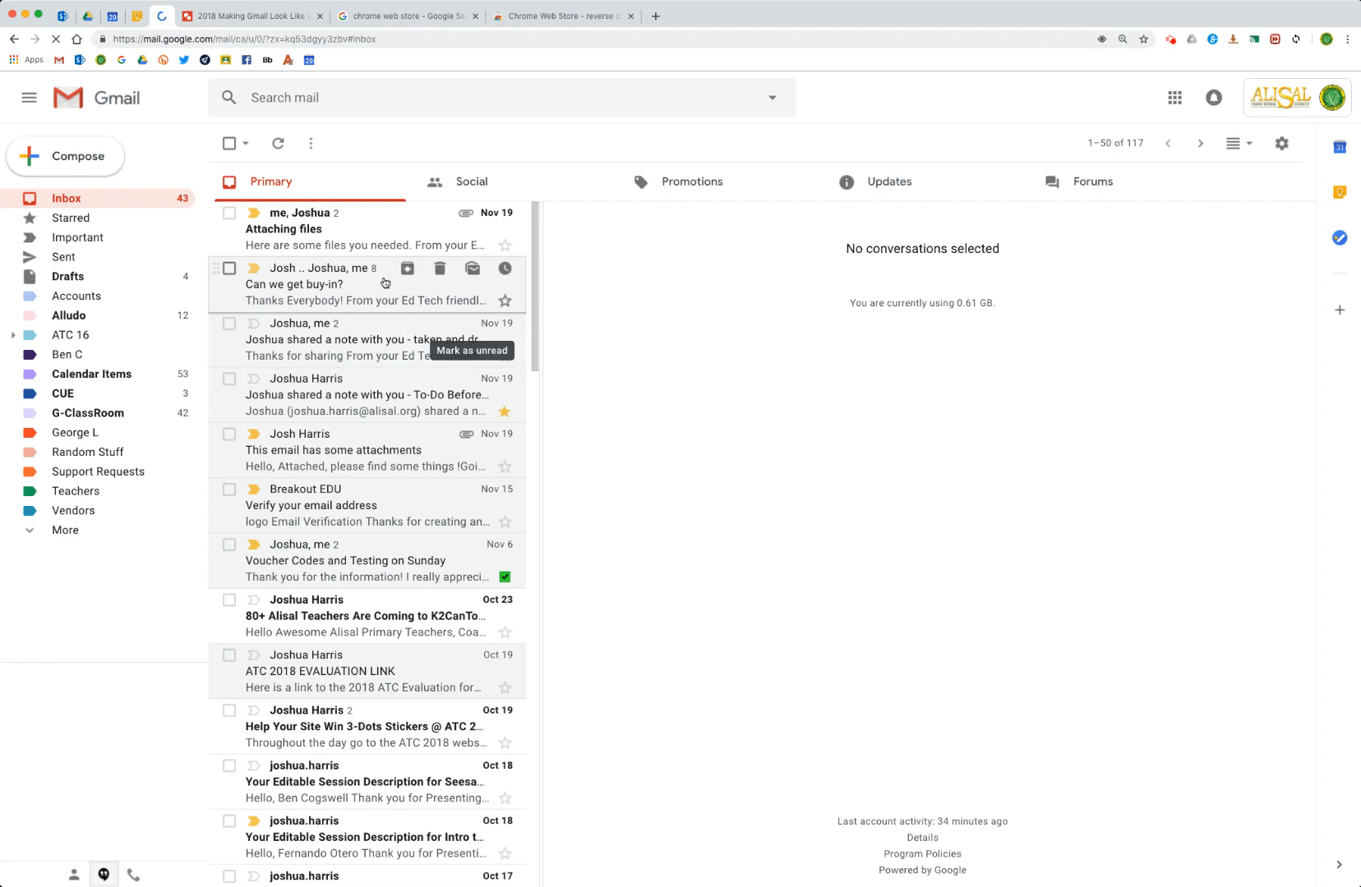
Open the 'Can we get buy-in?' thread, now showing its newest reply first
left_click(295, 285)
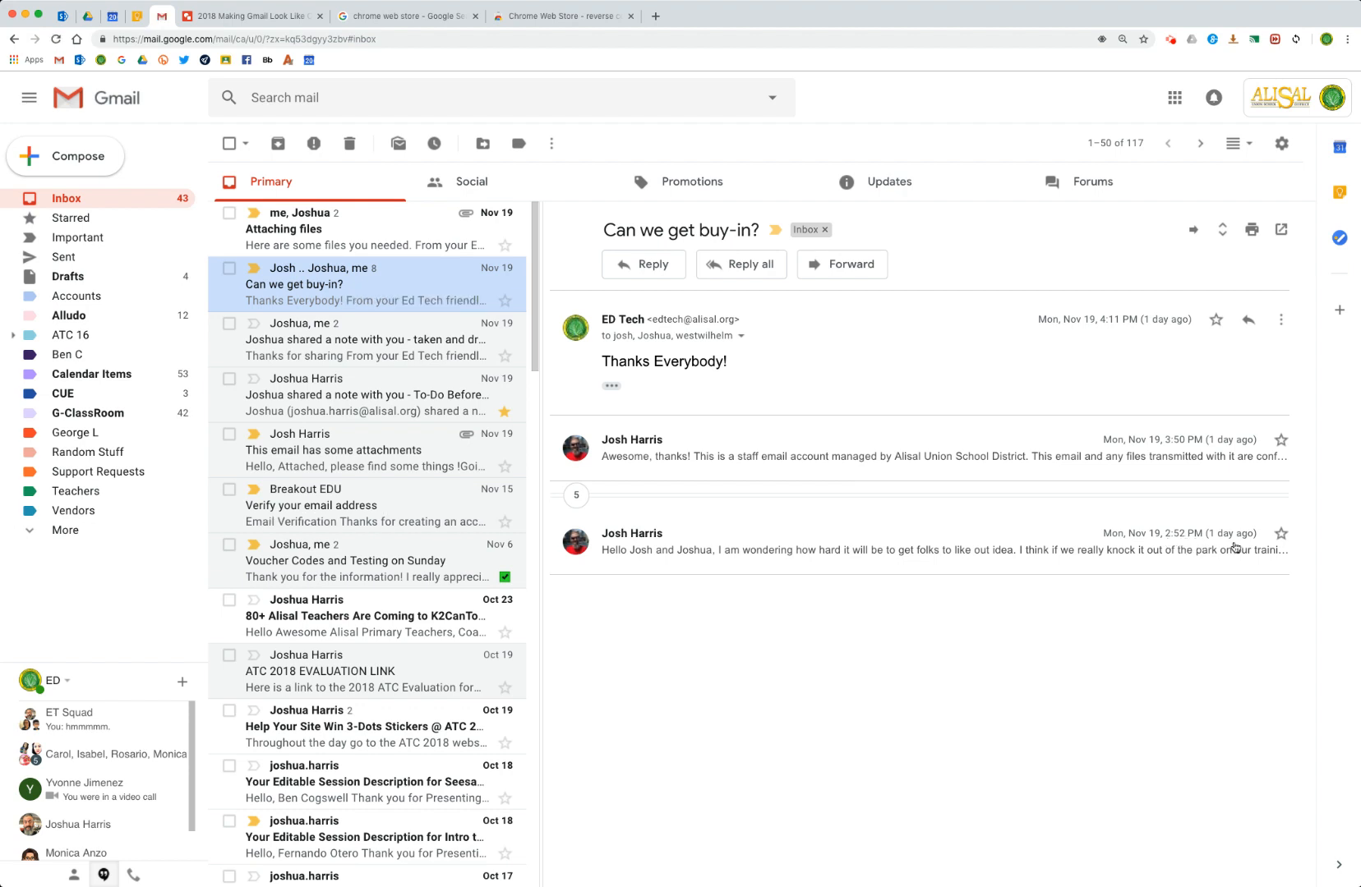
mouse_move(1130, 338)
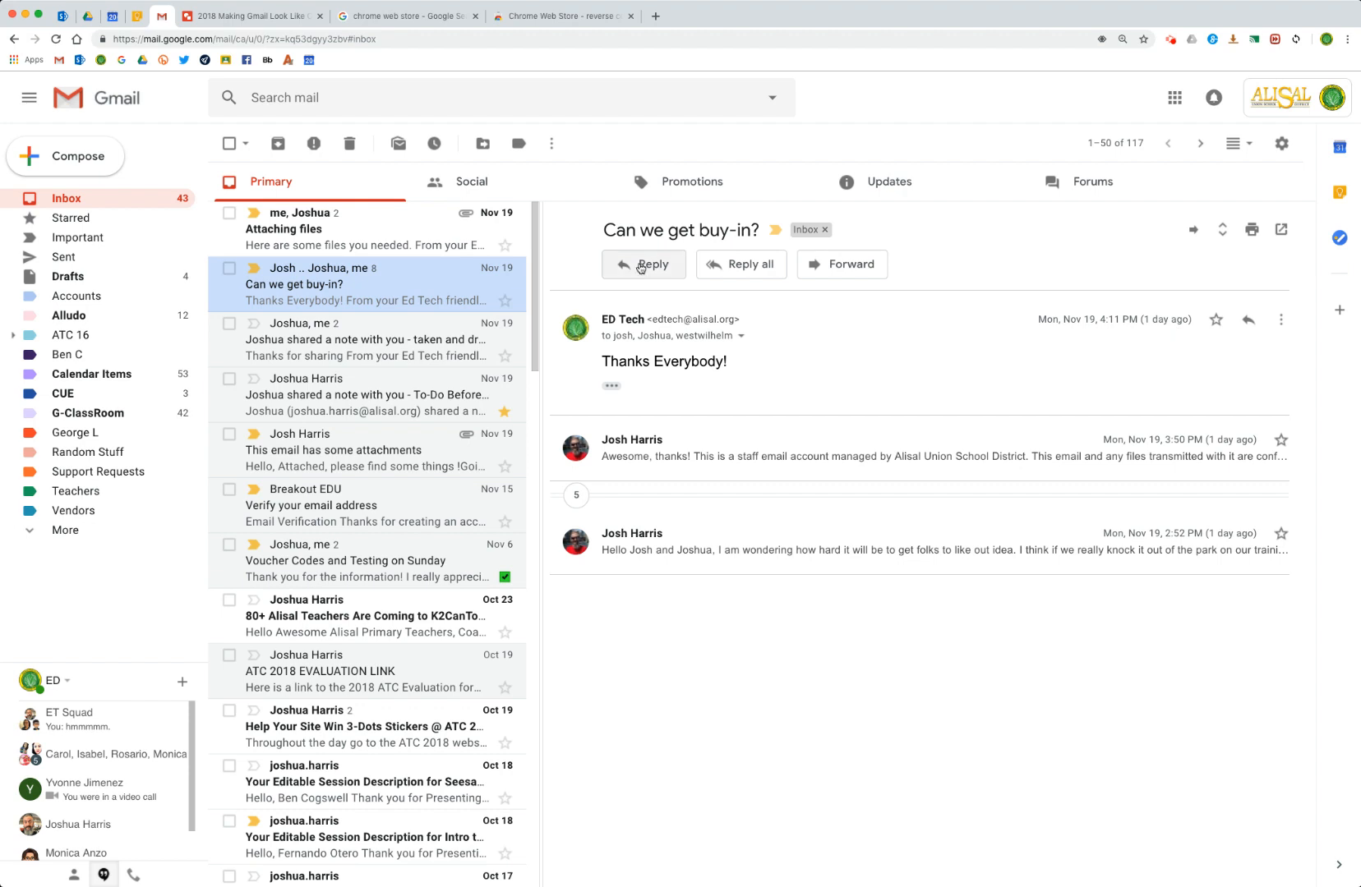
mouse_move(647, 265)
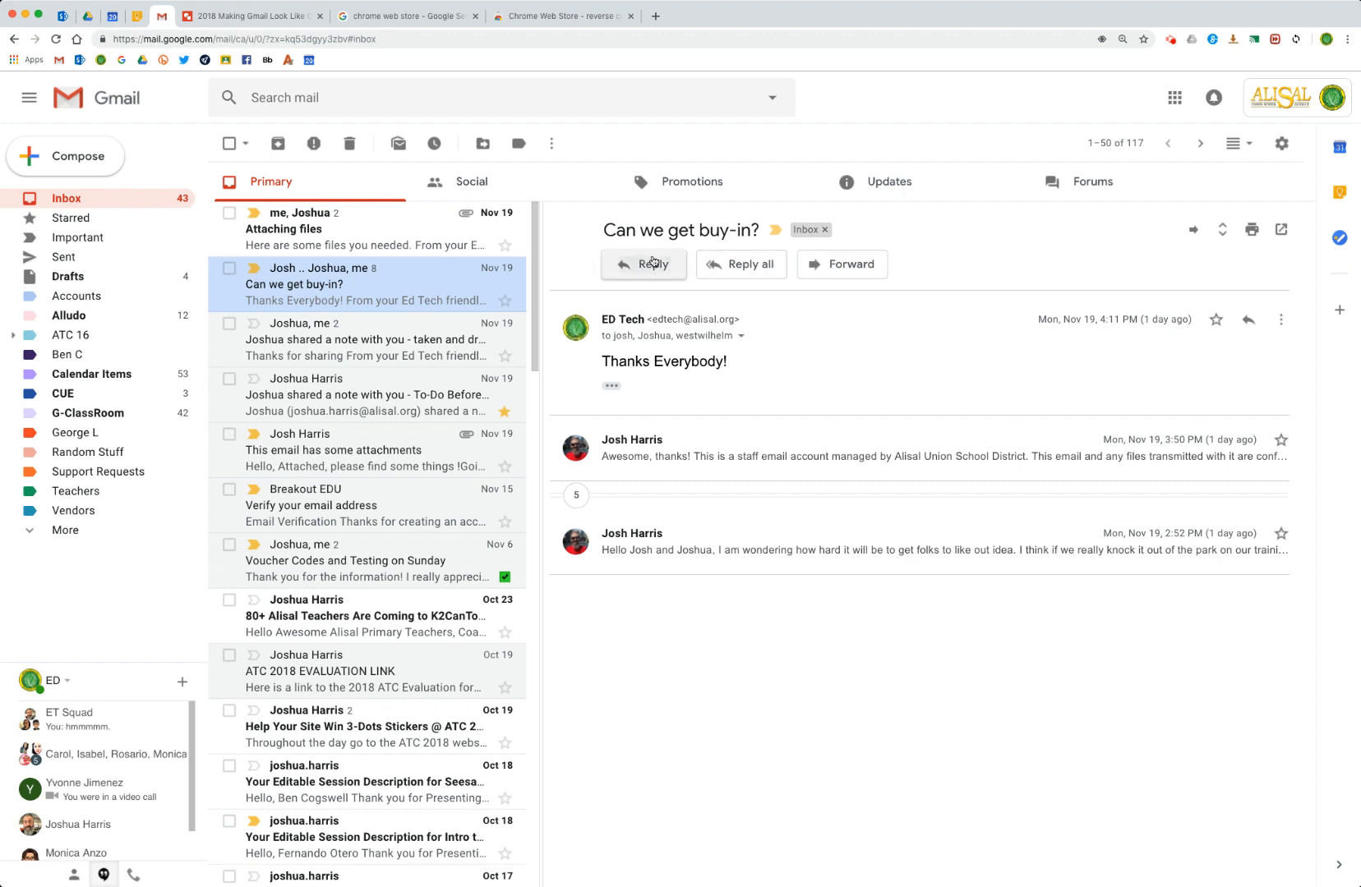
Reply 'Thank you for helping.' to the latest message and send it
left_click(643, 263)
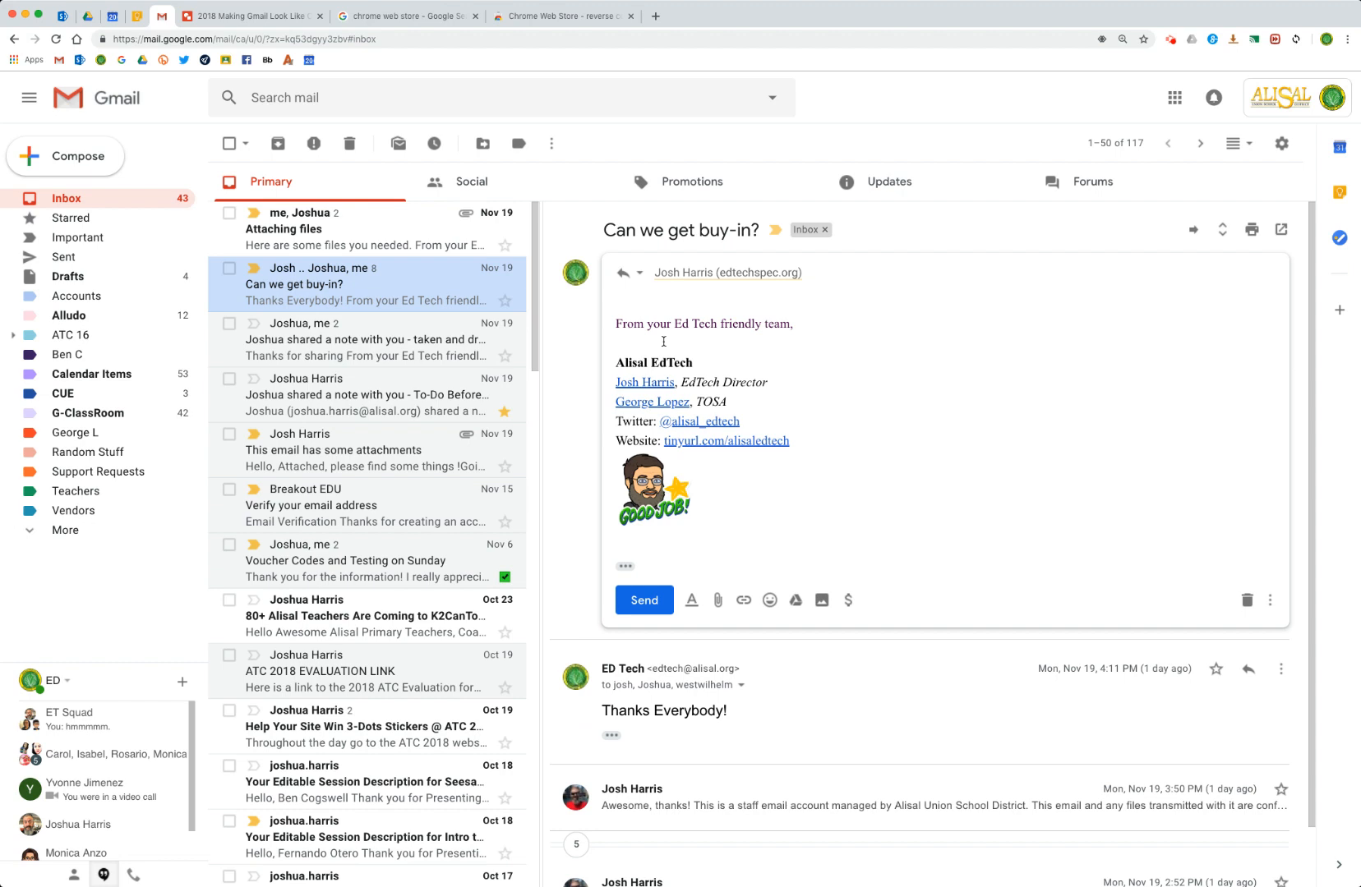
type("Thank you for help")
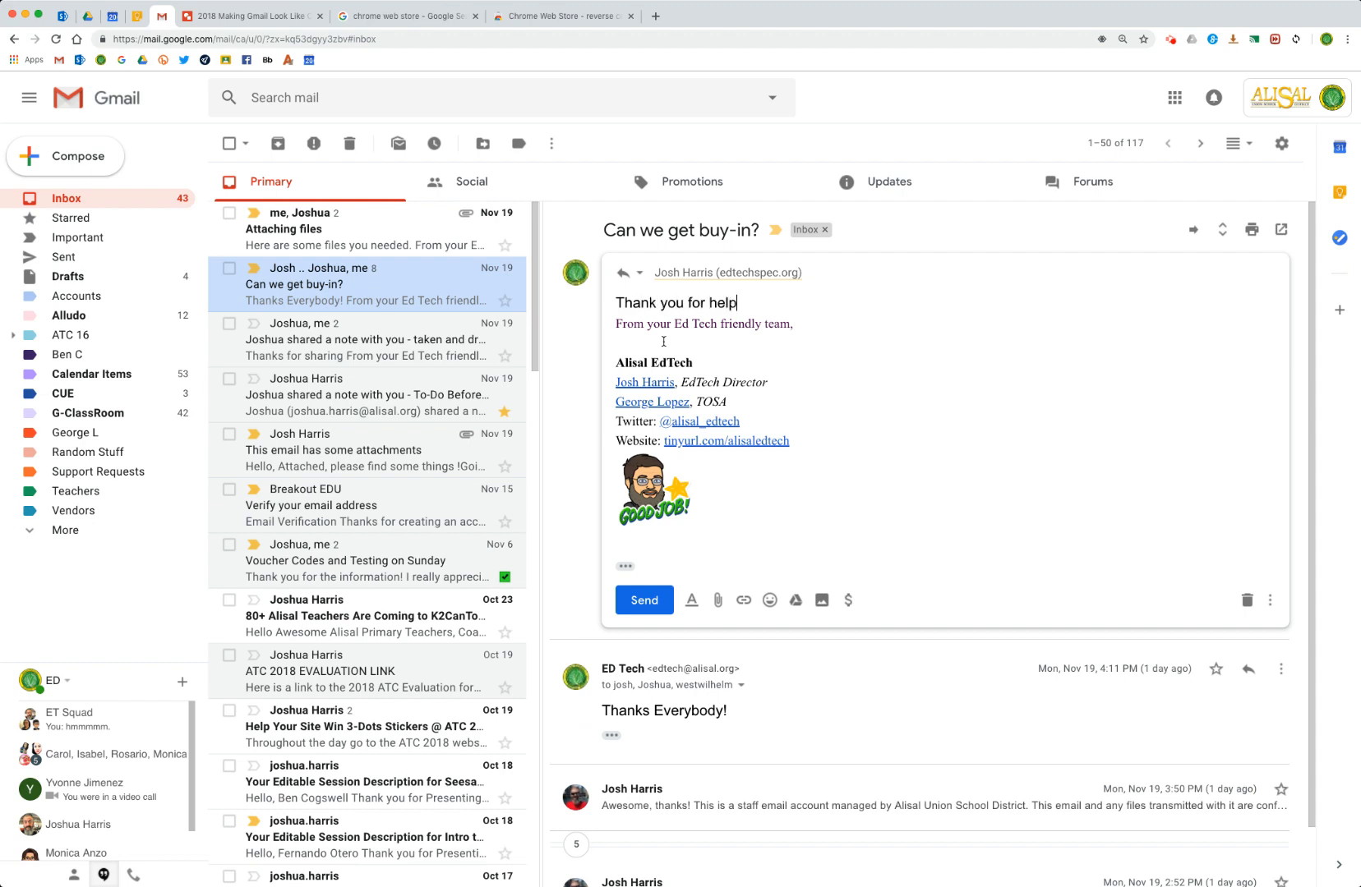
type("ing.")
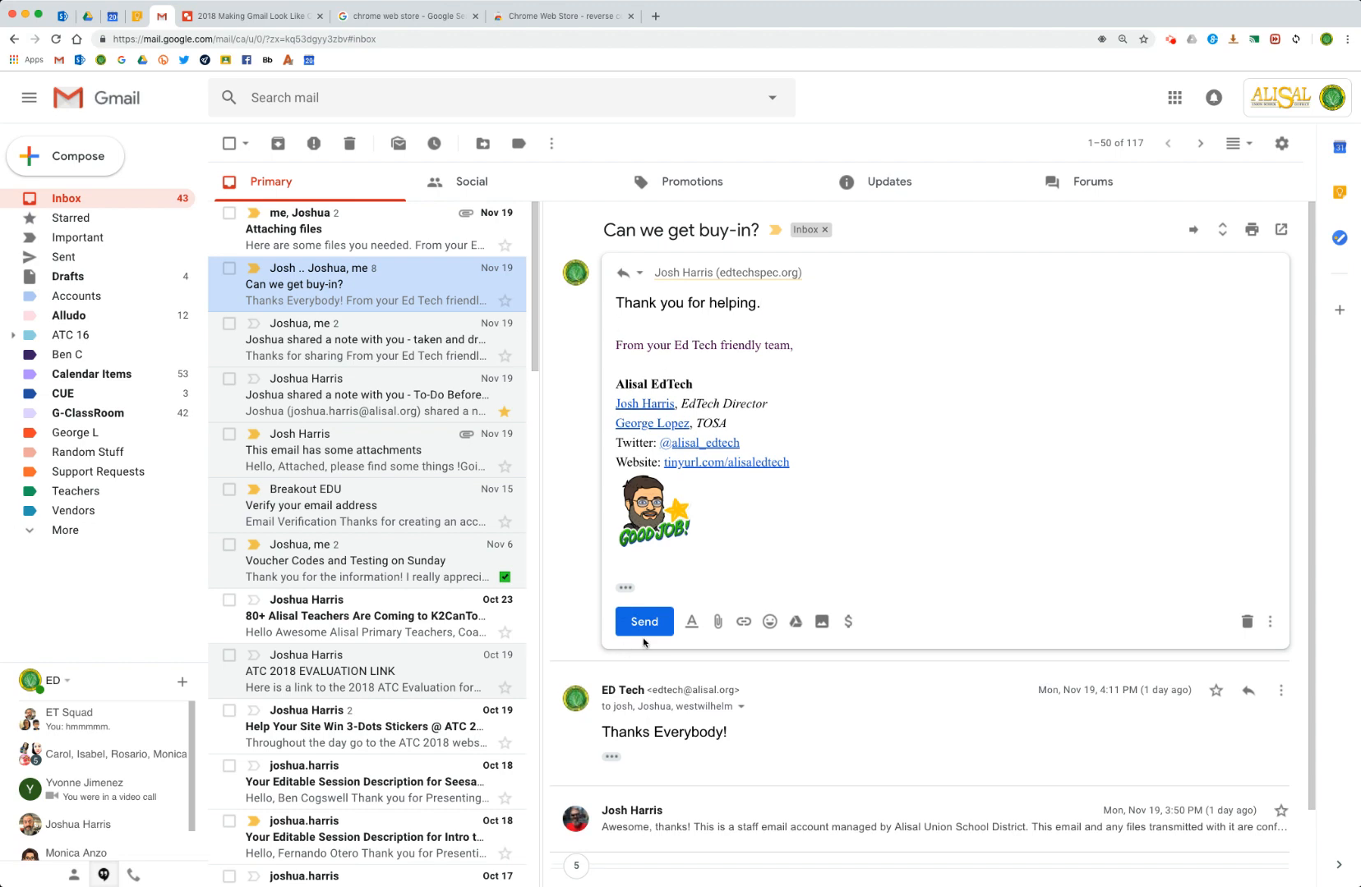
left_click(643, 621)
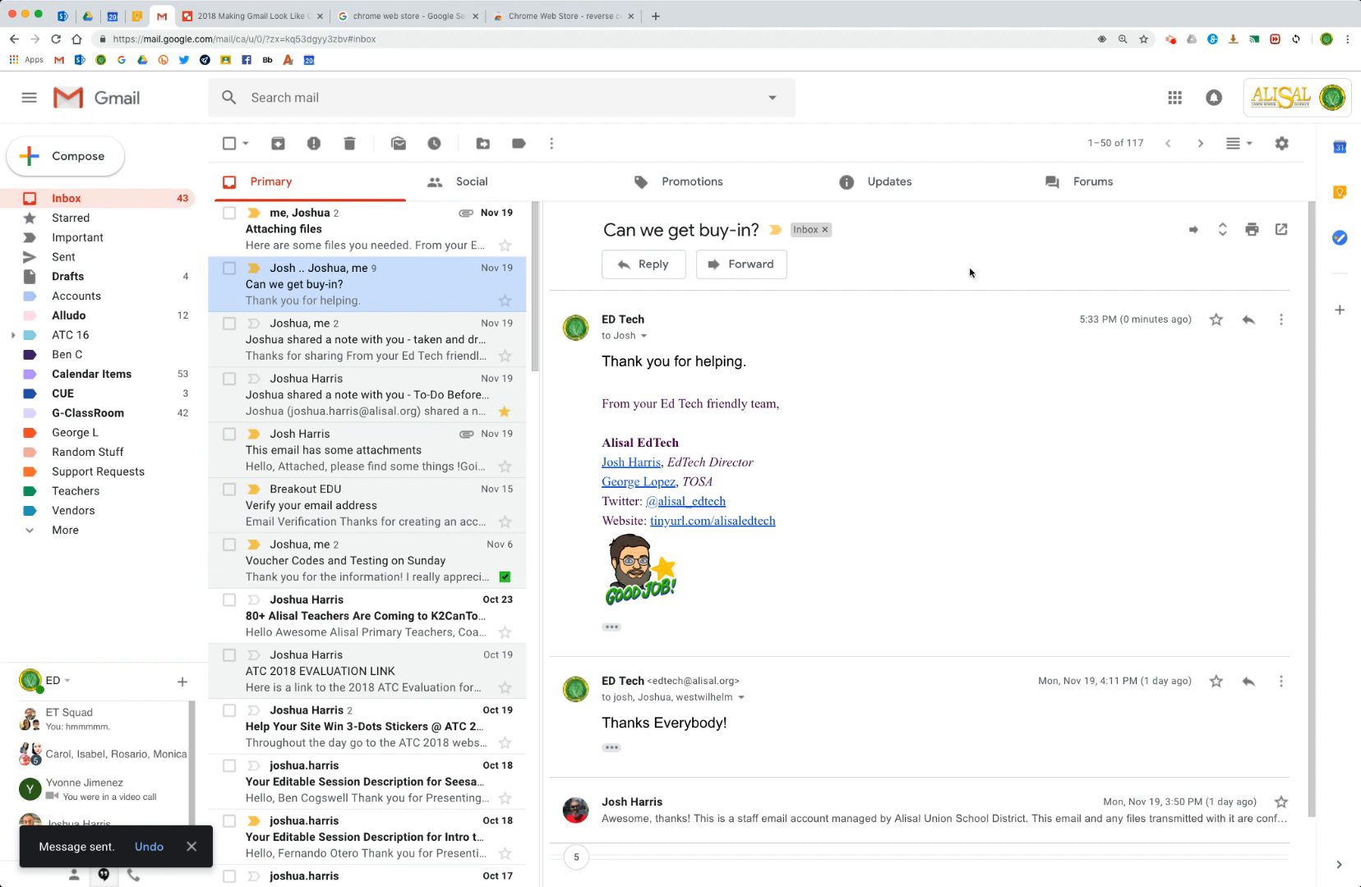
mouse_move(1092, 342)
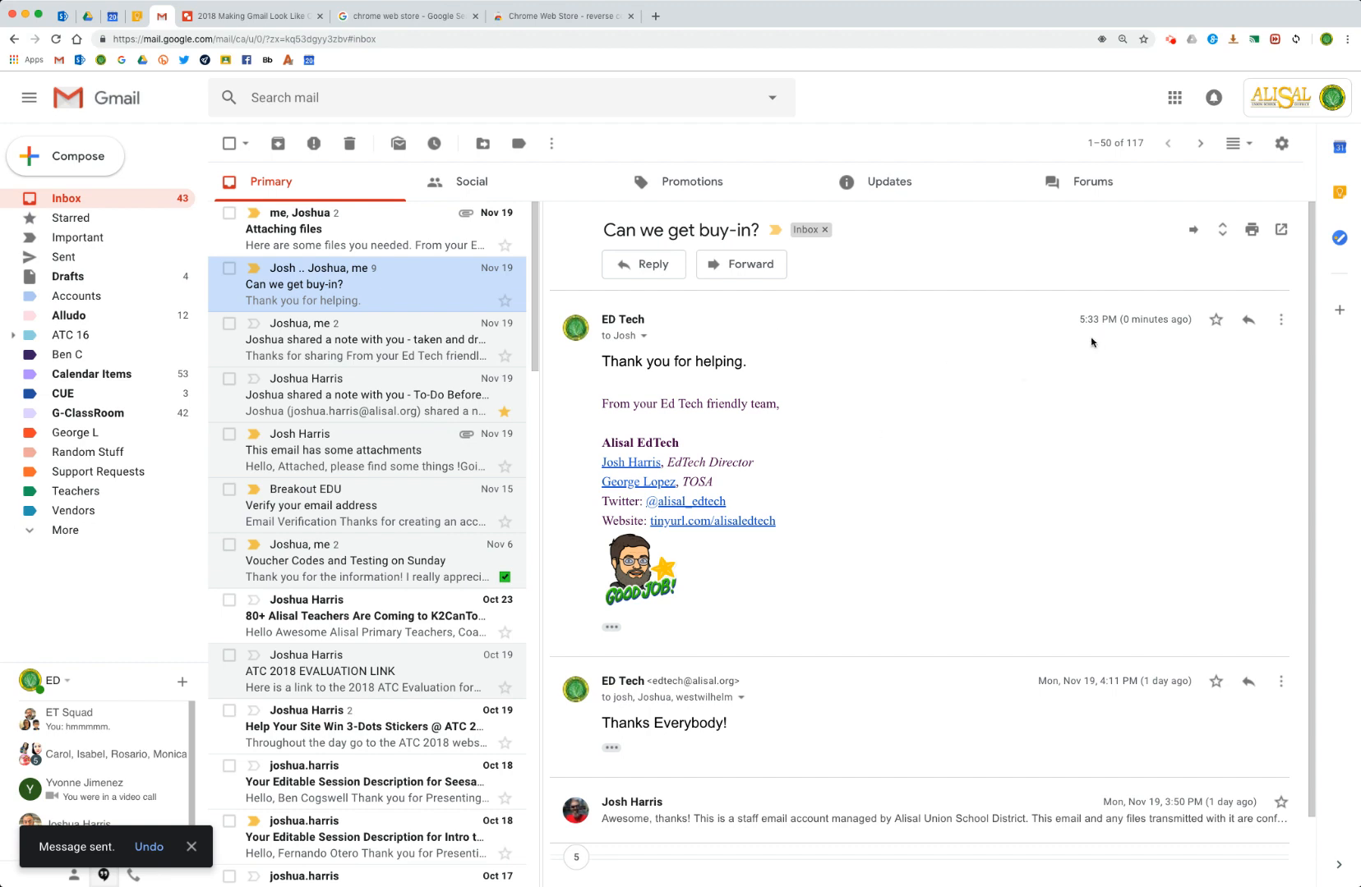
mouse_move(1161, 636)
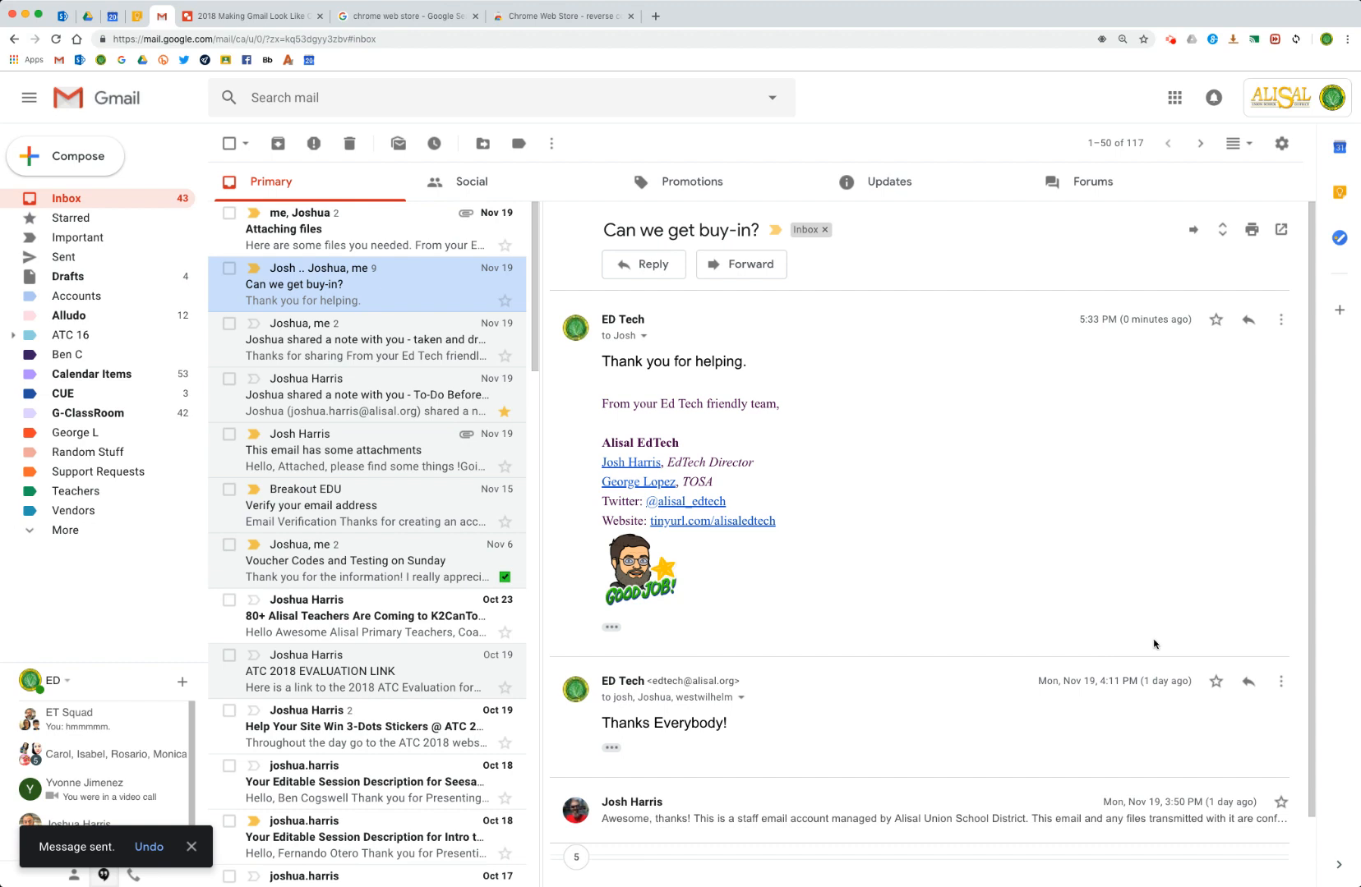
mouse_move(1281, 143)
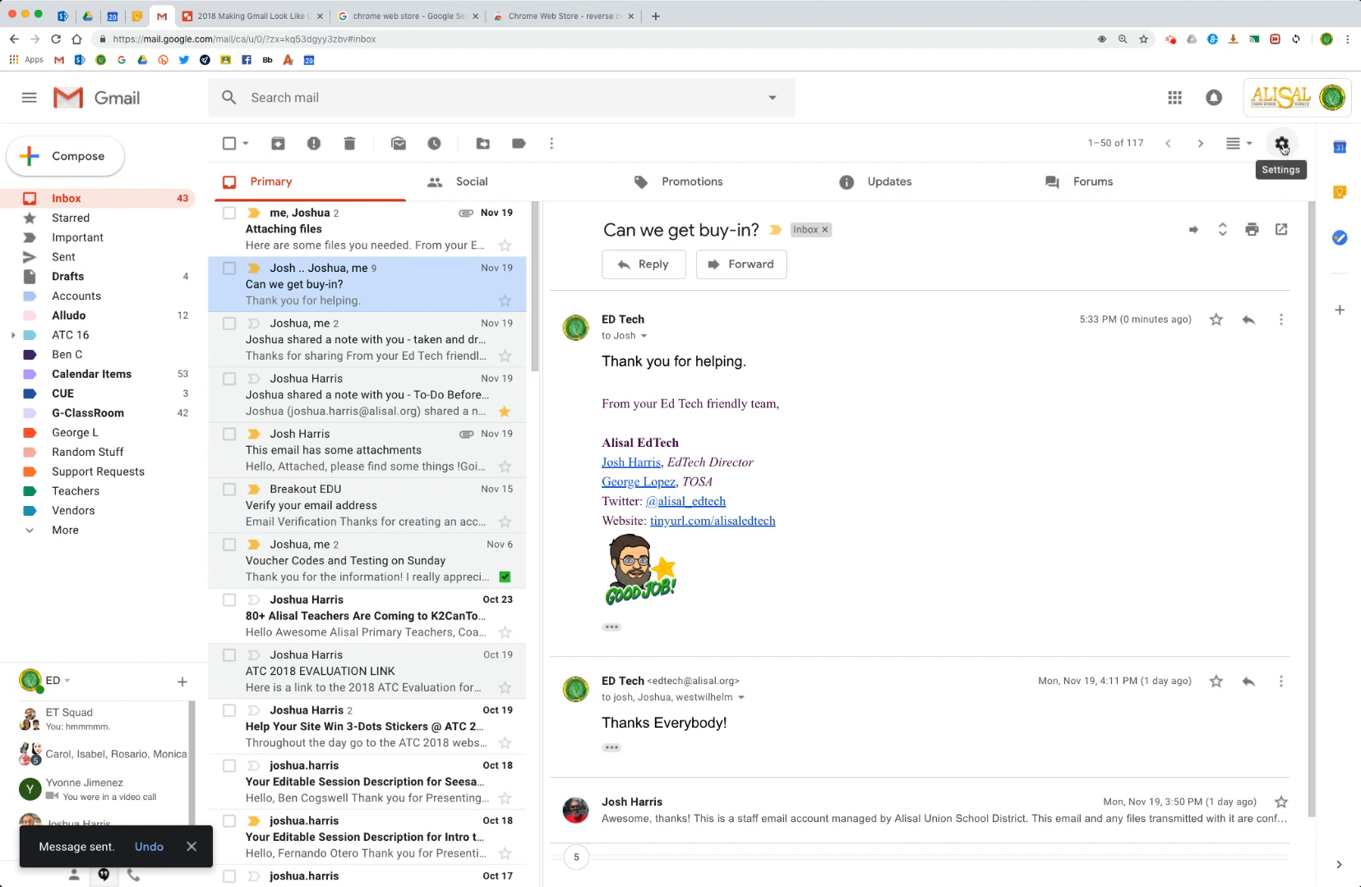
Select Conversation view off on the General settings page and save changes
left_click(1281, 143)
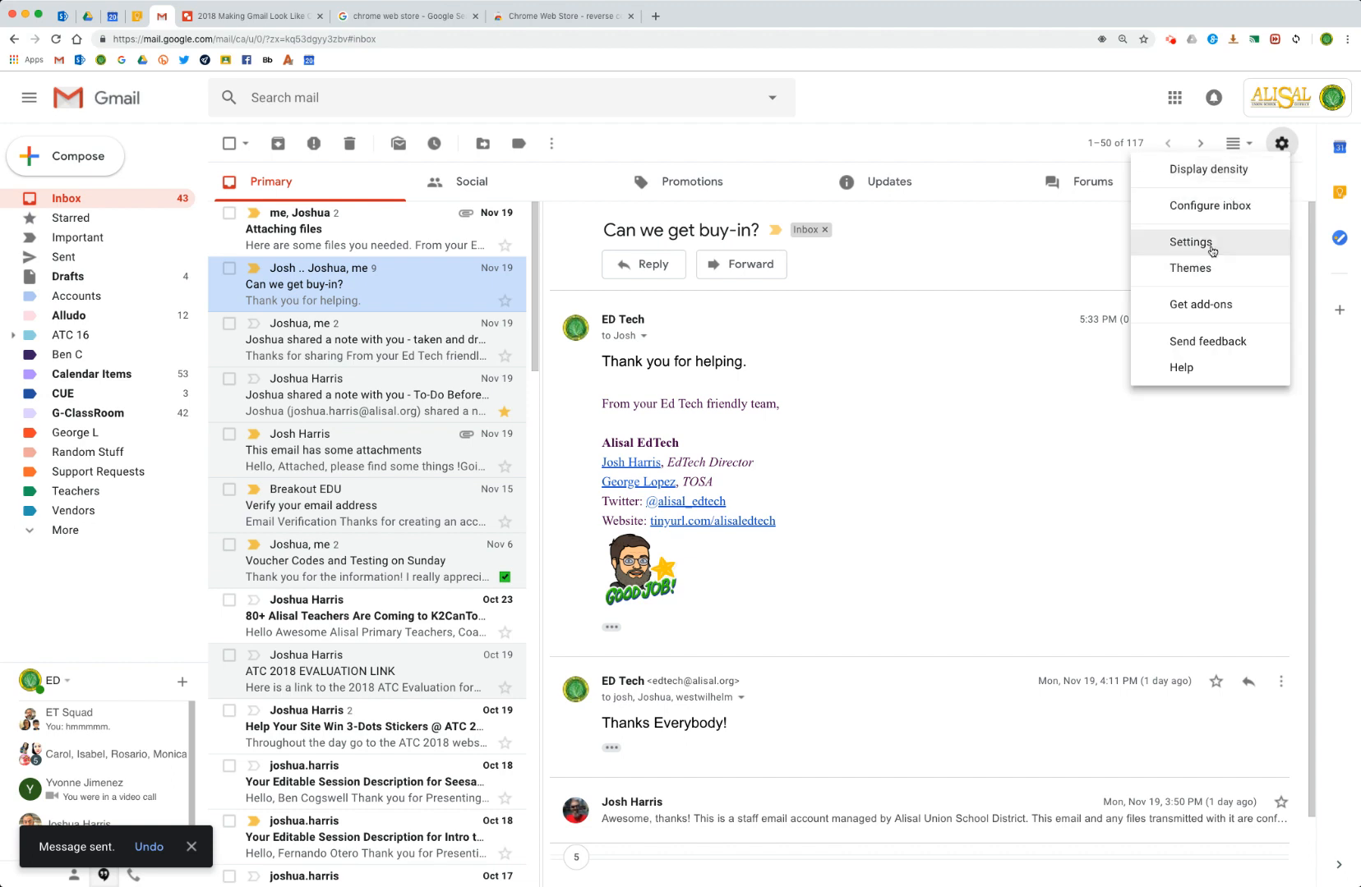
left_click(1190, 243)
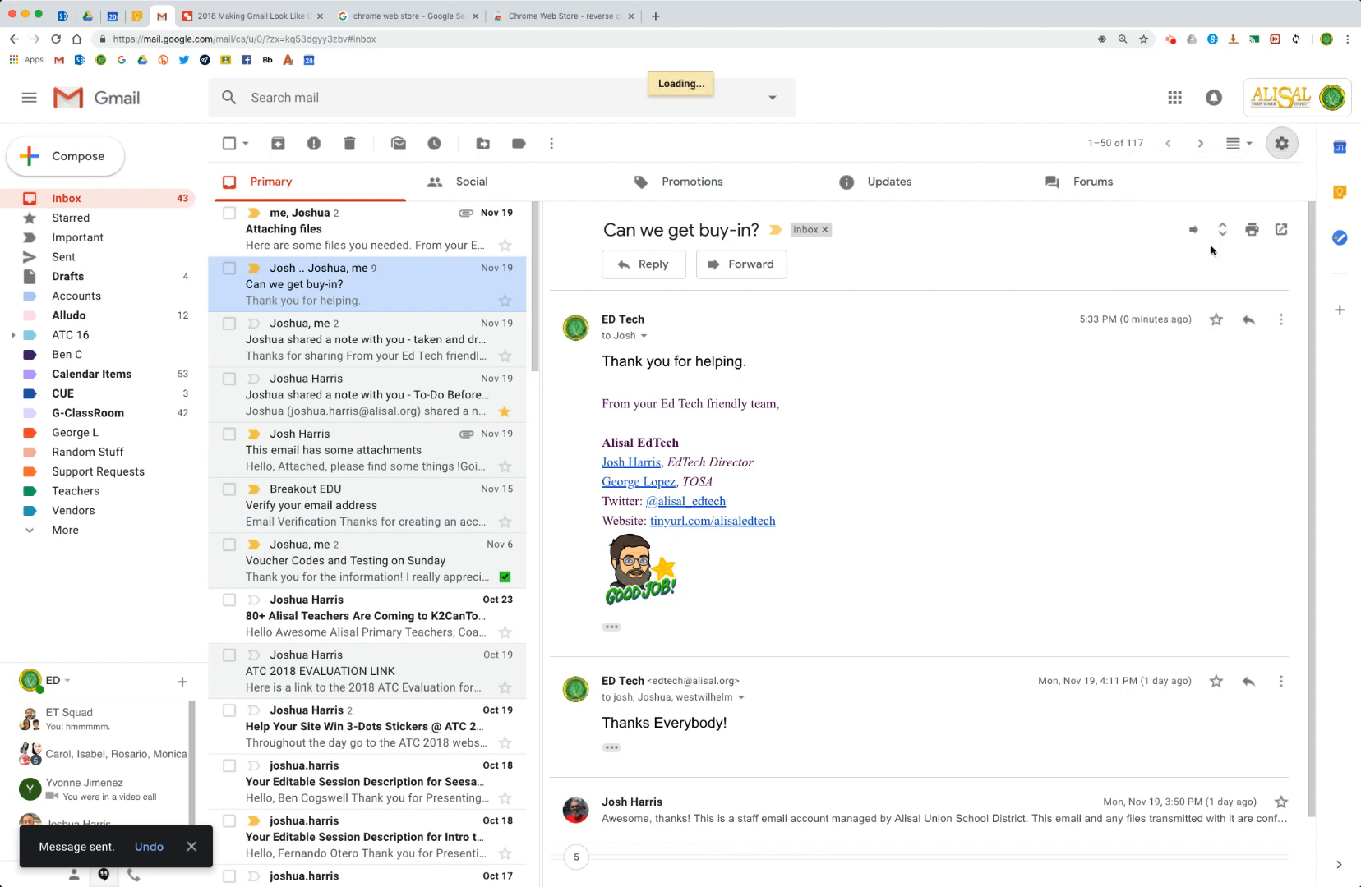
left_click(1283, 143)
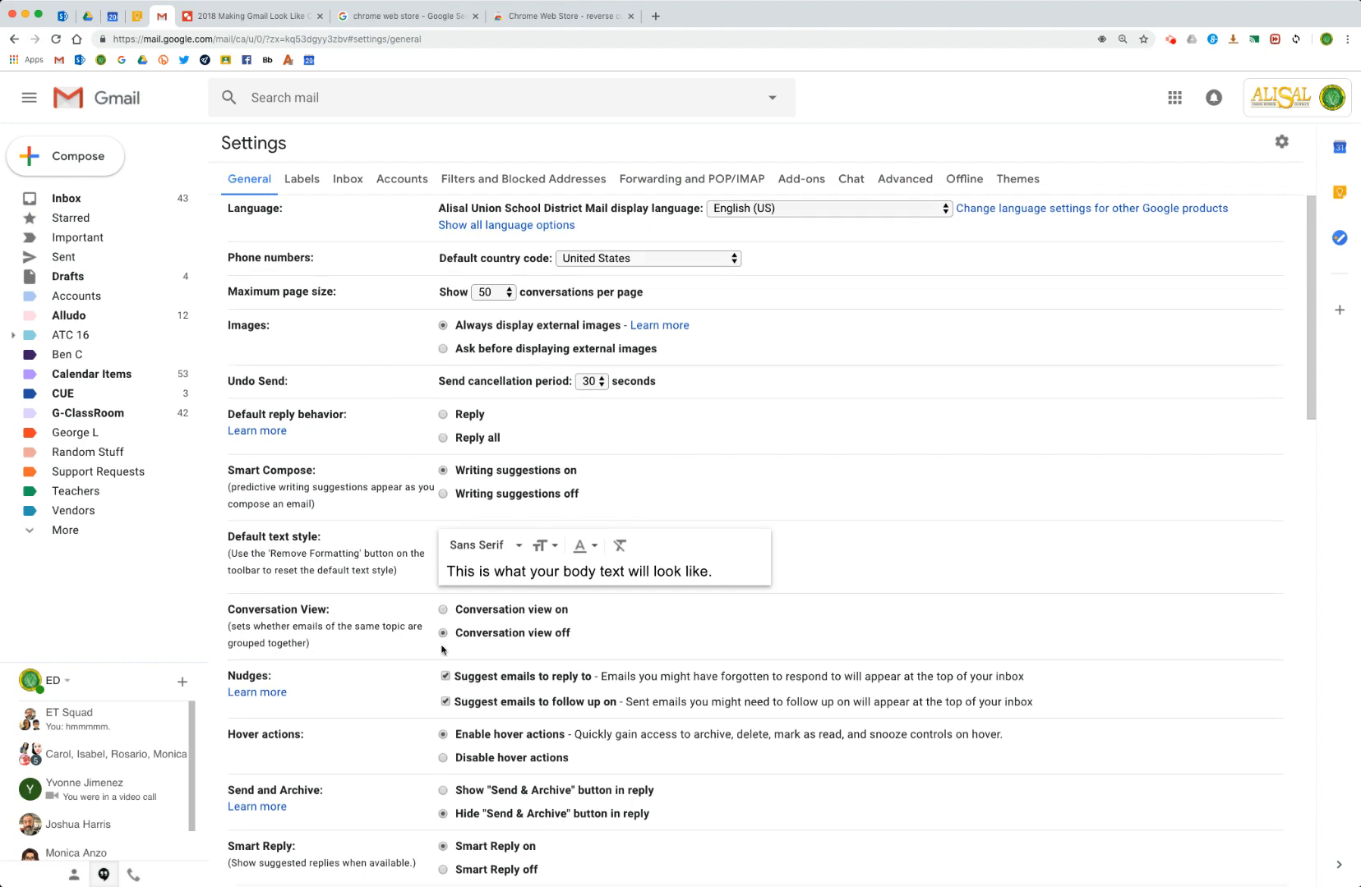
scroll("down", 3)
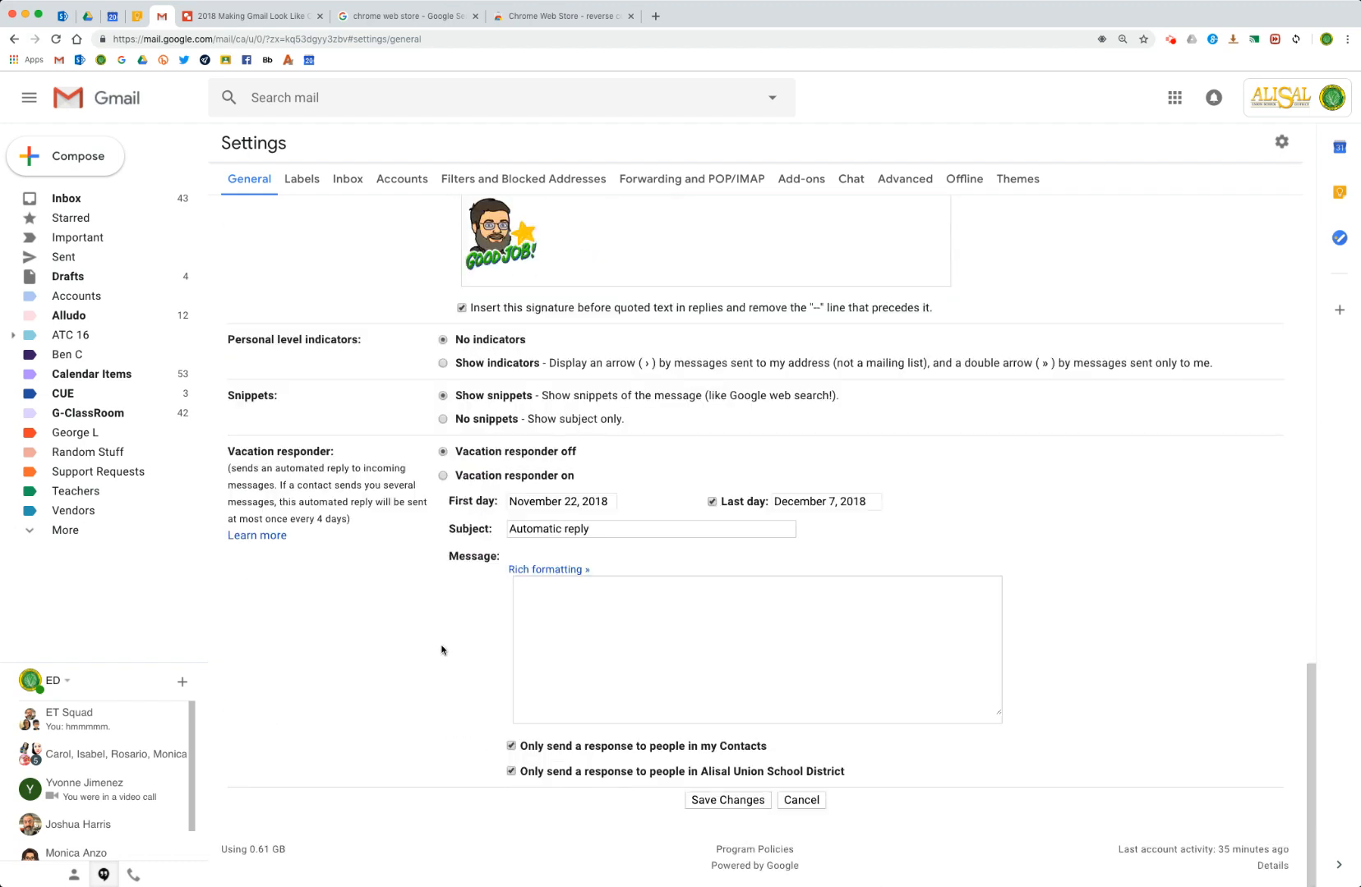
left_click(728, 799)
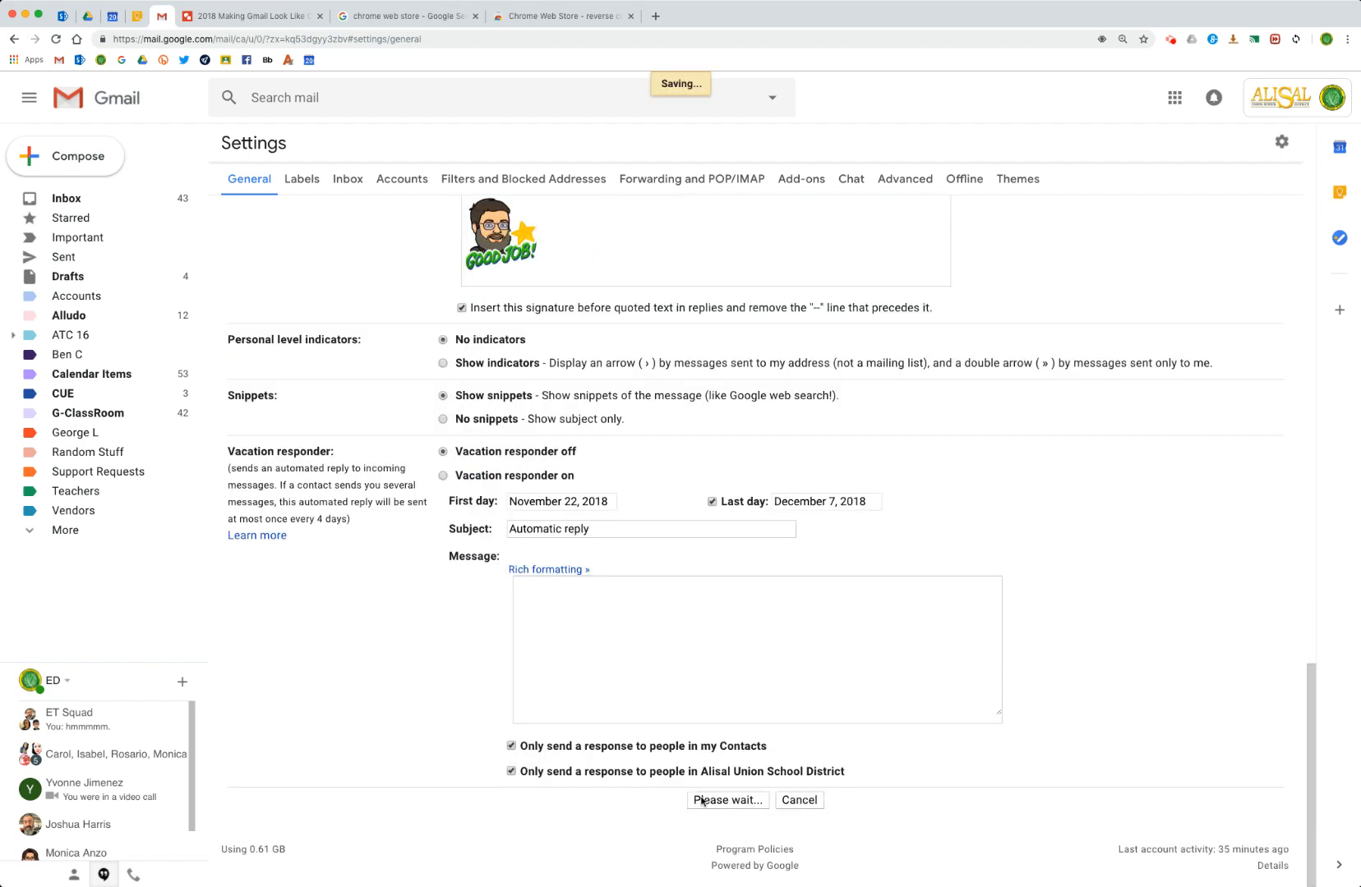
left_click(726, 800)
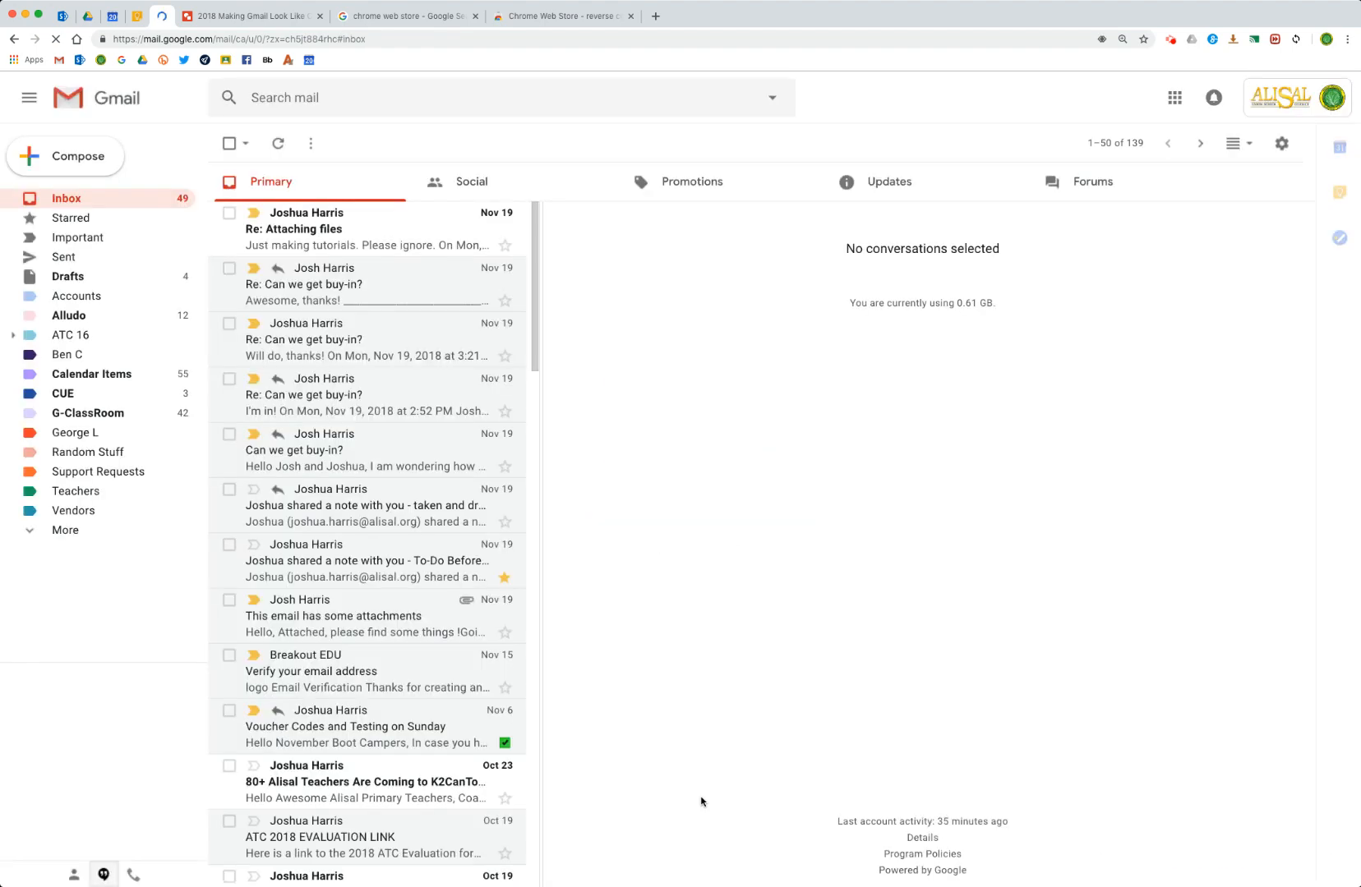
mouse_move(365, 339)
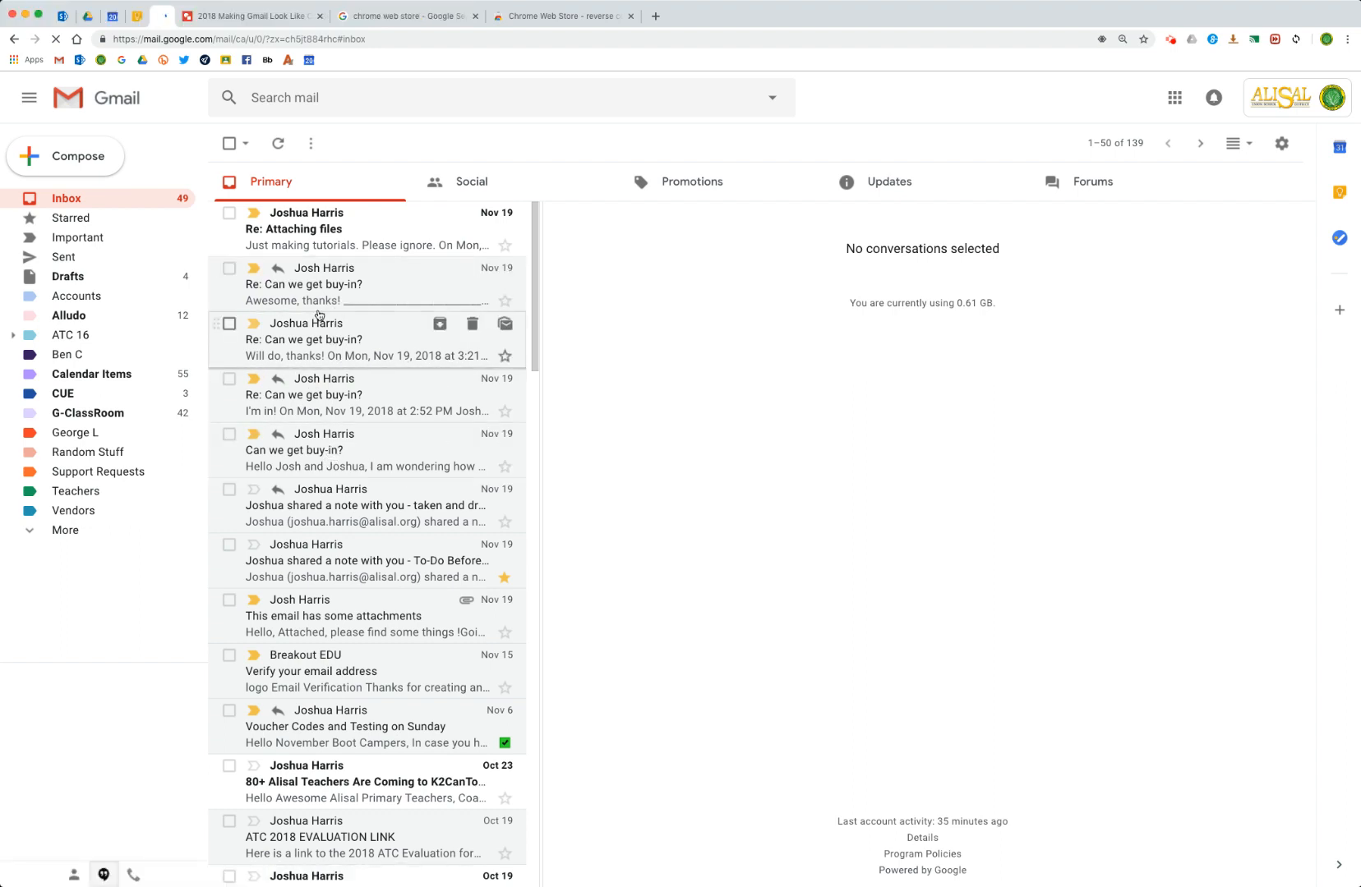
View the 'Will do, thanks!', original 'Can we get buy-in?' and 'Awesome, thanks!' messages separately
left_click(303, 340)
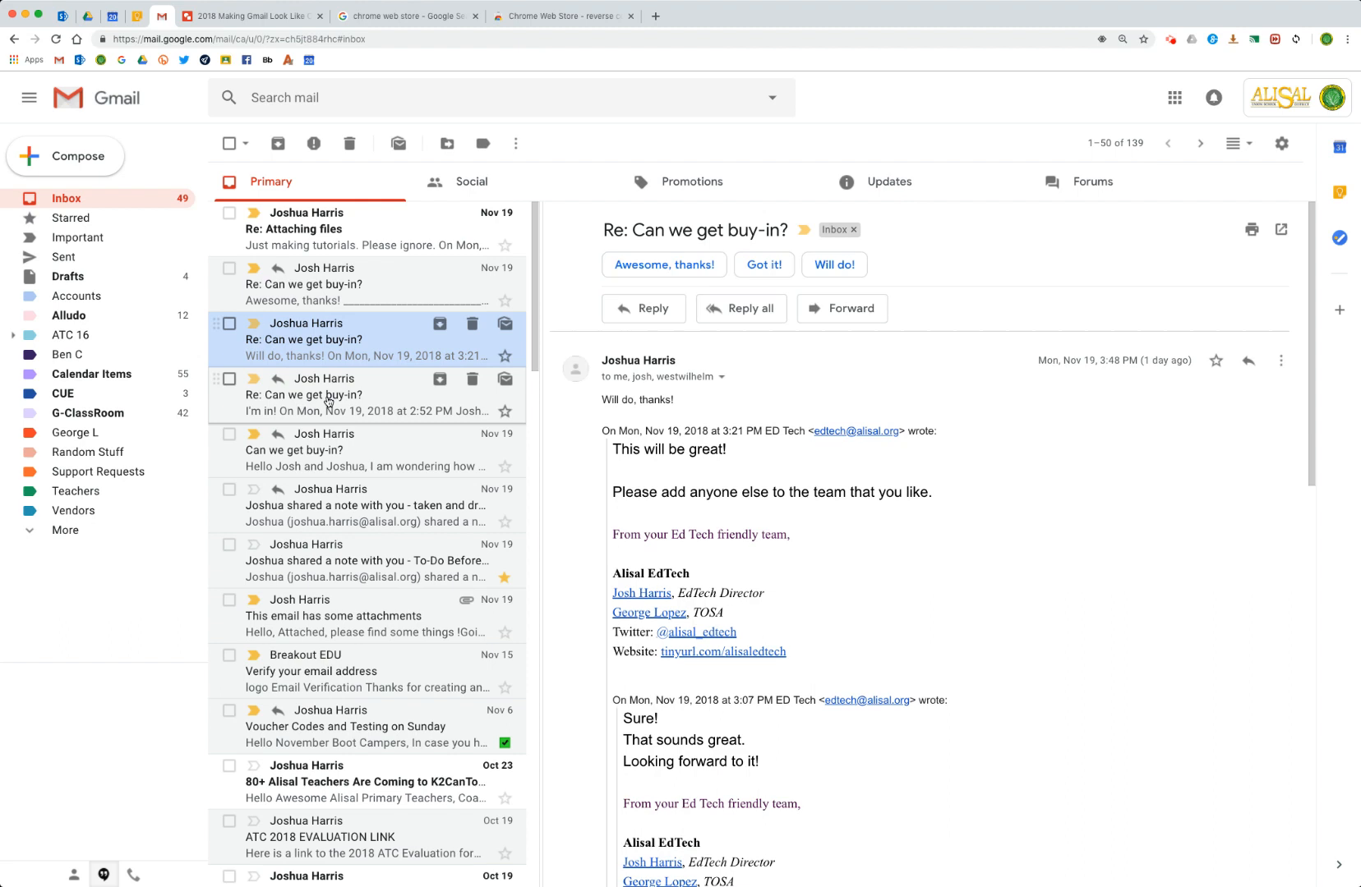
left_click(294, 450)
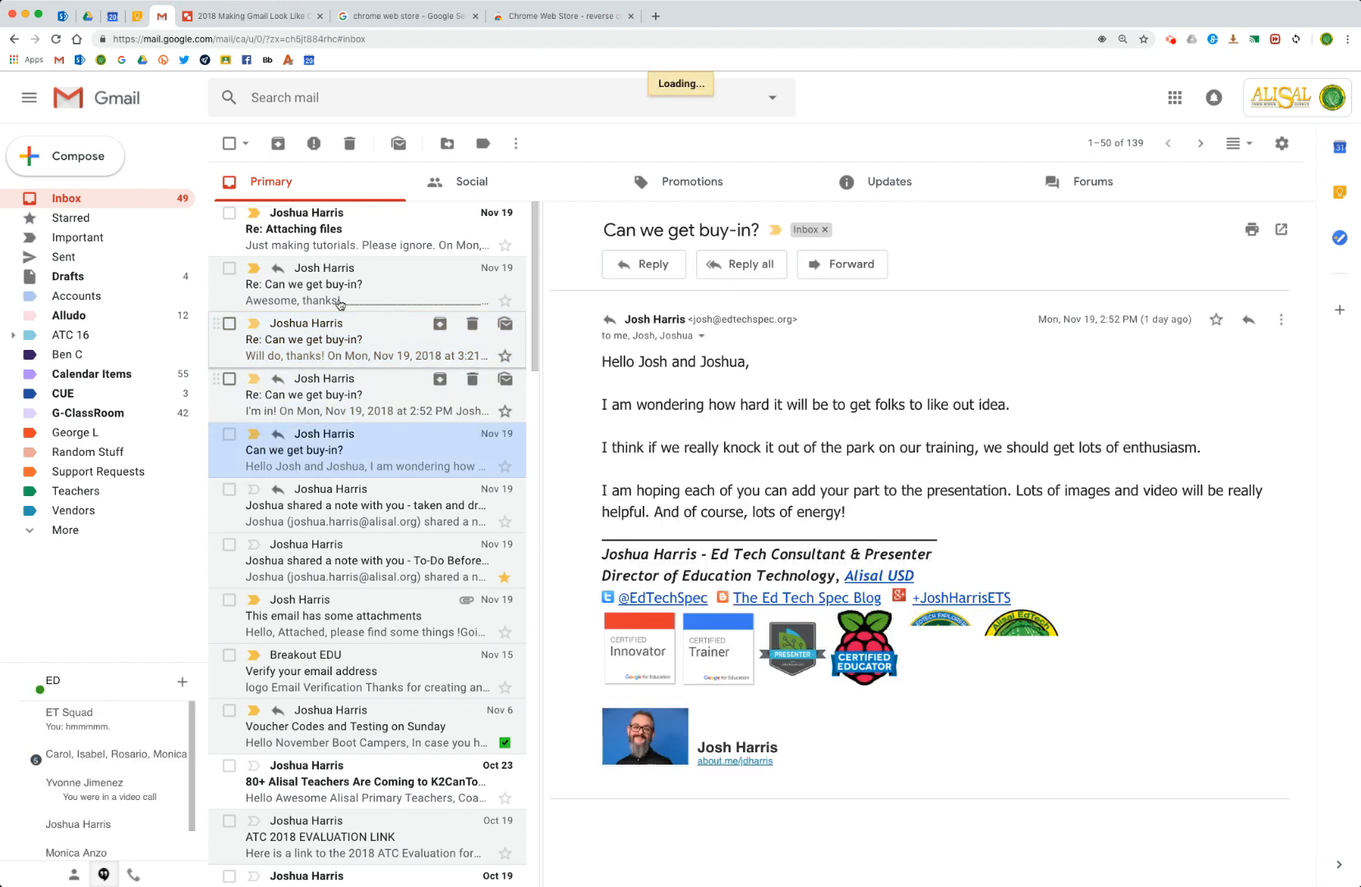
left_click(304, 283)
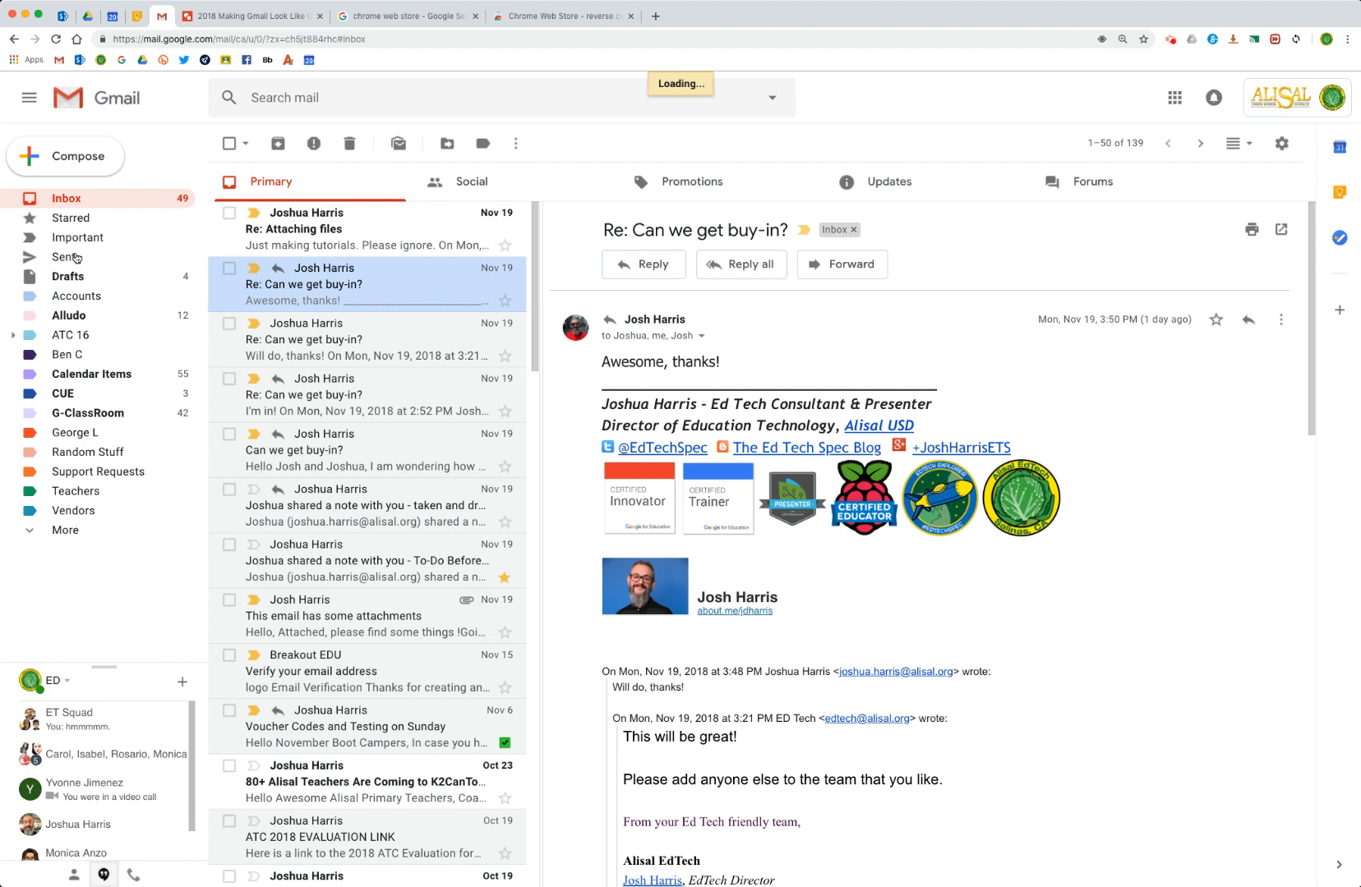
Read the sent thank-you reply in Sent Mail, then return to the inbox
left_click(66, 256)
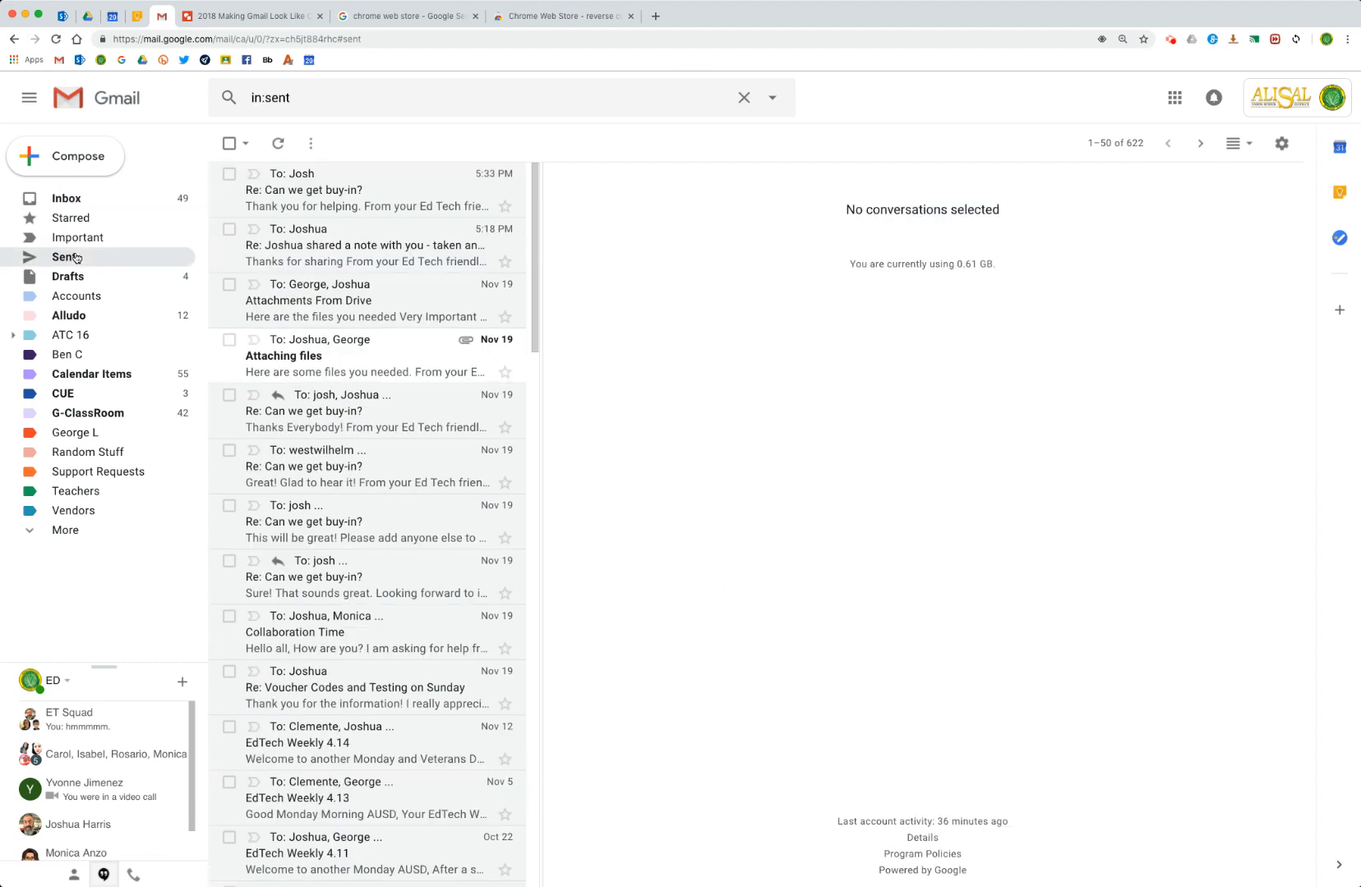
left_click(347, 189)
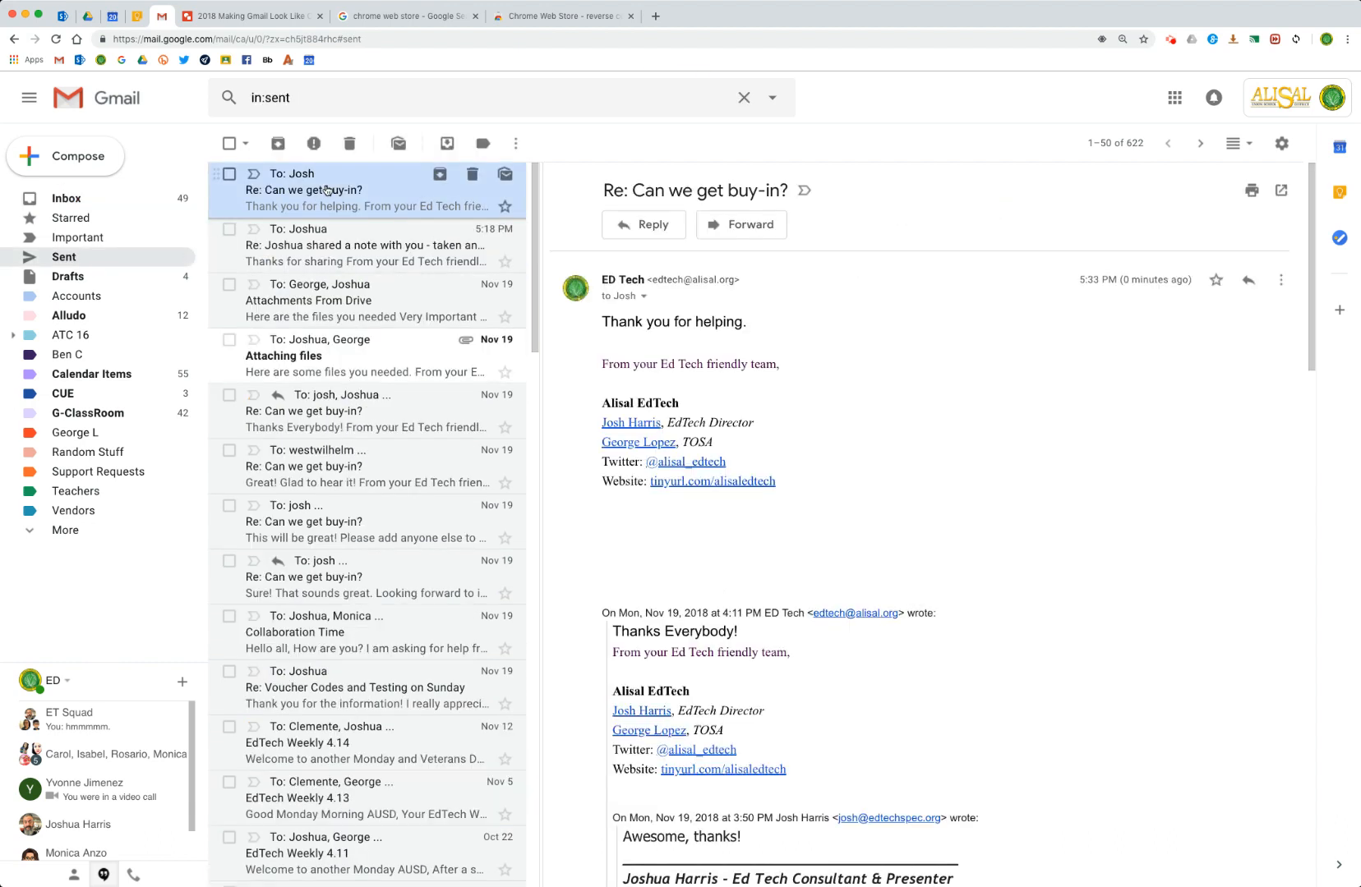
scroll("down", 3)
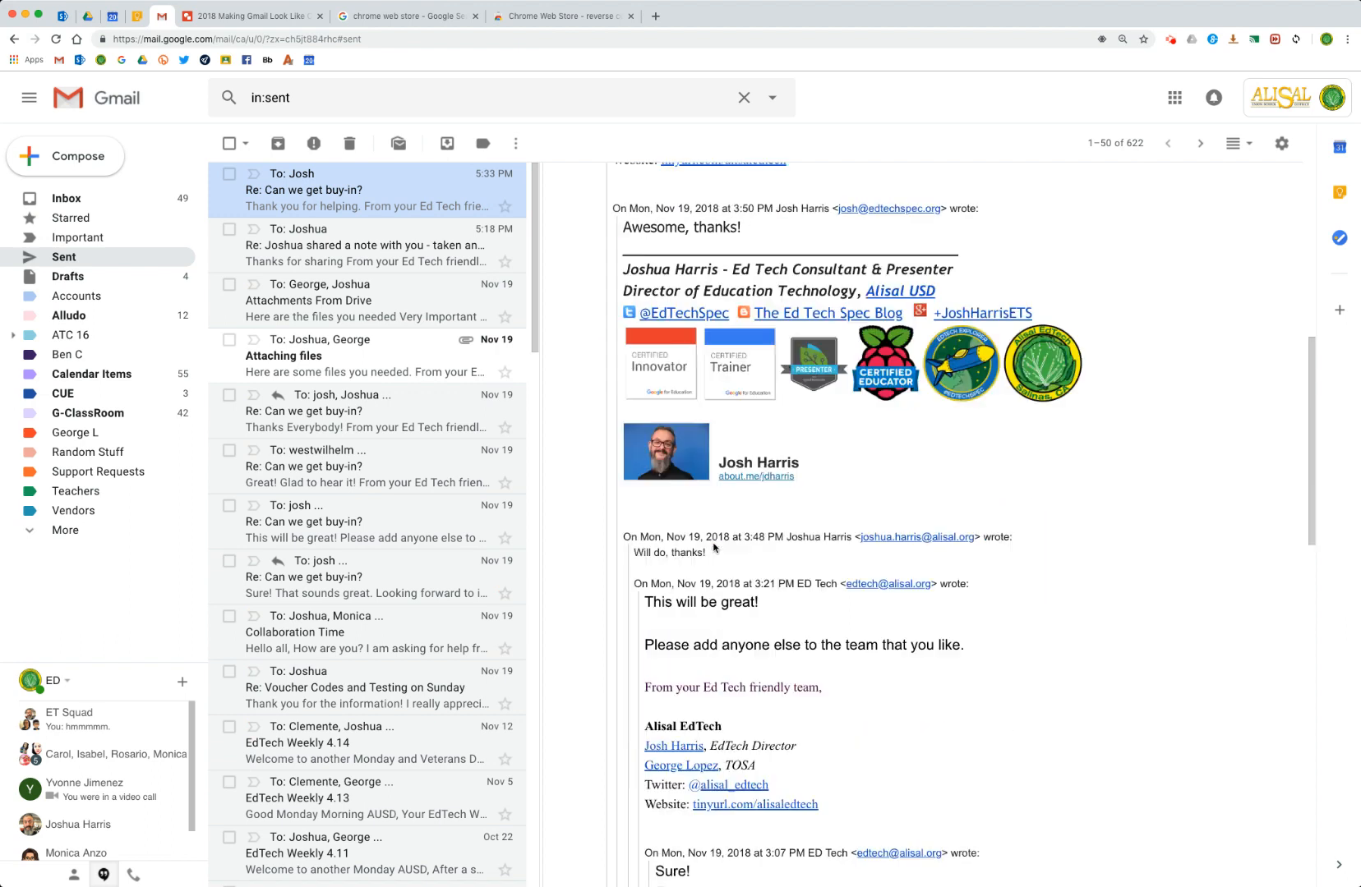
scroll("down", 3)
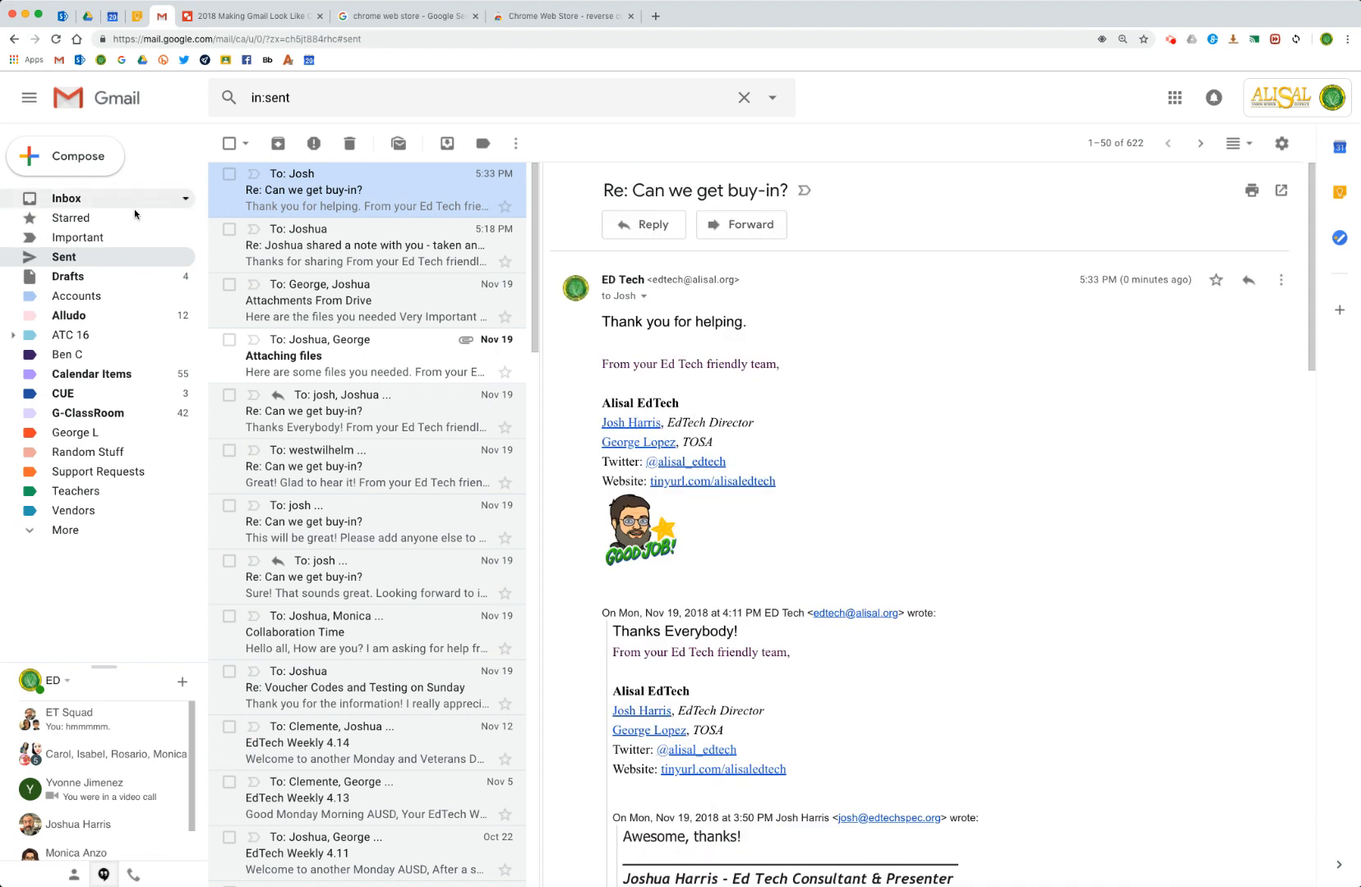
left_click(66, 198)
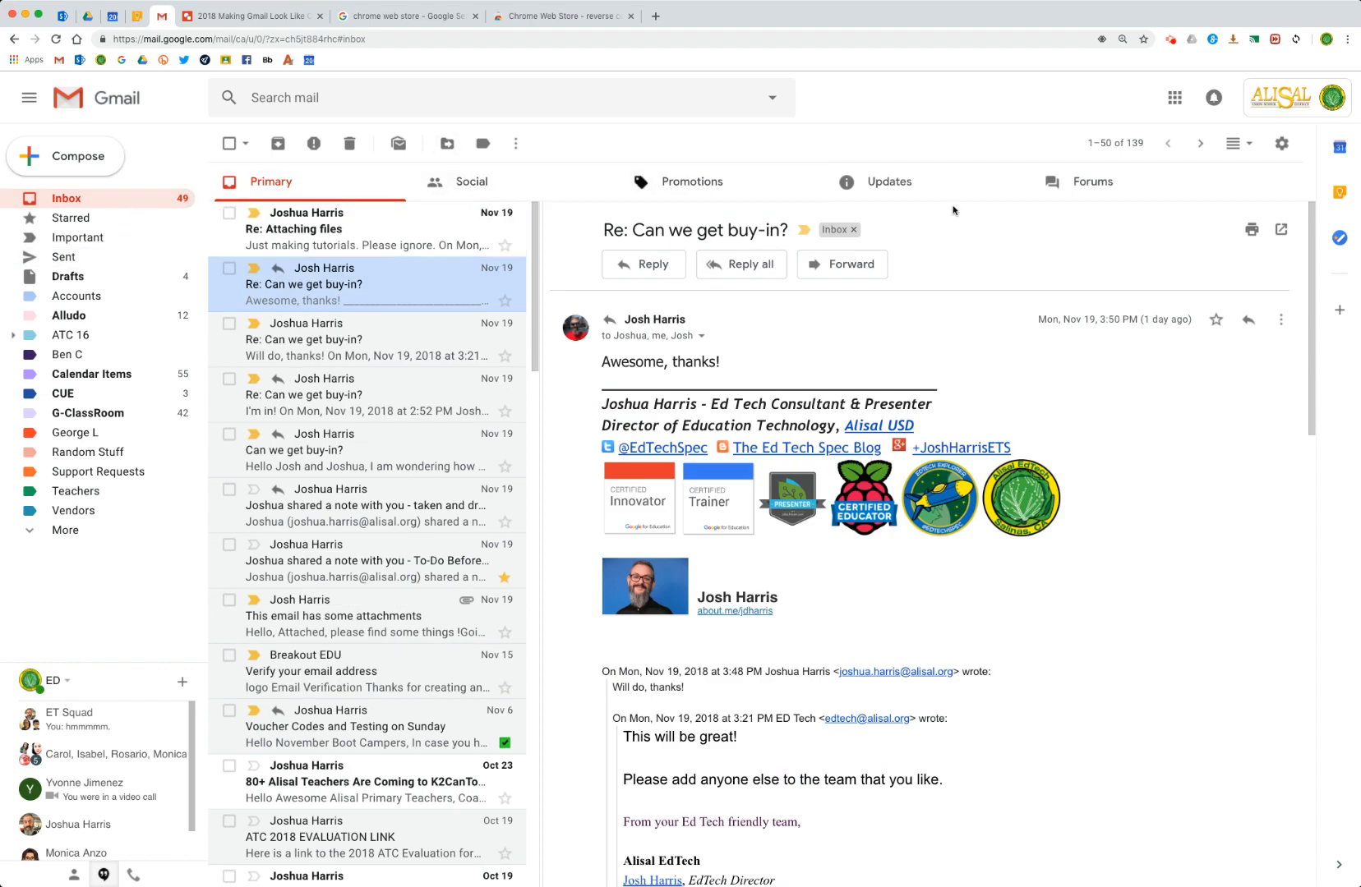
Uncheck Social, Promotions, Updates and Forums in Configure inbox and save
left_click(1280, 143)
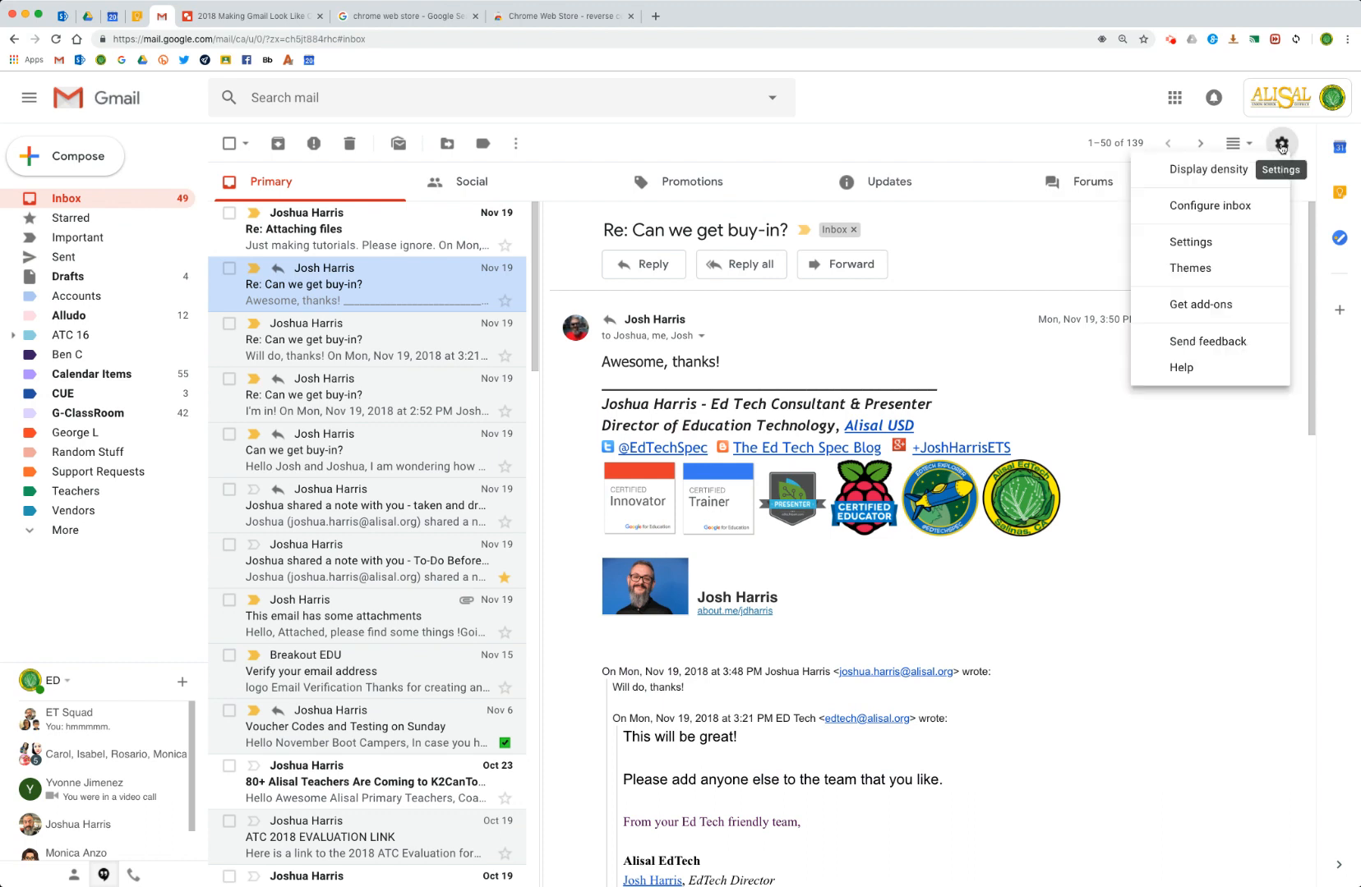
left_click(1209, 206)
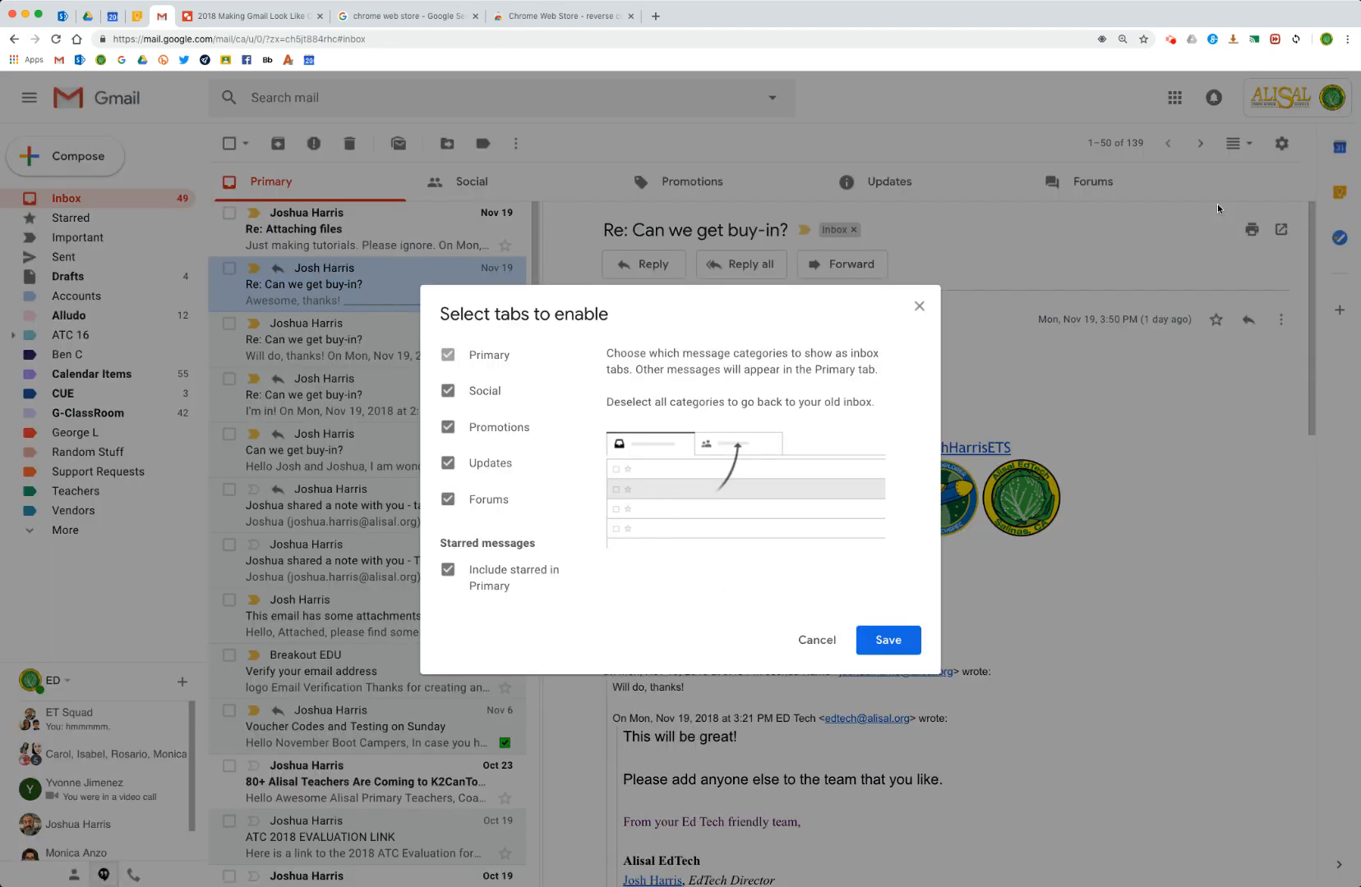
mouse_move(450, 391)
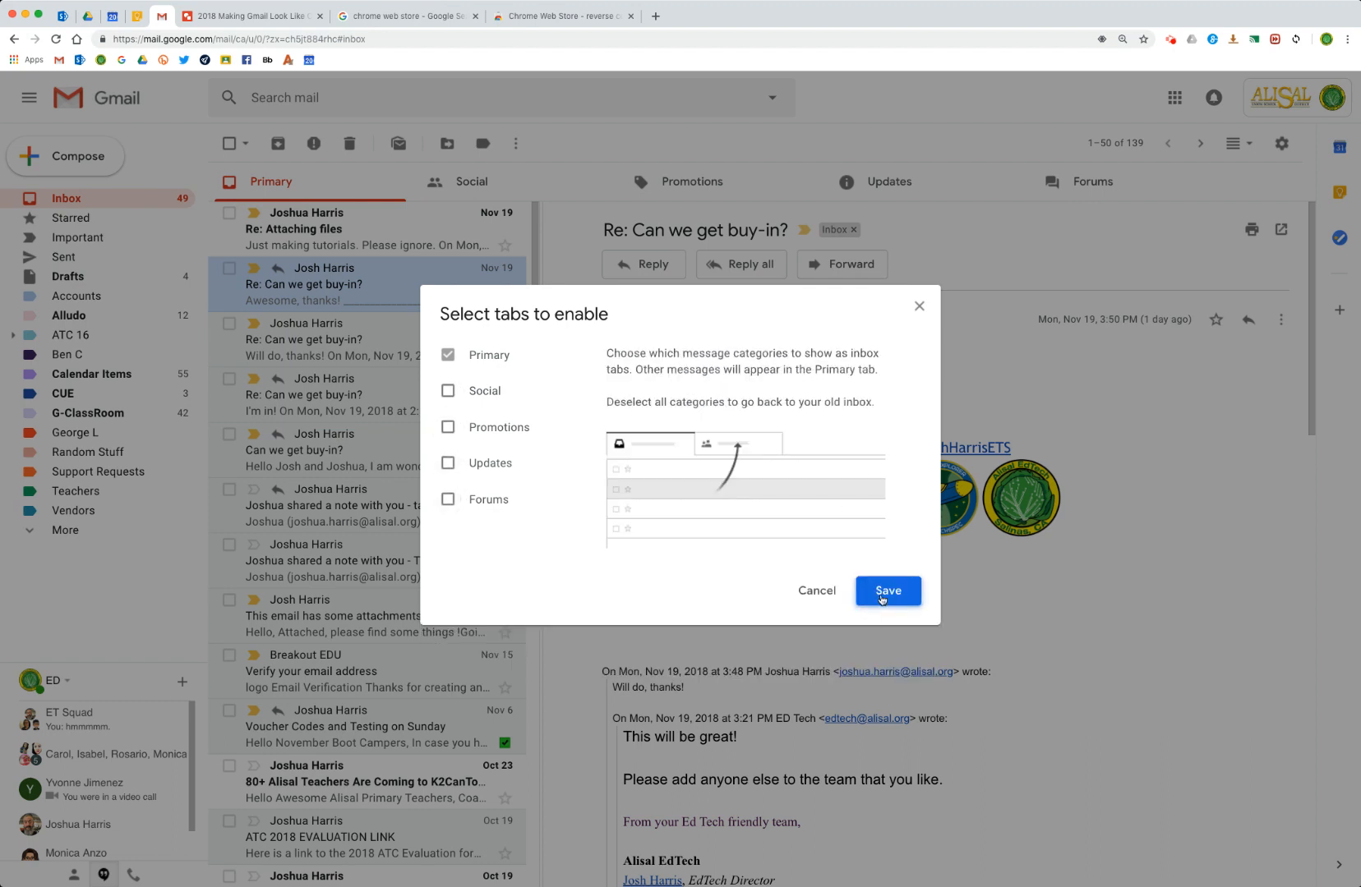
left_click(886, 591)
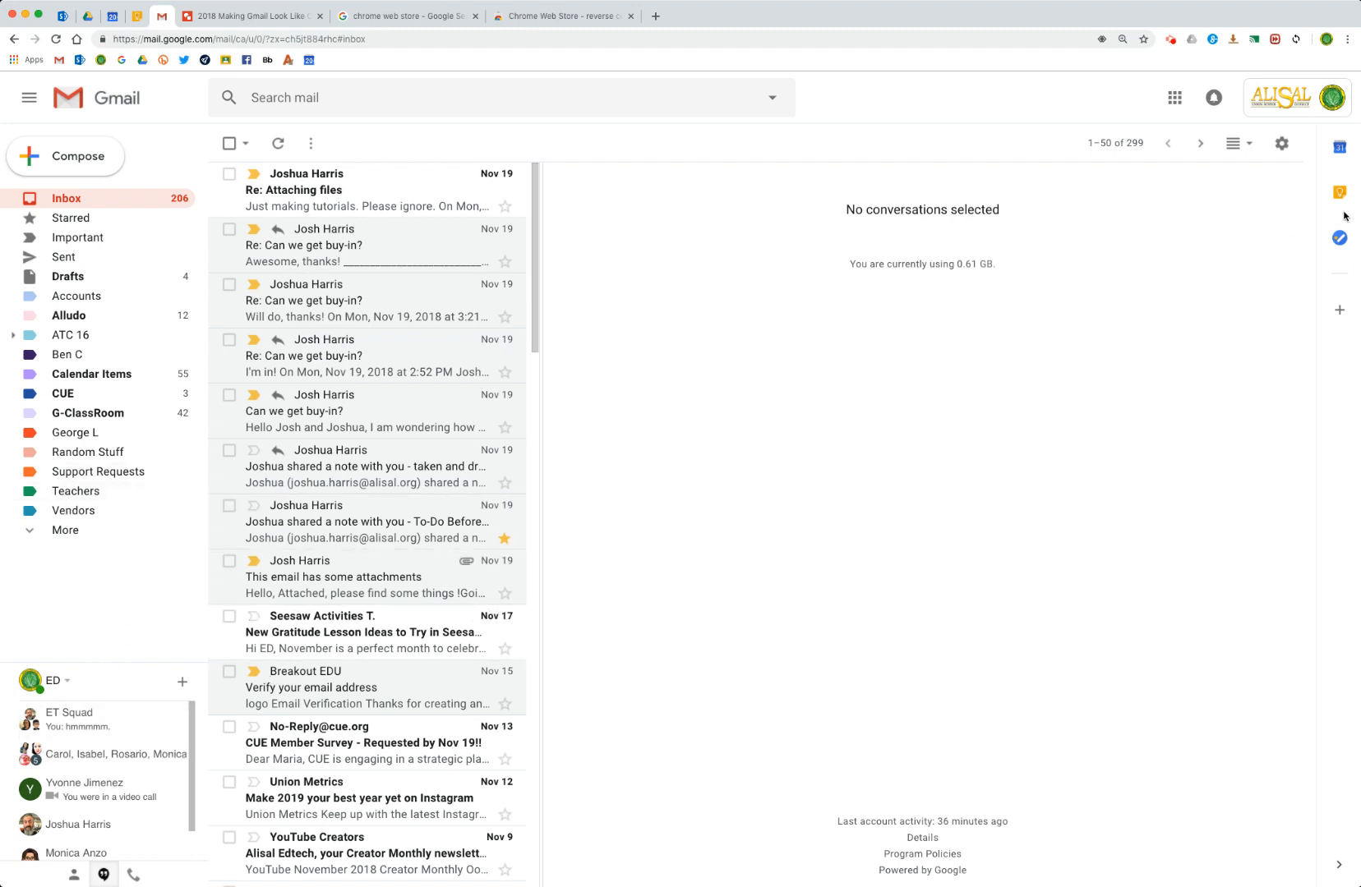
mouse_move(1339, 146)
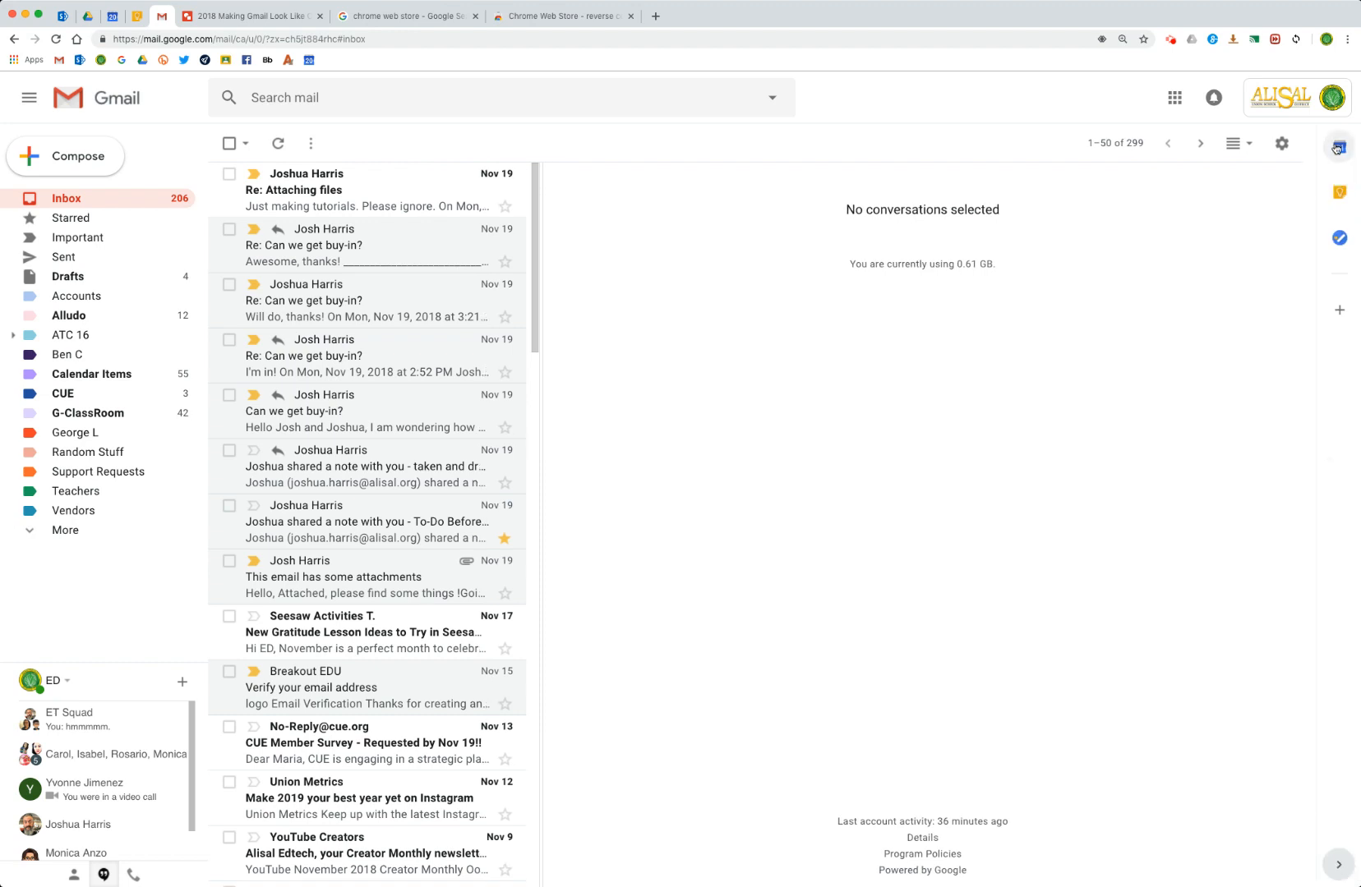
Open the Calendar side panel showing the hourly schedule for Tue, Nov 20
left_click(1338, 147)
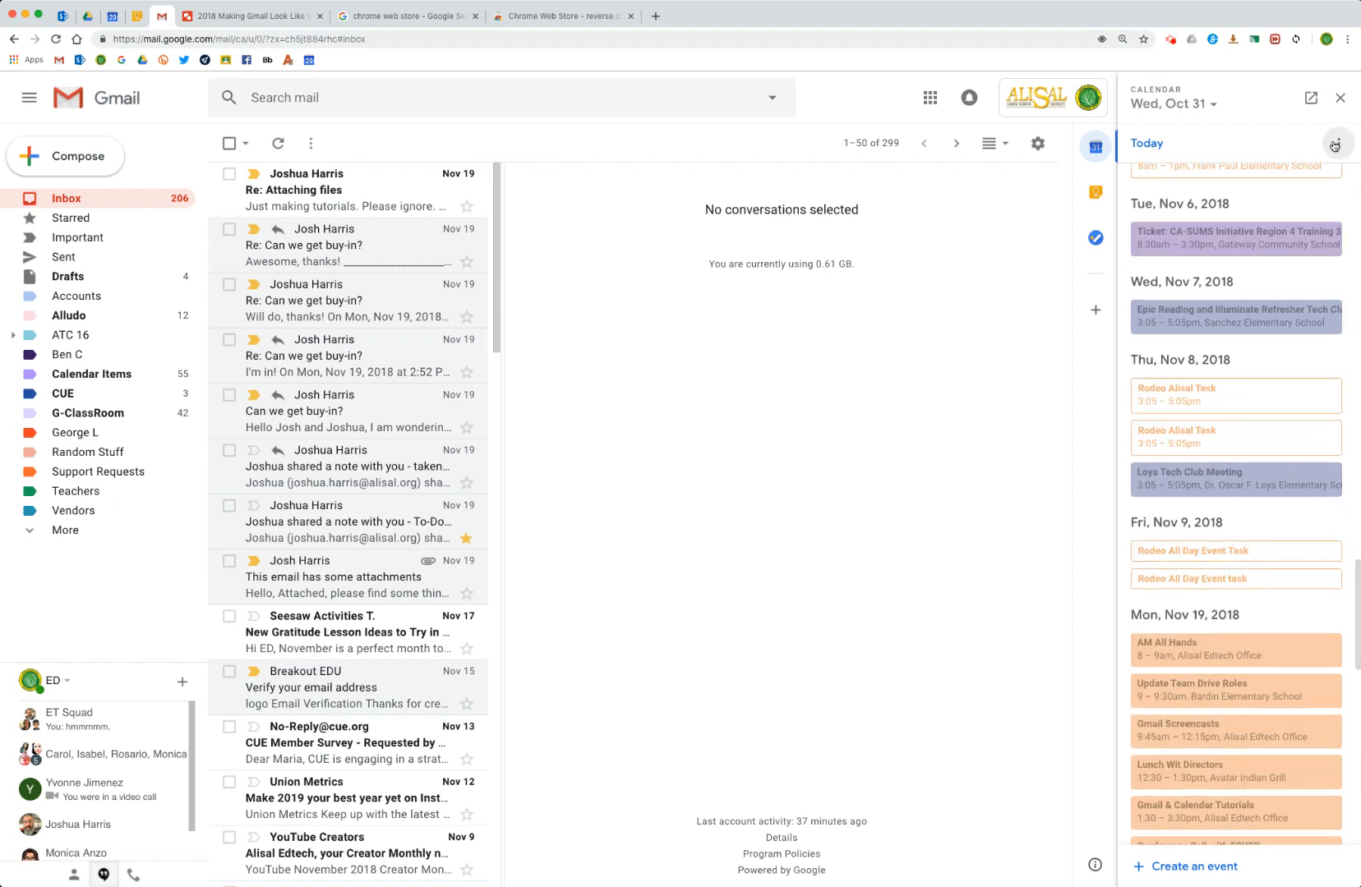
left_click(1335, 144)
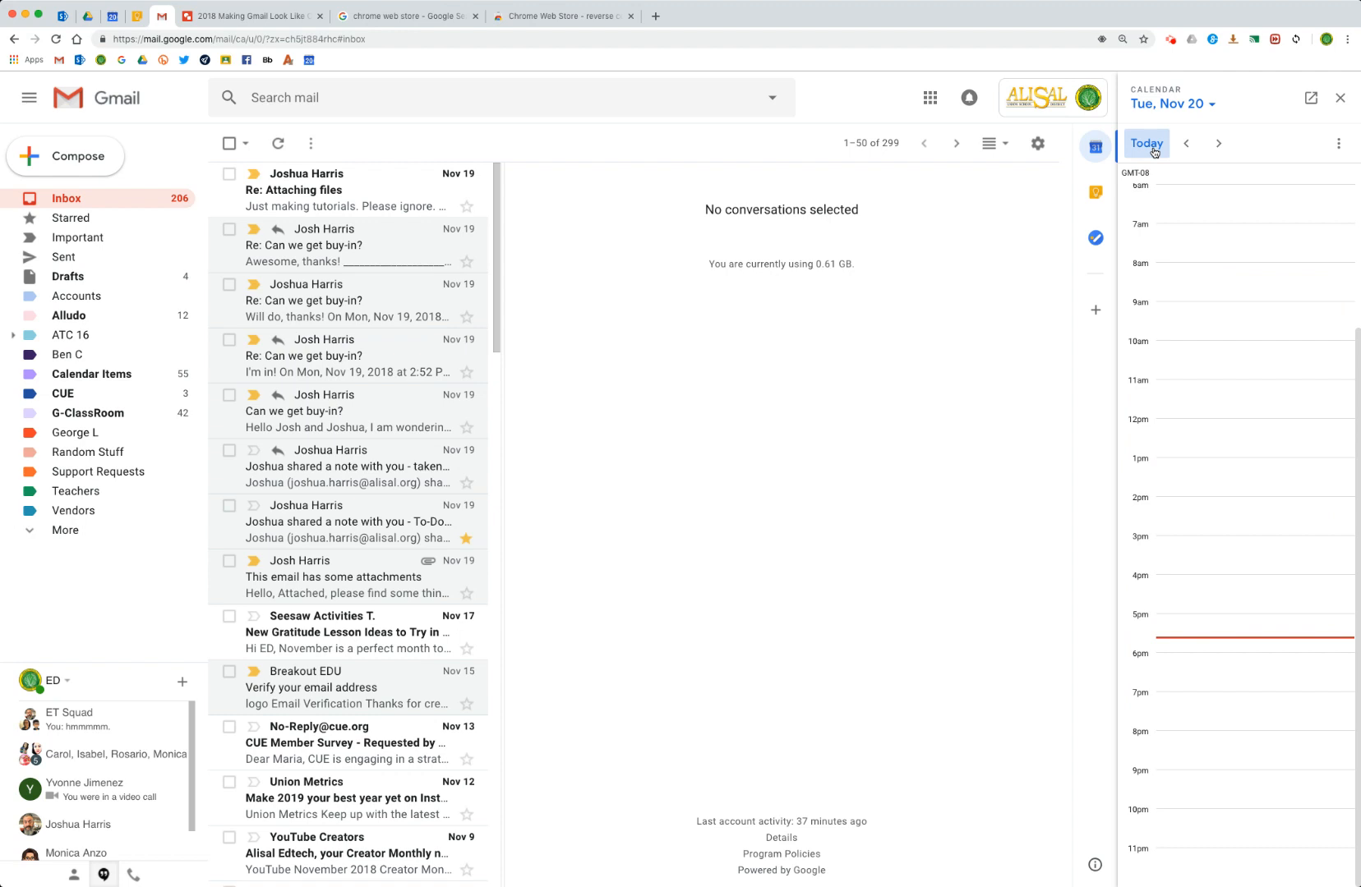
mouse_move(1251, 384)
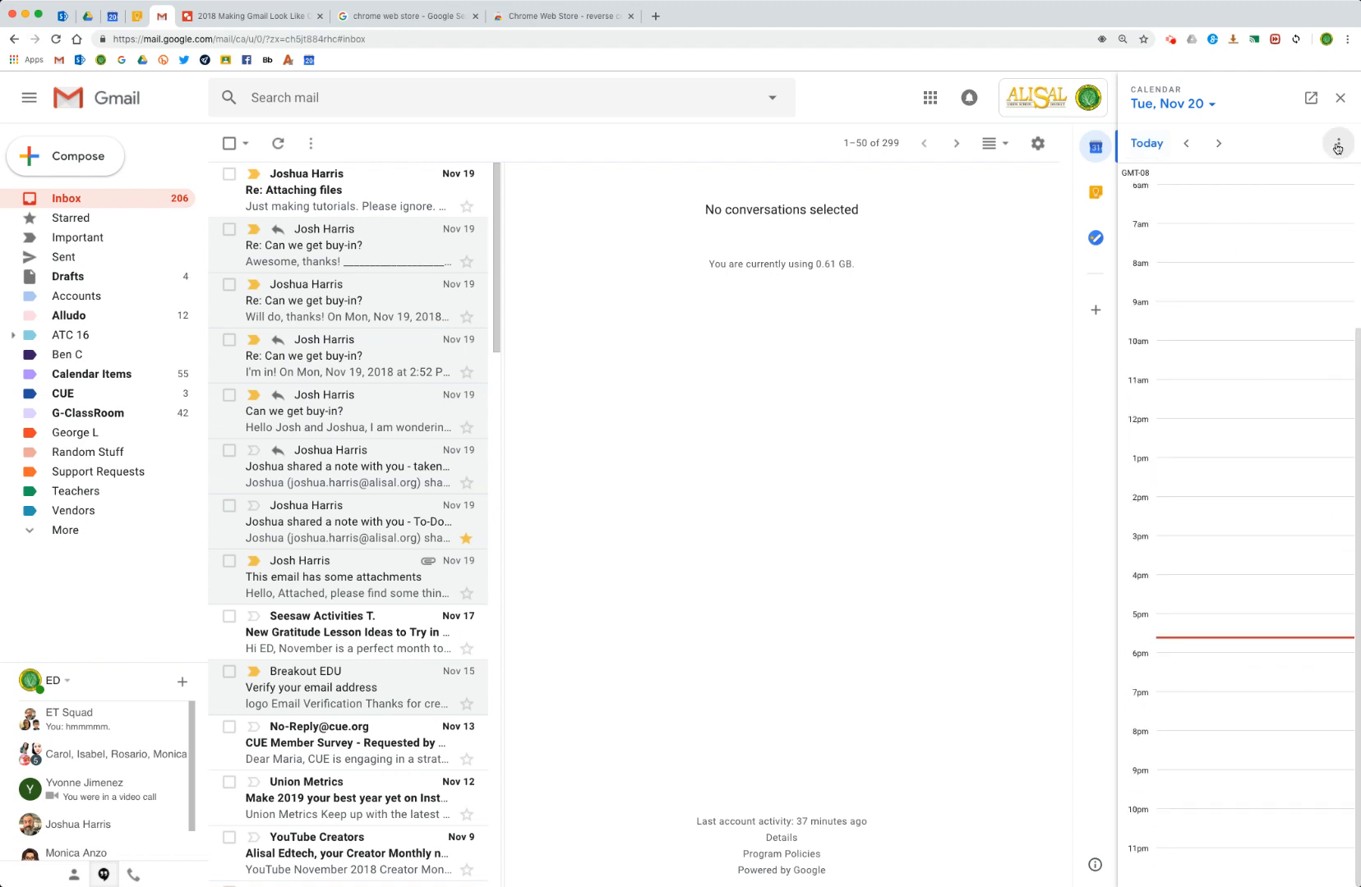
mouse_move(1336, 143)
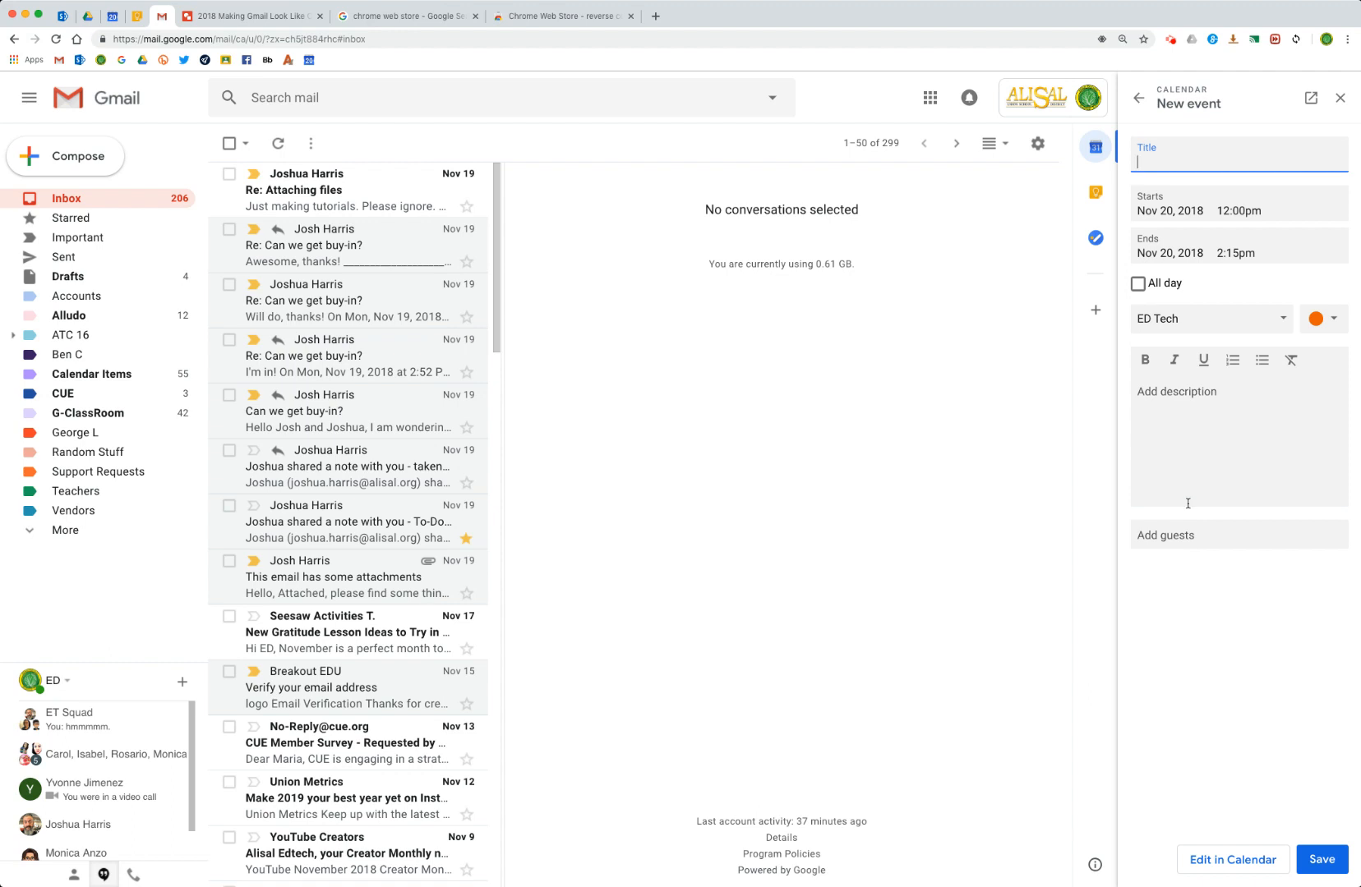
Save the 'New Meeting with Ed Tech' event, then advance the calendar through later days
type("New Meeting with Ed T")
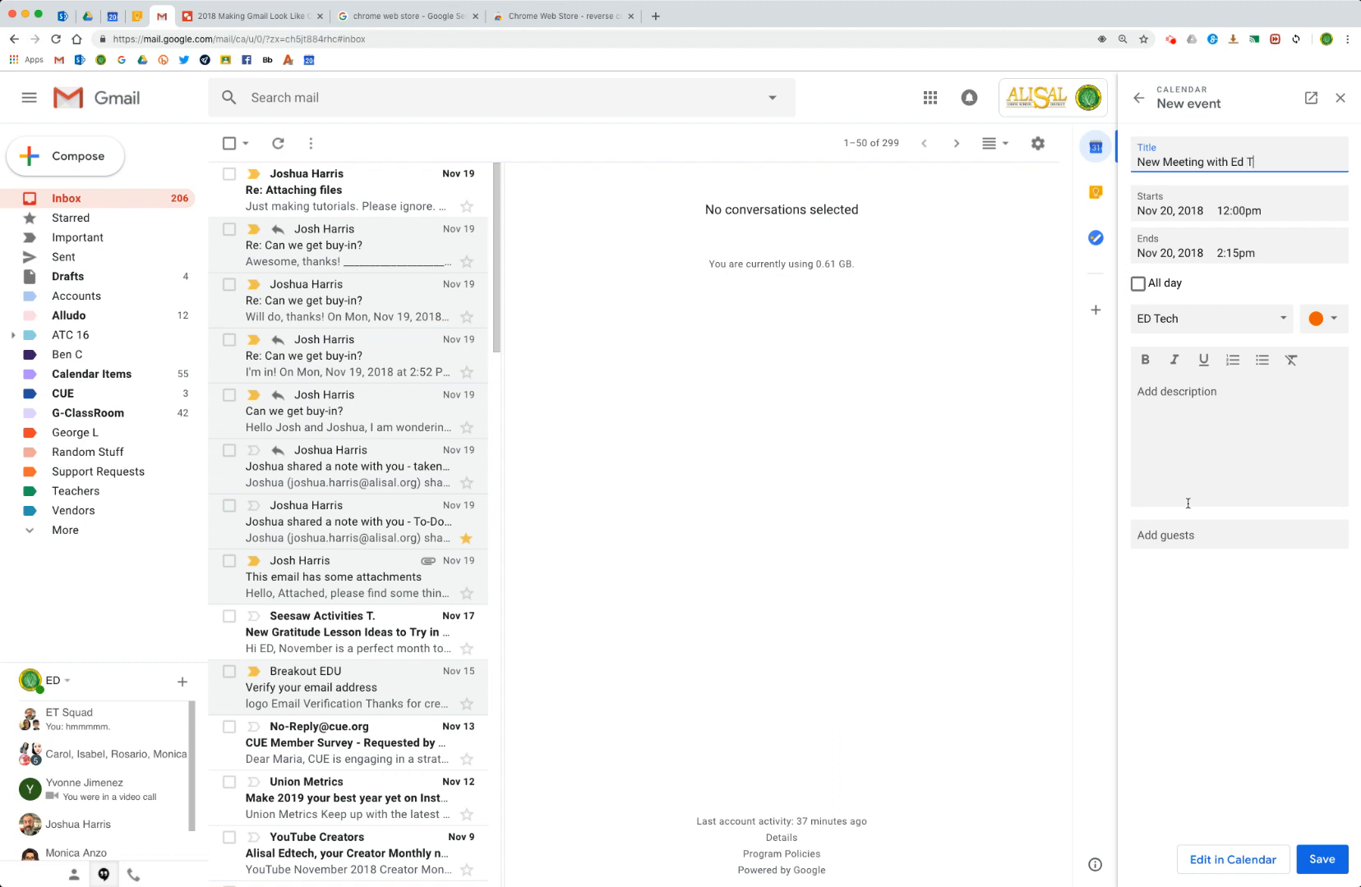
type("ech")
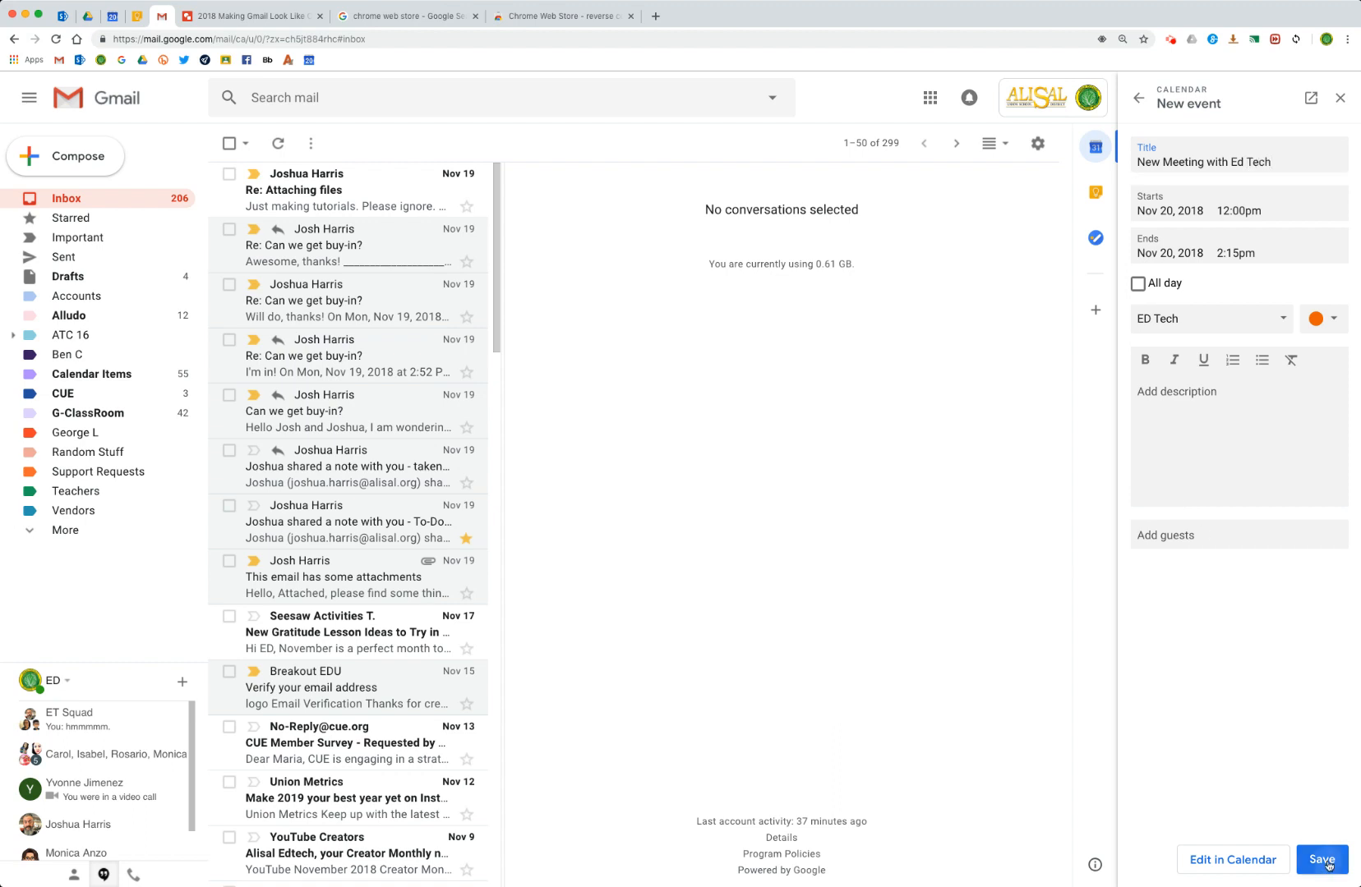
left_click(1323, 863)
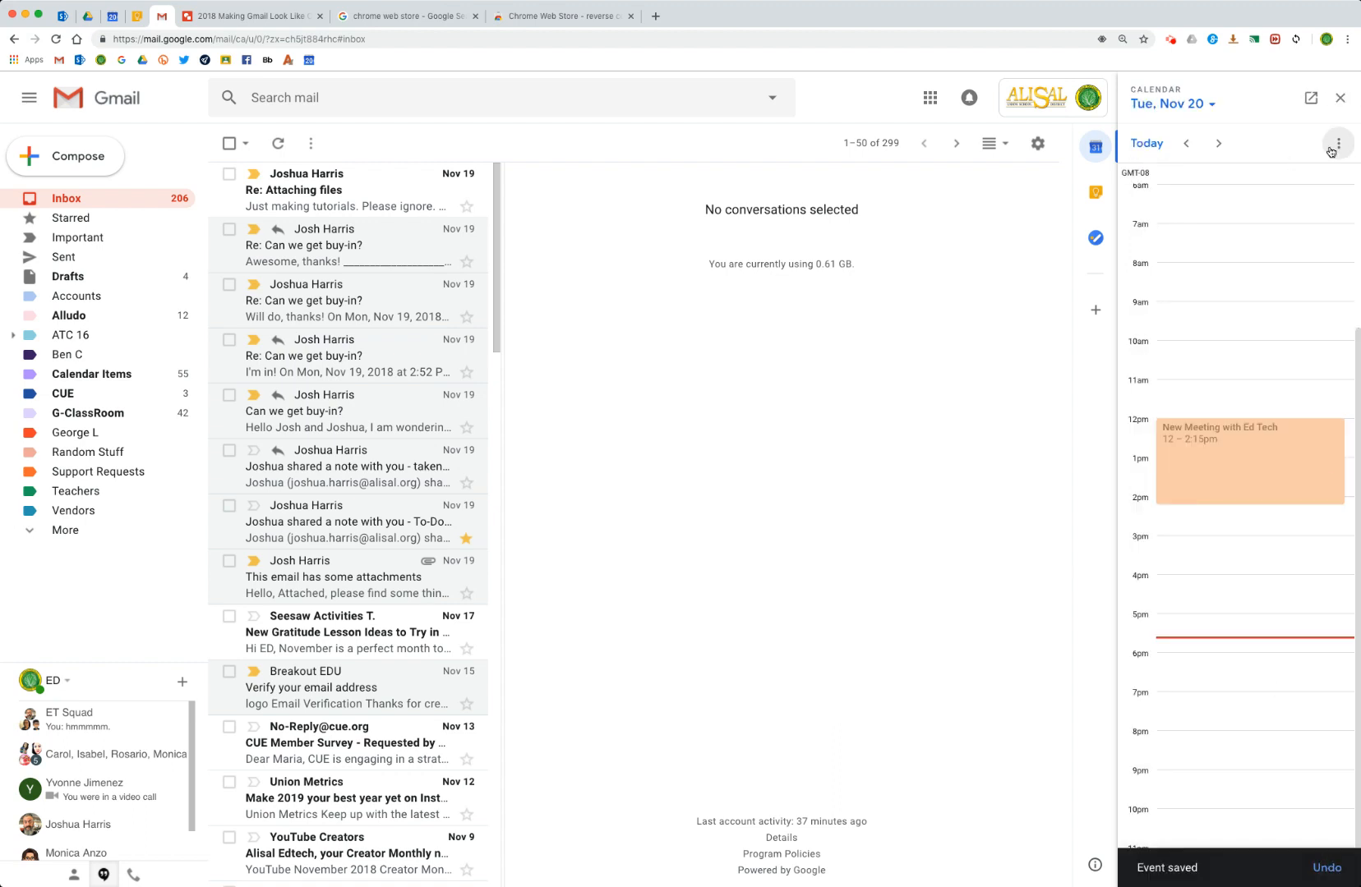
left_click(1219, 143)
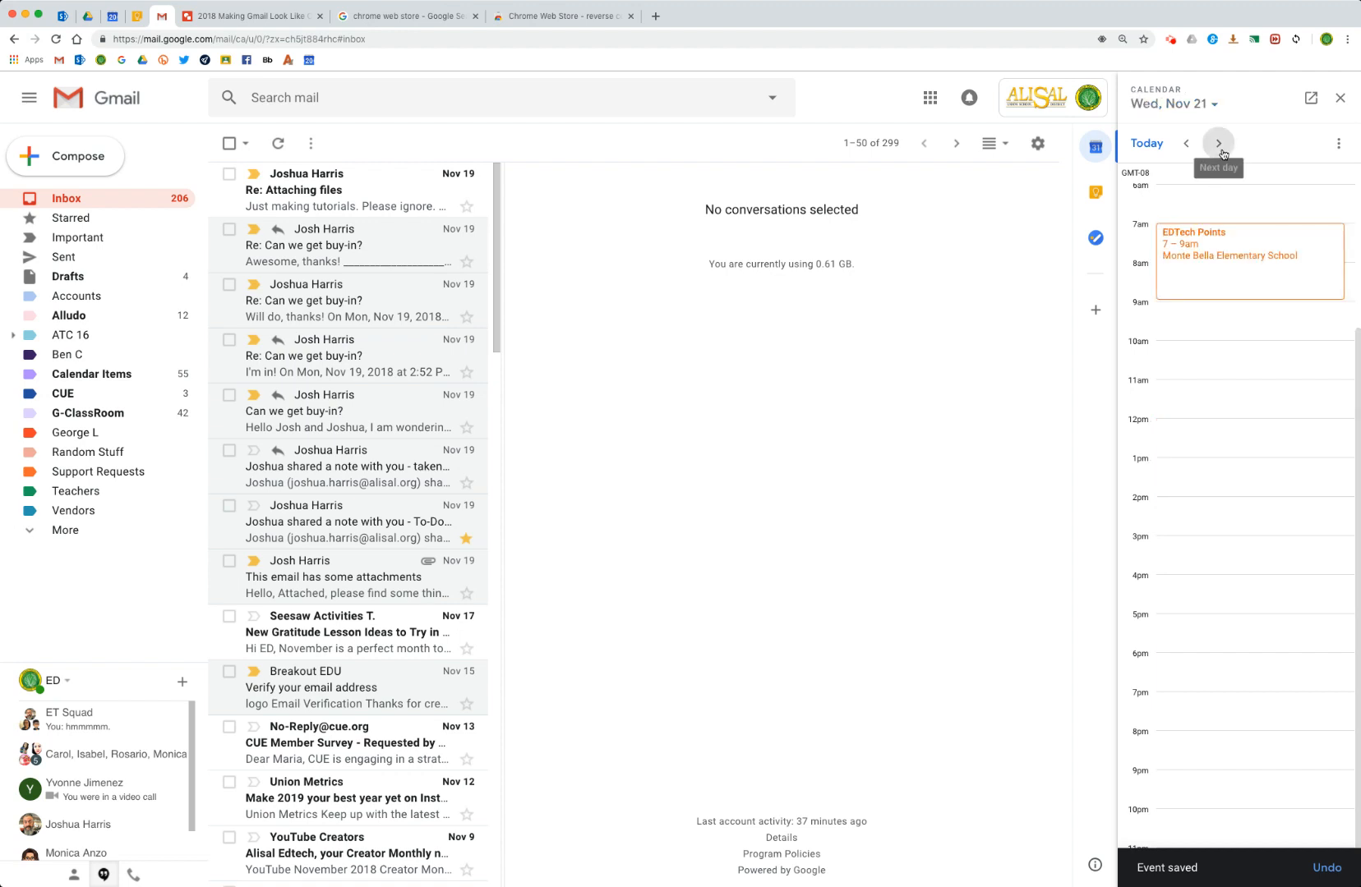
left_click(1218, 143)
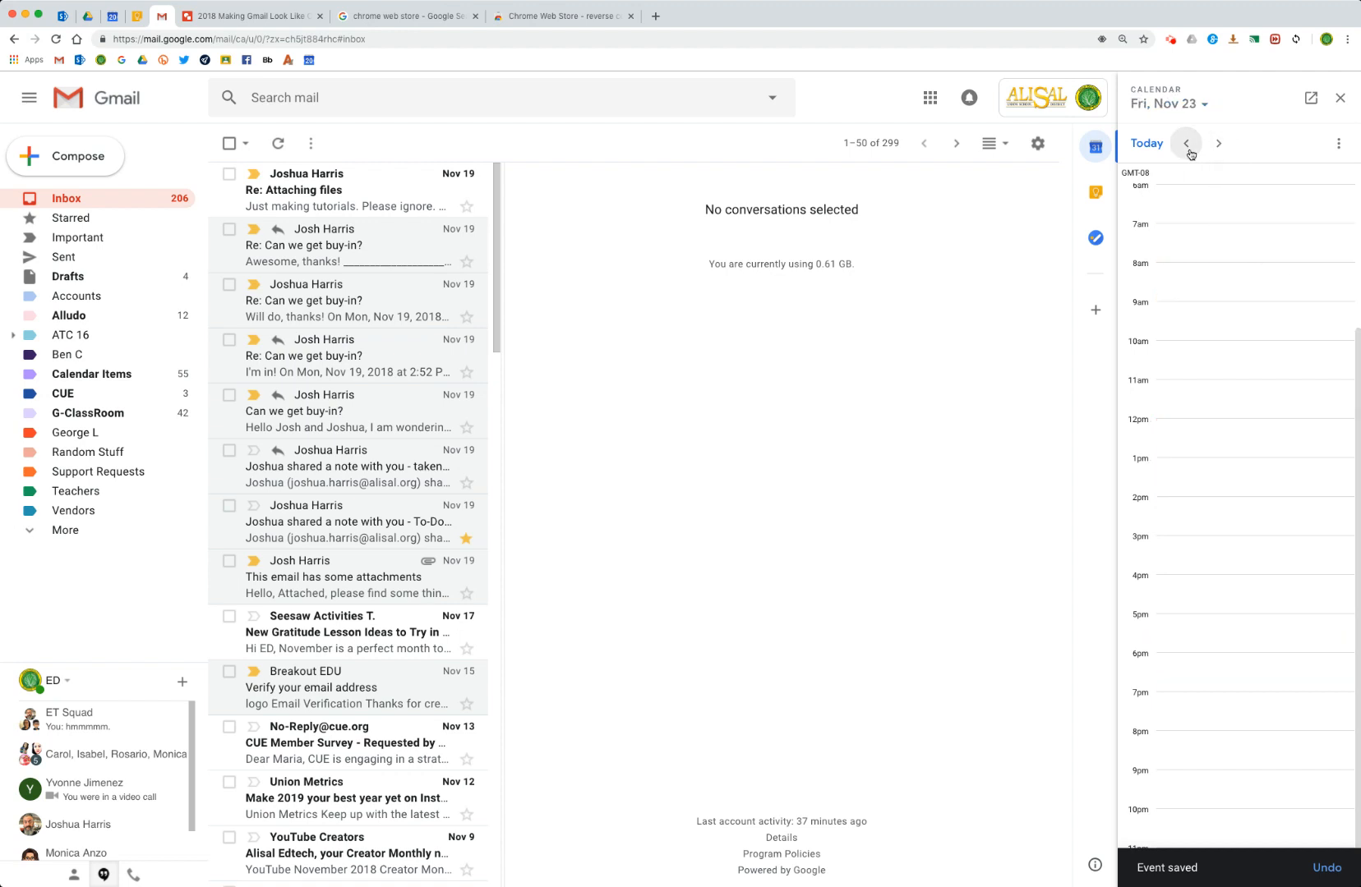
Switch the Calendar panel to Schedule view and jump back to today
left_click(1337, 143)
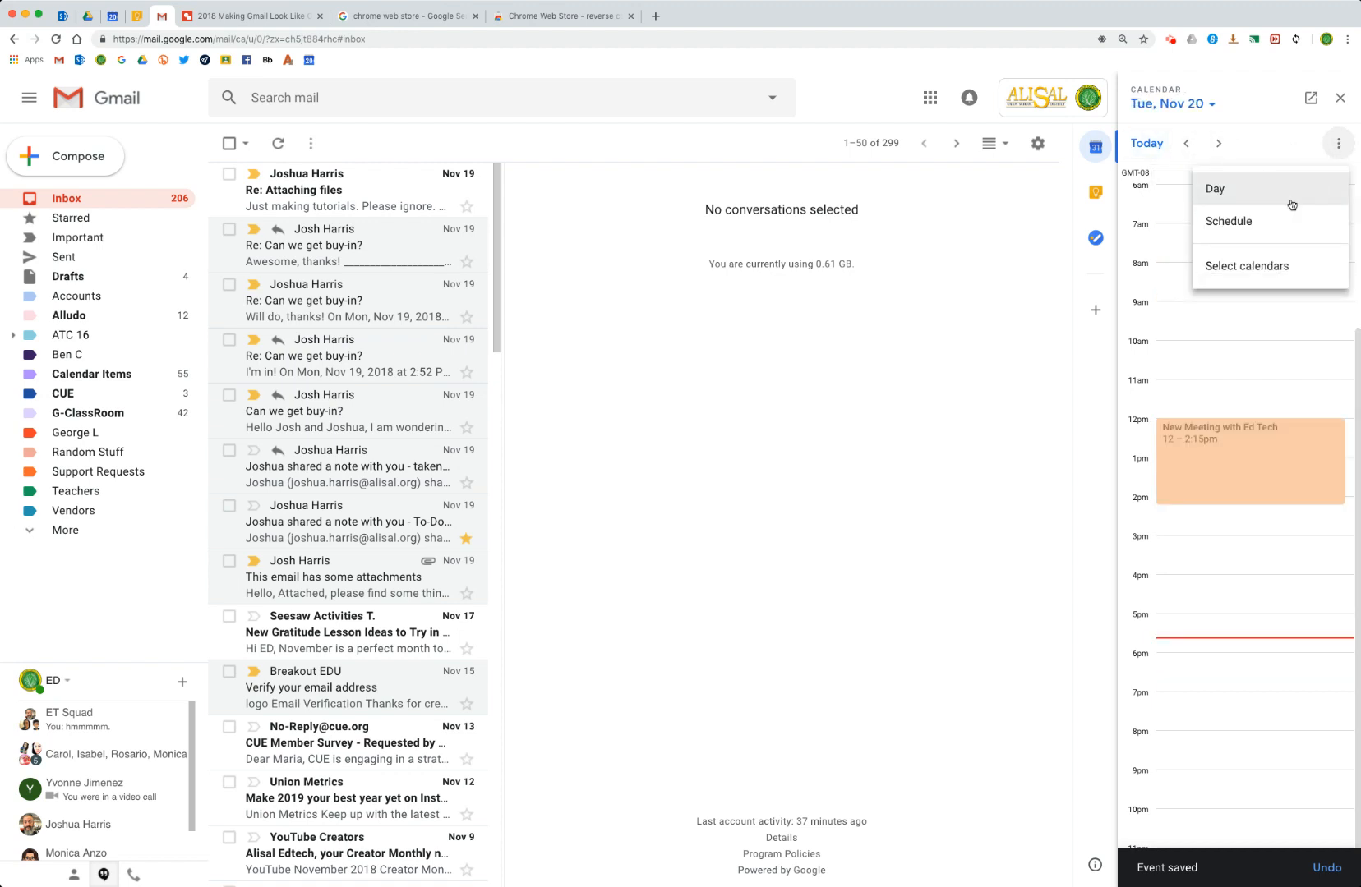
left_click(1227, 221)
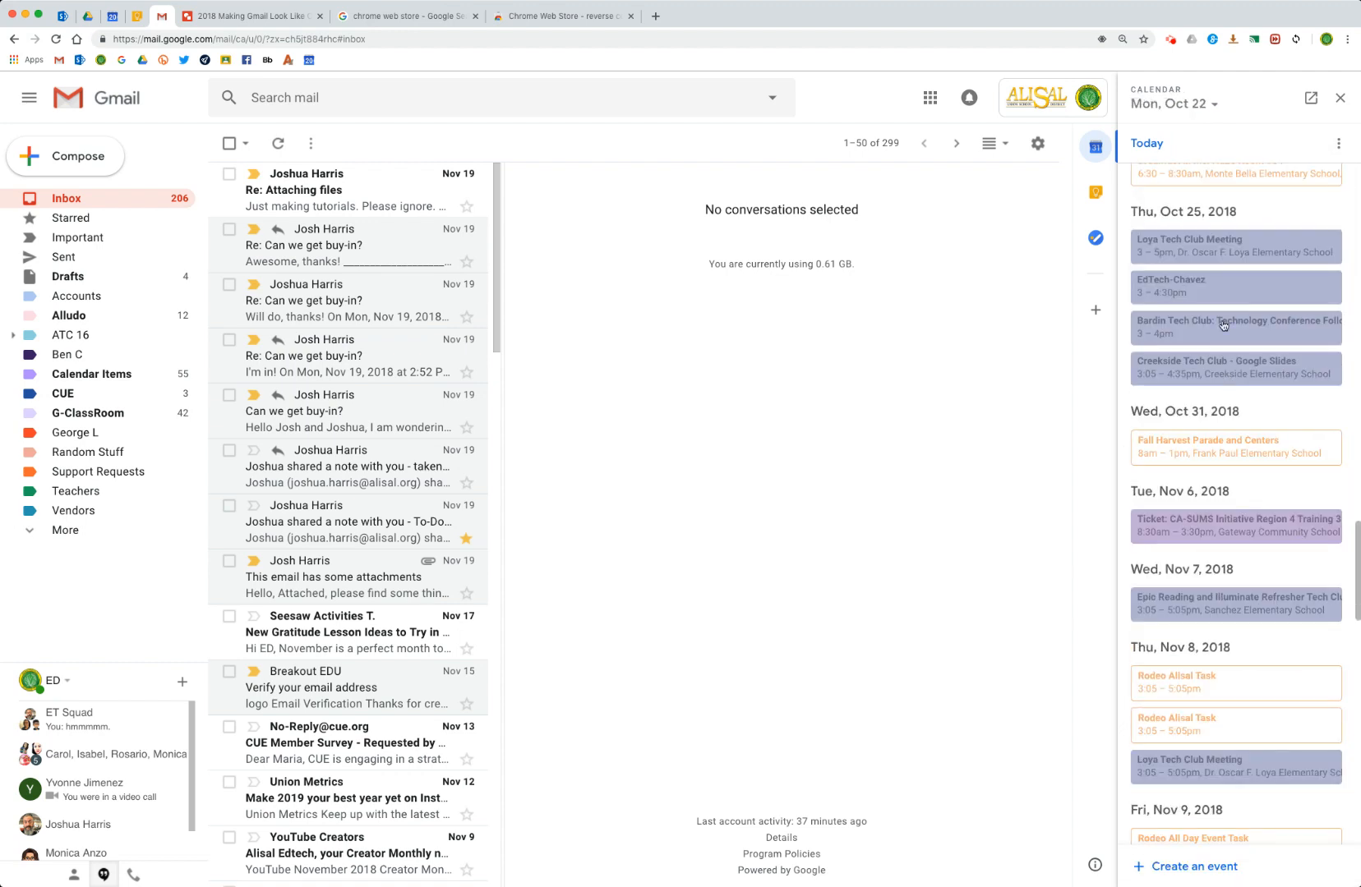
mouse_move(1202, 310)
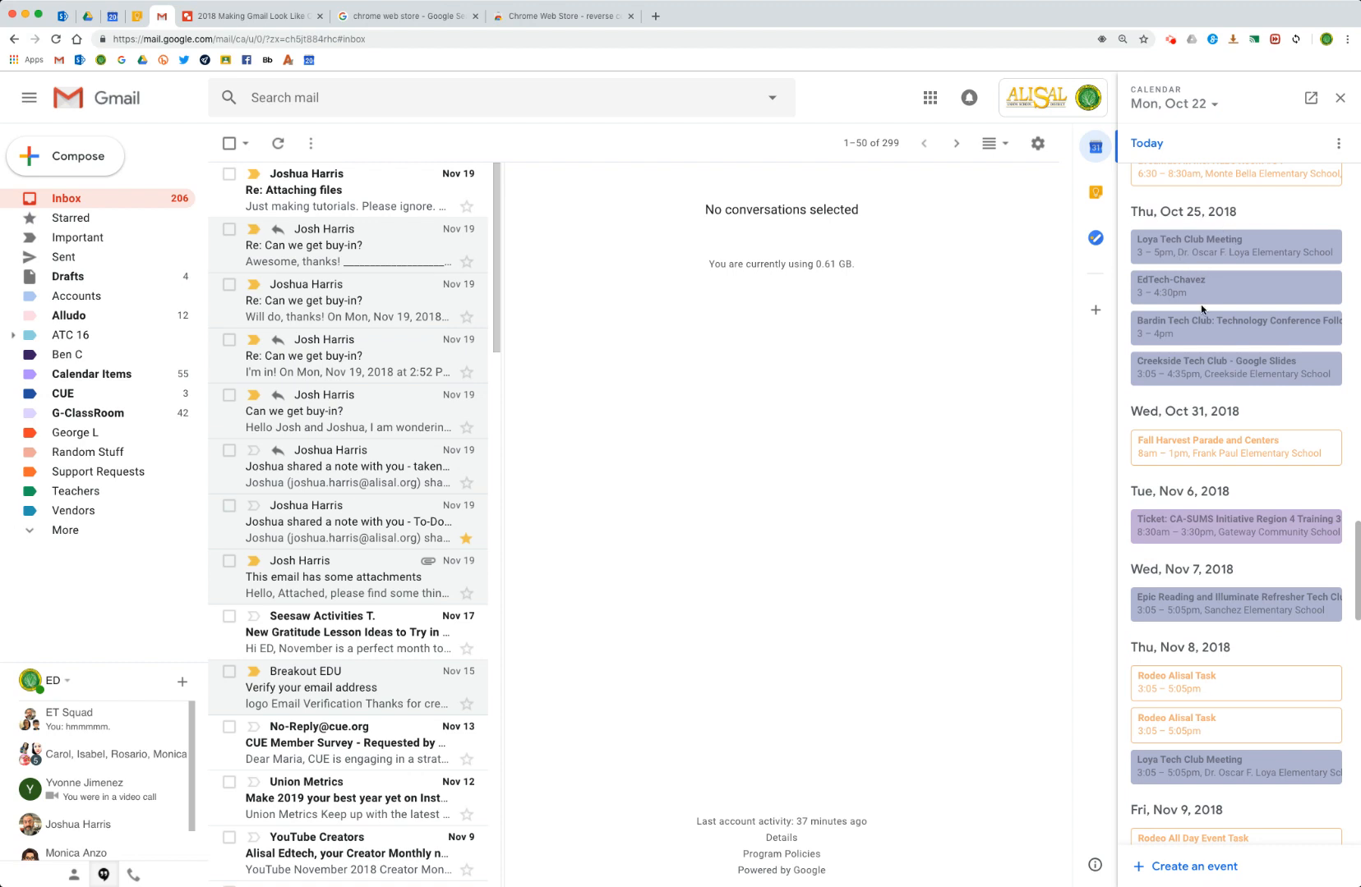
scroll("down", 3)
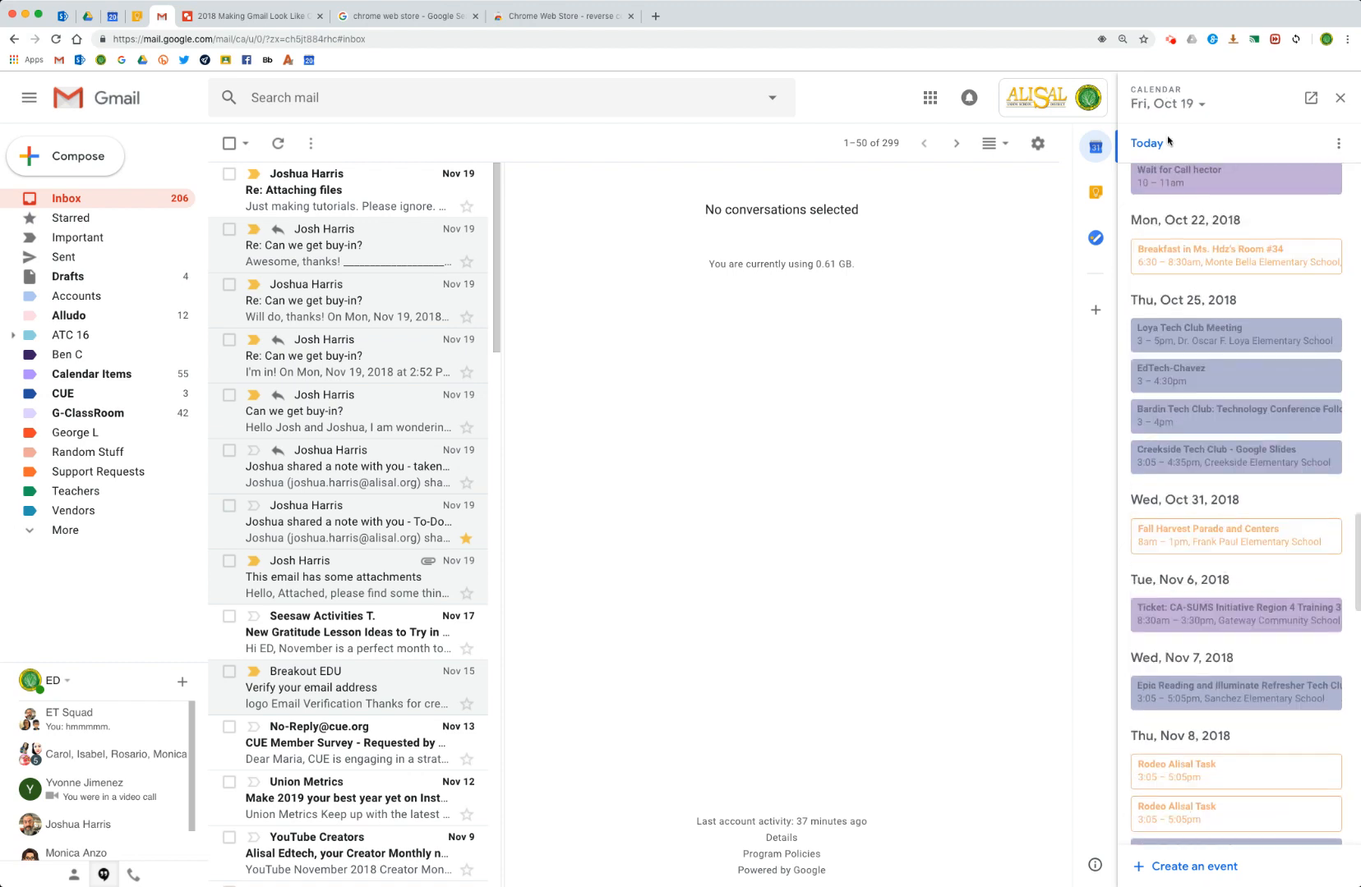
left_click(1339, 144)
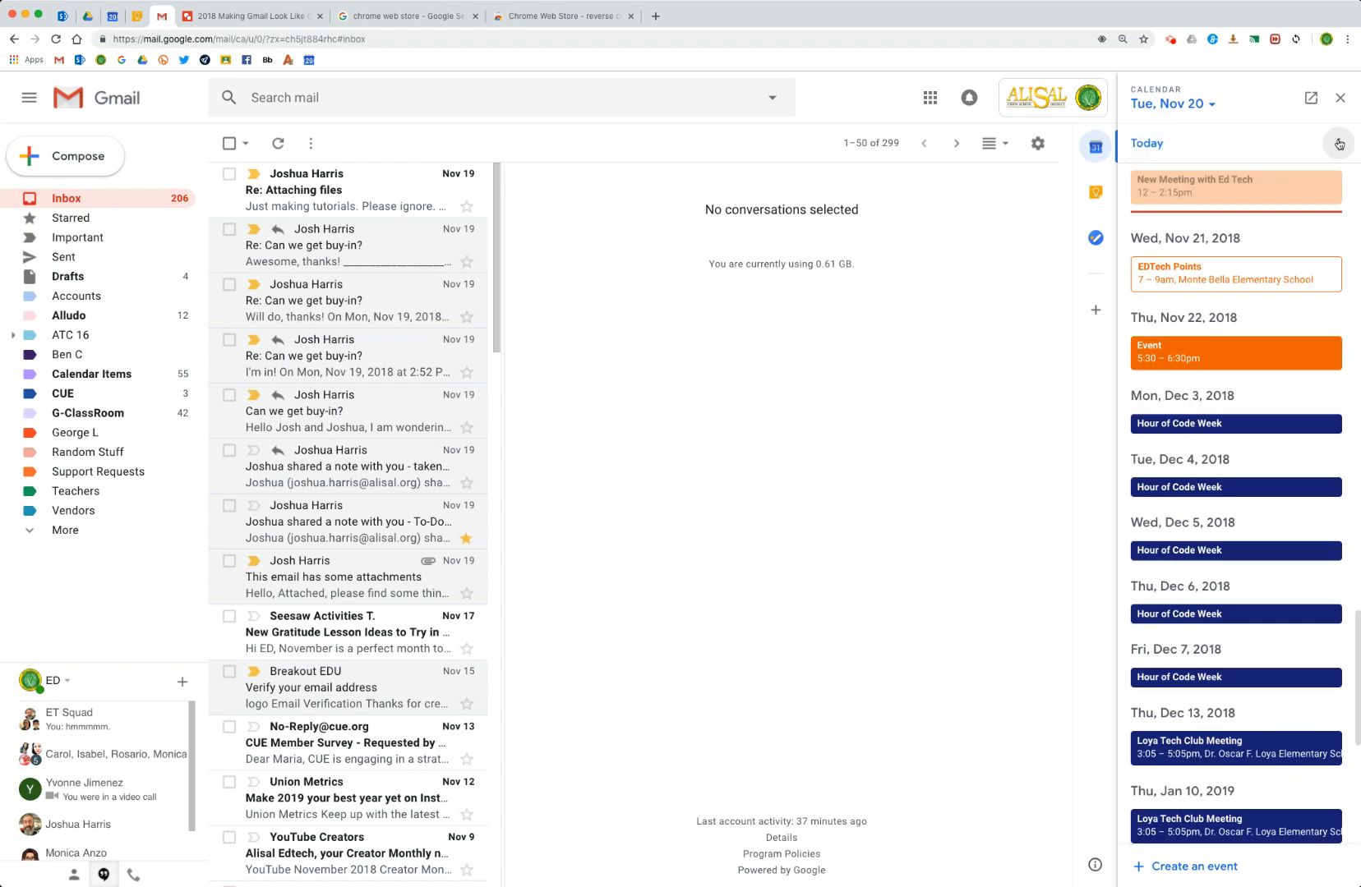
left_click(1339, 145)
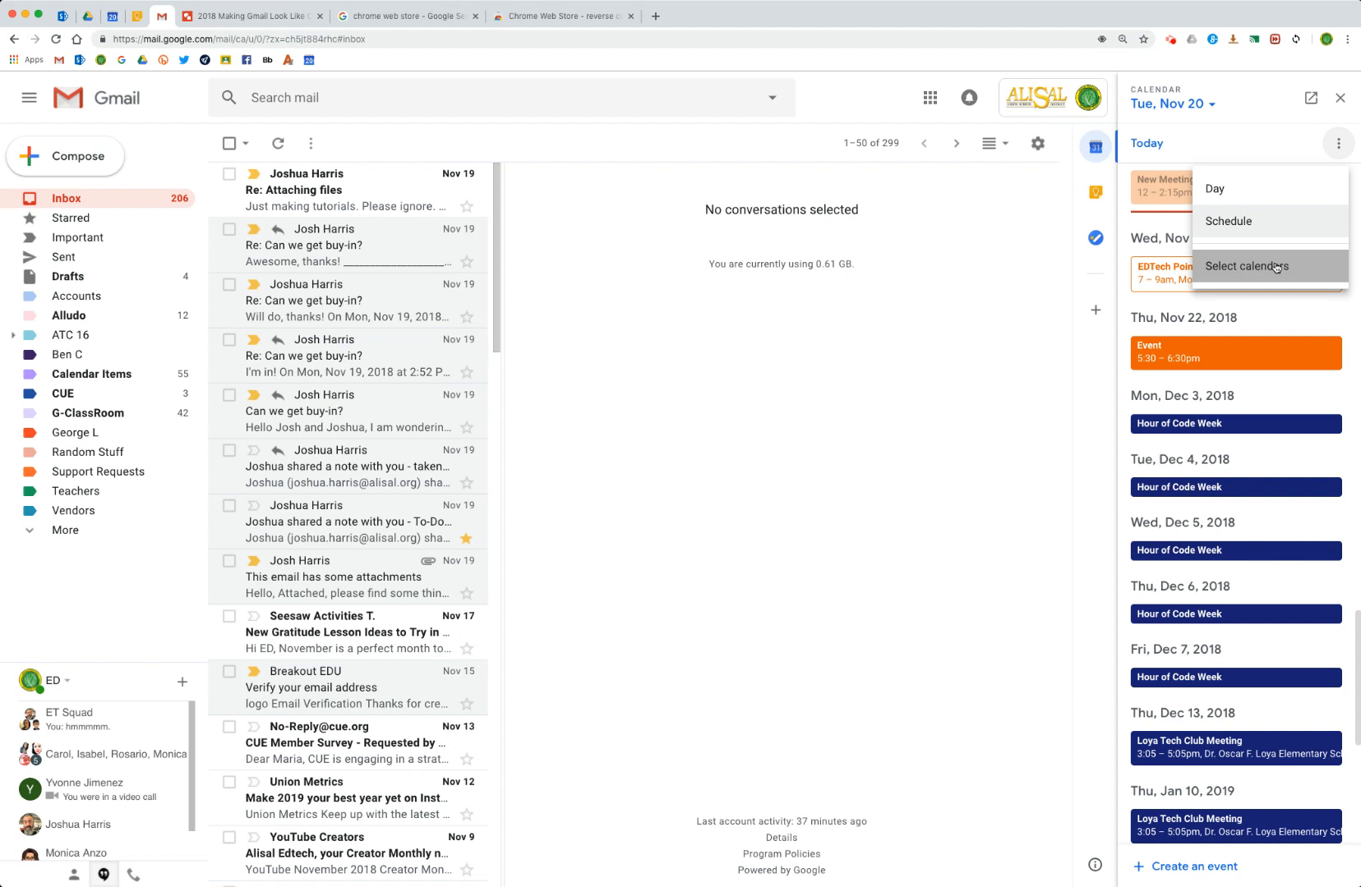
Enable the Ed Services calendar, browse the updated schedule, and close the panel
left_click(1244, 266)
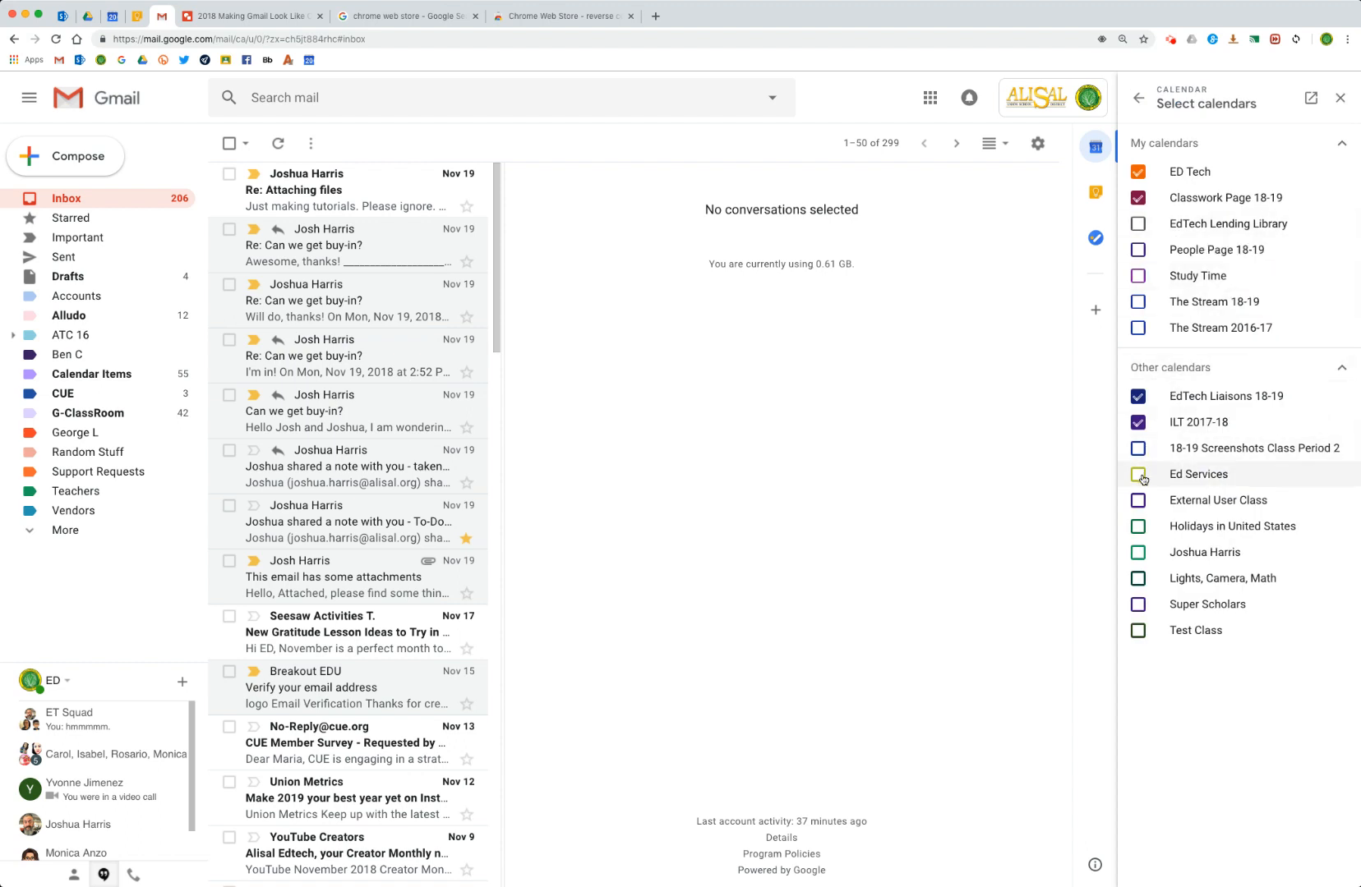
left_click(1138, 473)
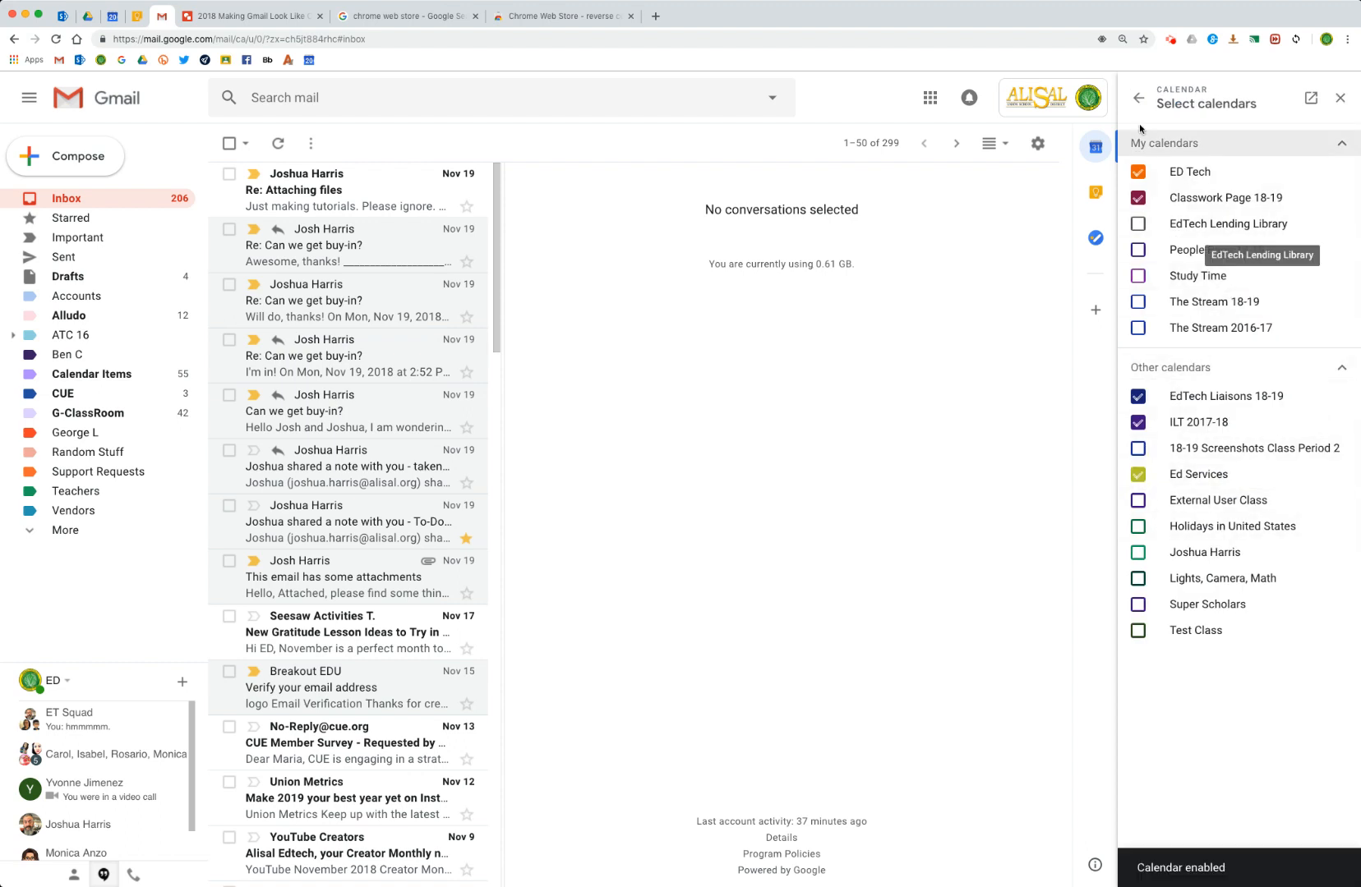
left_click(1138, 98)
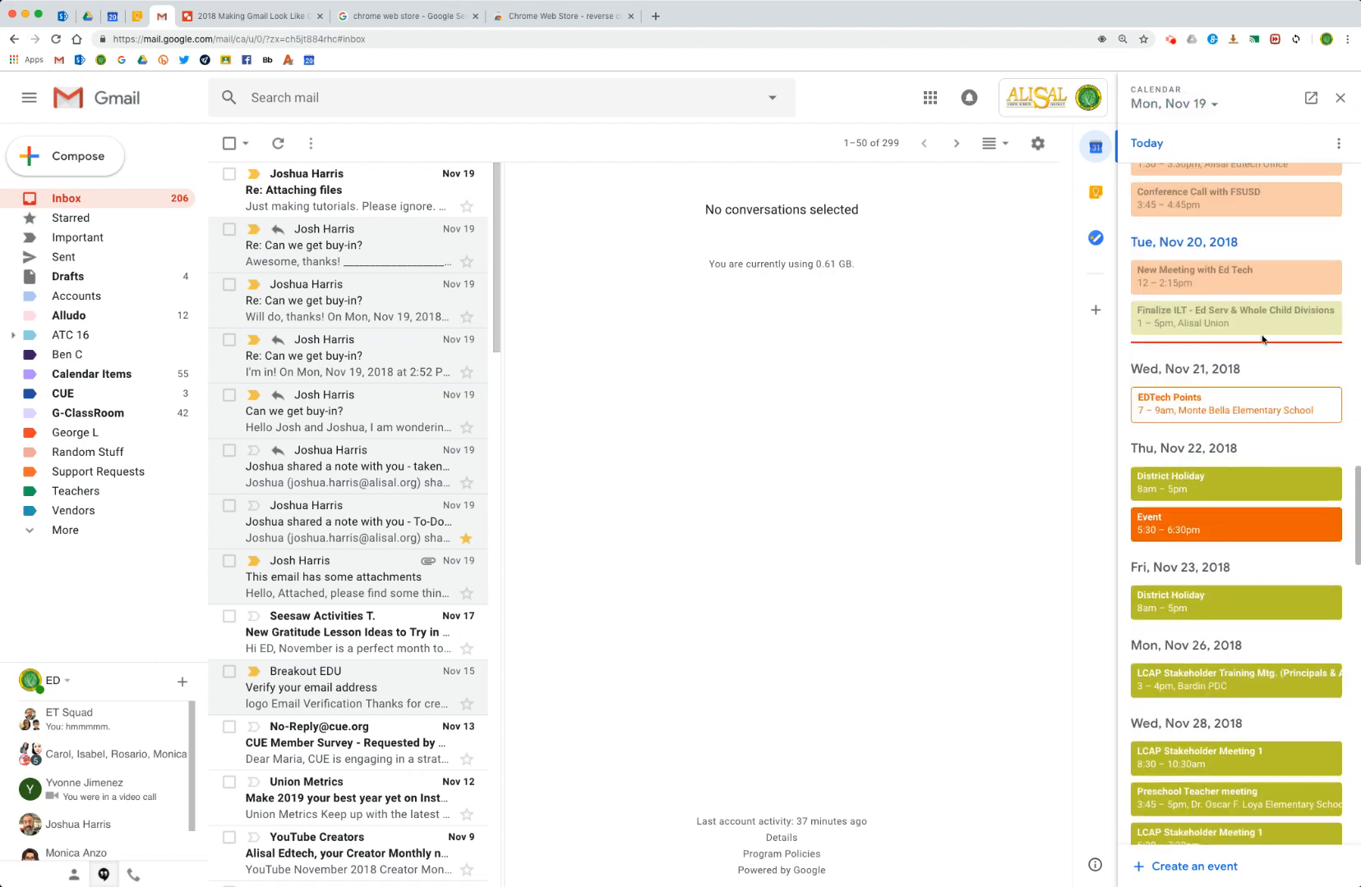
scroll("down", 3)
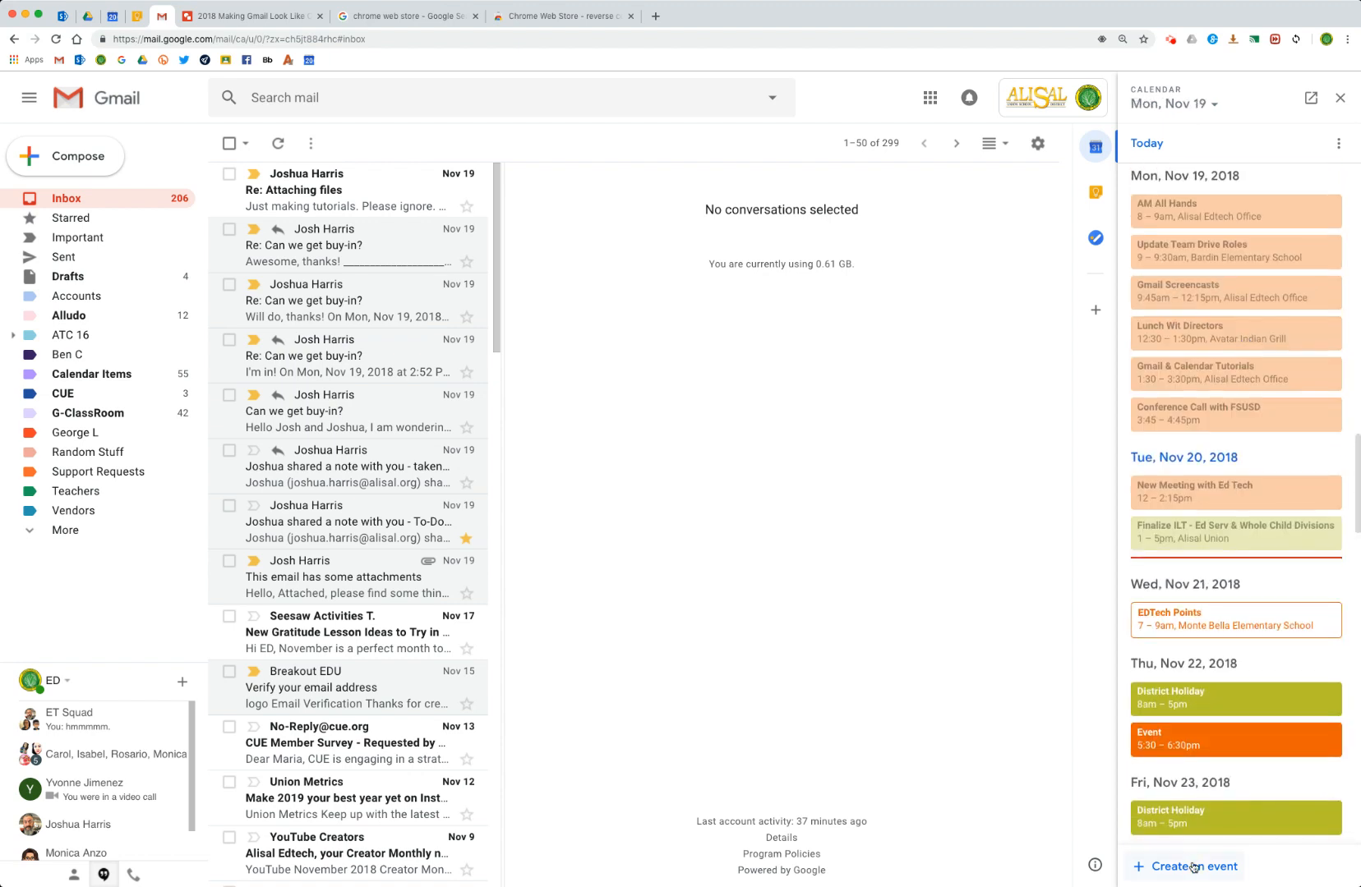
left_click(1189, 866)
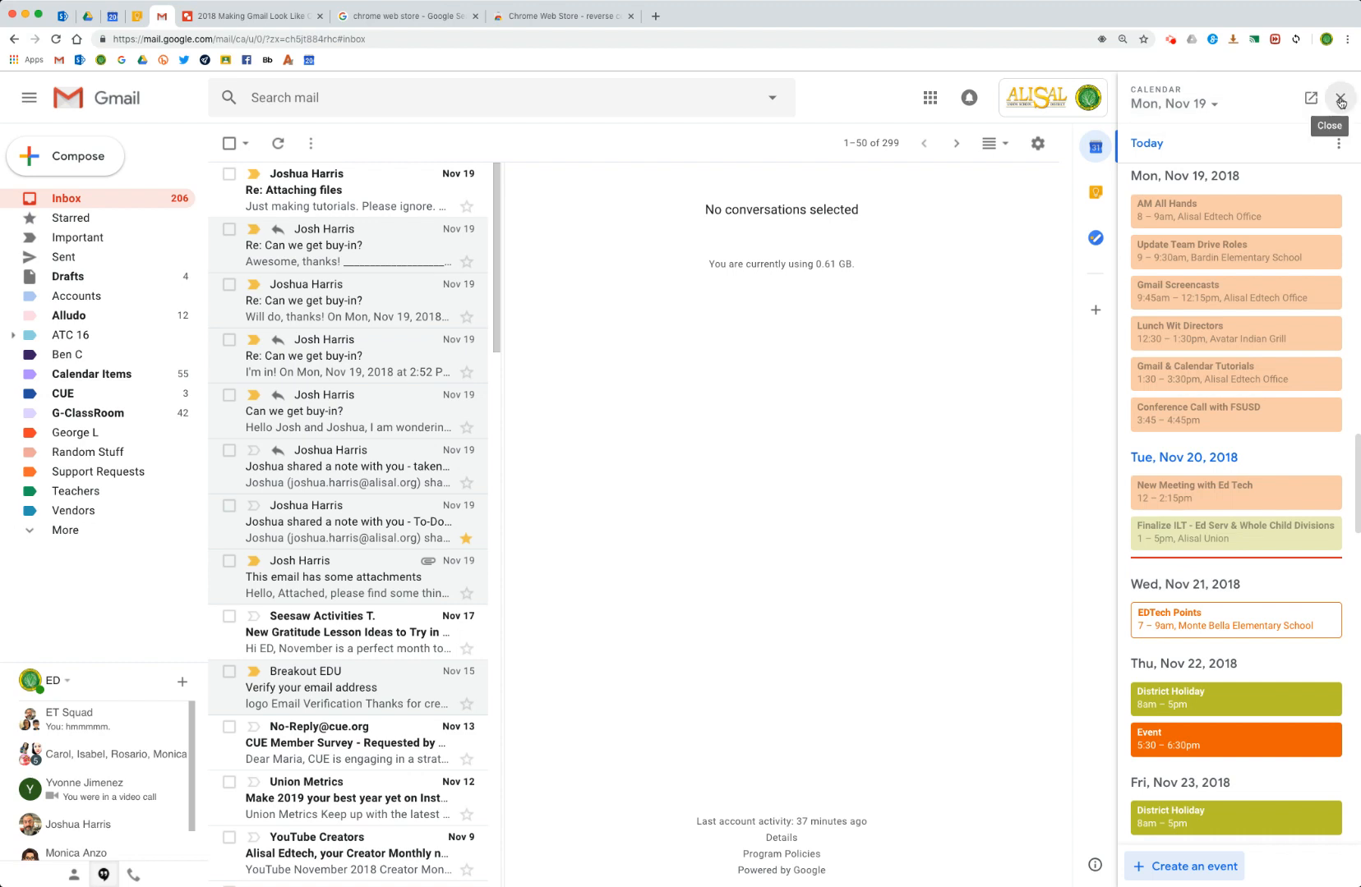
left_click(1339, 103)
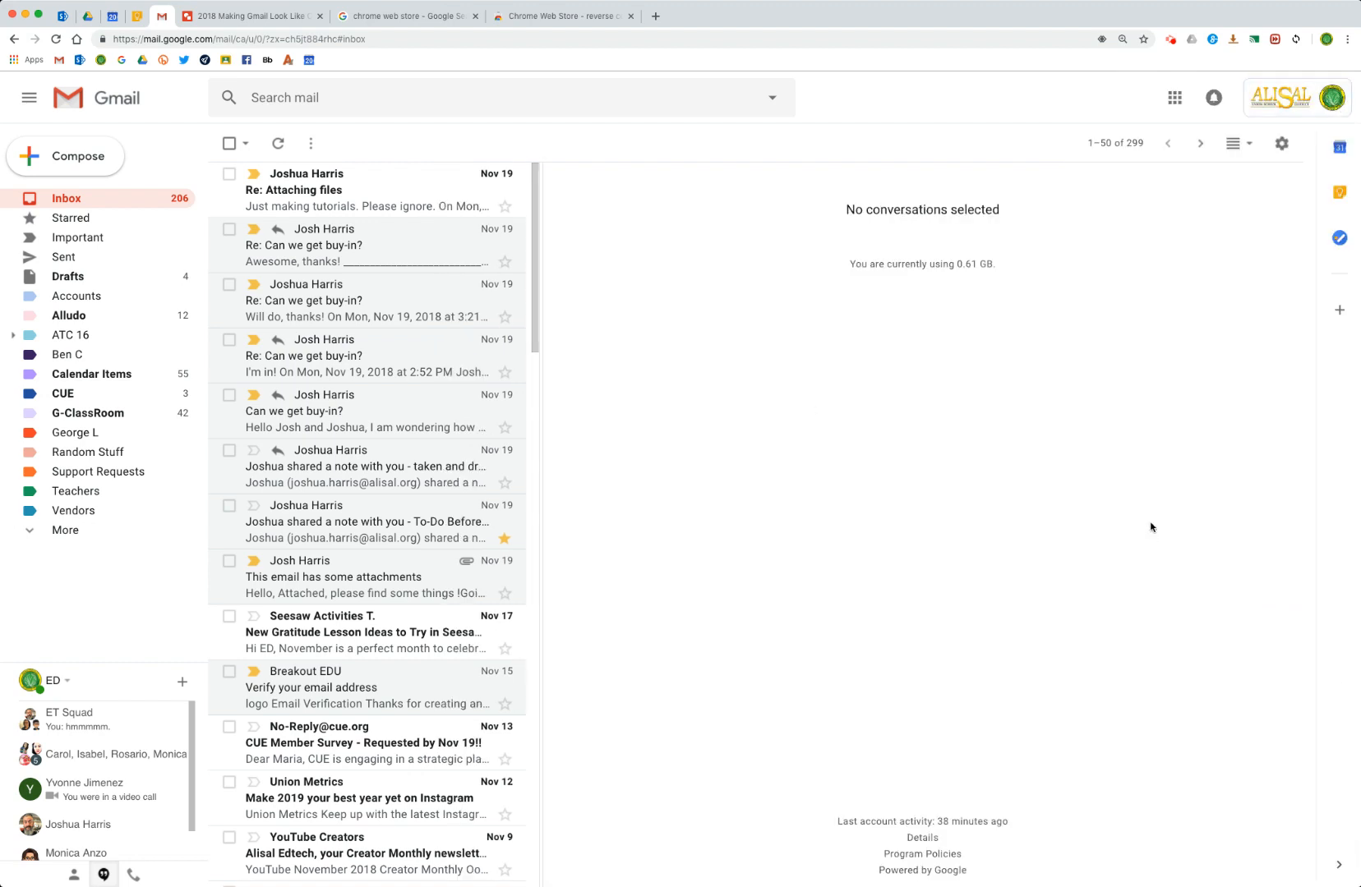
mouse_move(1174, 97)
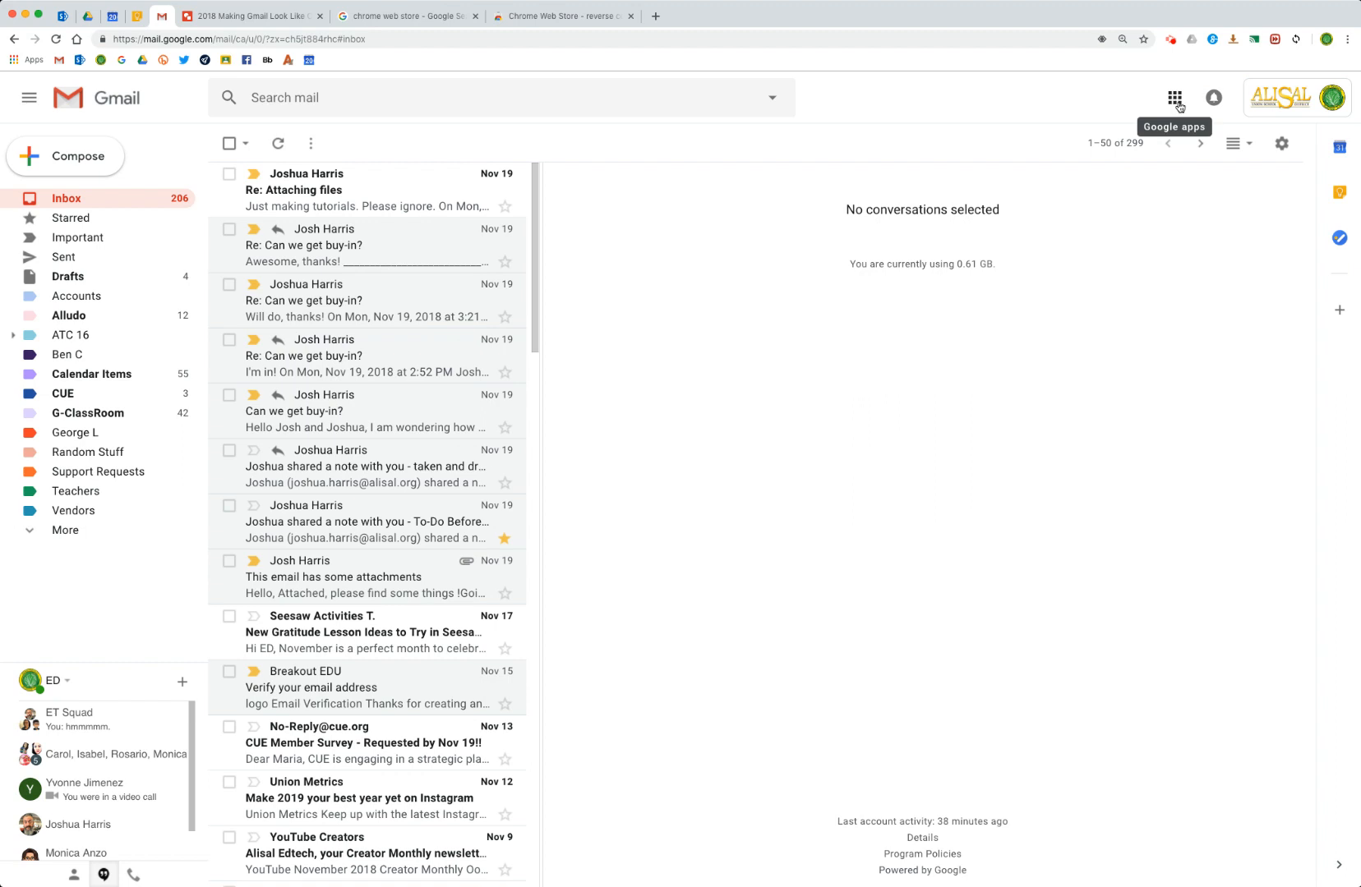
Switch from Gmail to the '2018 Making Gmail Look Like Outlook' Google Drawings title slide
left_click(1175, 97)
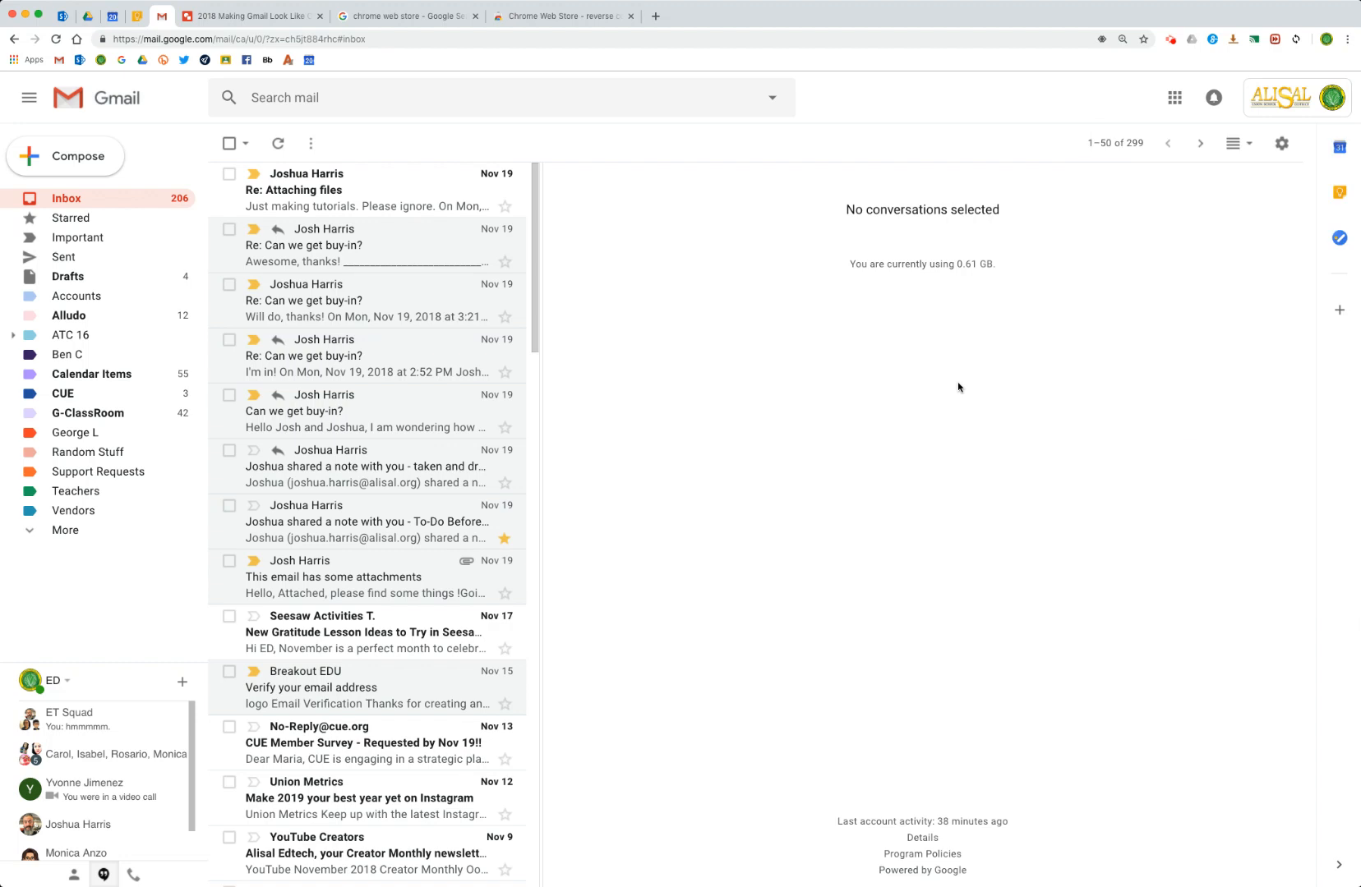
mouse_move(898, 691)
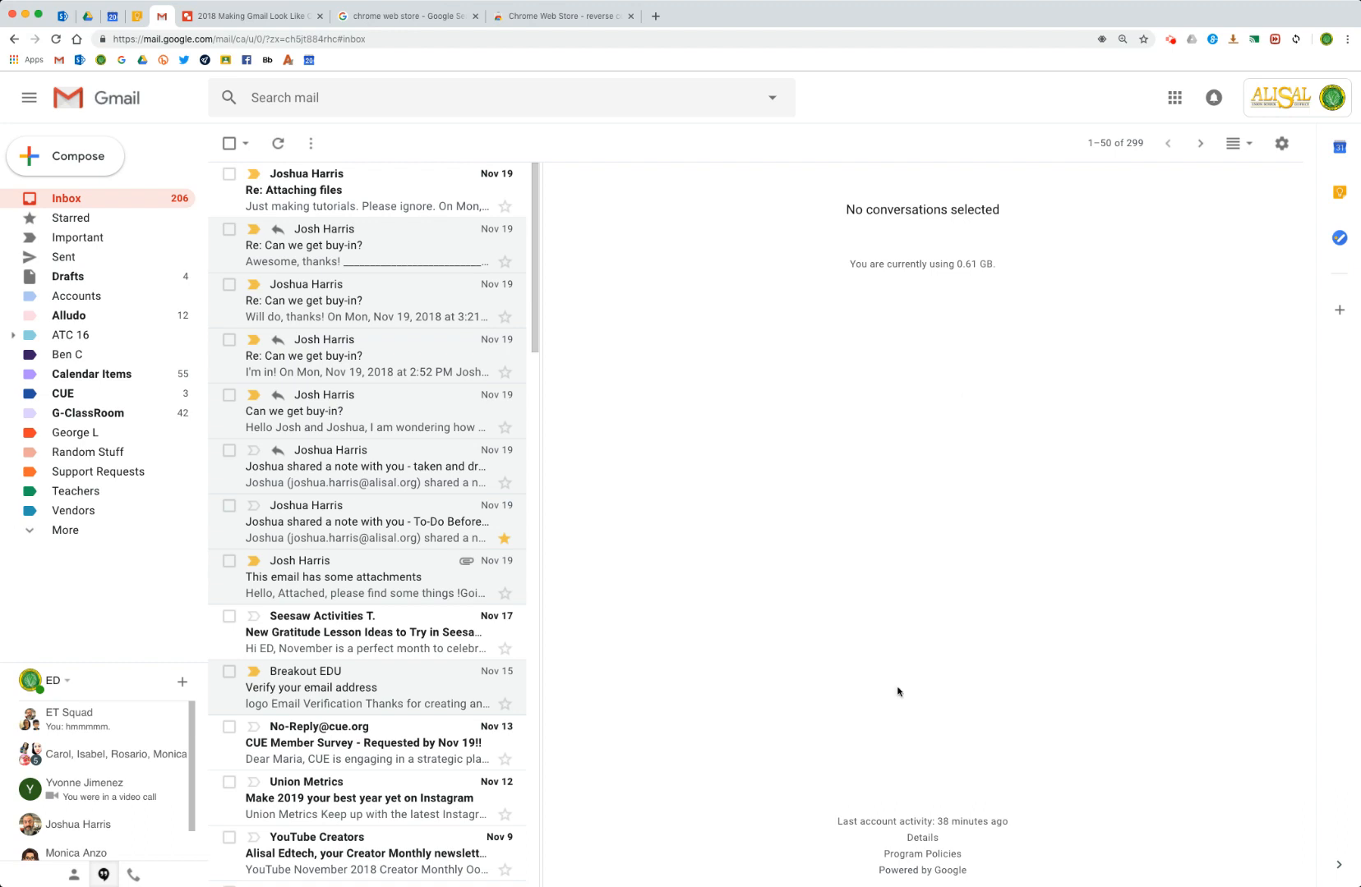
mouse_move(779, 871)
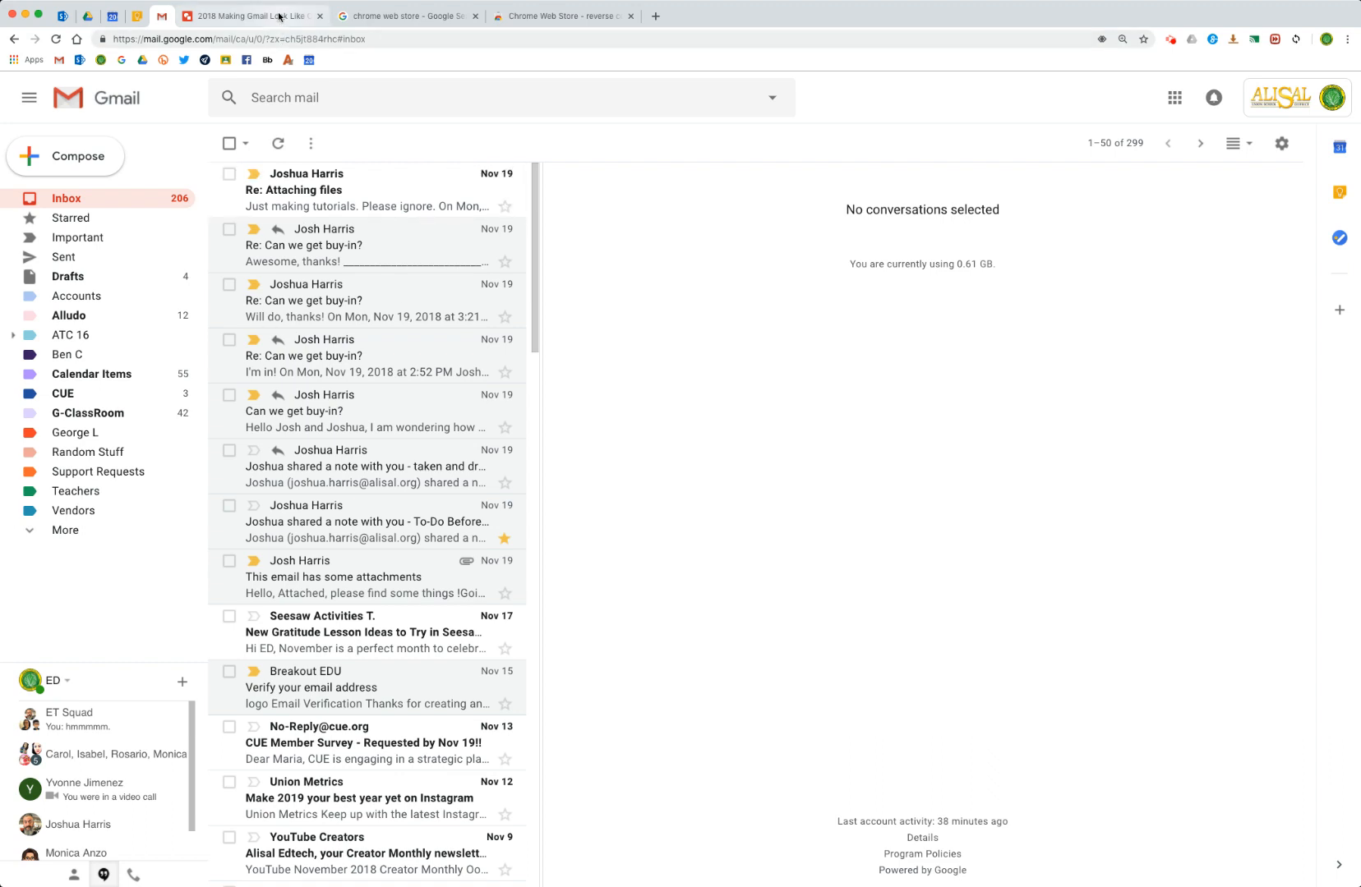
left_click(250, 16)
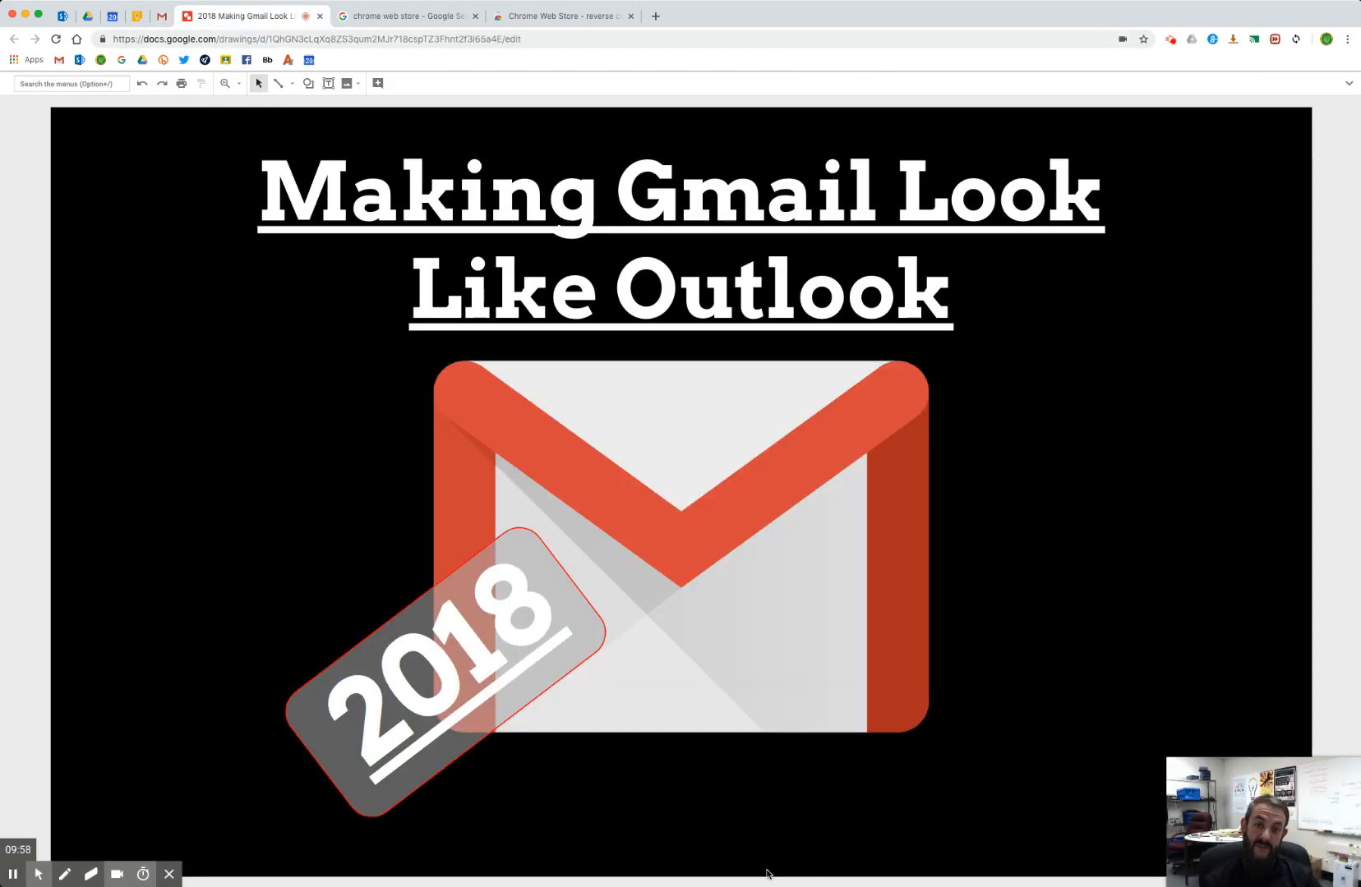